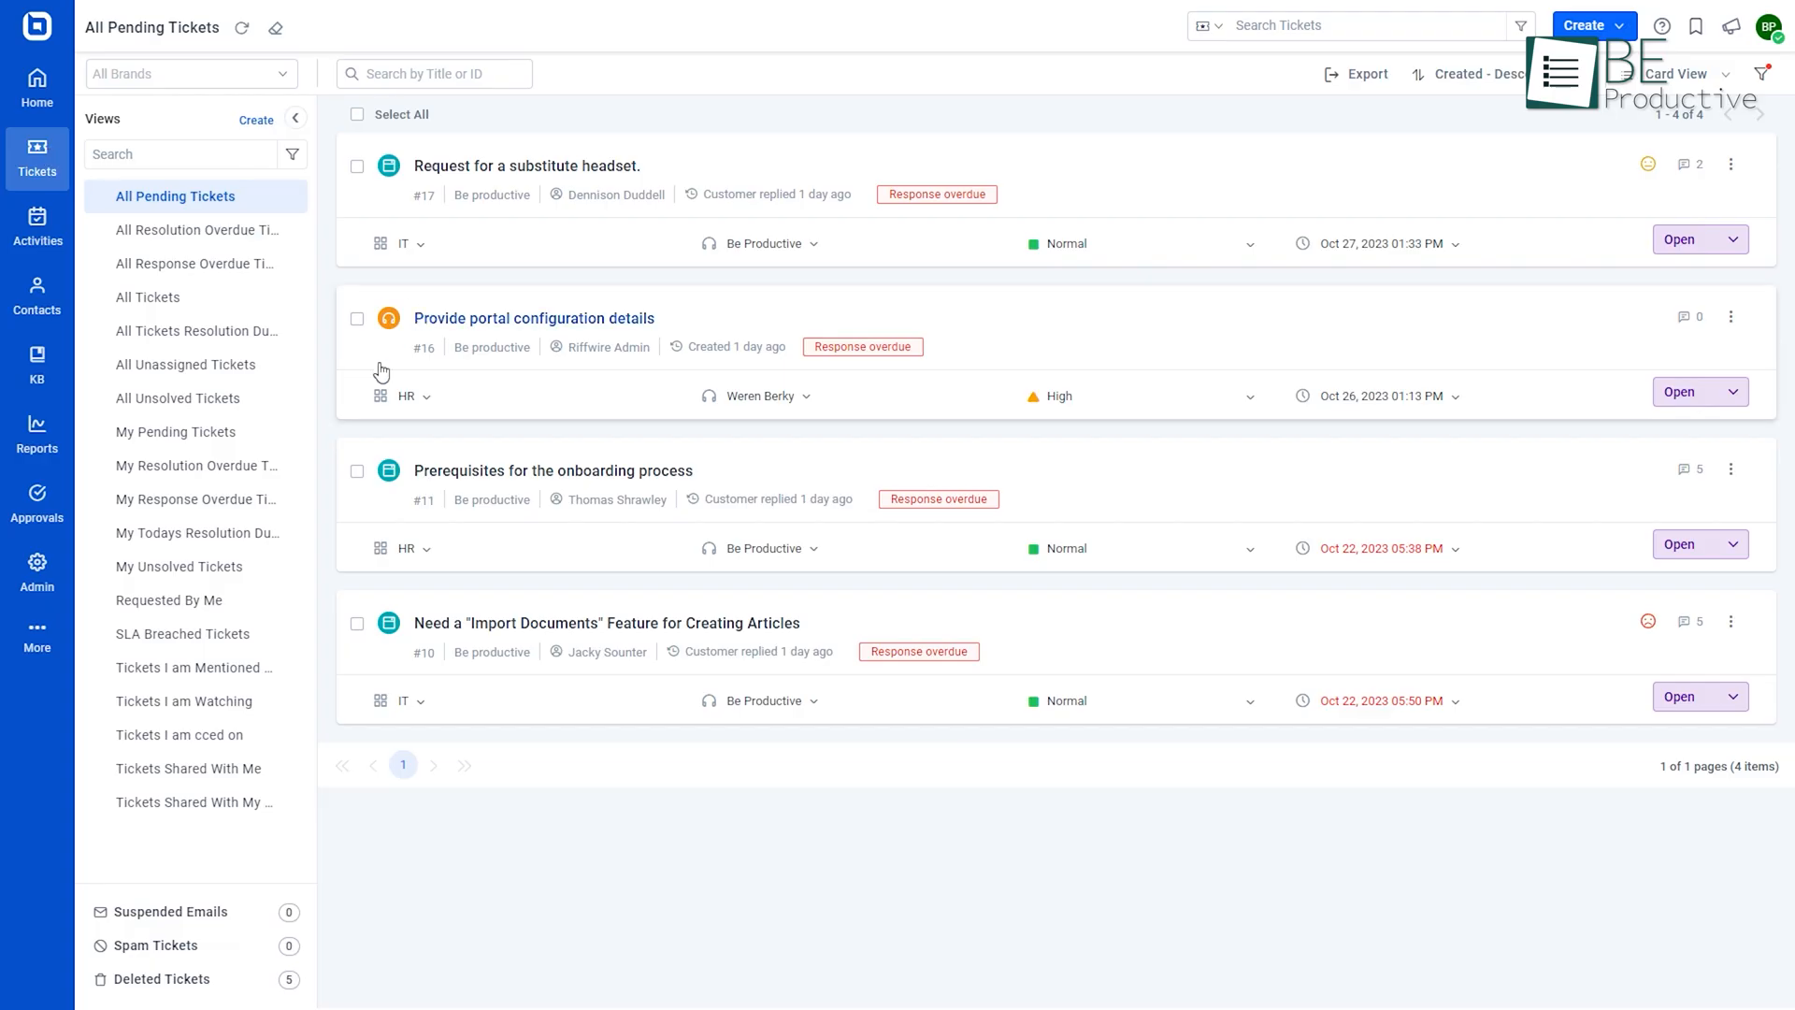
{"action": "mouse_move", "coordinate": [196, 774]}
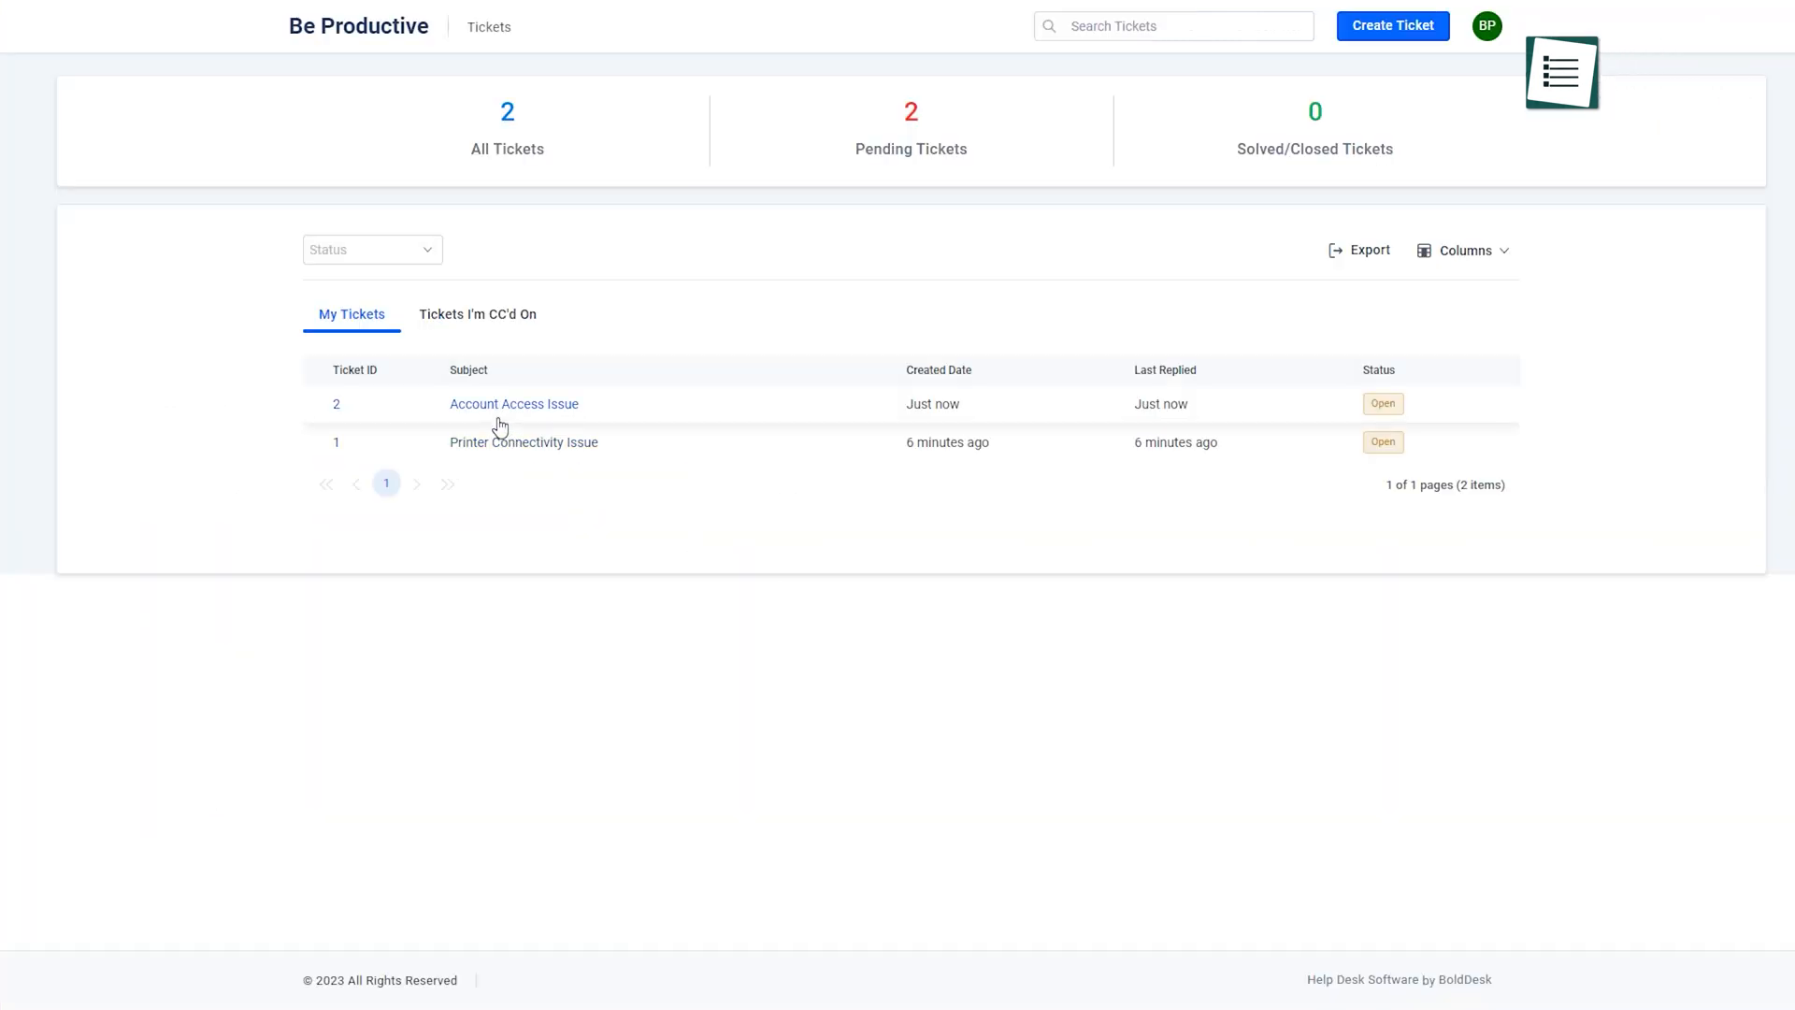
View the Account Access Issue ticket's full message and details in the customer portal
{"action": "left_click", "coordinate": [513, 404]}
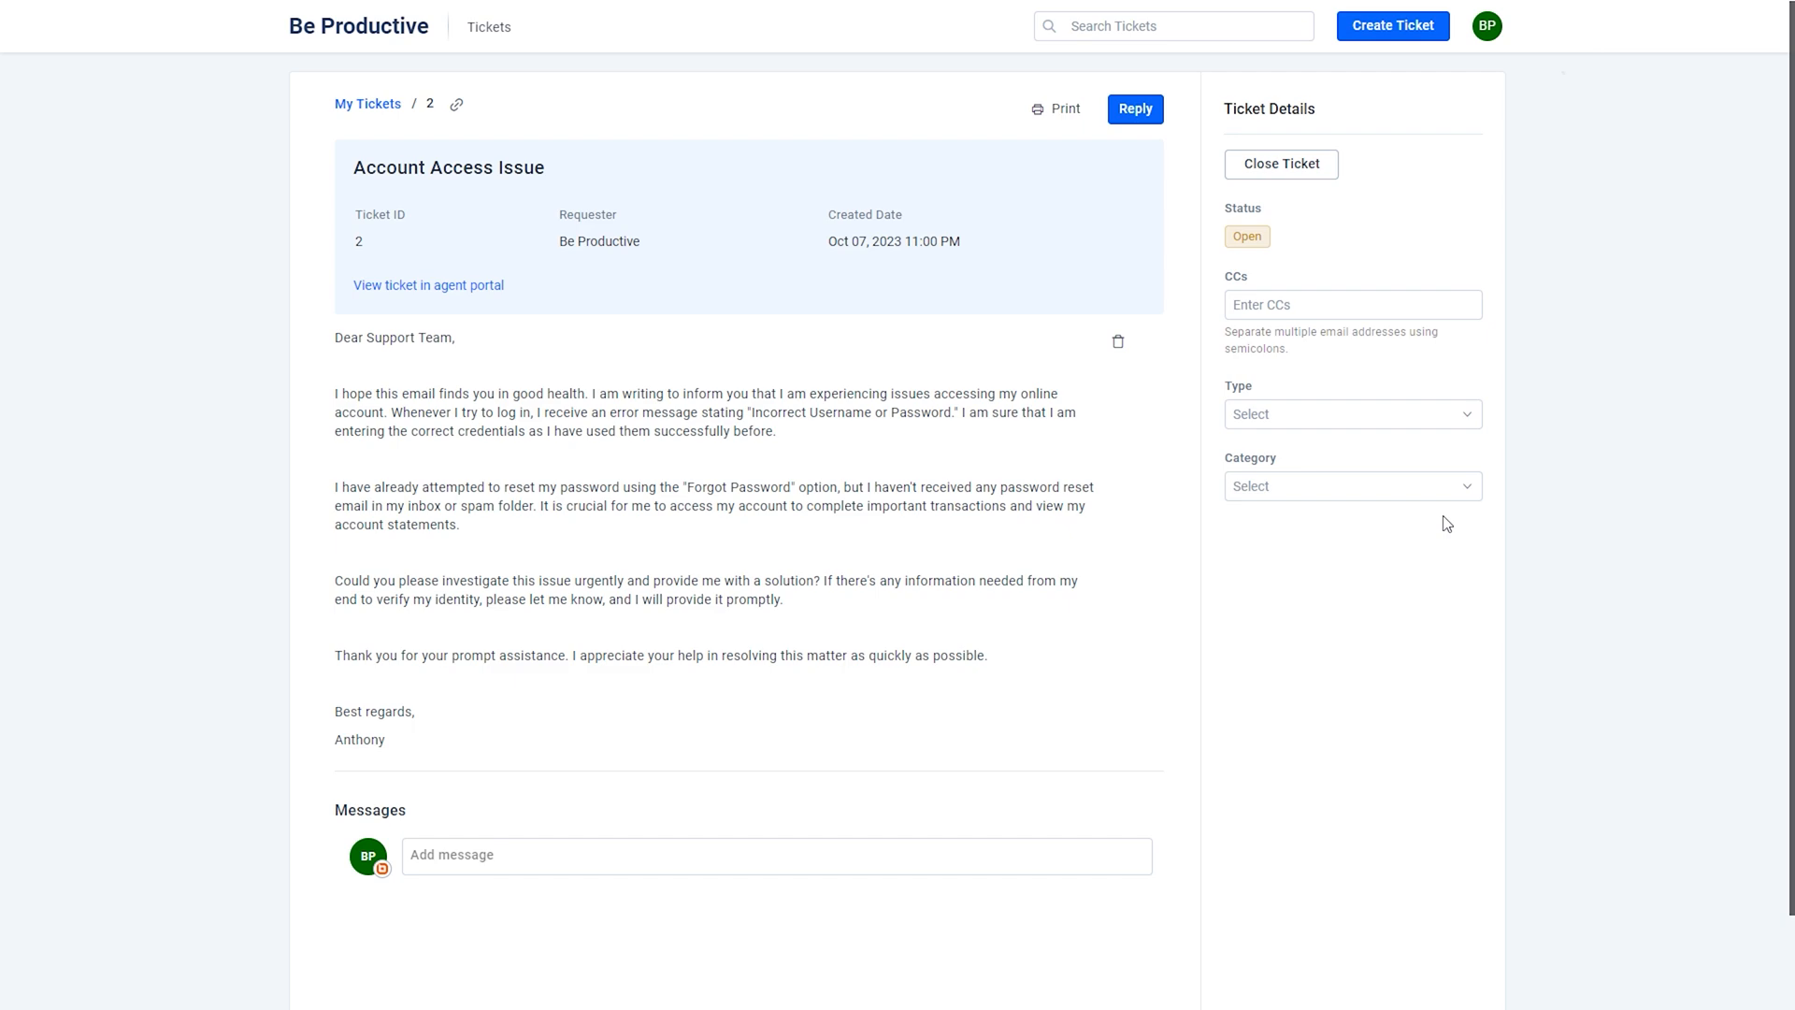
{"action": "mouse_move", "coordinate": [1610, 529]}
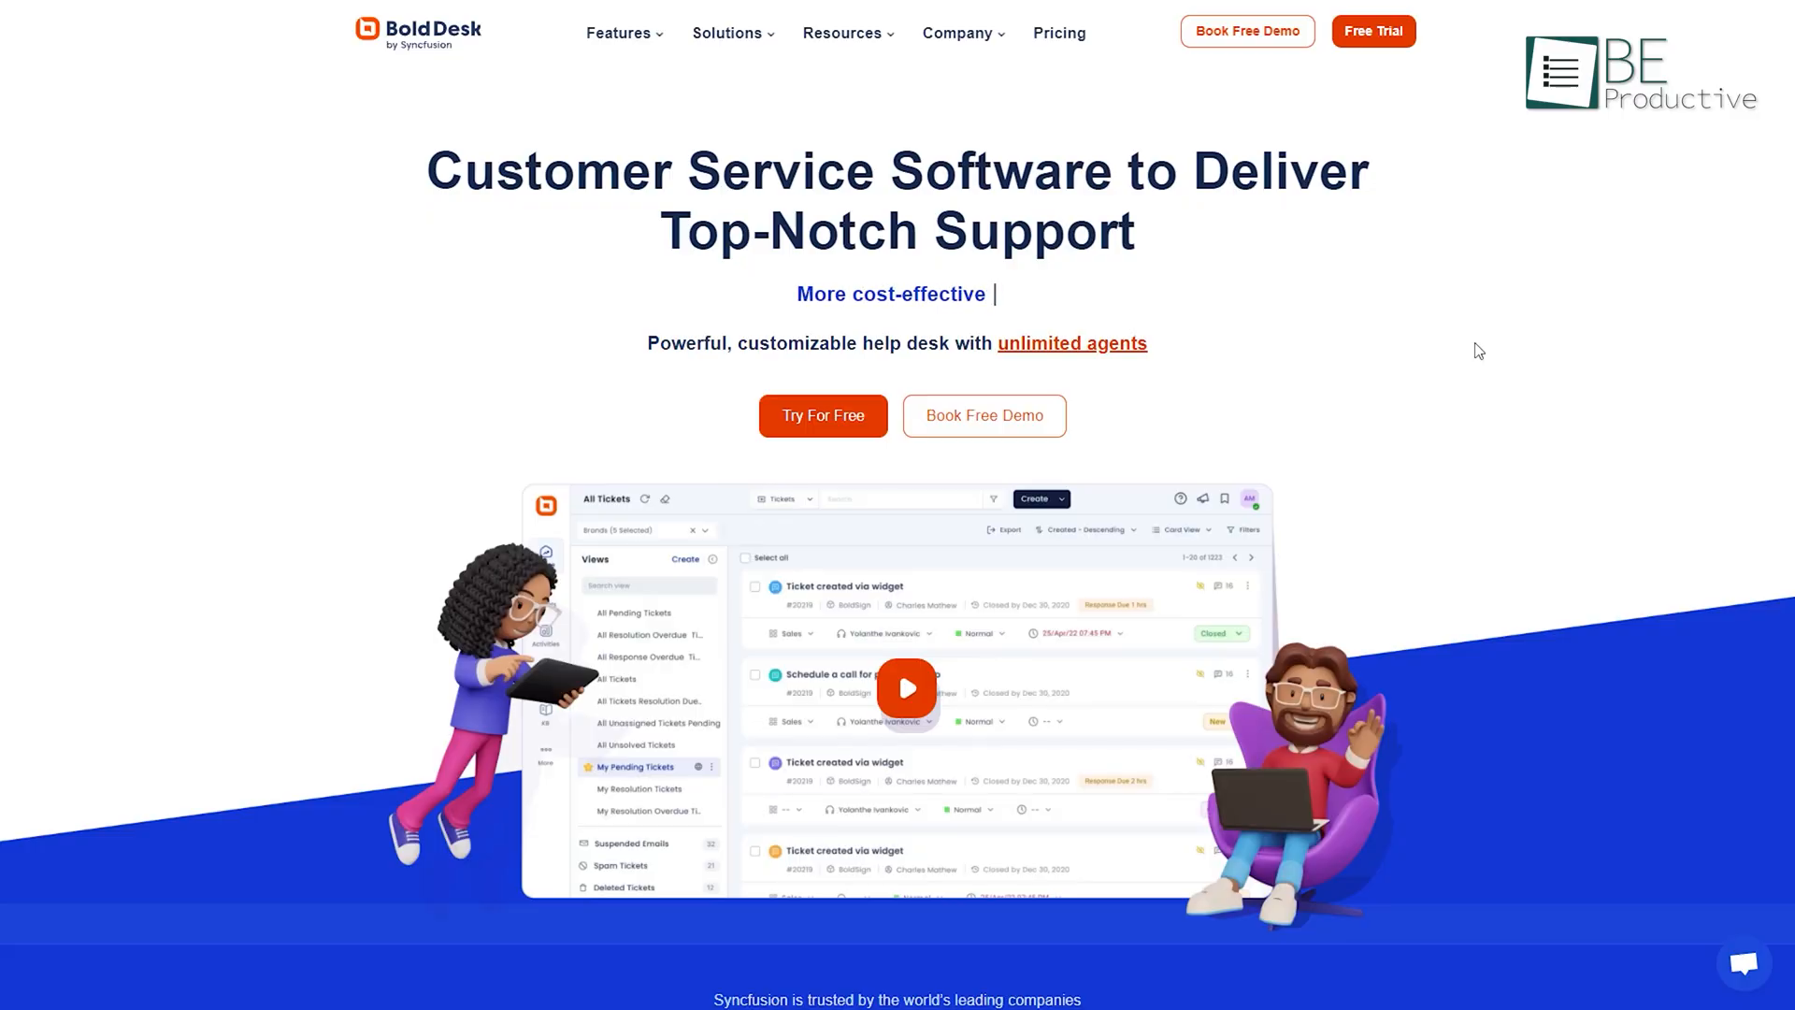
Sign up for a free trial via the Welcome to BoldDesk form and land on My Dashboard
{"action": "left_click", "coordinate": [823, 416]}
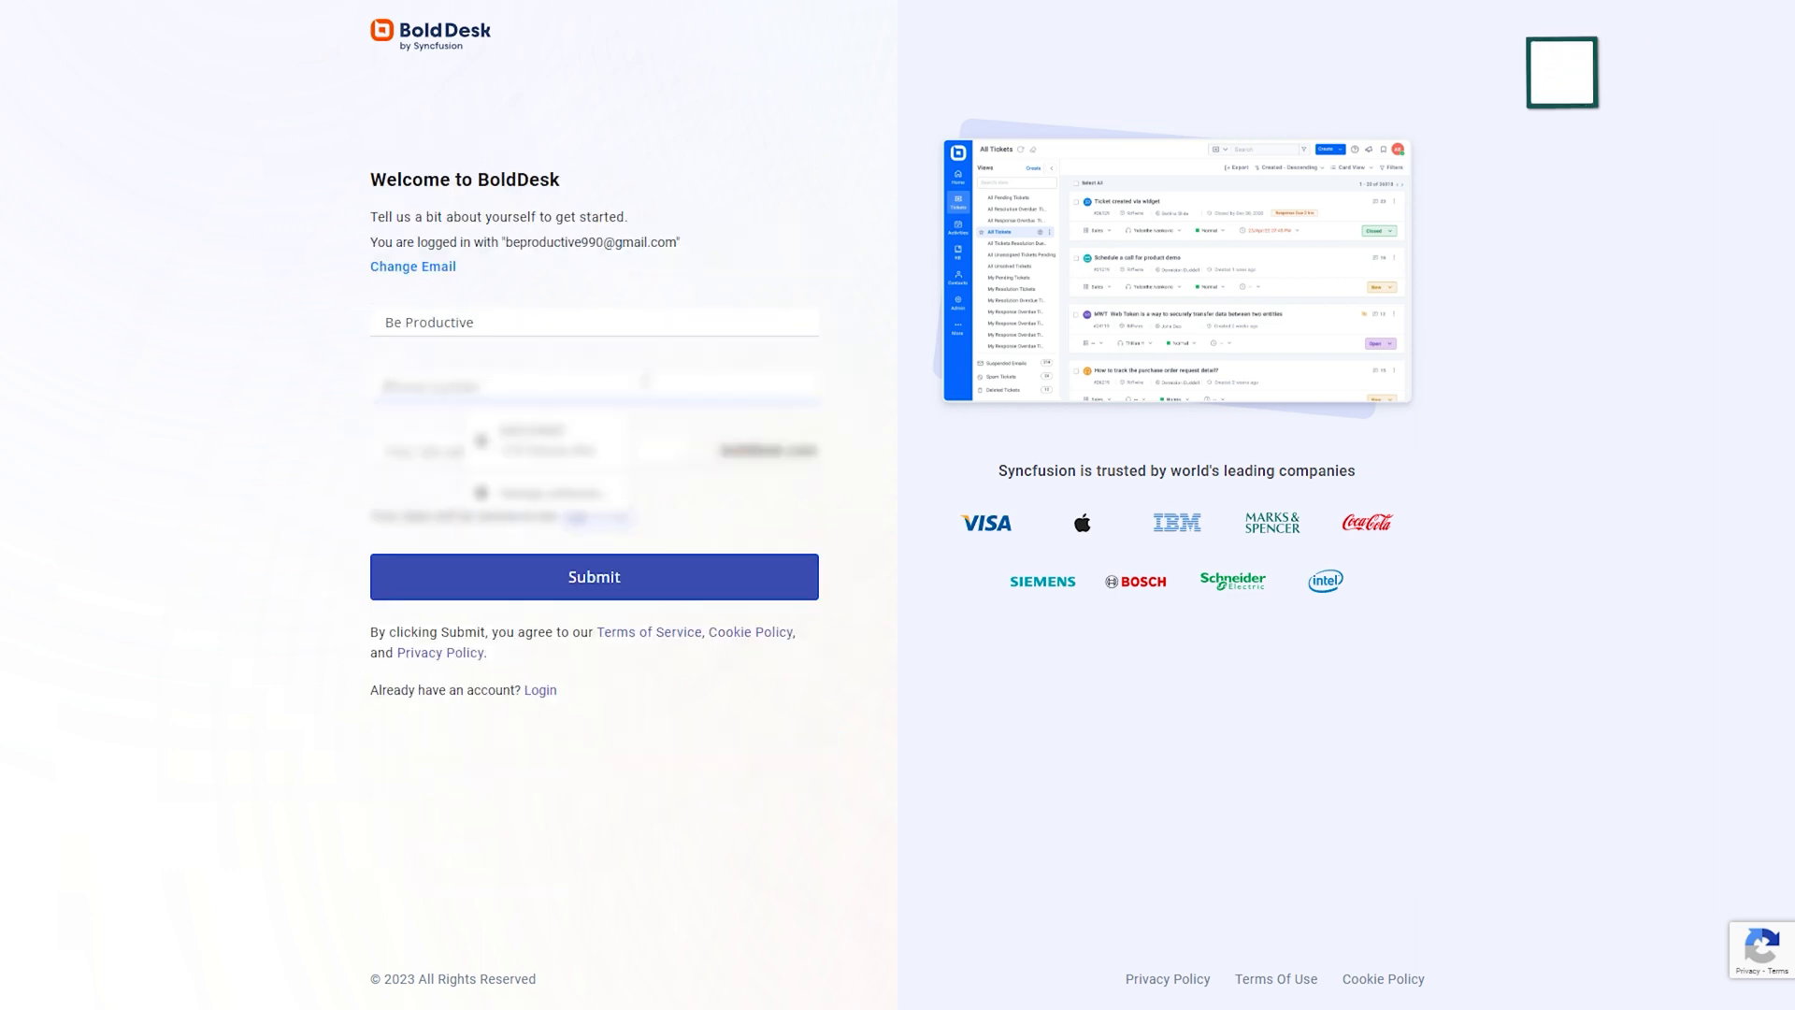
{"action": "left_click", "coordinate": [594, 576]}
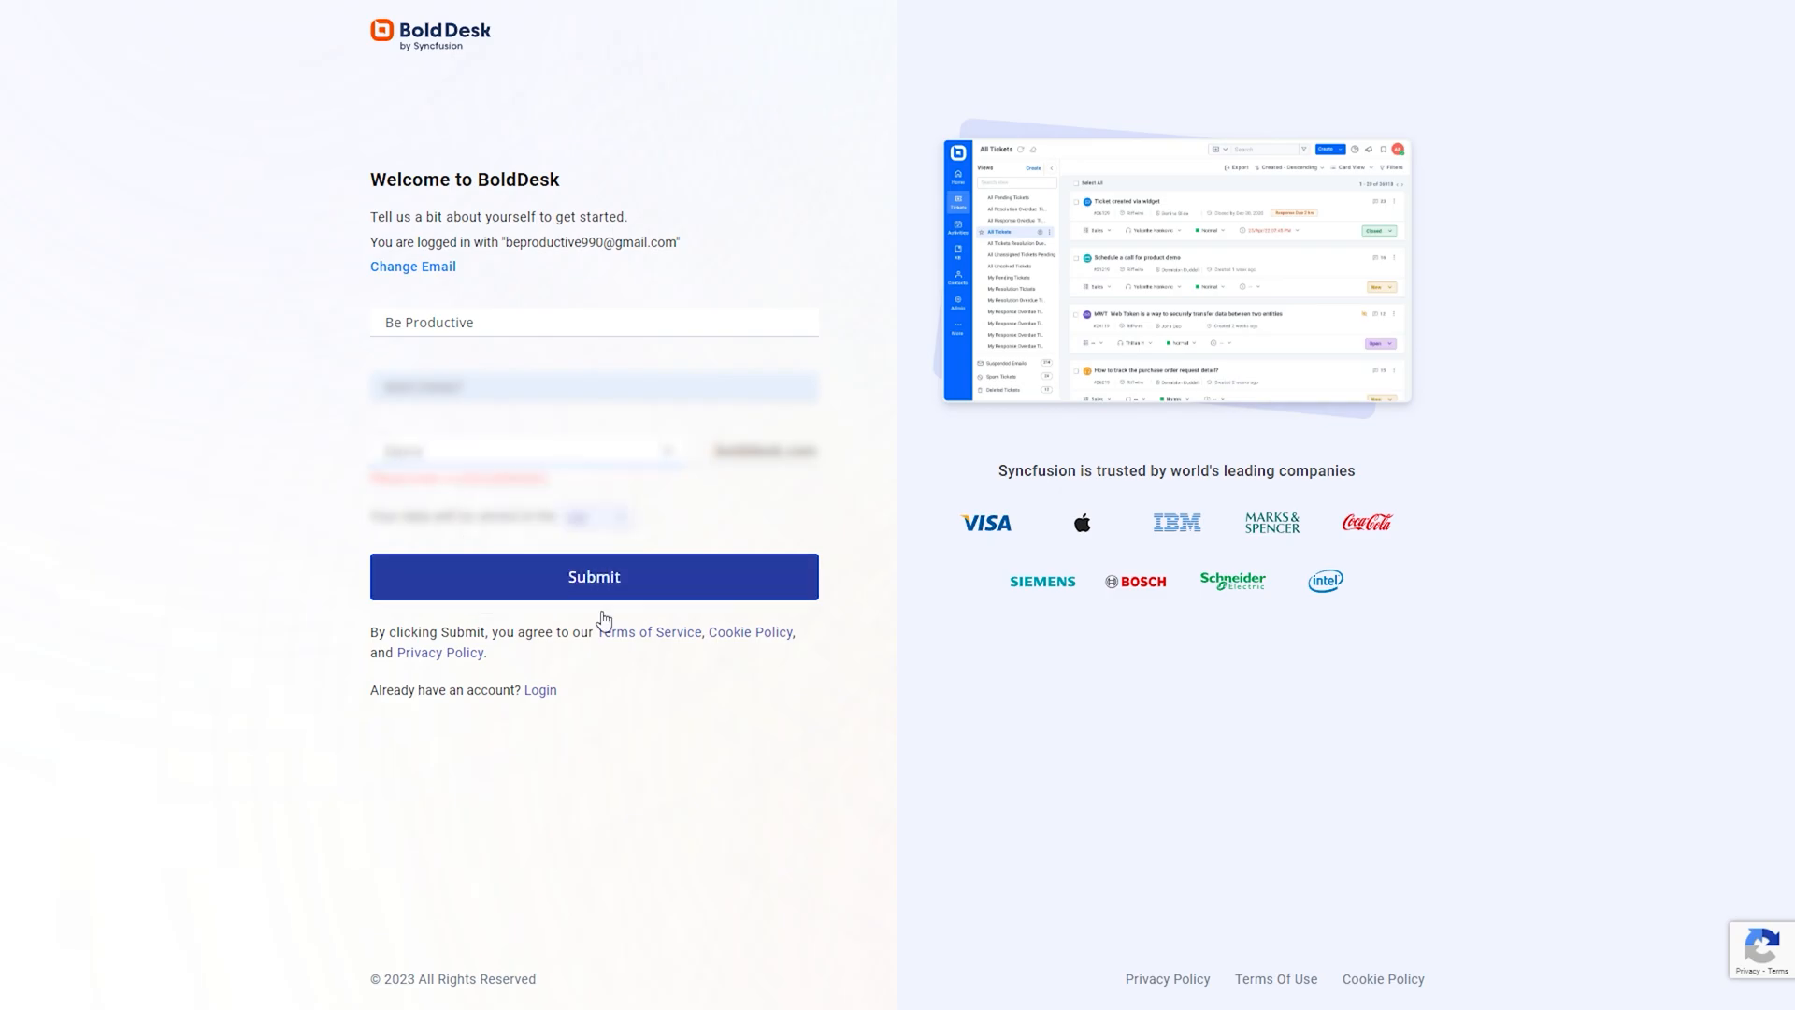
{"action": "left_click", "coordinate": [594, 576]}
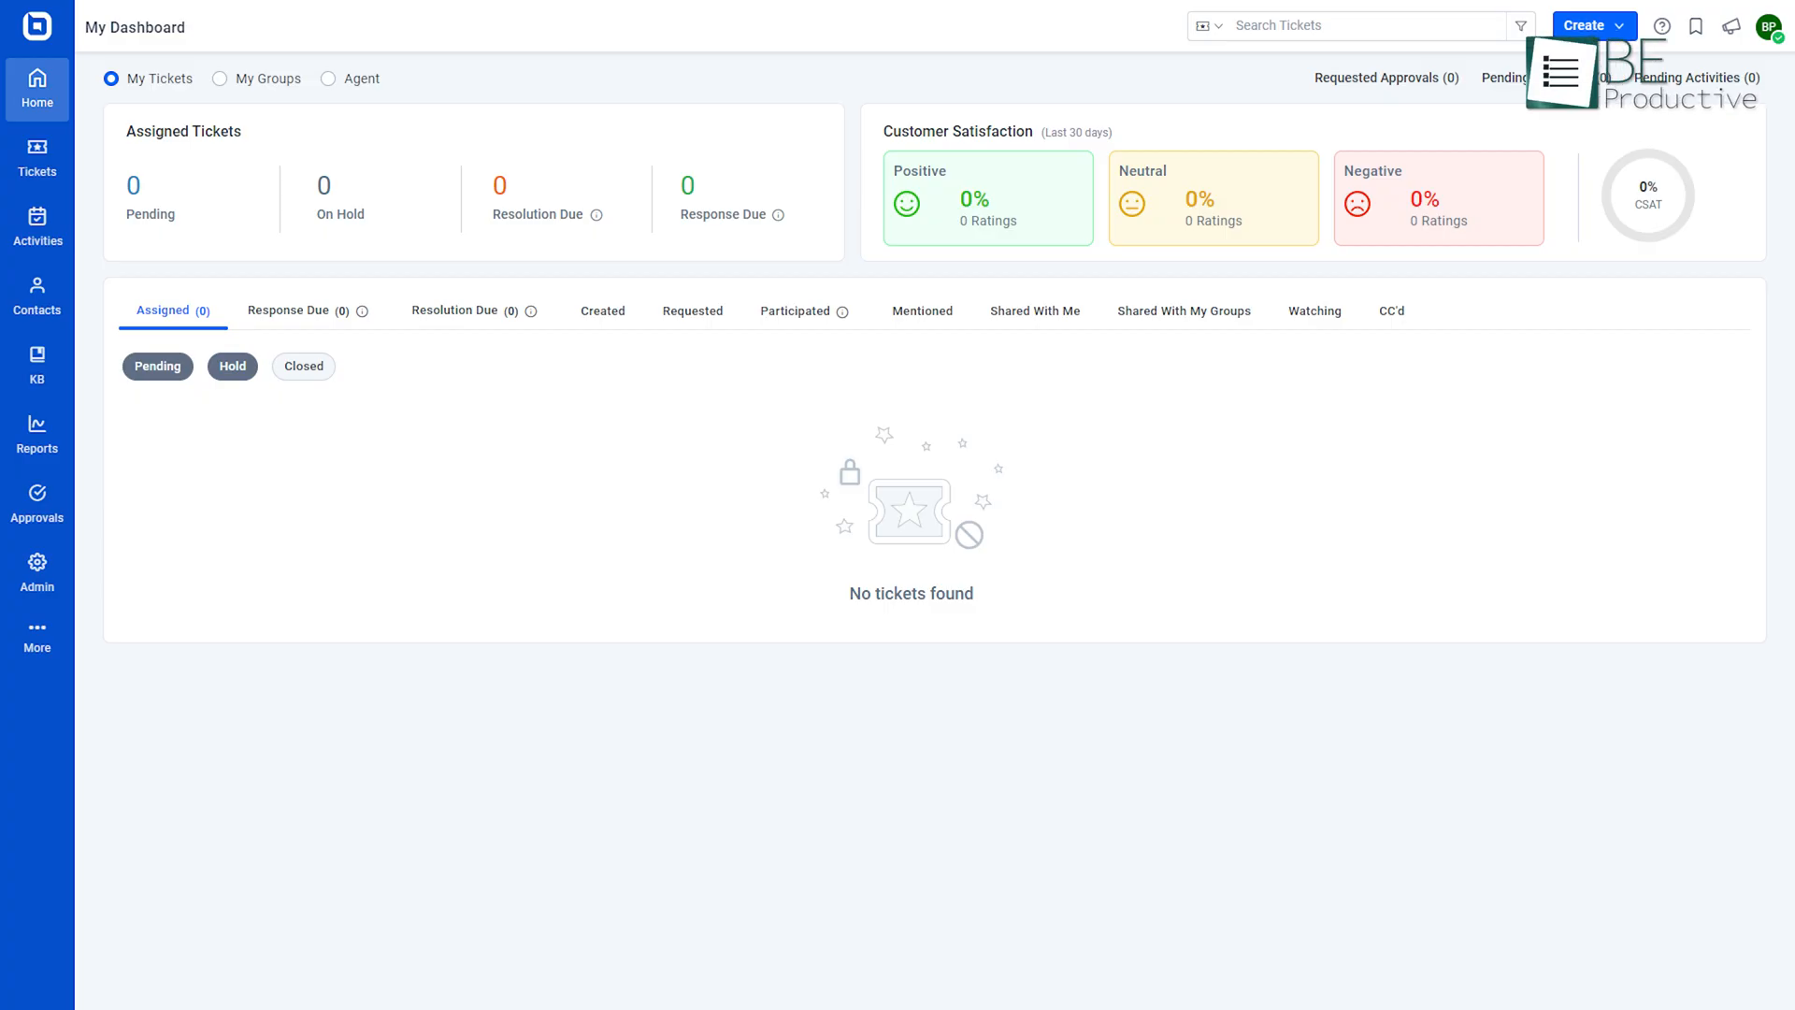
Switch portals through the avatar menu to reach the empty My Tickets list
{"action": "left_click", "coordinate": [1781, 27]}
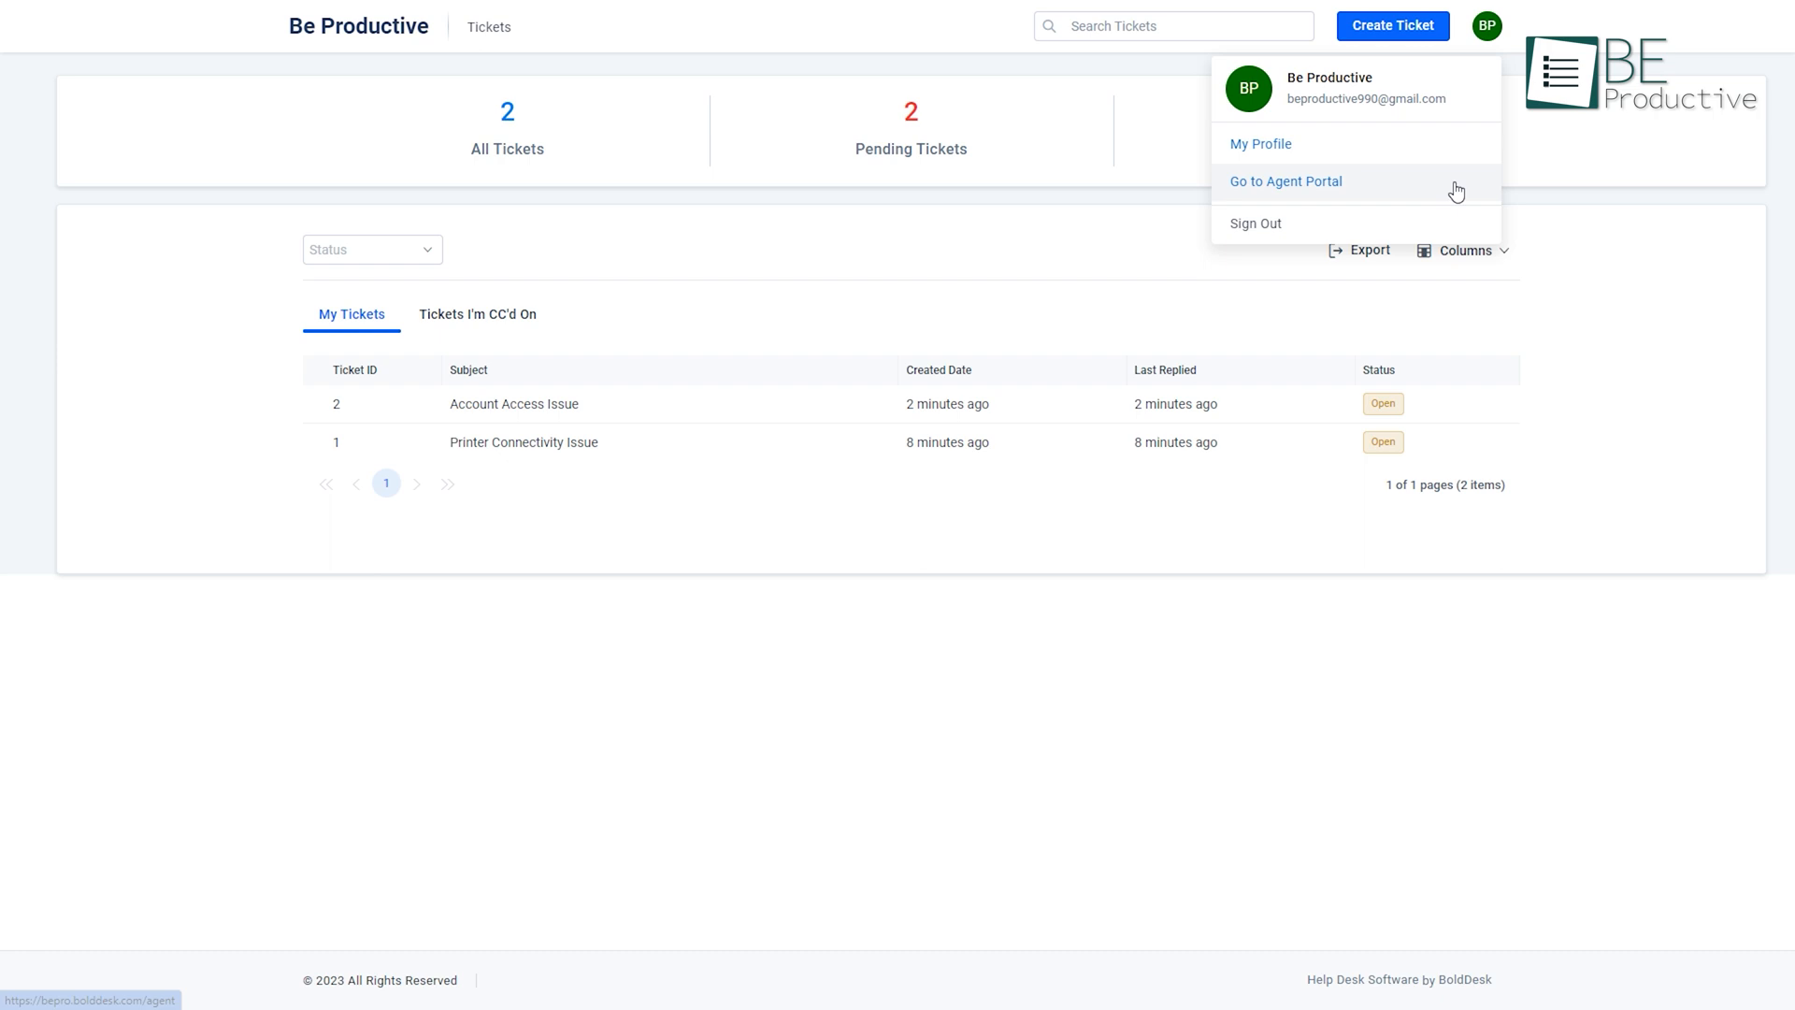
{"action": "left_click", "coordinate": [1285, 182]}
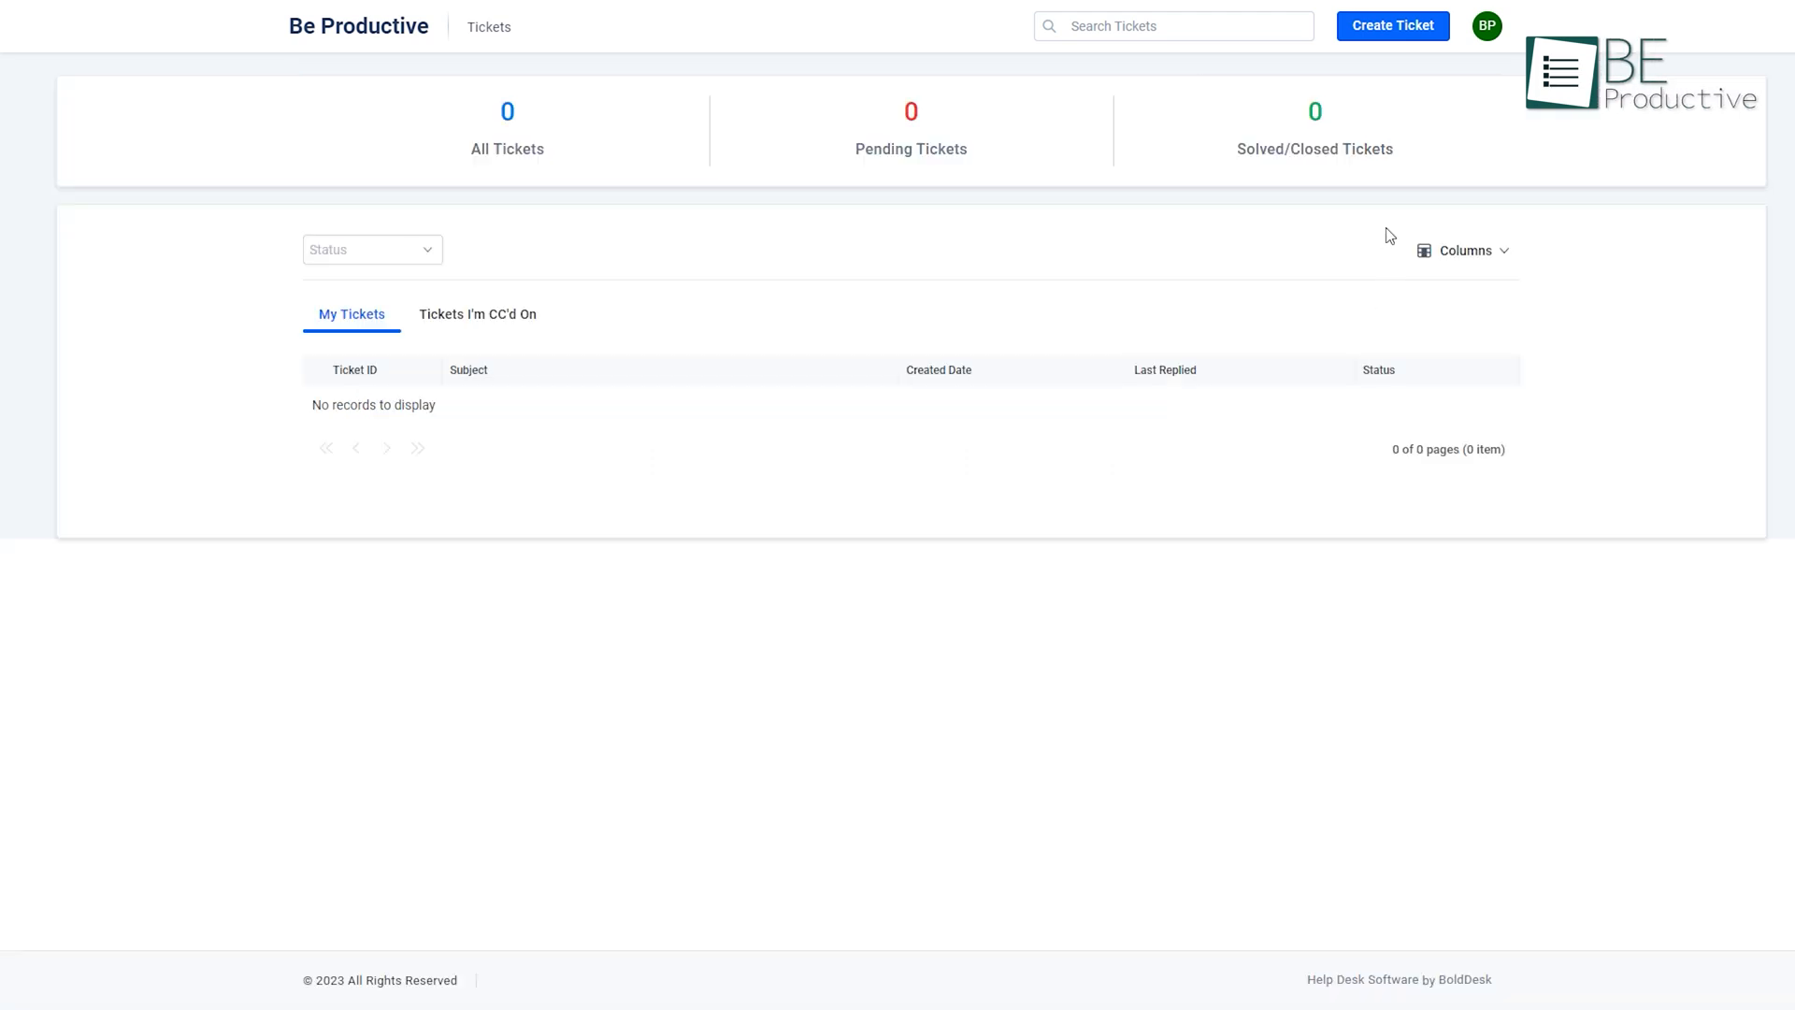
Create a ticket with an attachment and email support ('I have attached a') to raise another
{"action": "left_click", "coordinate": [1394, 25]}
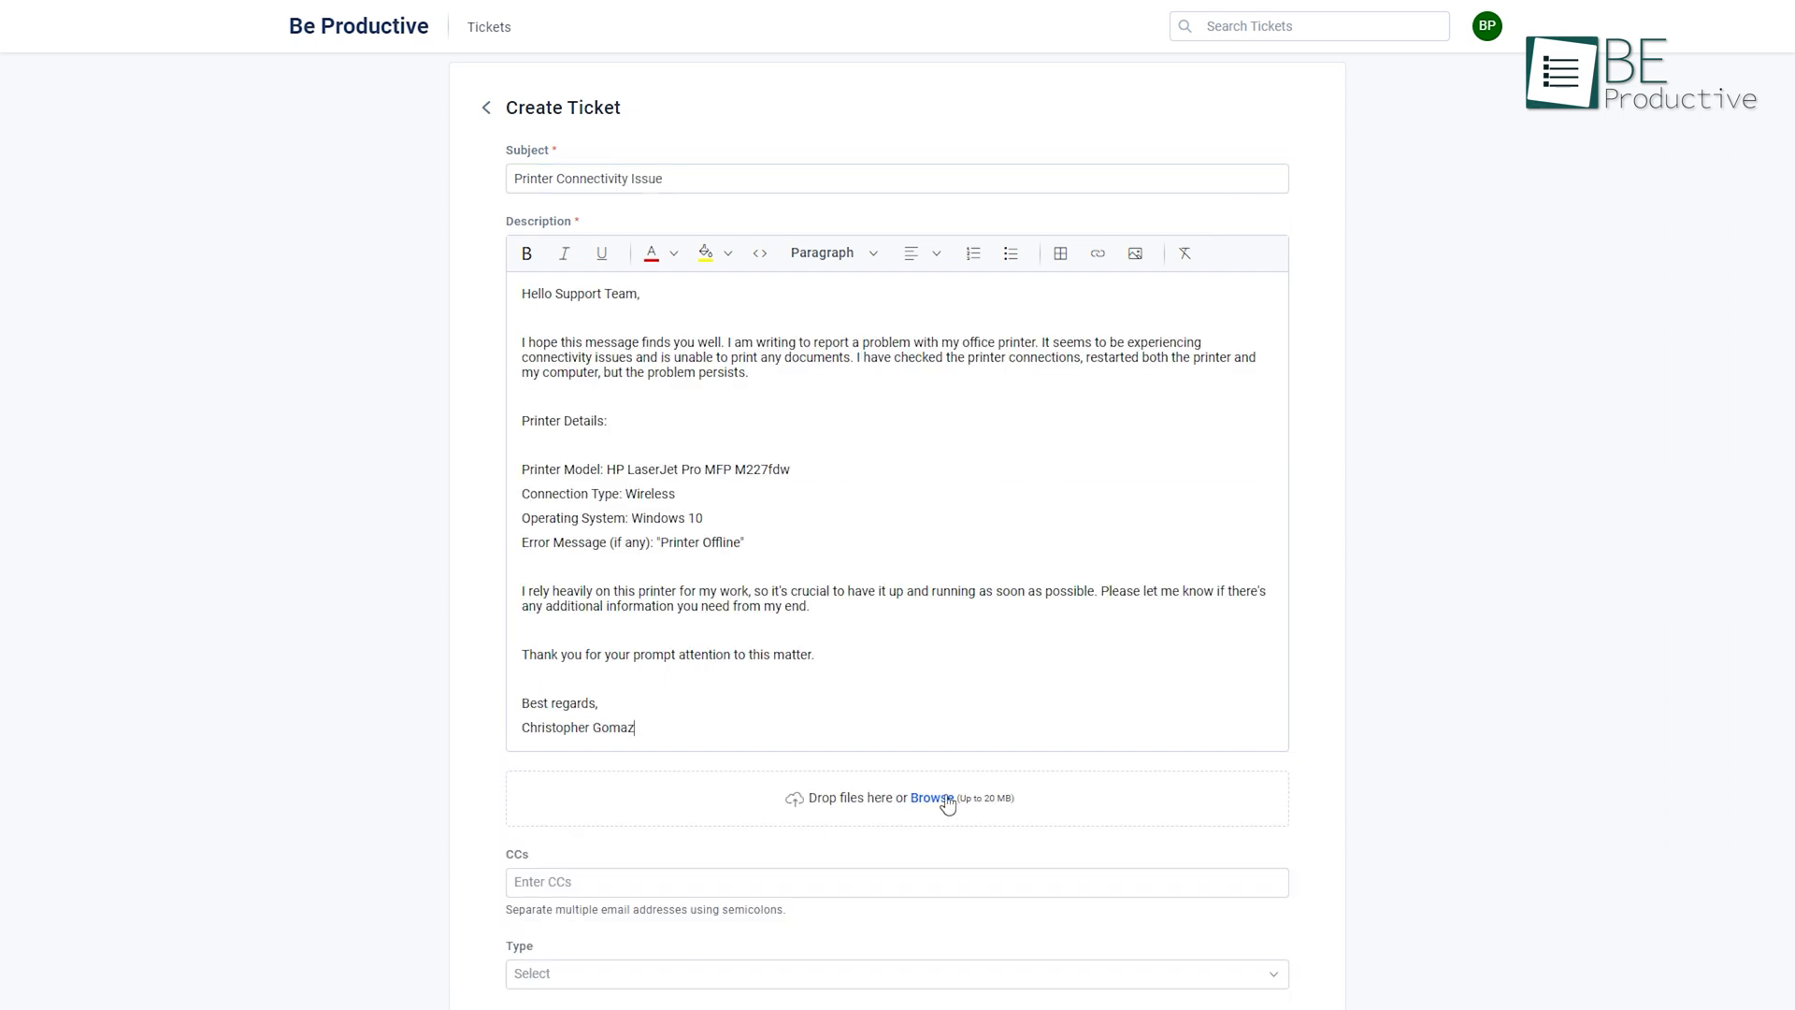
{"action": "left_click", "coordinate": [931, 797]}
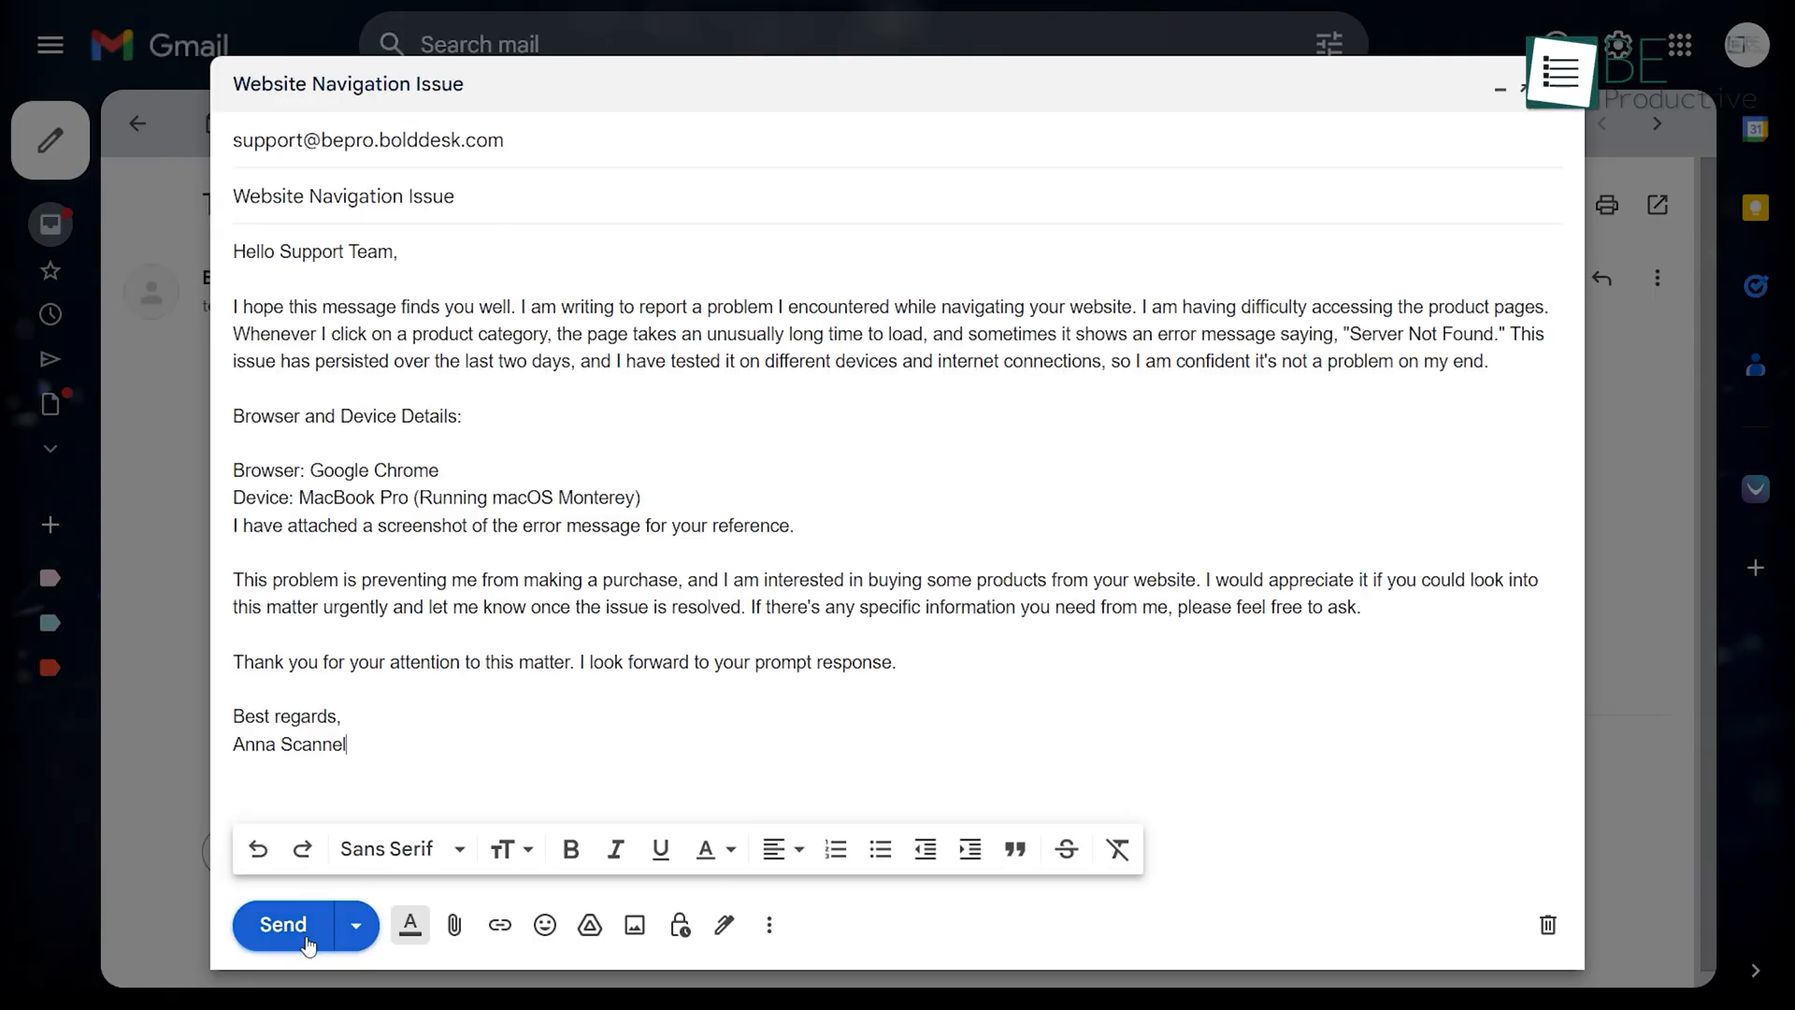
{"action": "left_click", "coordinate": [282, 926]}
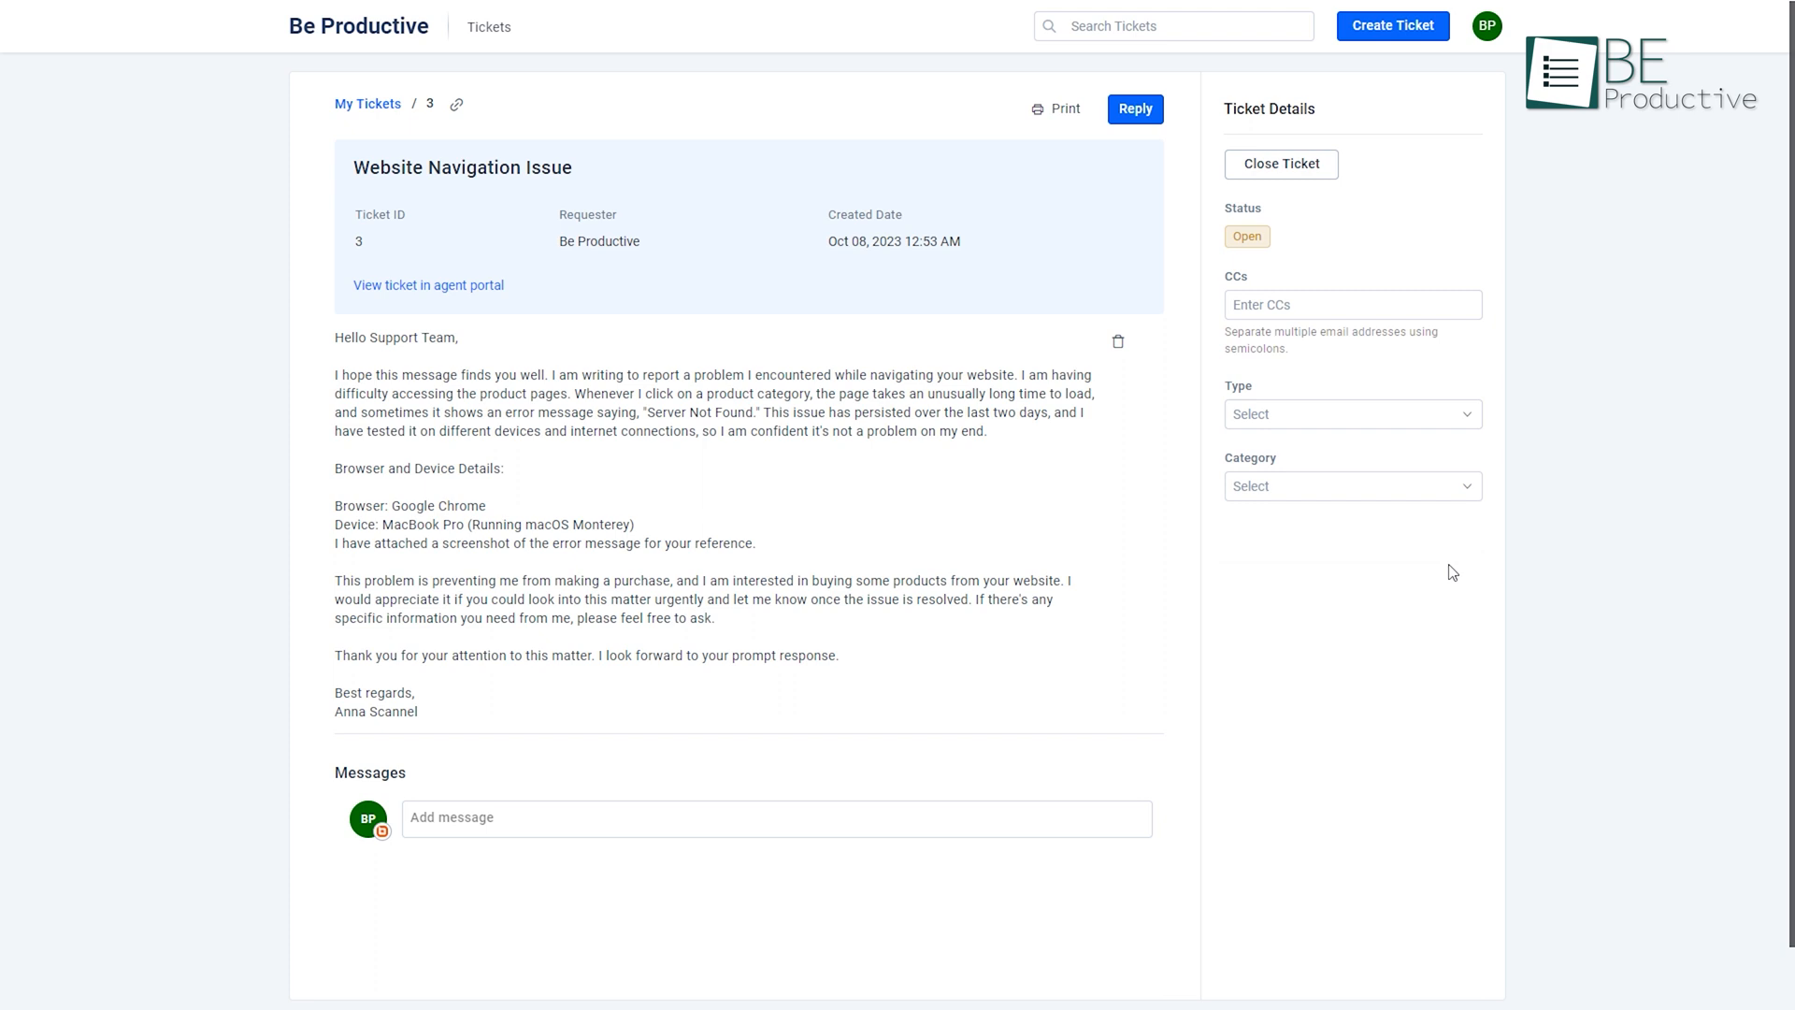
{"action": "type", "text": "I have attached a"}
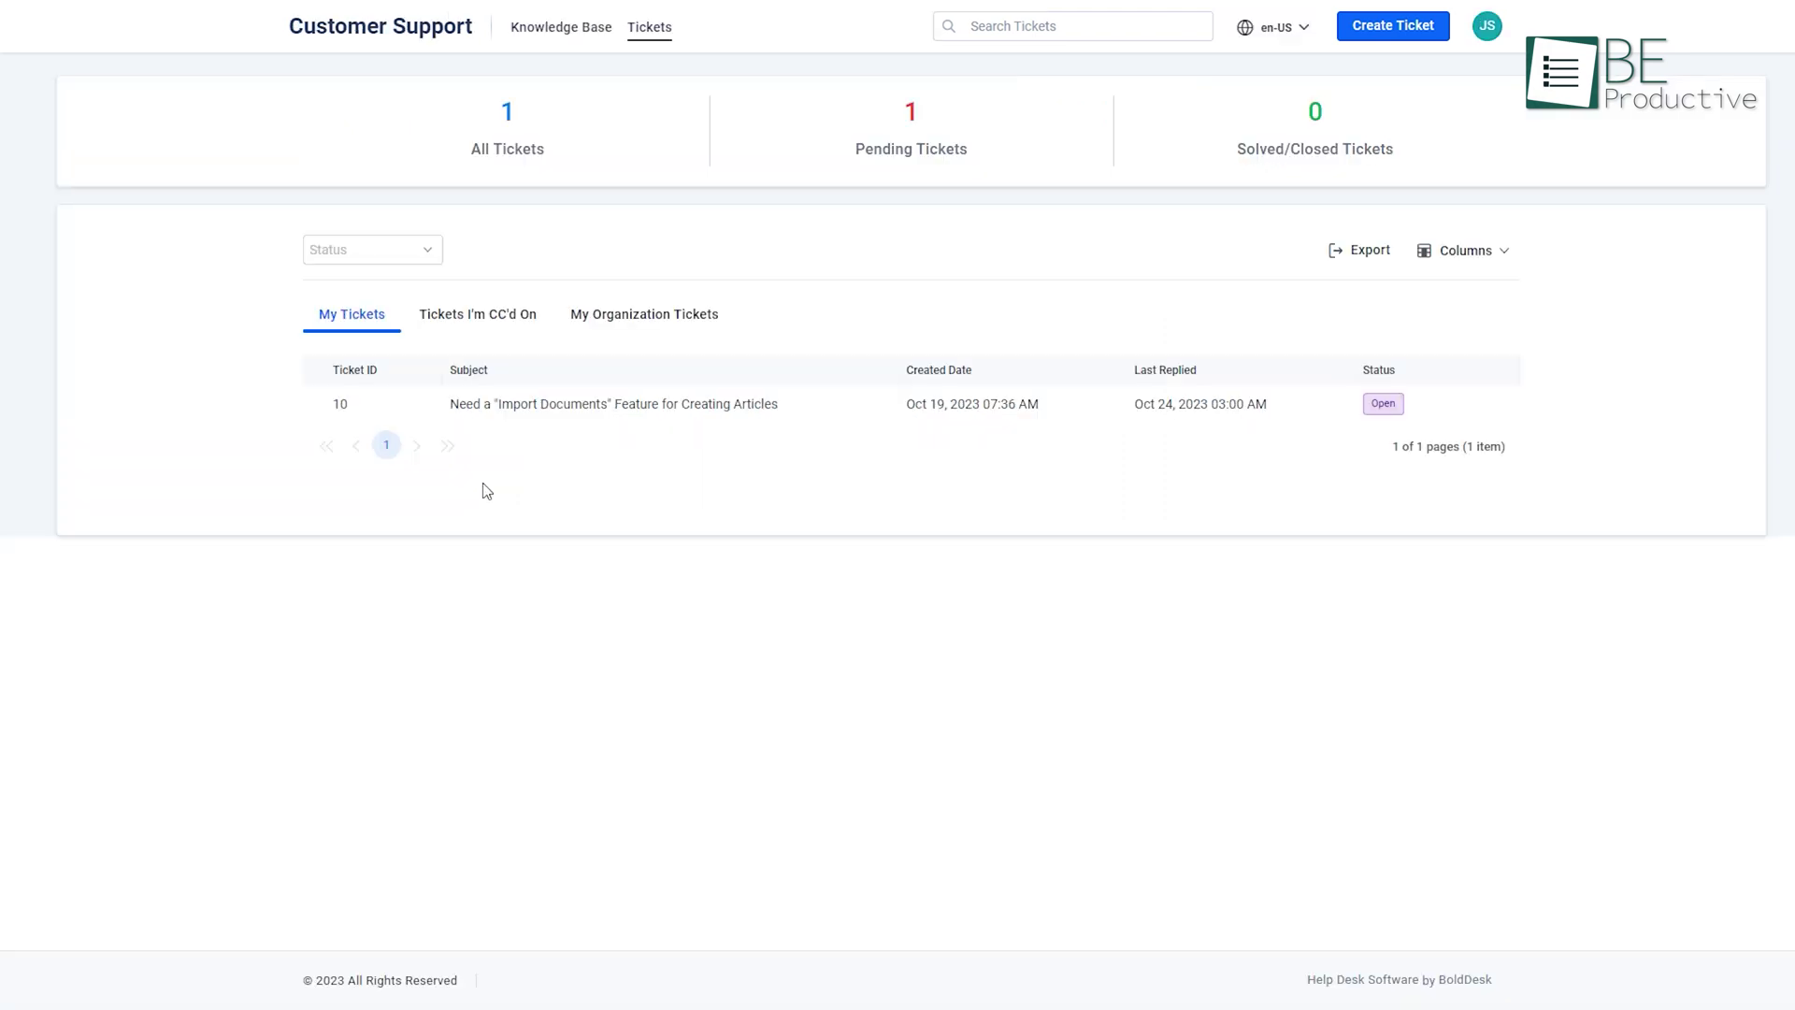
Check the Tickets I'm CC'd On and My Organization Tickets lists, then go to the Admin Center
{"action": "left_click", "coordinate": [477, 314]}
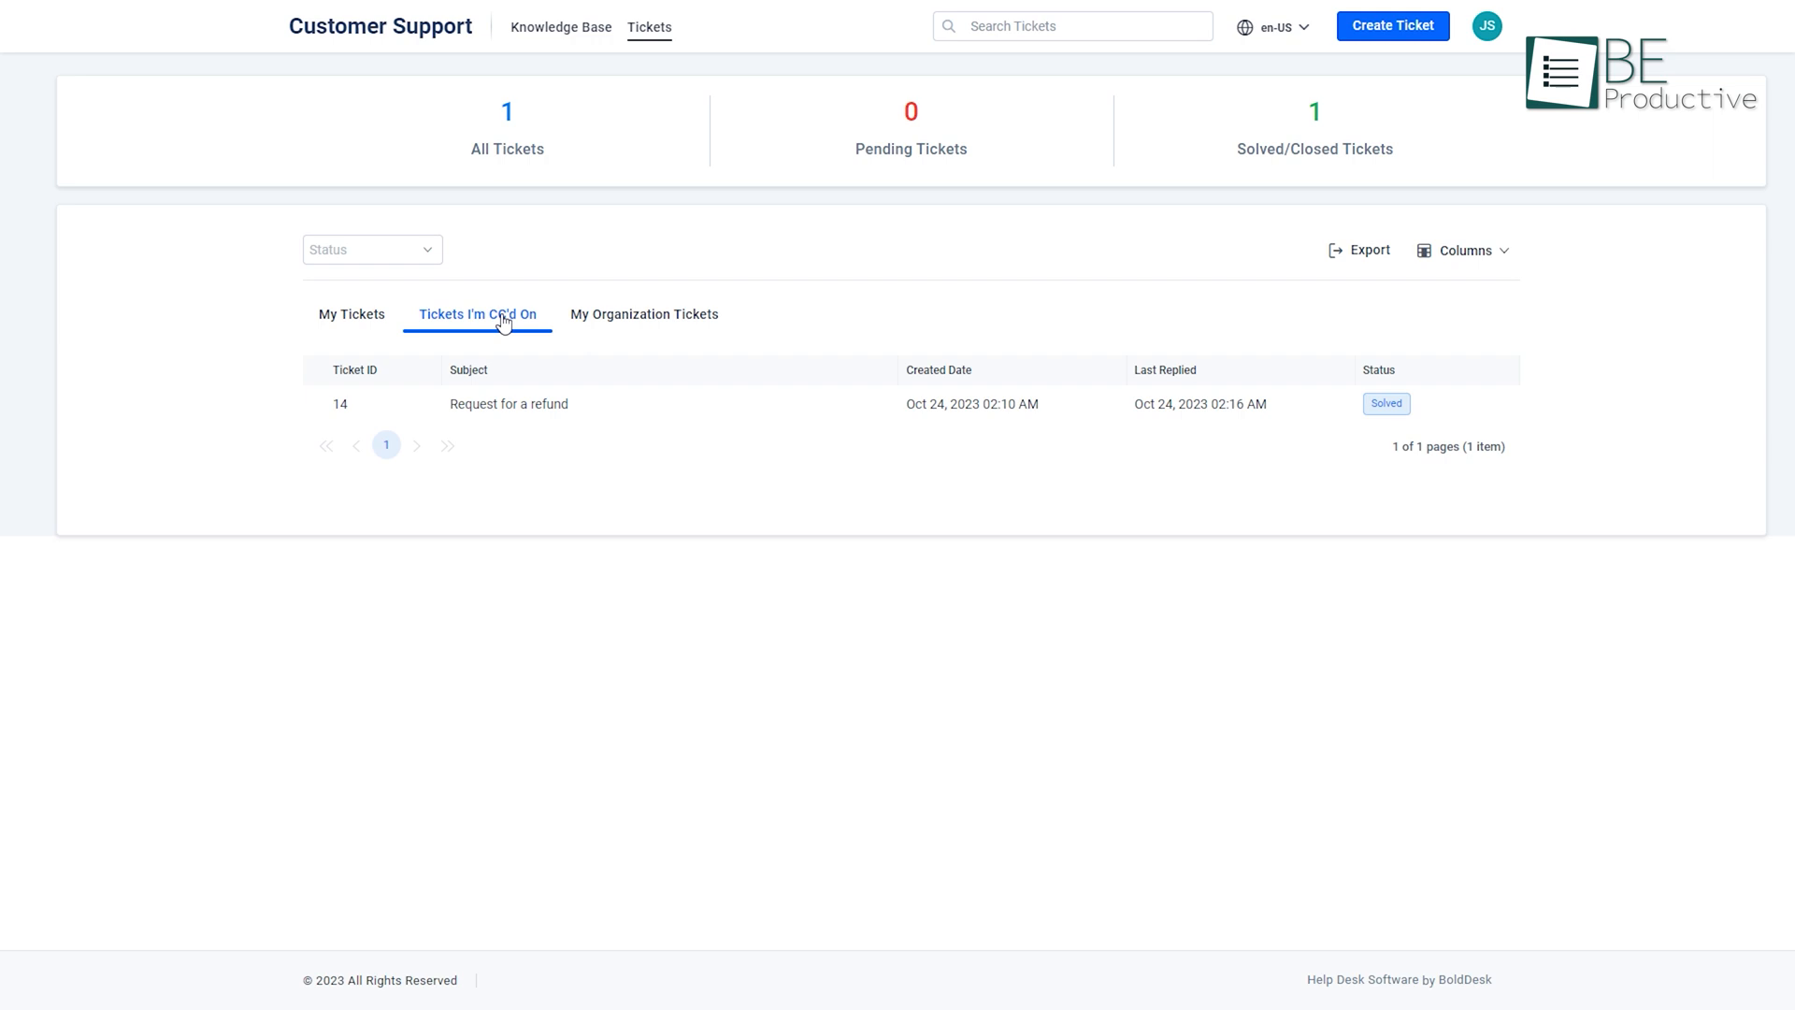
{"action": "mouse_move", "coordinate": [613, 323]}
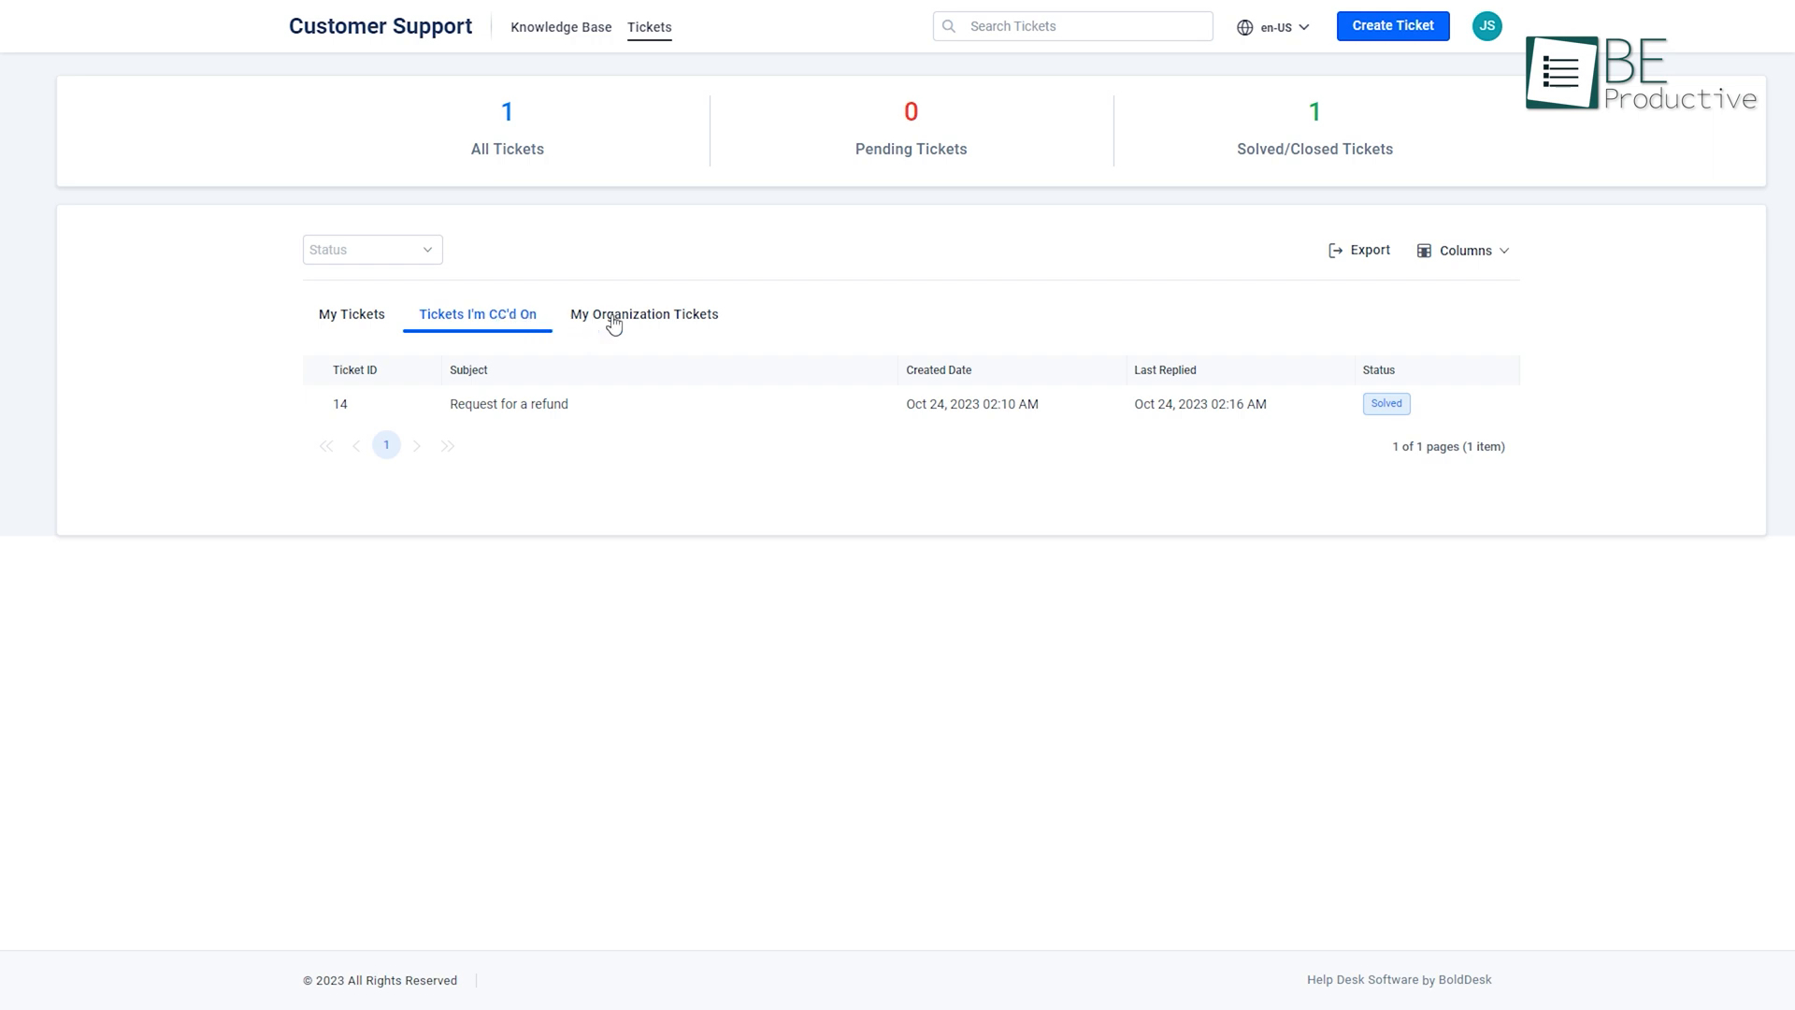
{"action": "left_click", "coordinate": [644, 314]}
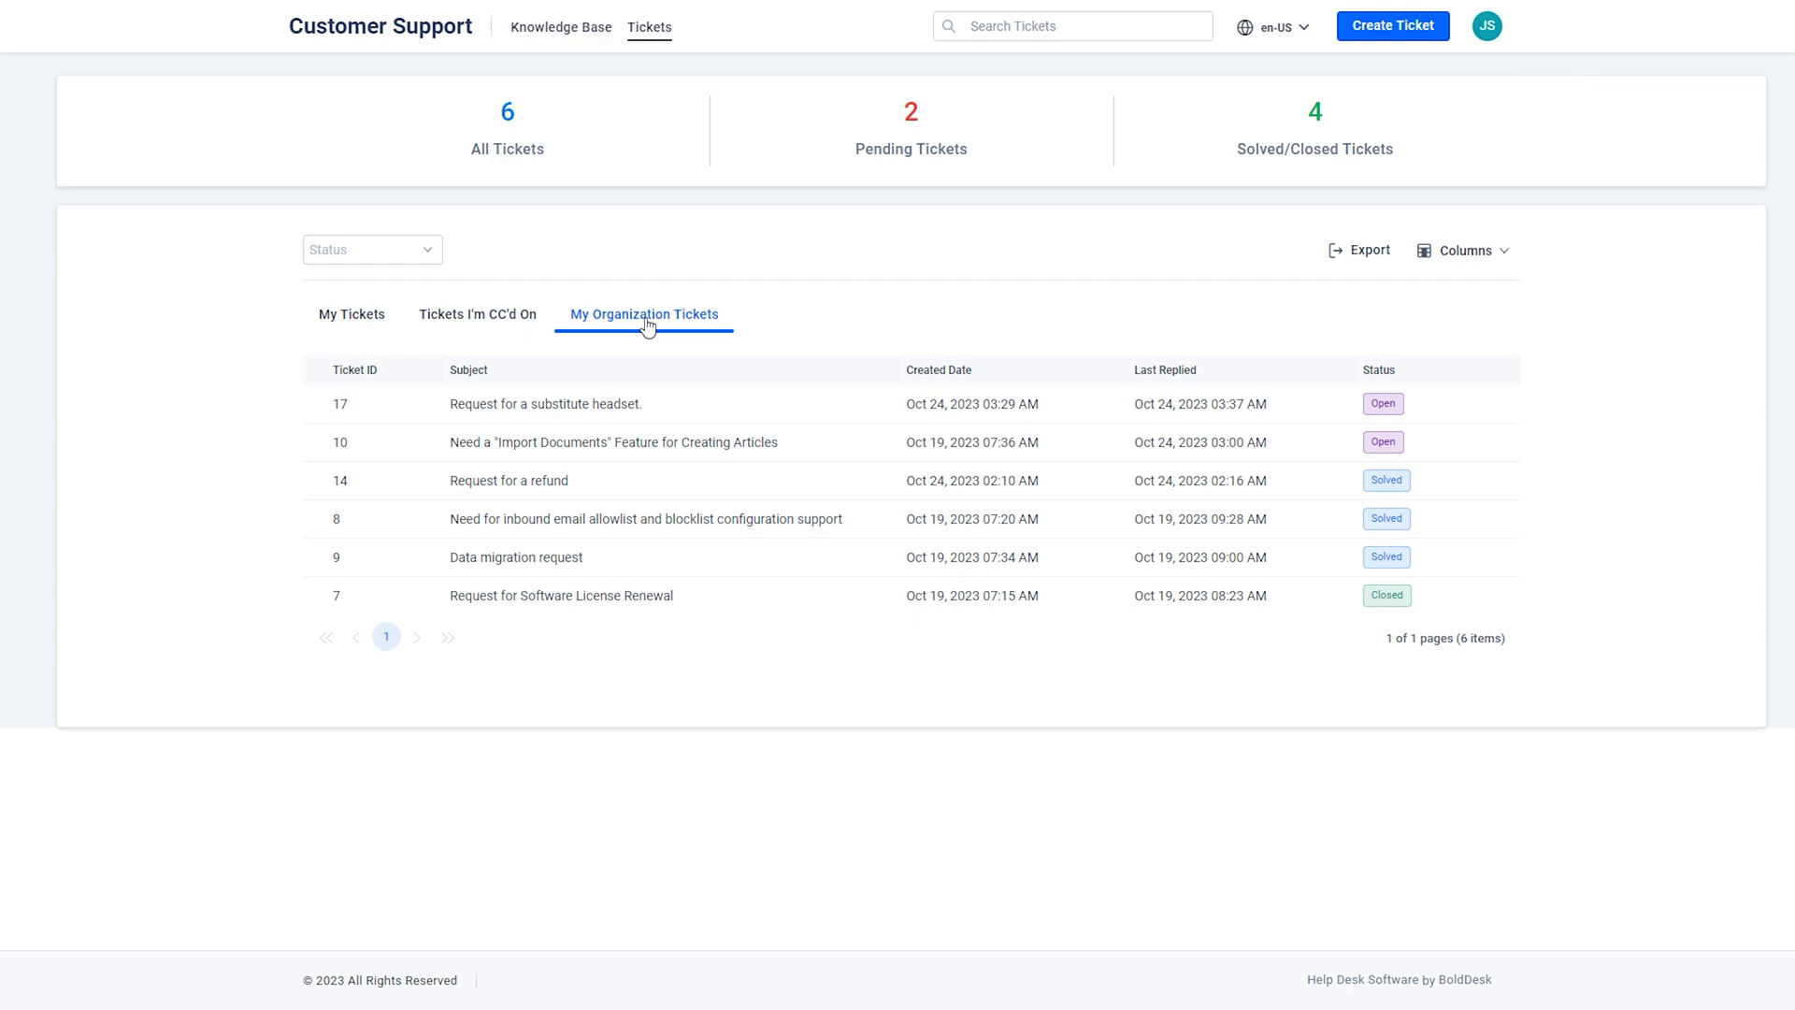
{"action": "left_click", "coordinate": [37, 569]}
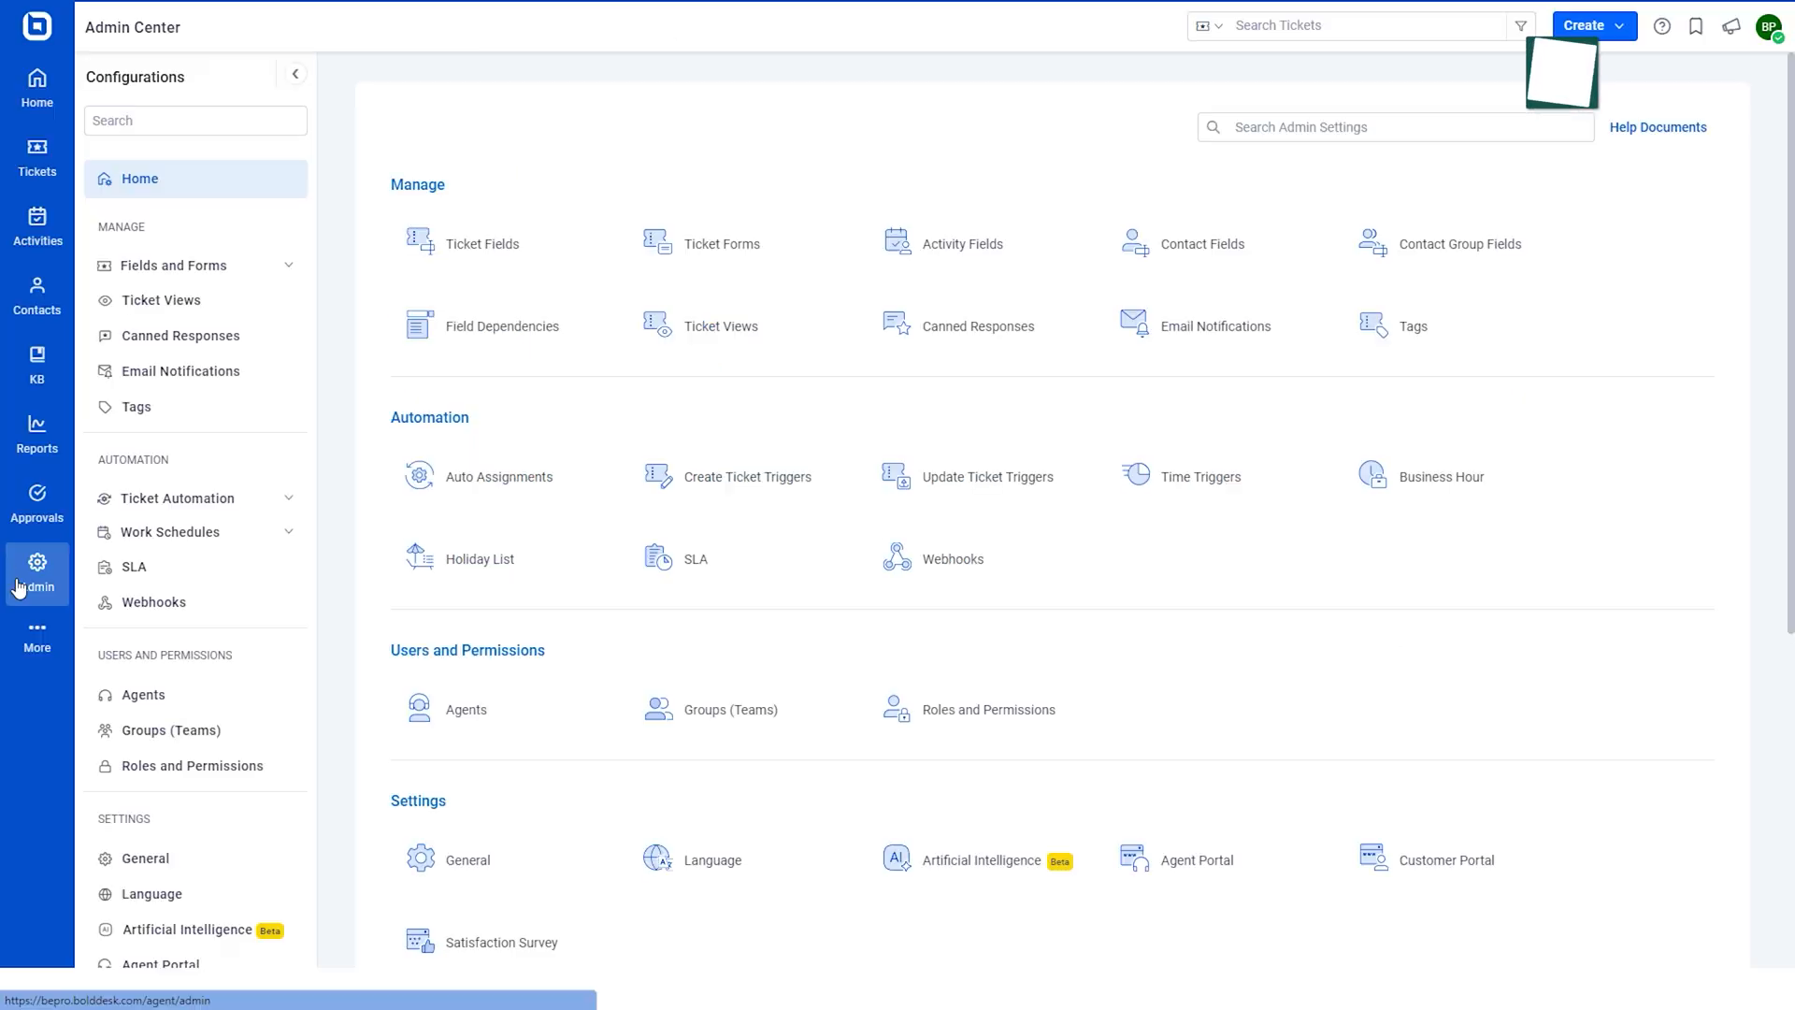
Look at adding a ticket field and the customer portal's security and knowledge base settings
{"action": "left_click", "coordinate": [726, 243]}
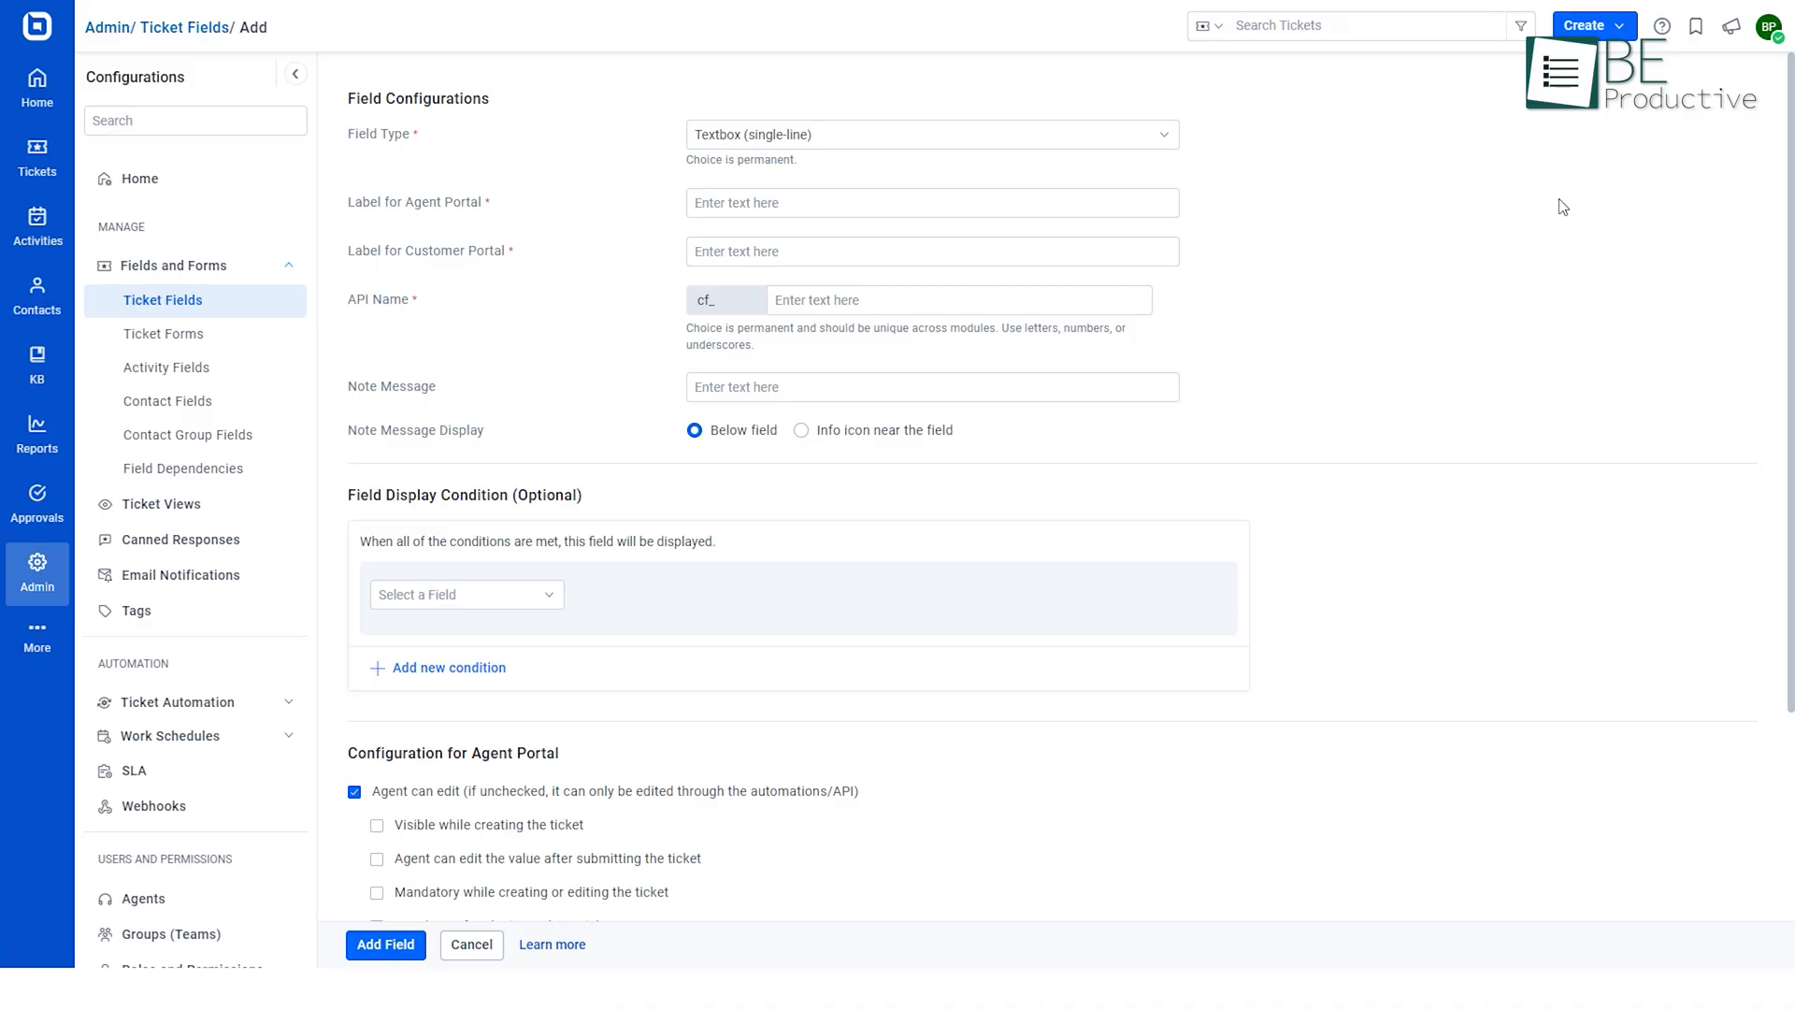
{"action": "left_click", "coordinate": [466, 594]}
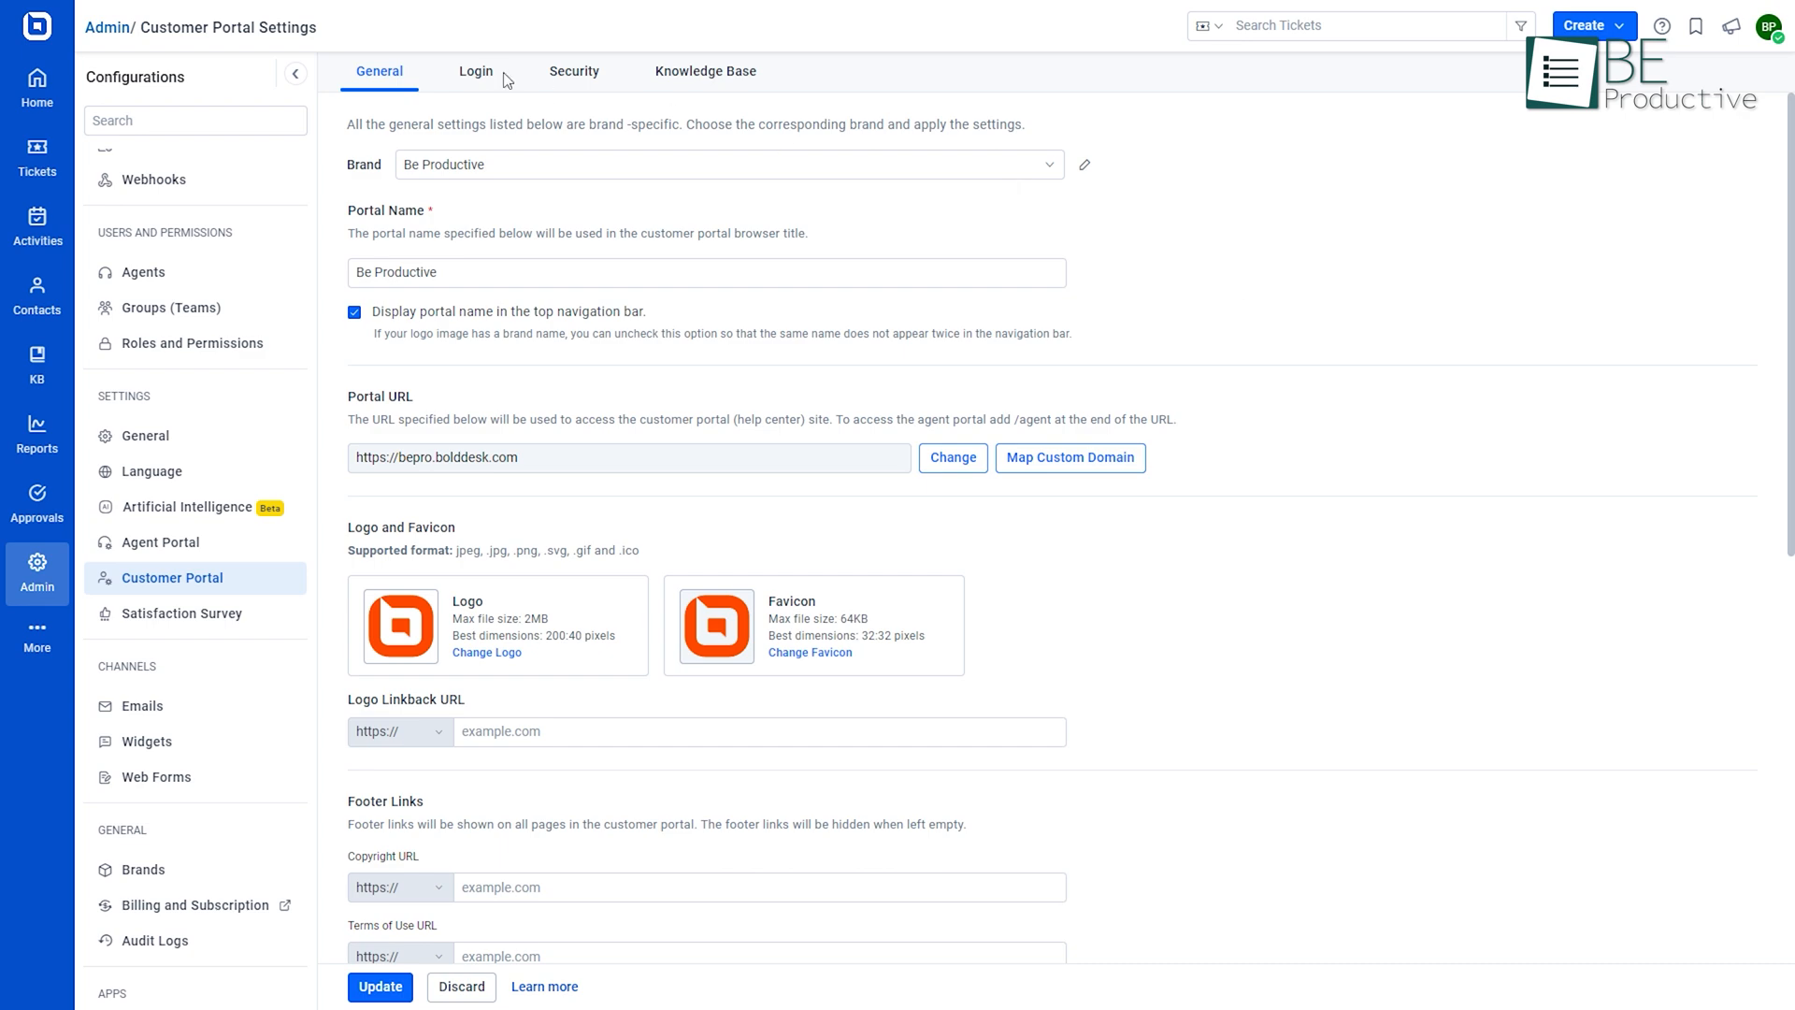
{"action": "left_click", "coordinate": [574, 71]}
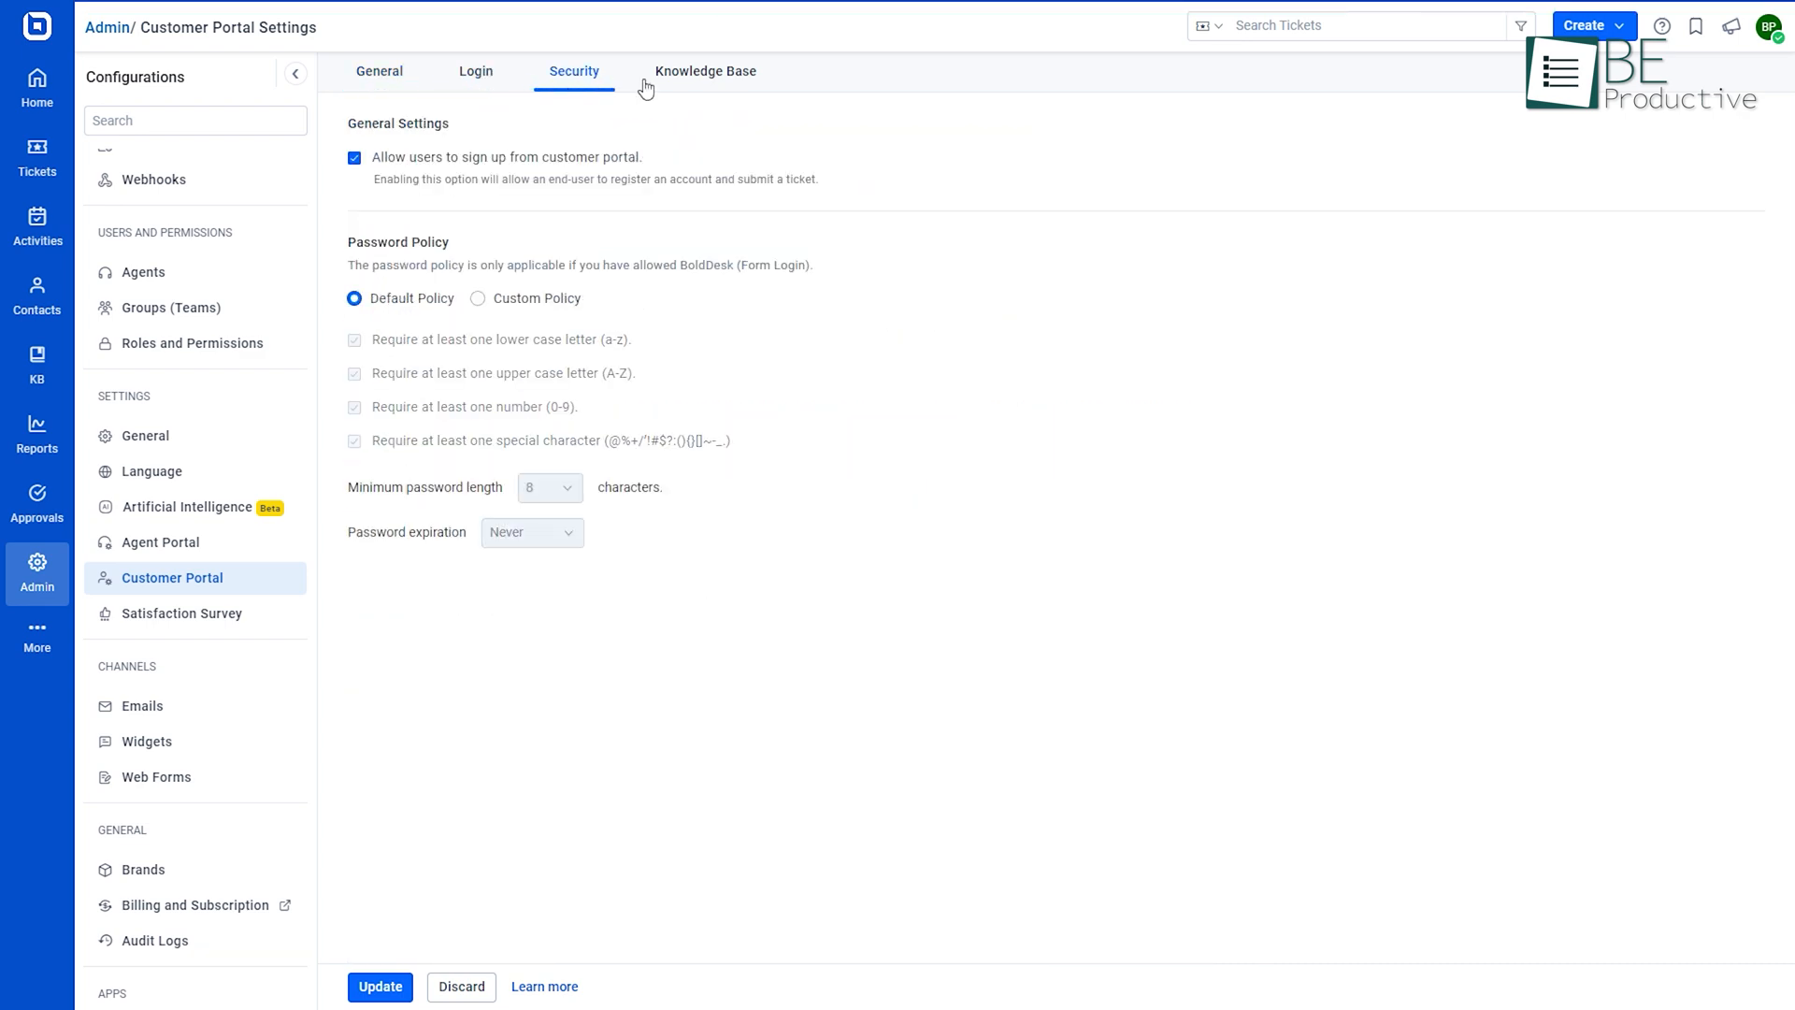
{"action": "left_click", "coordinate": [379, 71]}
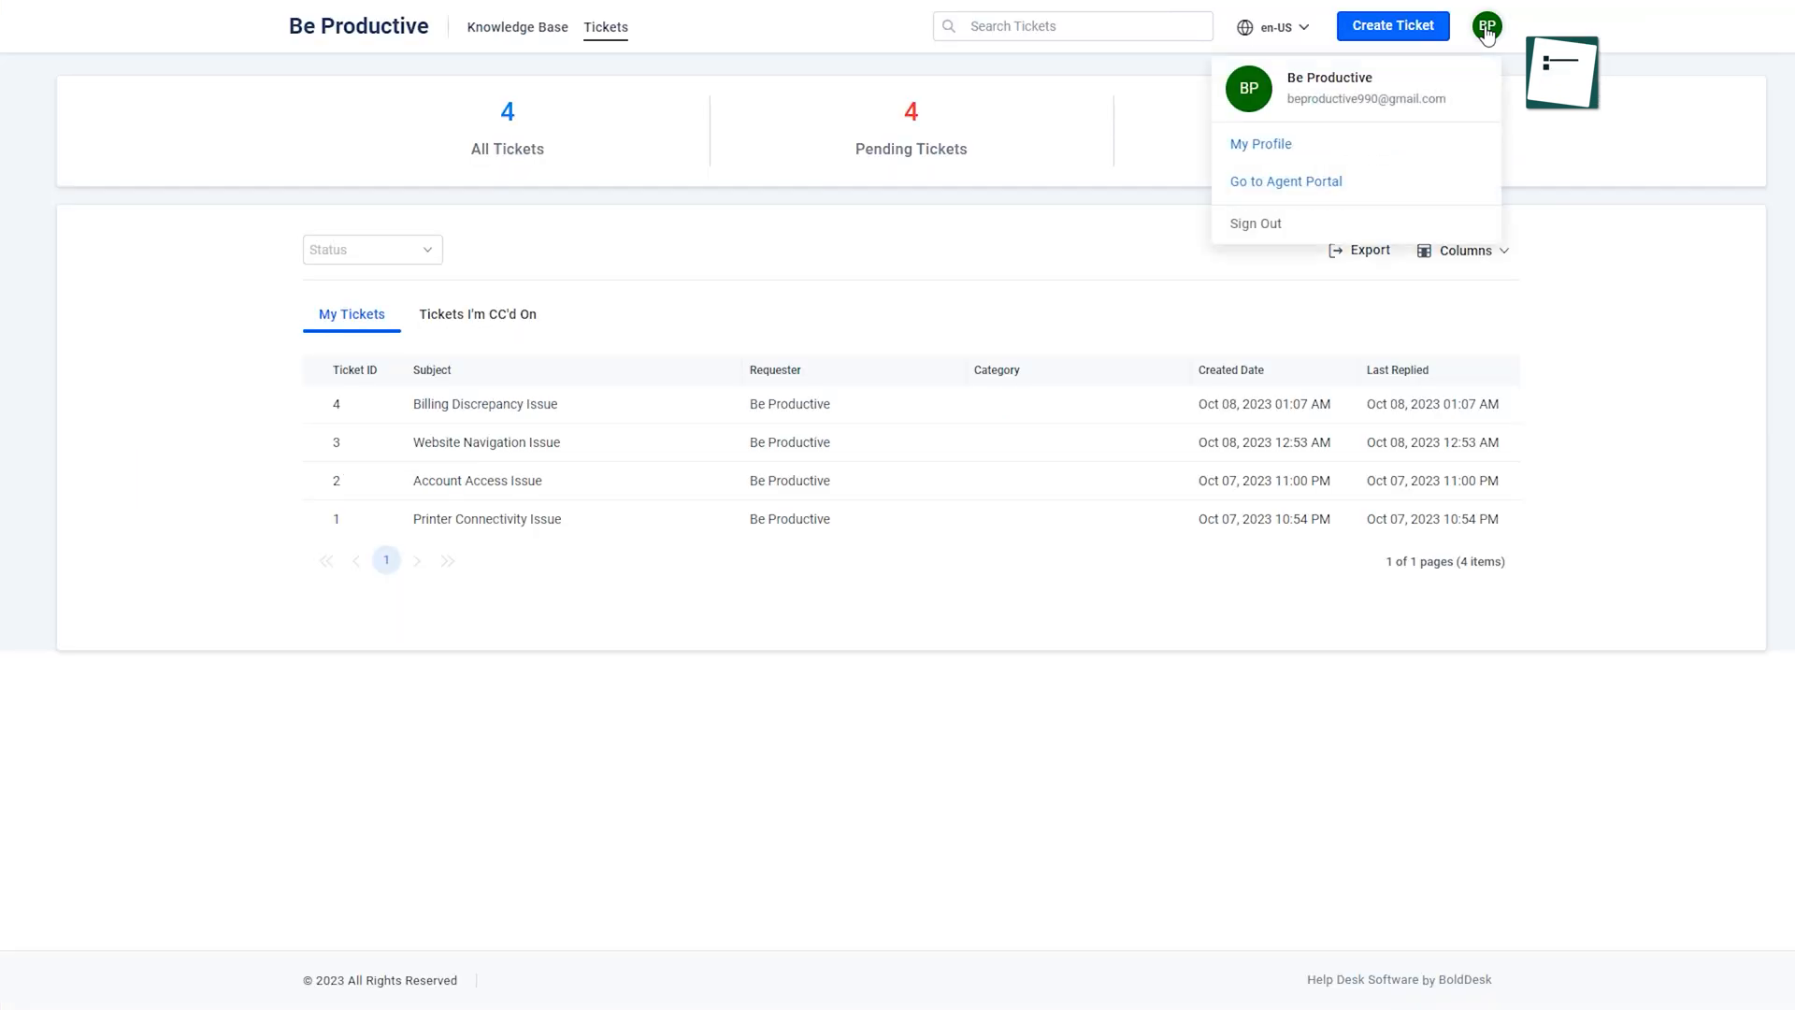
Go to the agent portal's Tickets view listing the four Be Productive tickets marked New
{"action": "left_click", "coordinate": [1286, 180]}
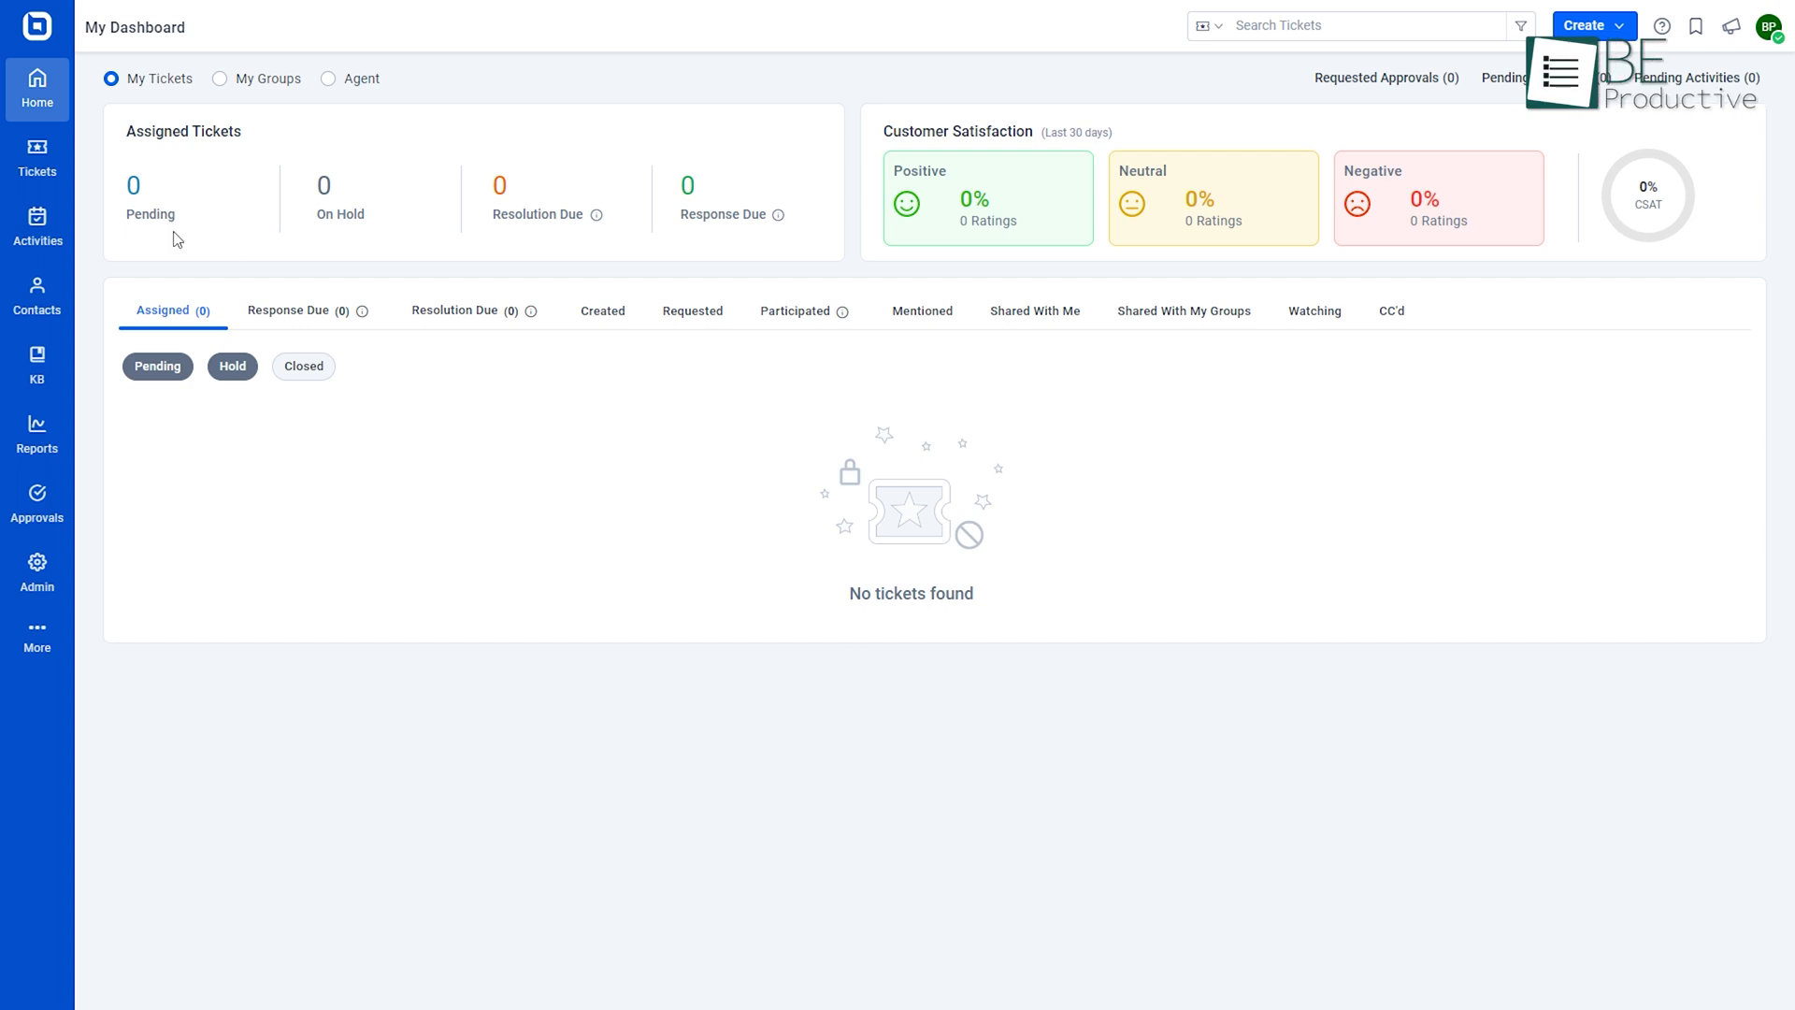
{"action": "left_click", "coordinate": [38, 154]}
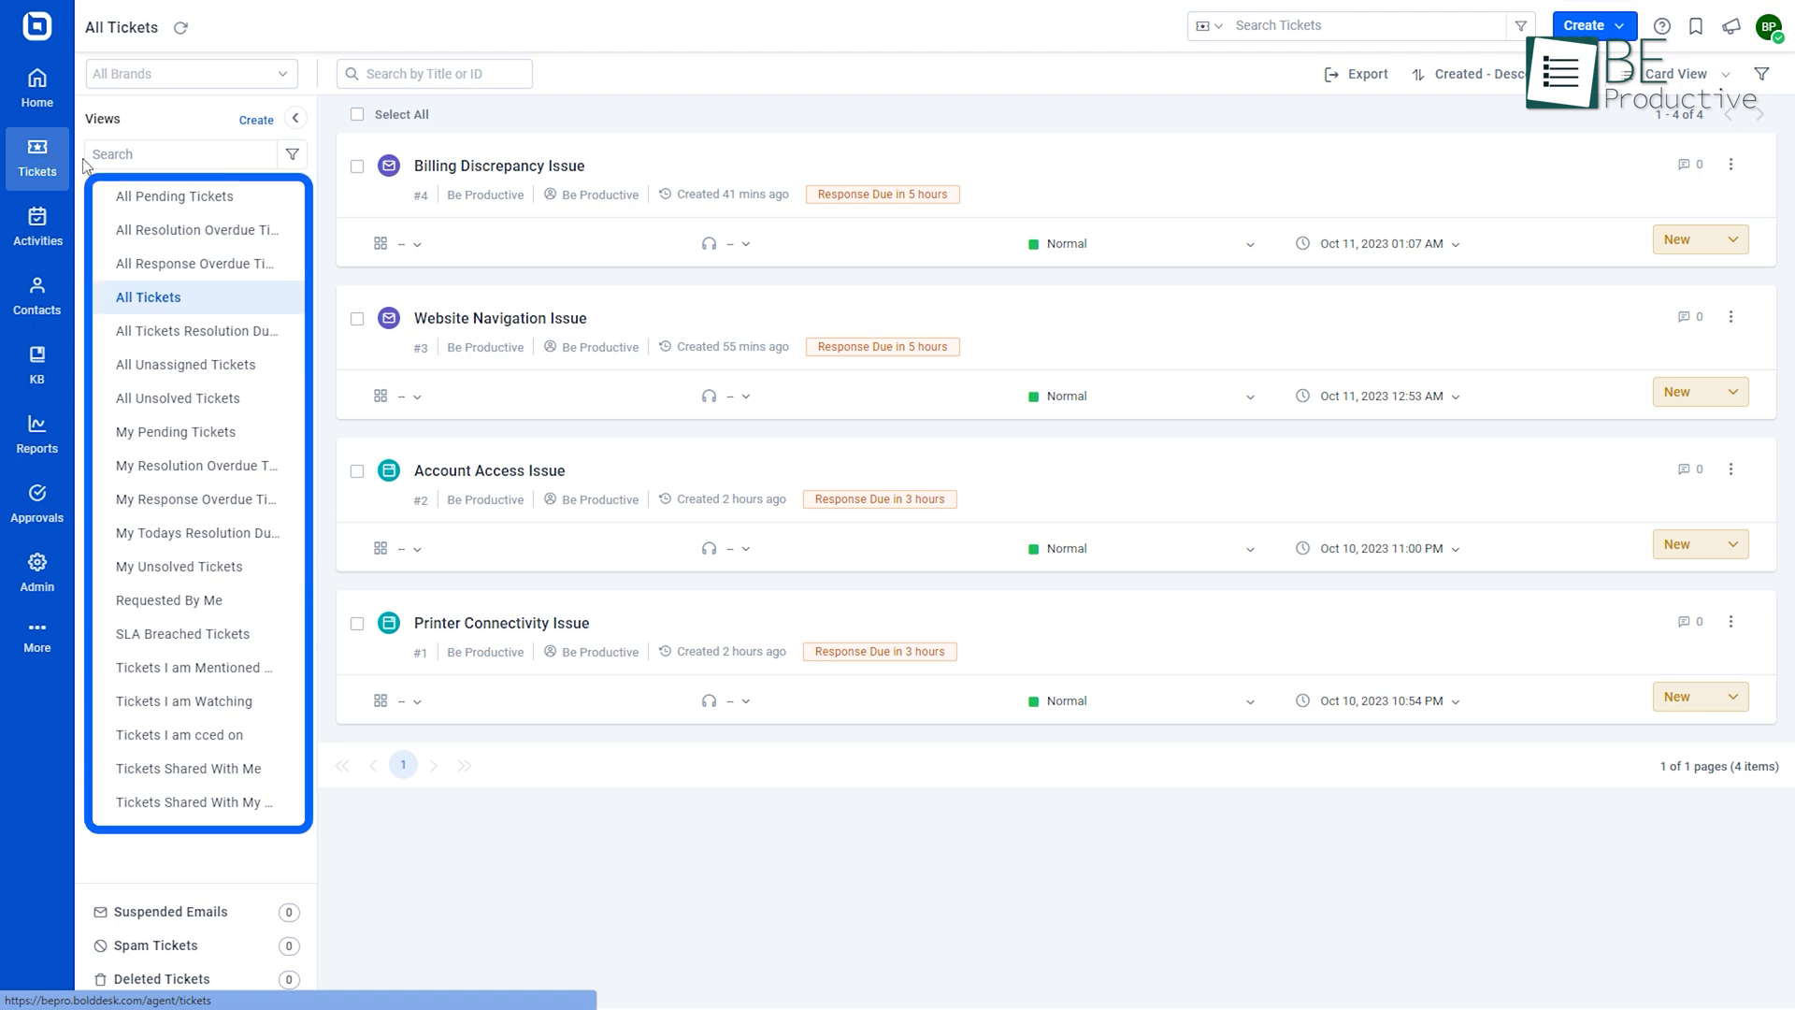
Filter to pending tickets, check the advanced filter conditions and show them as cards
{"action": "left_click", "coordinate": [175, 197]}
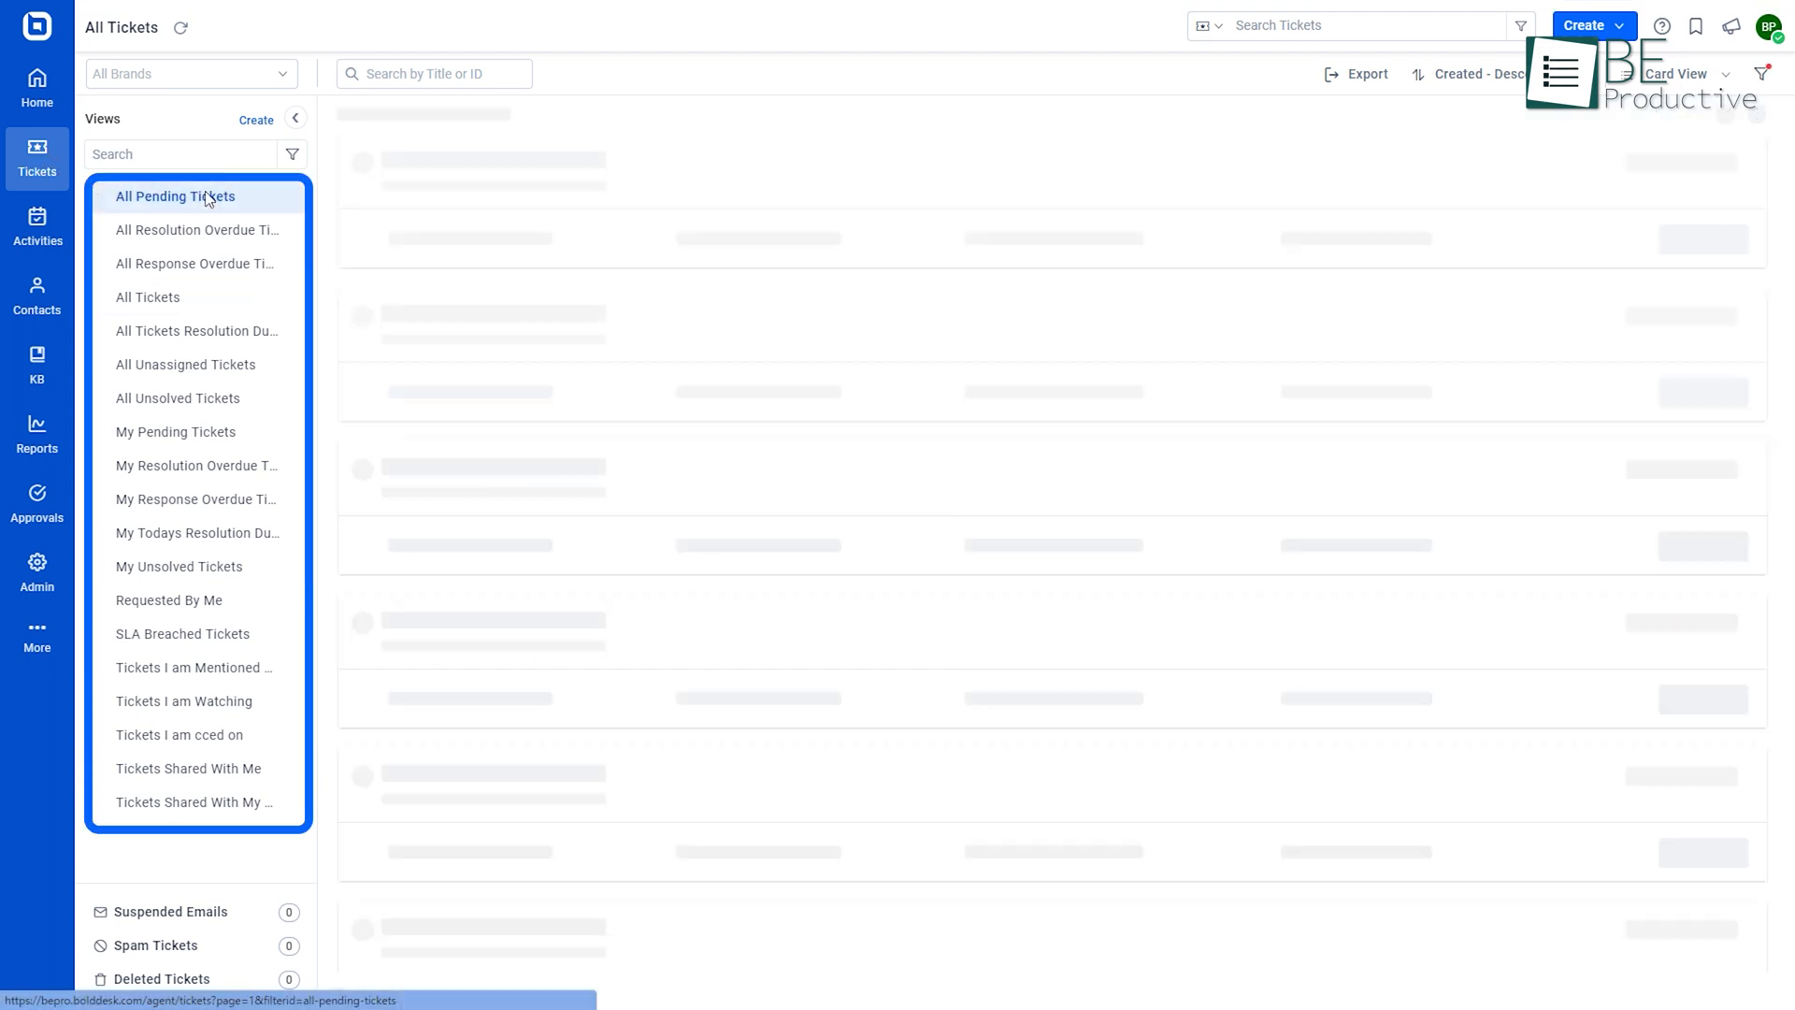
{"action": "left_click", "coordinate": [176, 196]}
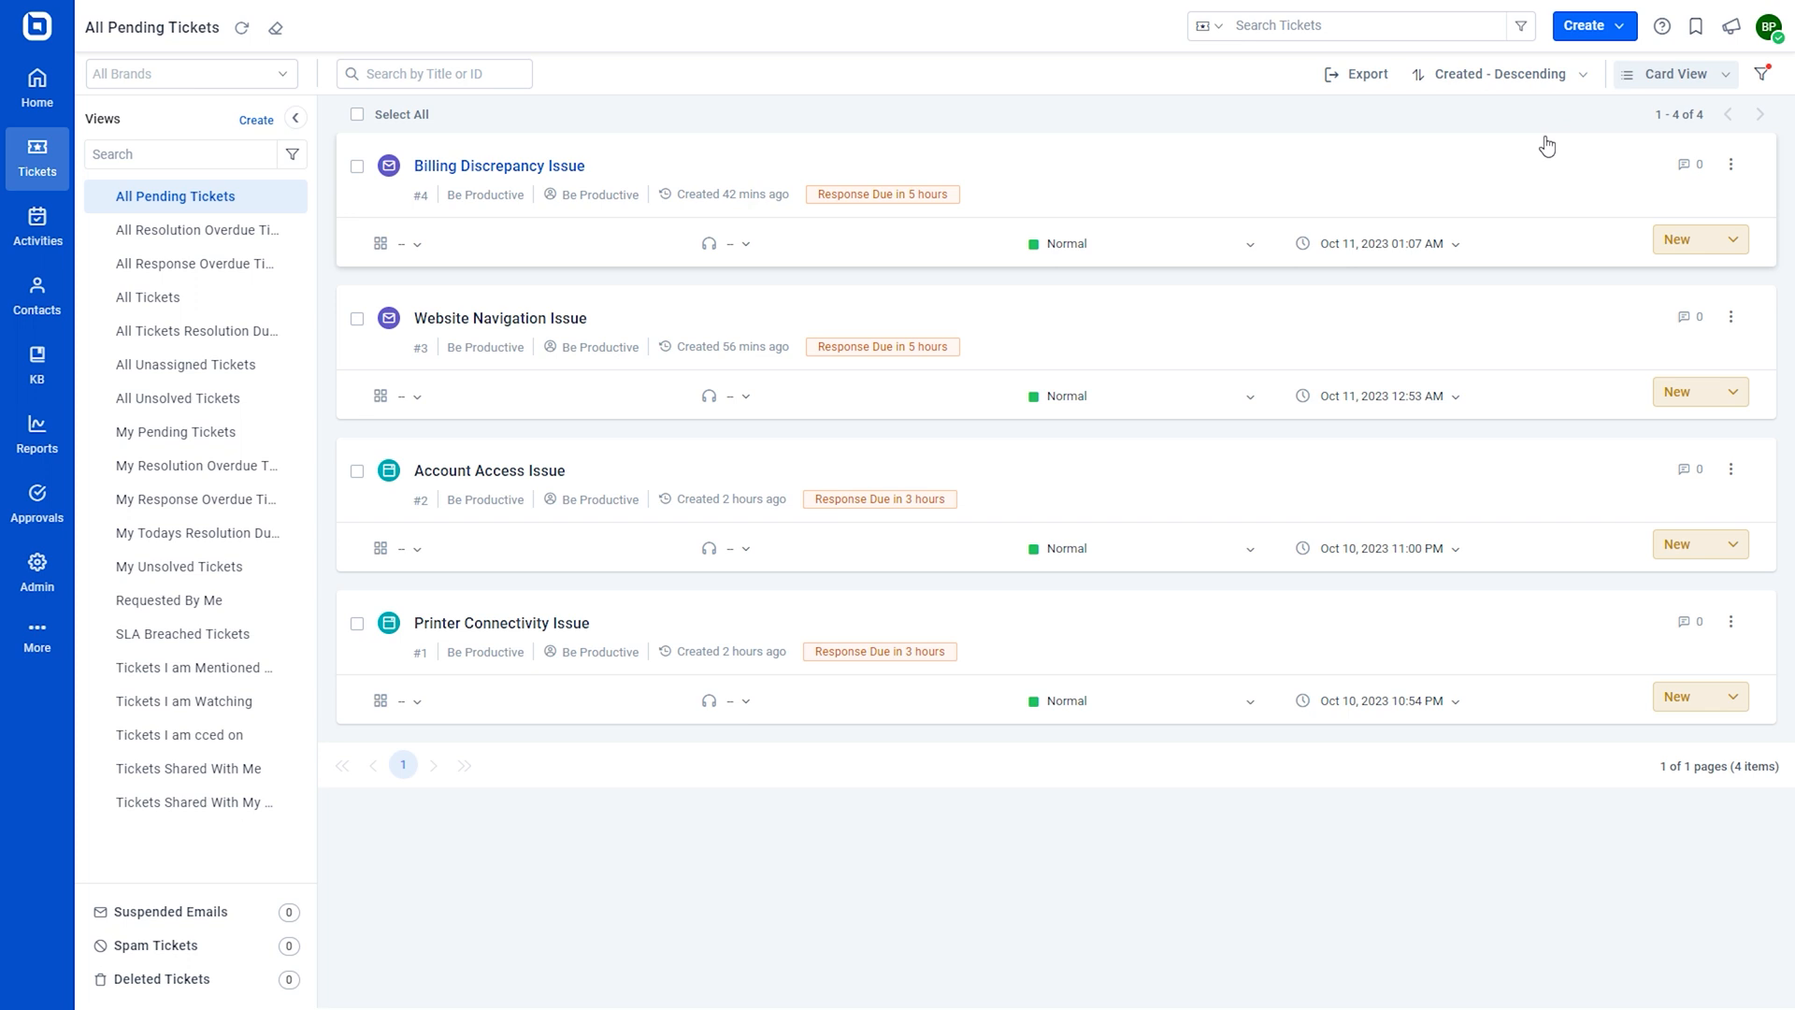
{"action": "left_click", "coordinate": [1784, 75]}
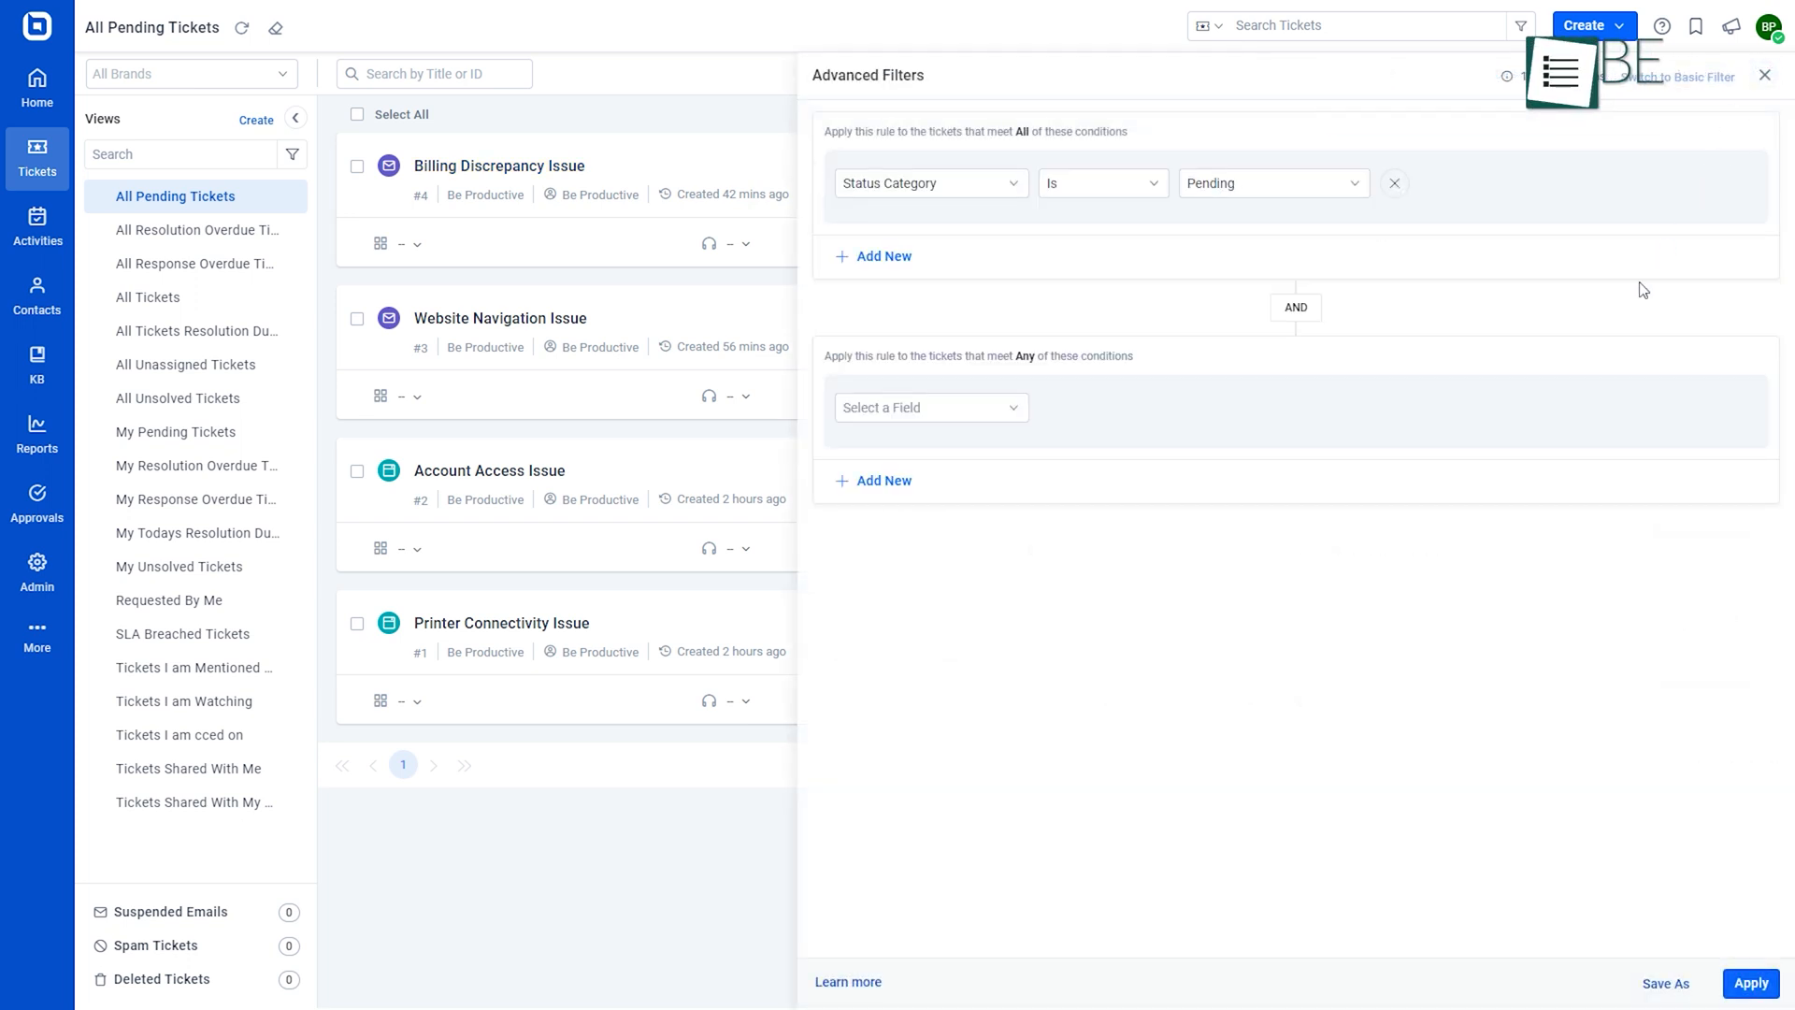
{"action": "mouse_move", "coordinate": [952, 681]}
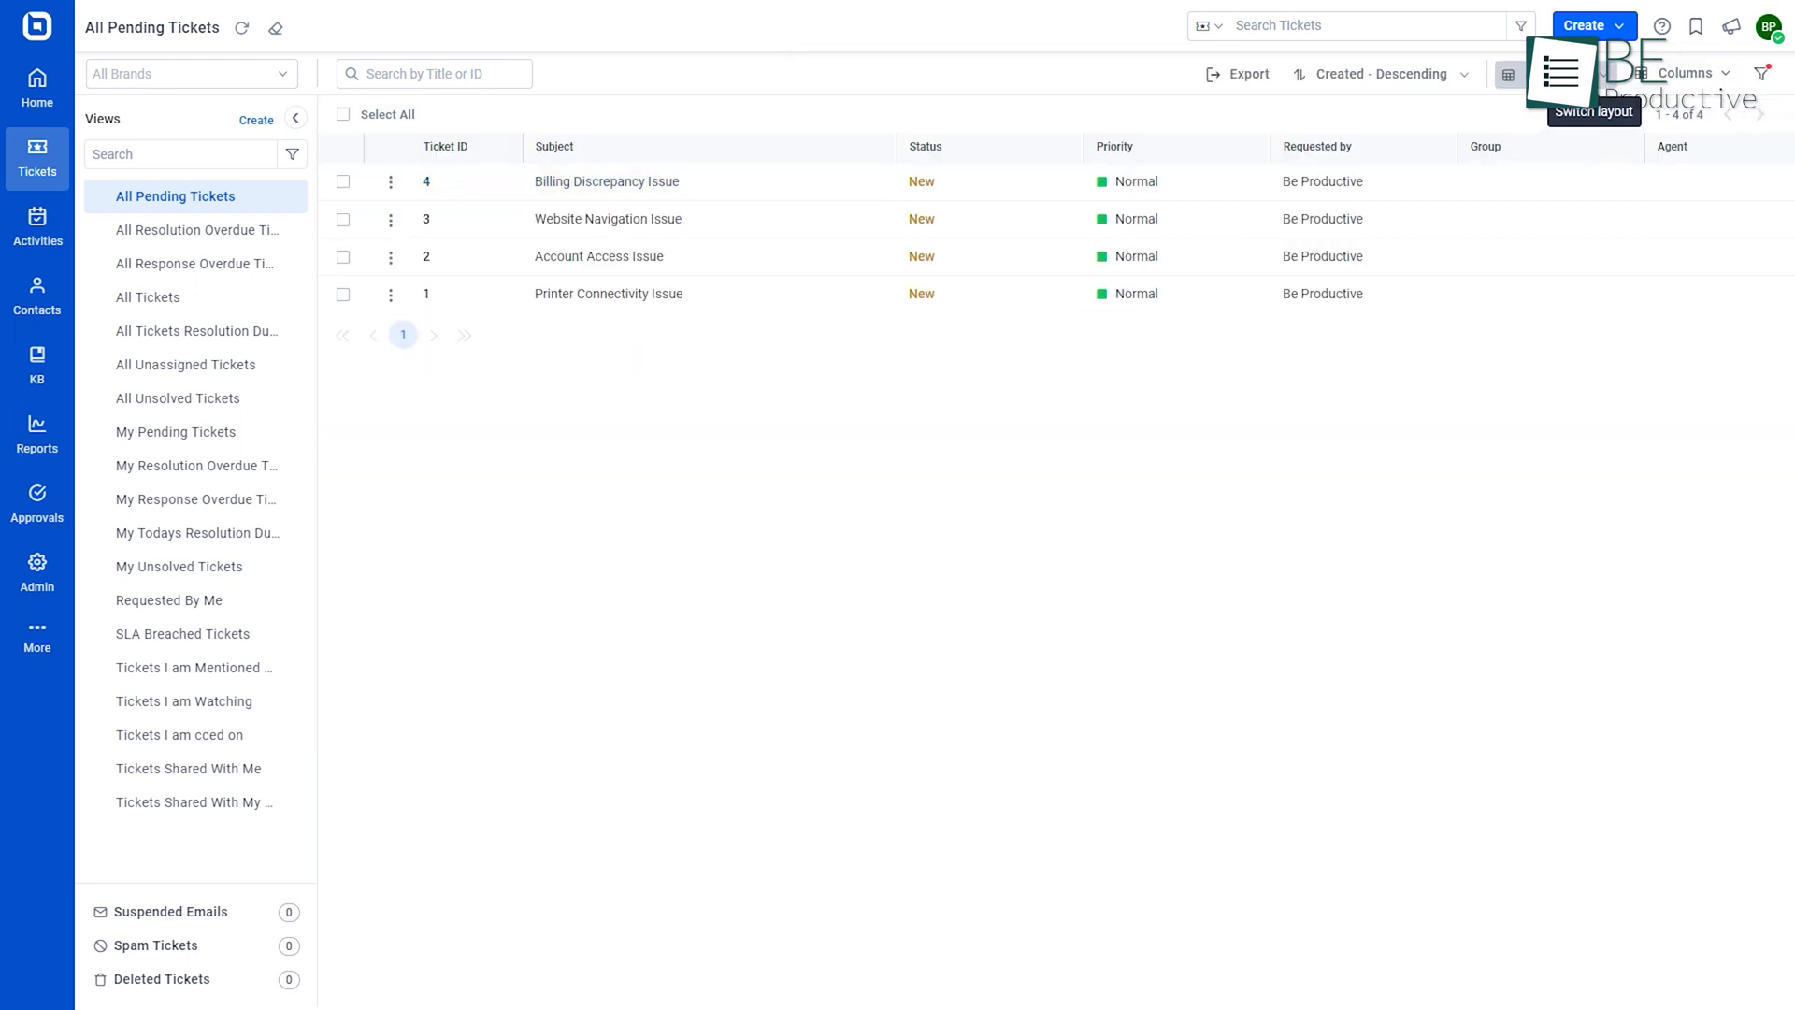
{"action": "left_click", "coordinate": [1512, 73]}
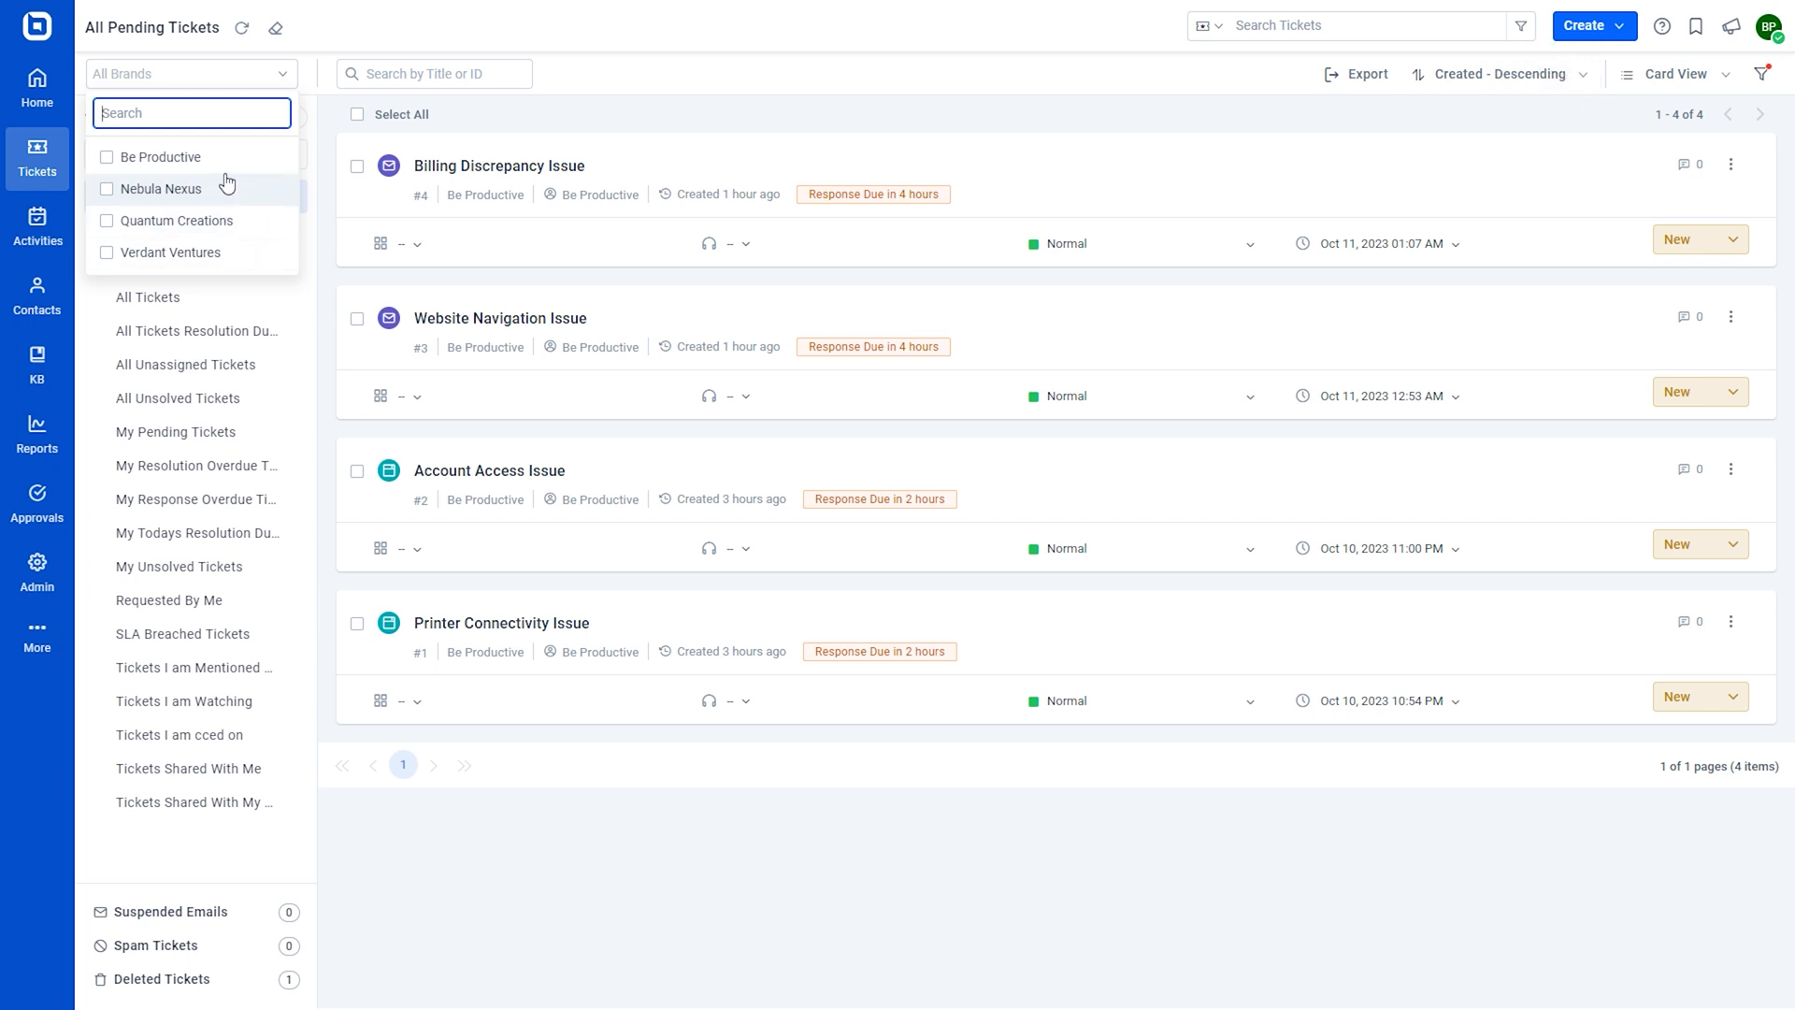
Narrow tickets to the Be Productive brand and view the Billing Discrepancy Issue ticket
{"action": "left_click", "coordinate": [106, 157]}
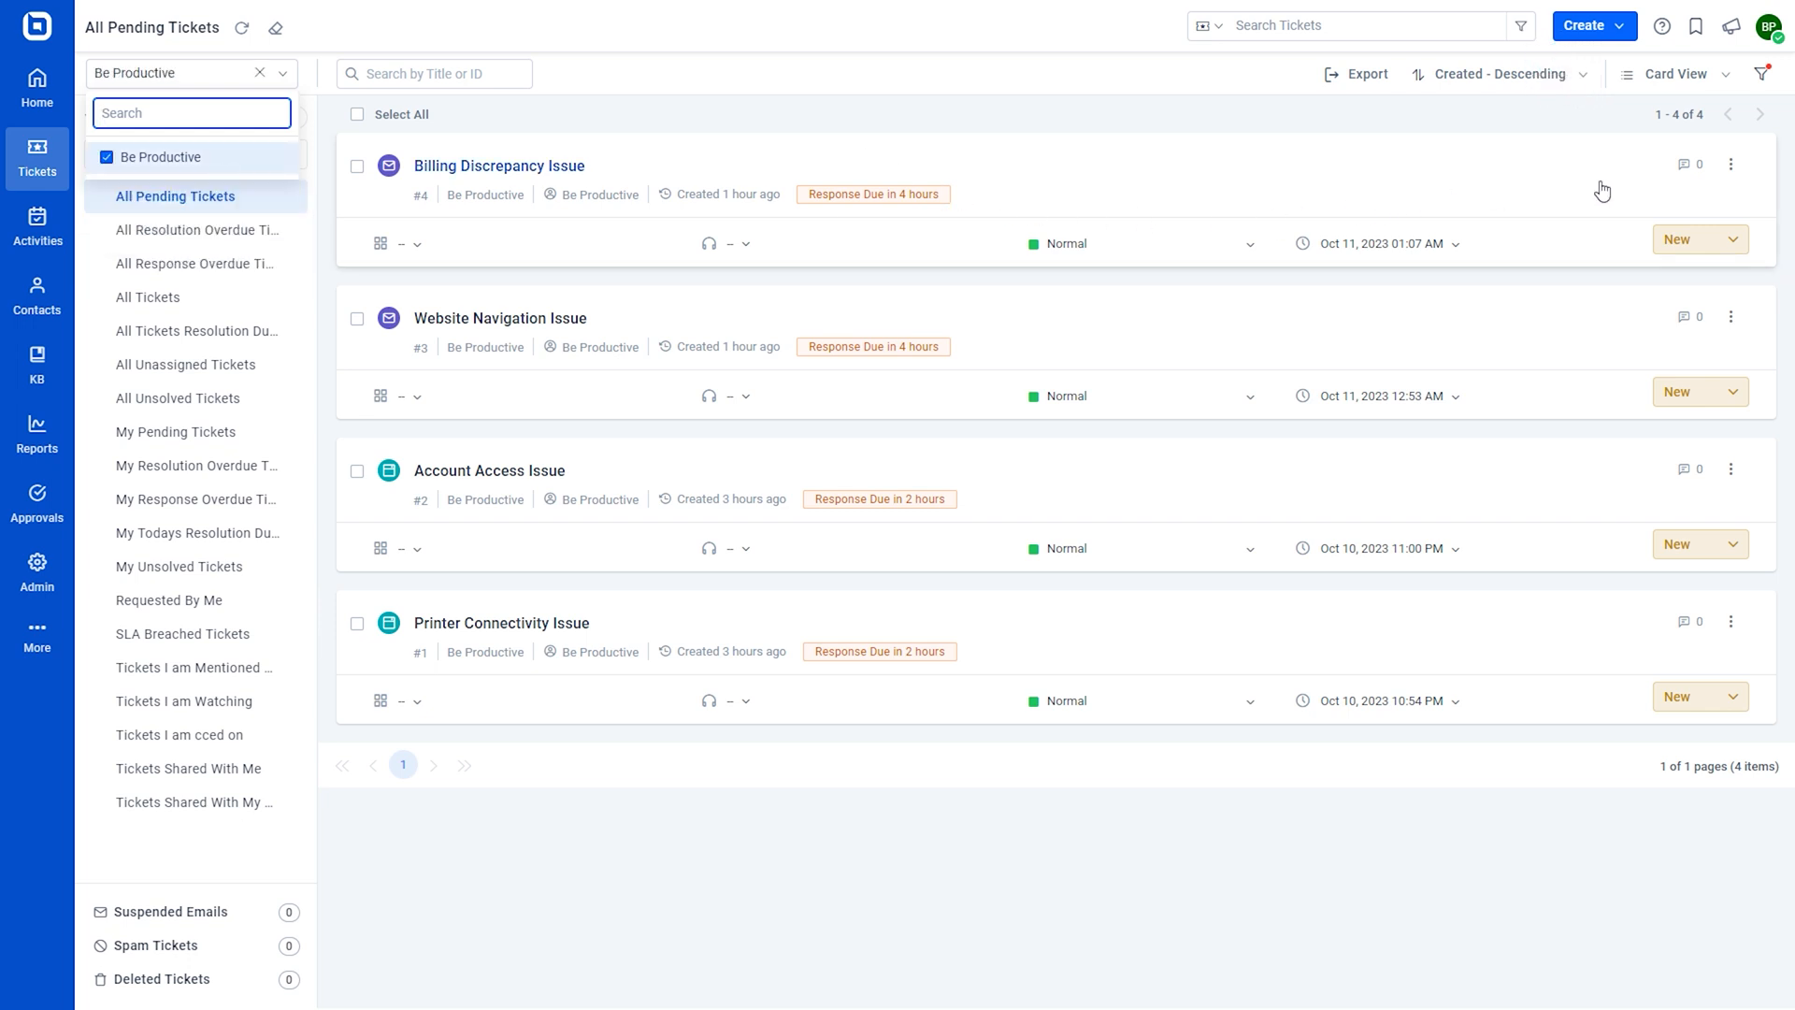
{"action": "left_click", "coordinate": [500, 165]}
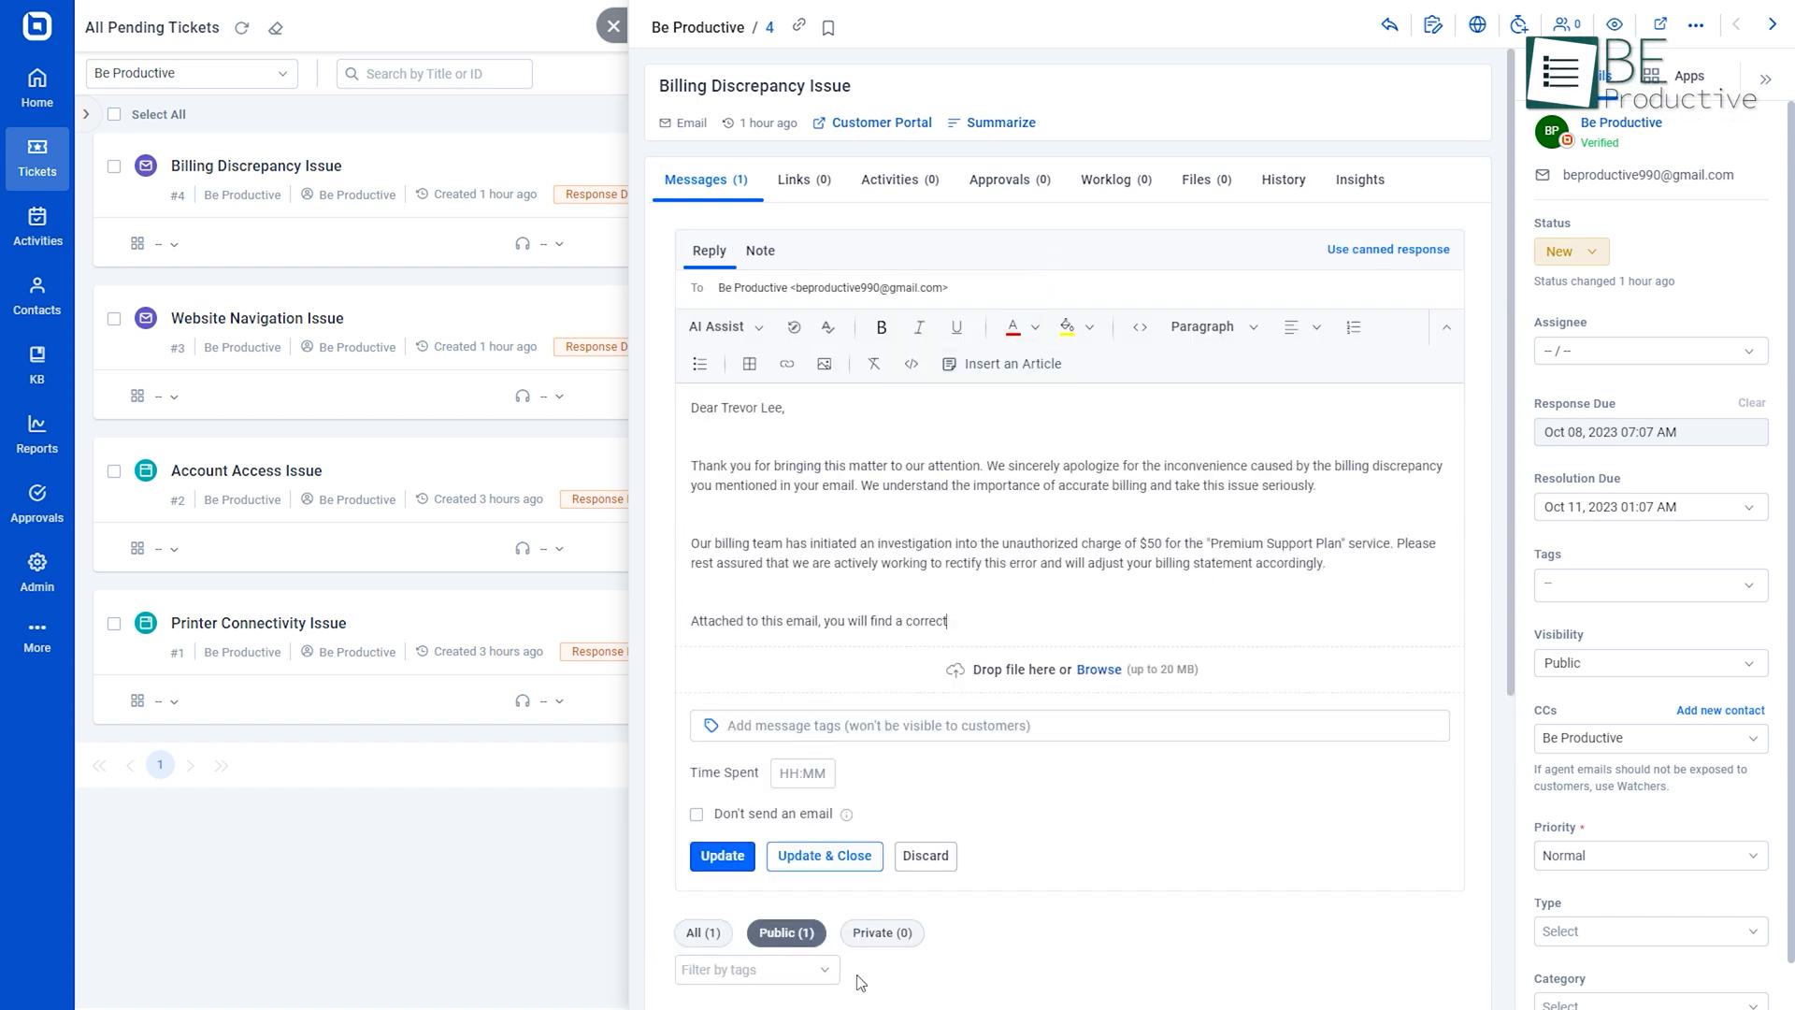
Preview the 'Urgent: Discrepancy in Billing Statement' canned response for the reply
{"action": "left_click", "coordinate": [722, 856]}
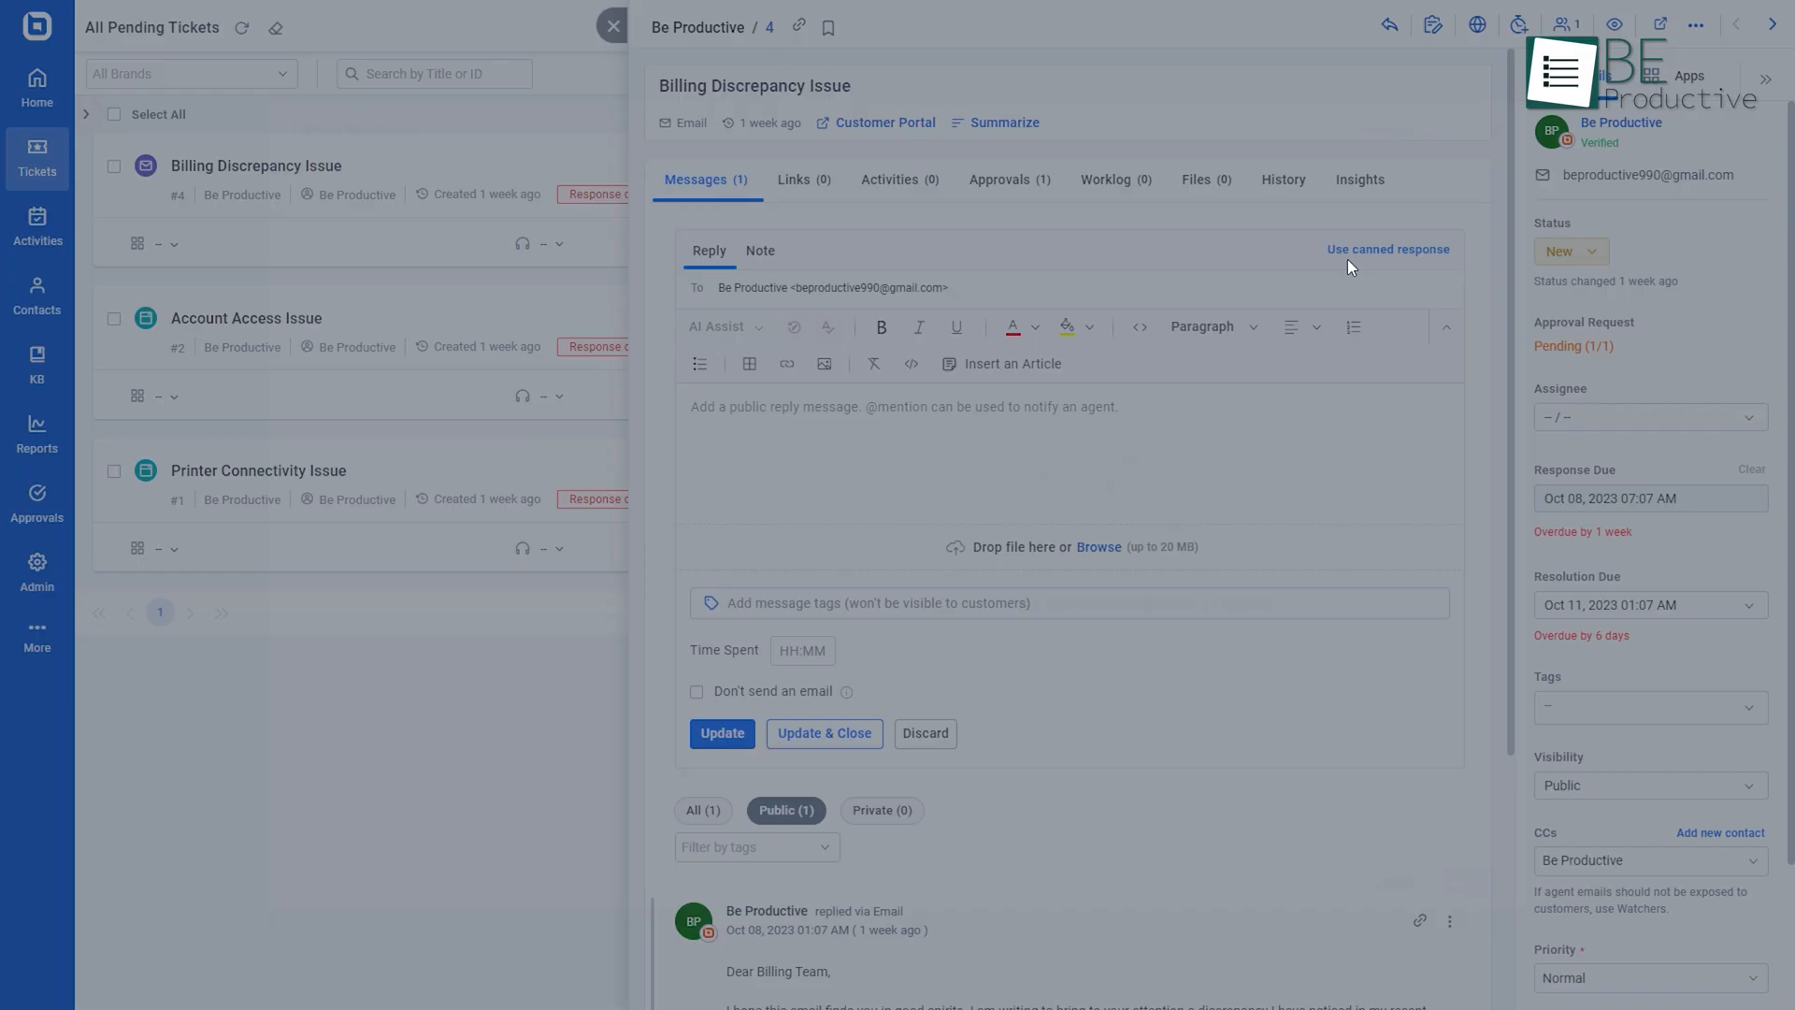
{"action": "left_click", "coordinate": [1388, 250]}
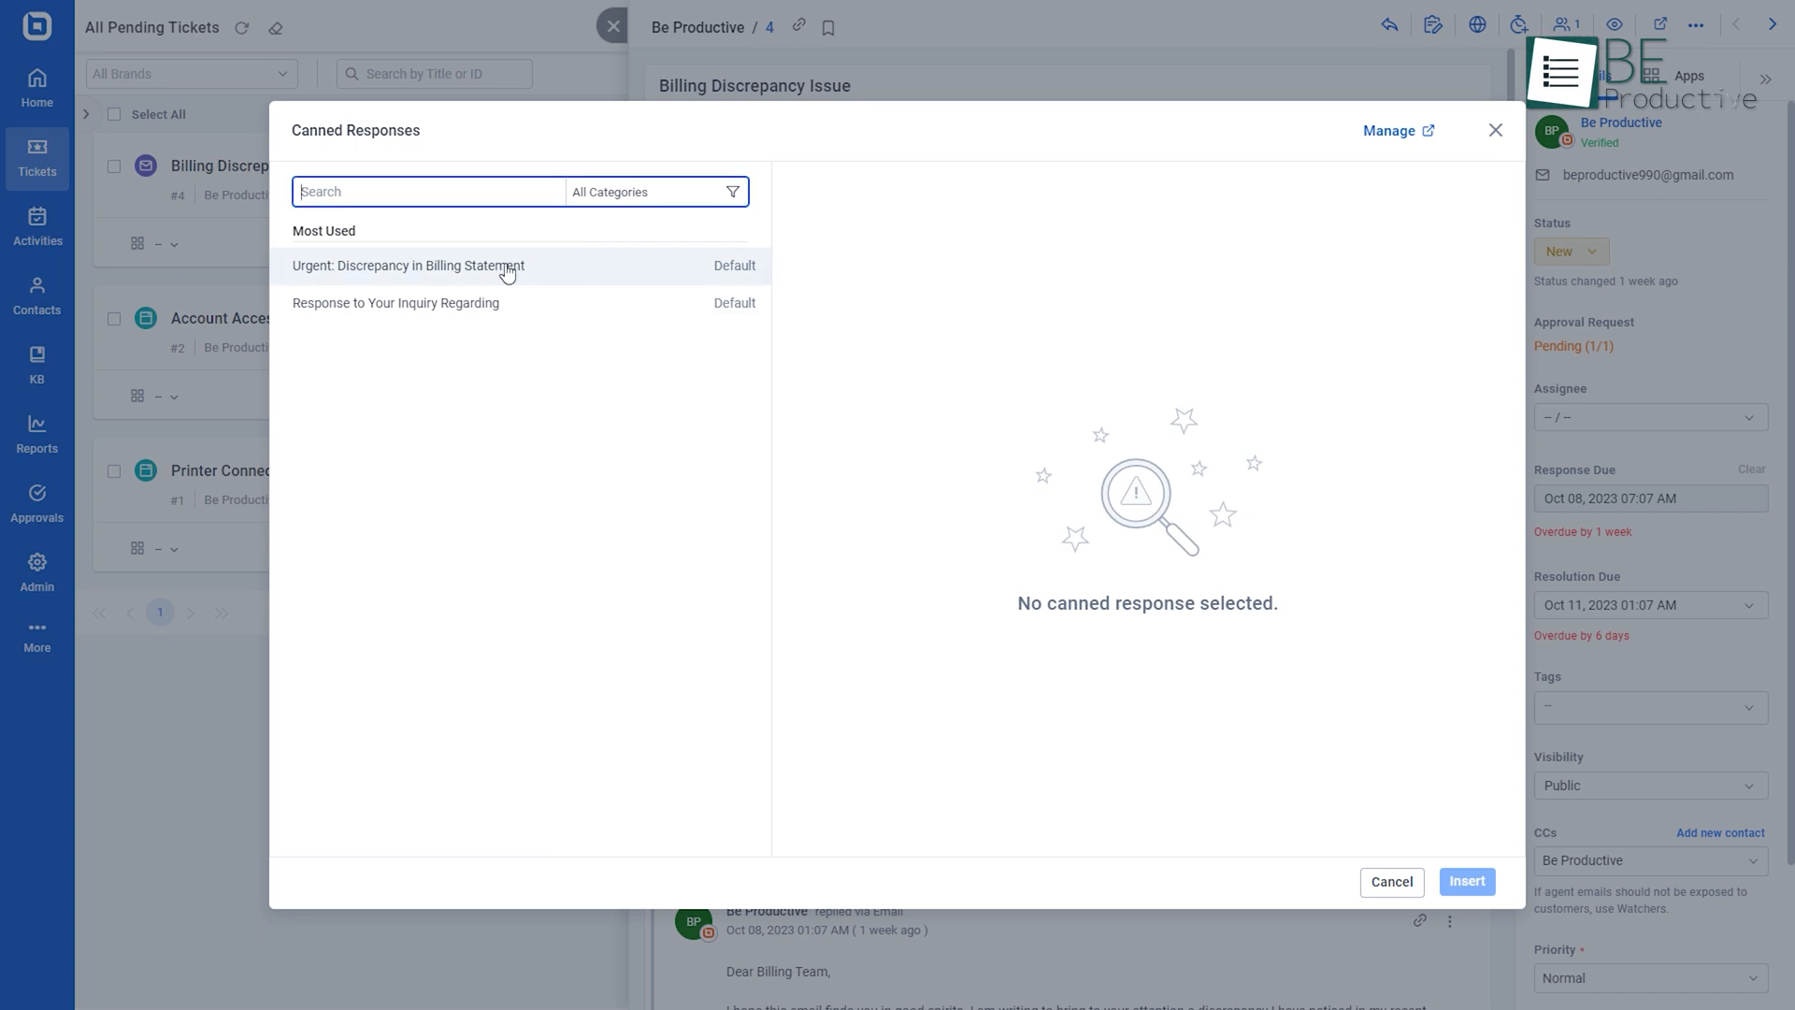
{"action": "left_click", "coordinate": [409, 266]}
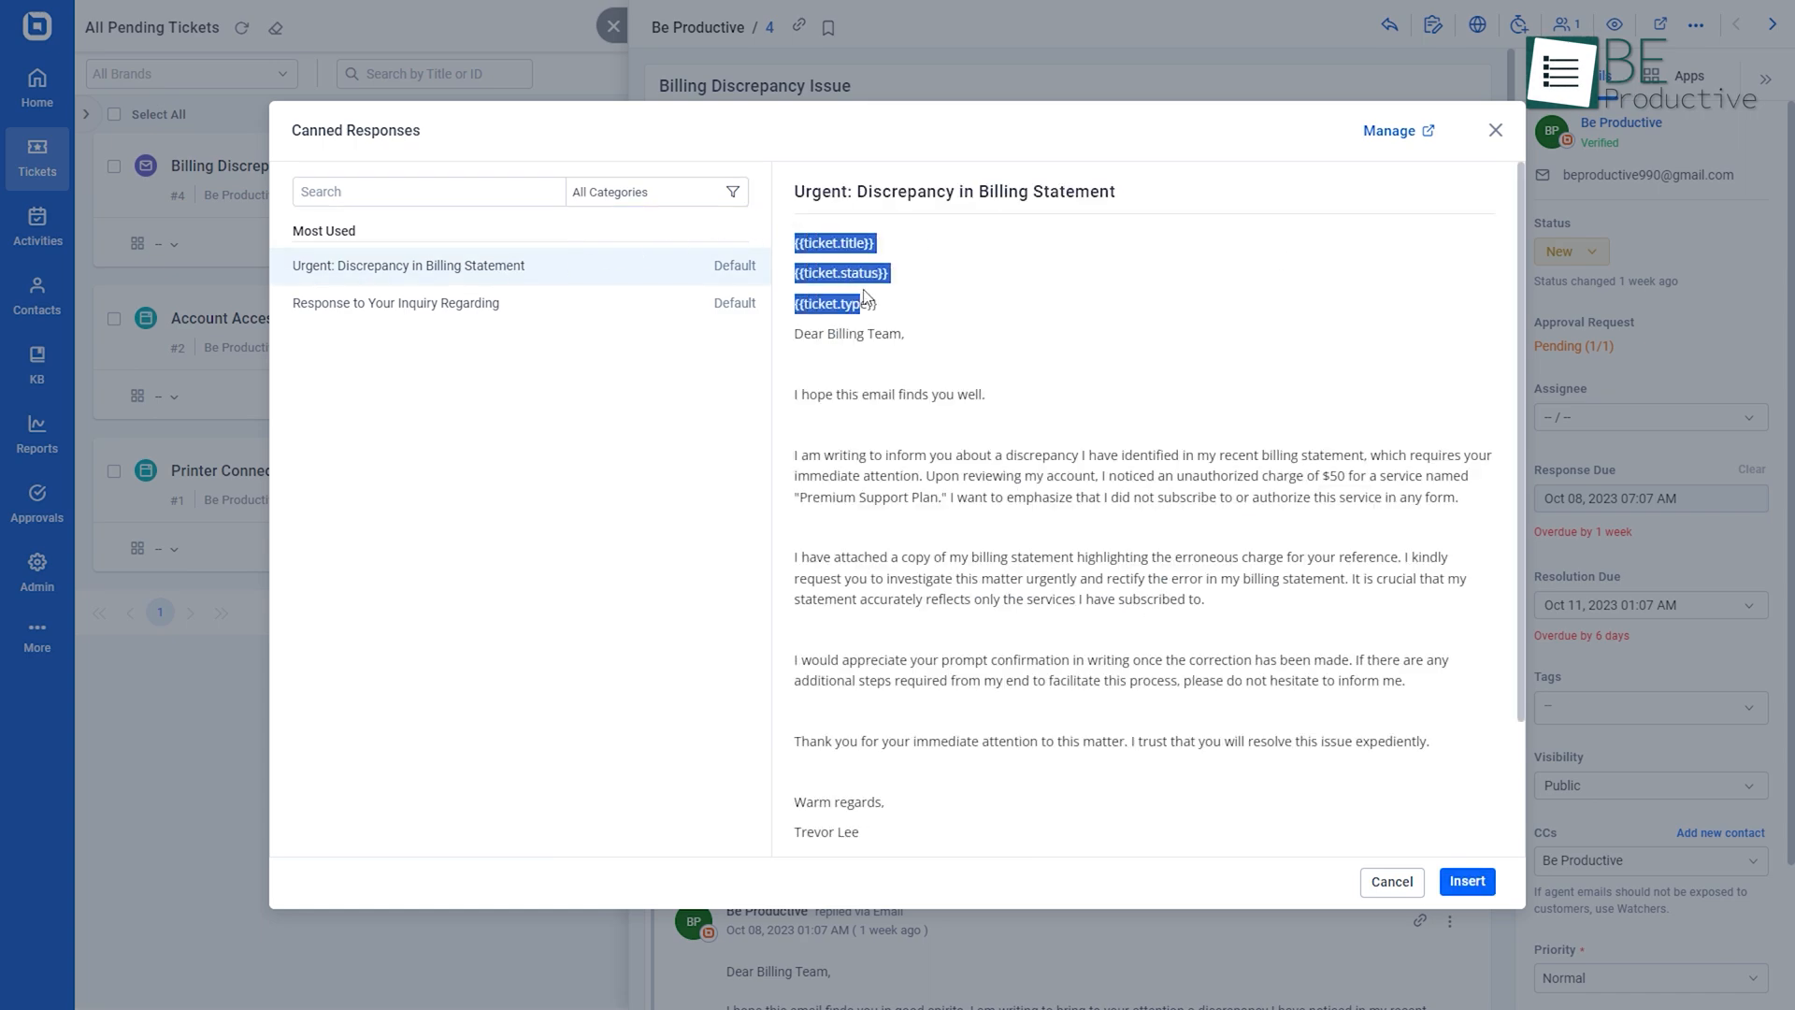
Begin an Add Worklog entry's description on the ticket and head to the Admin Center
{"action": "left_click", "coordinate": [1467, 881]}
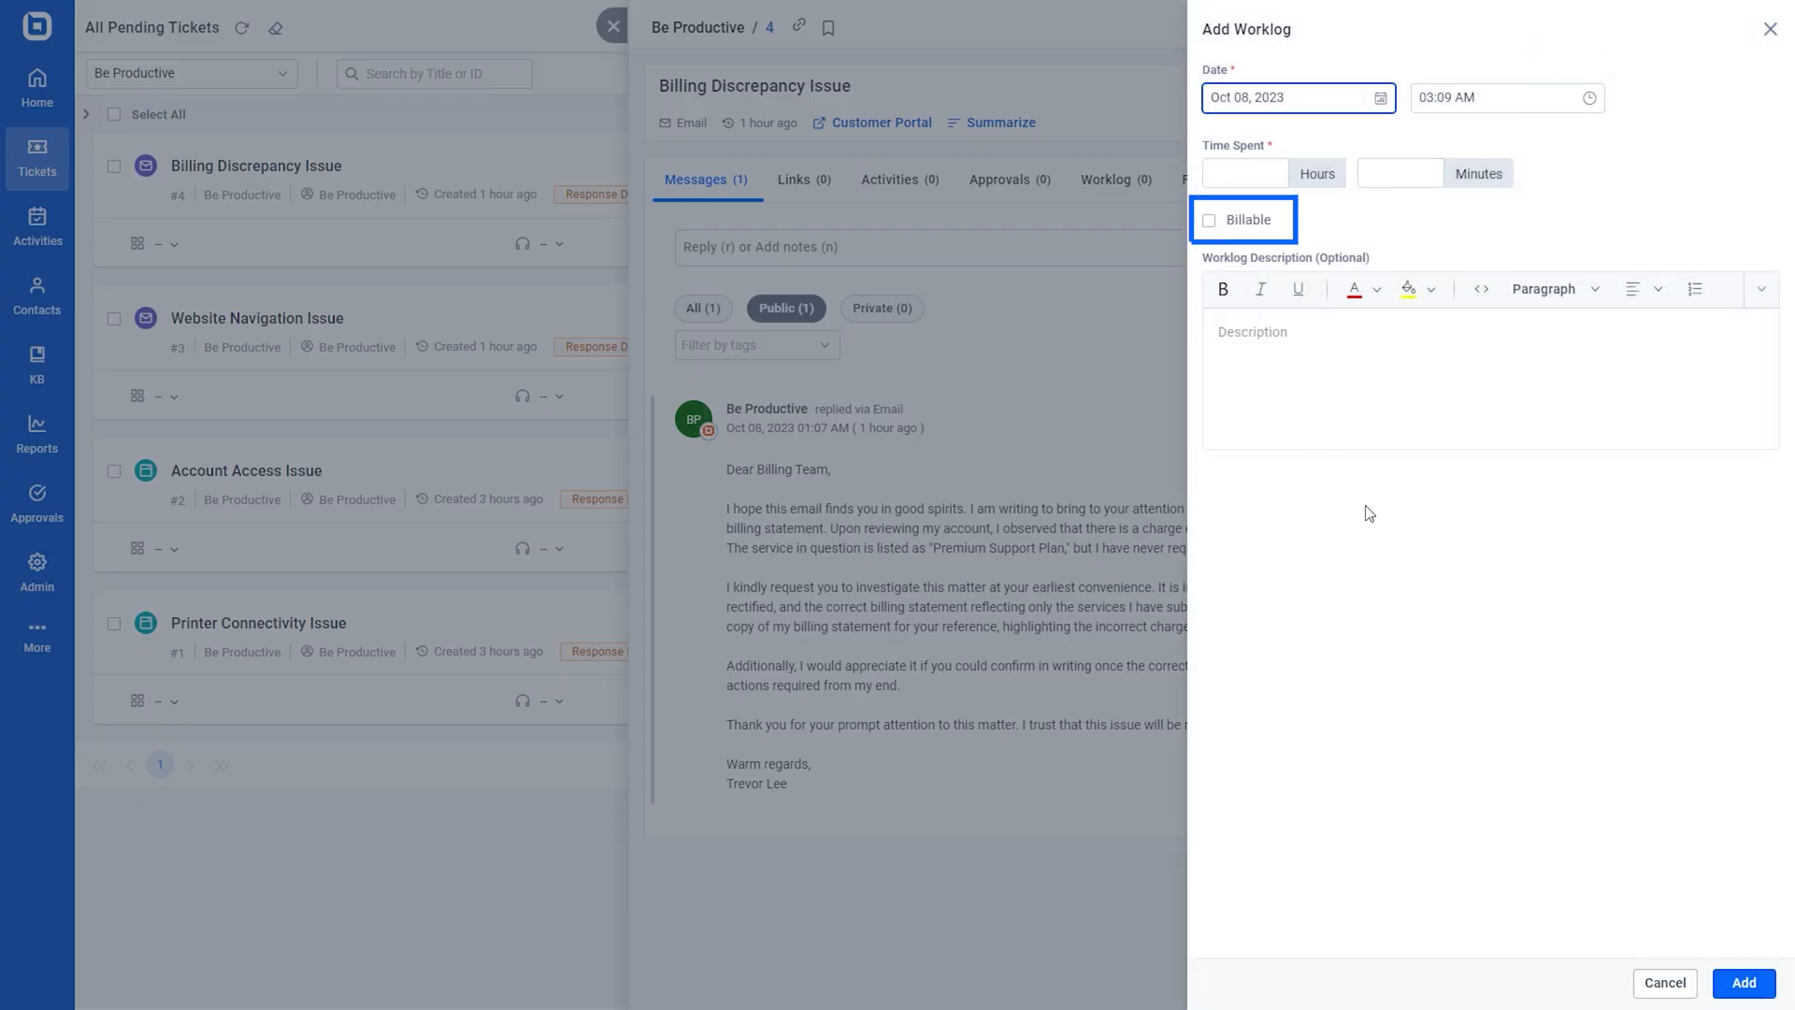
{"action": "left_click", "coordinate": [1365, 354]}
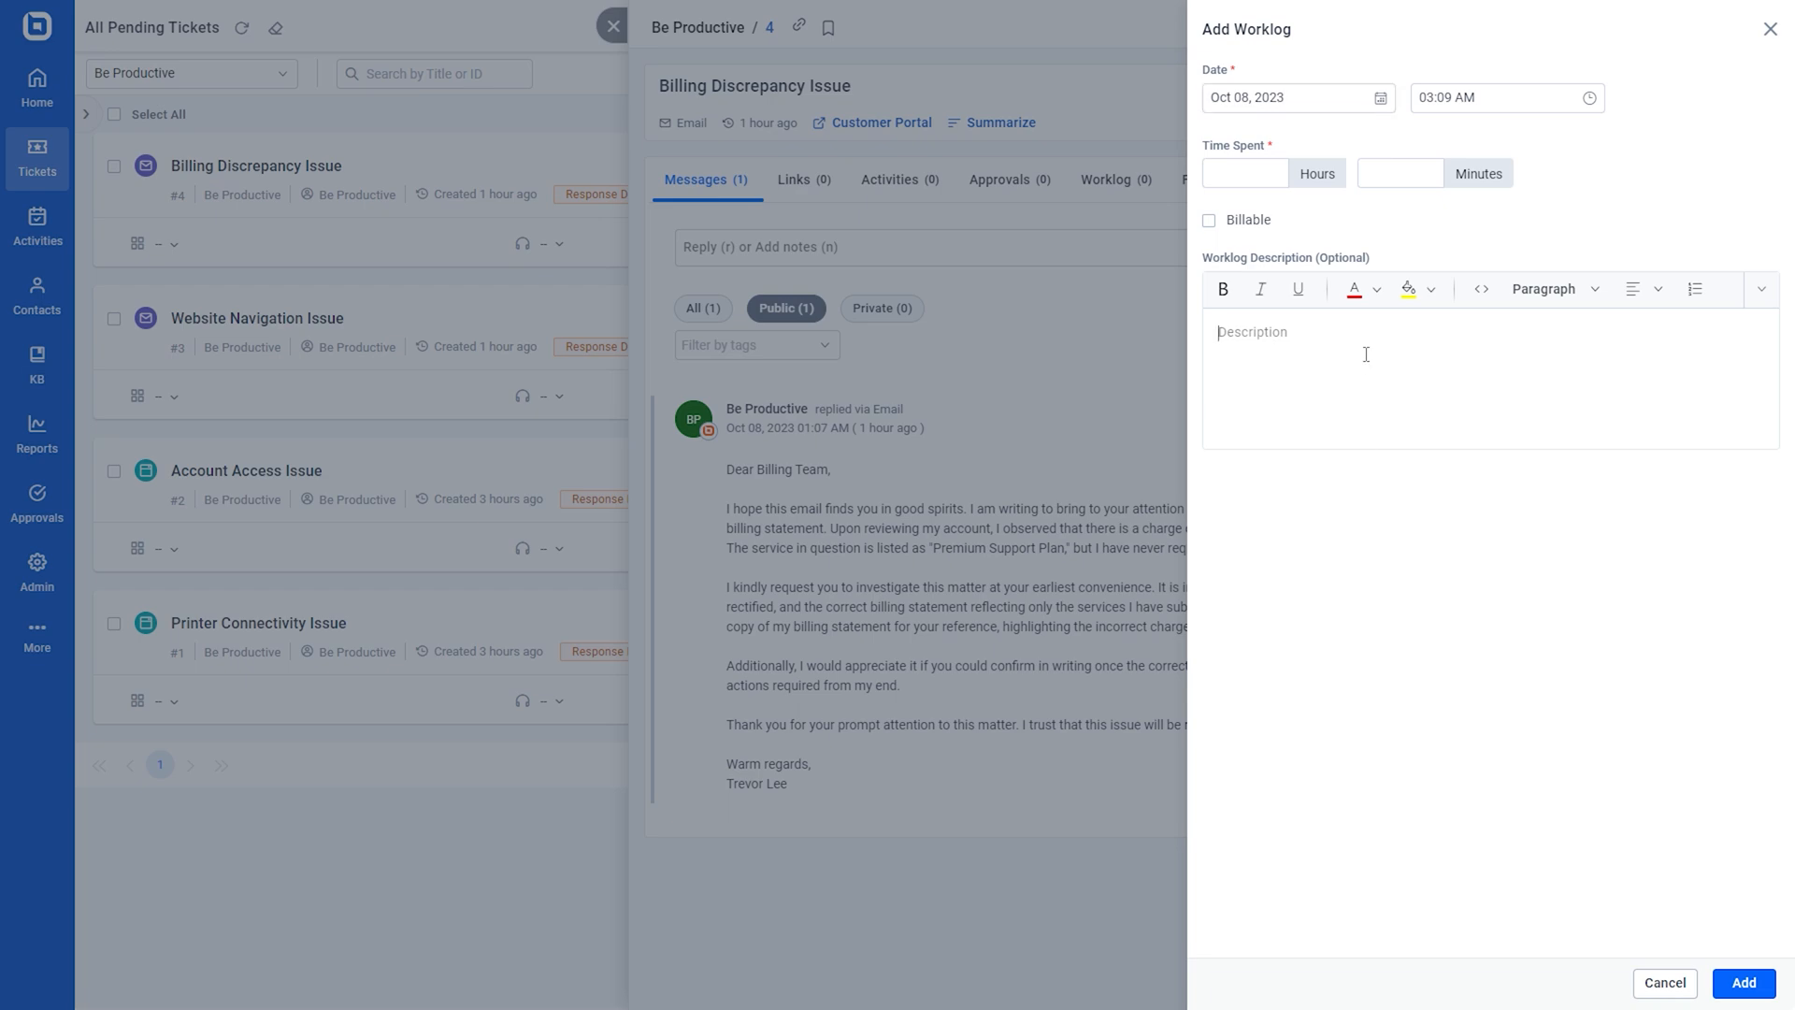
{"action": "left_click", "coordinate": [1665, 982]}
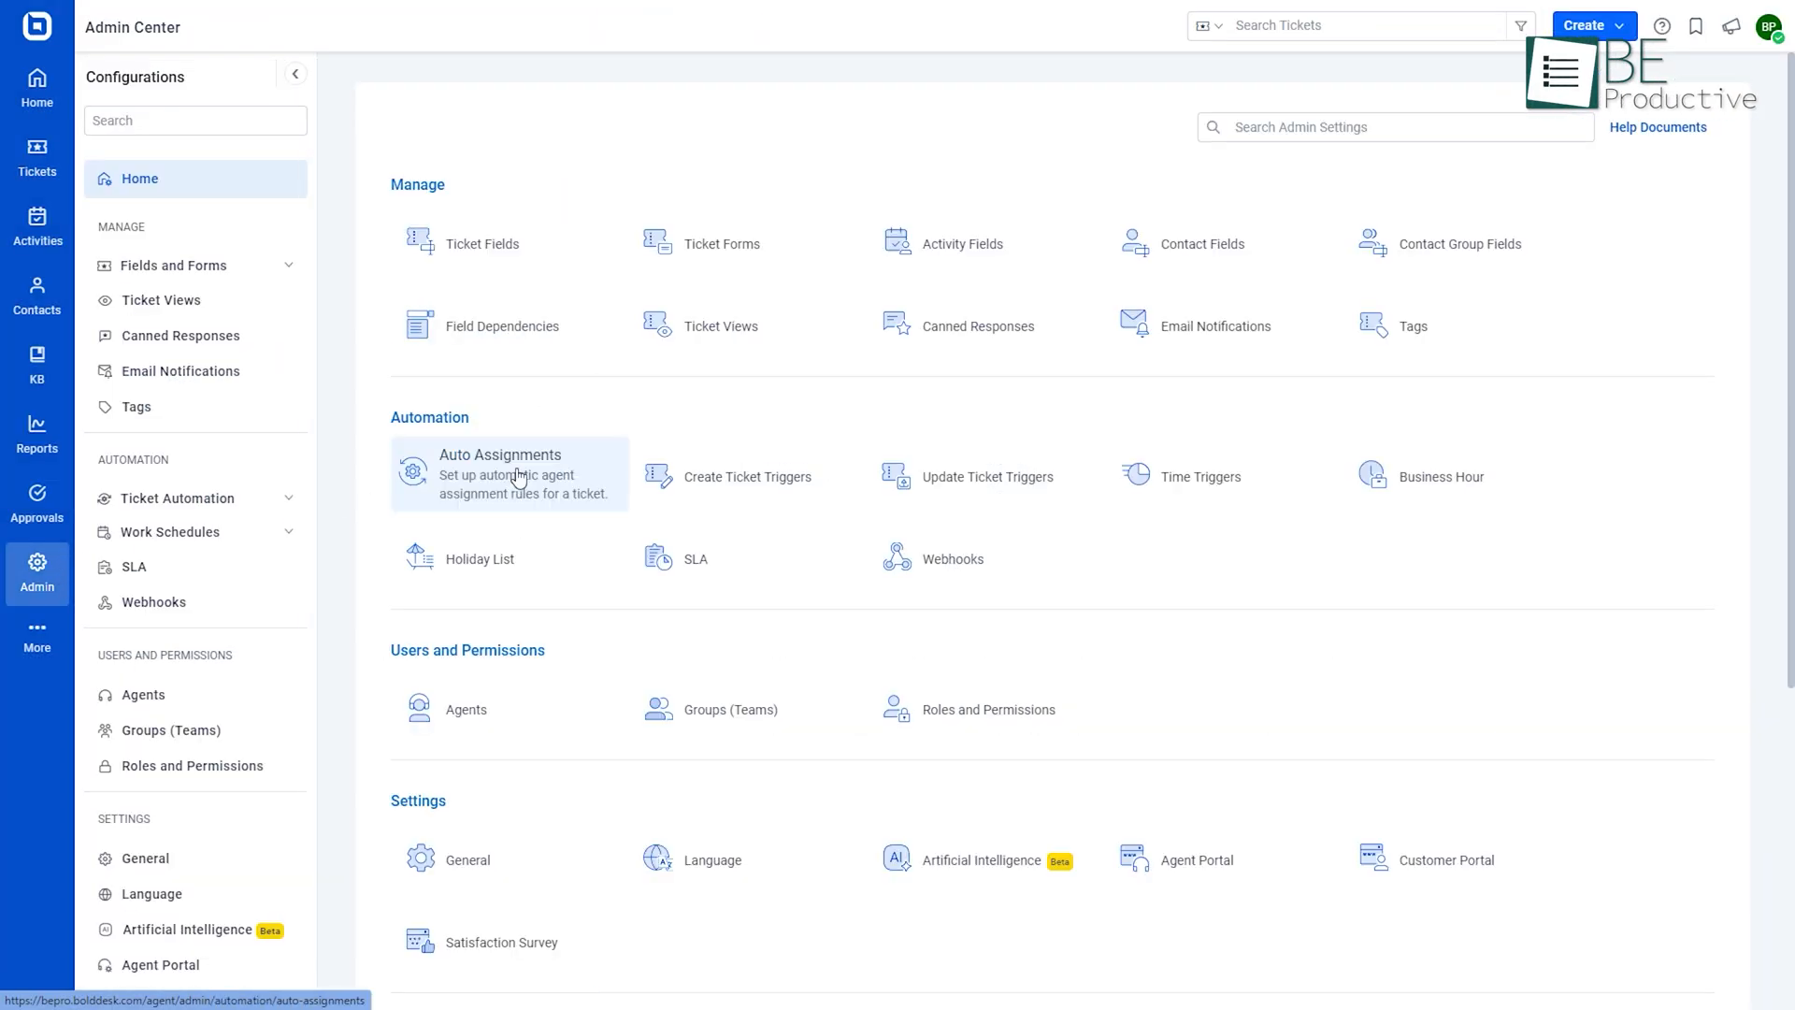
Review Auto Assignments and start a new Escalation Alert ticket trigger
{"action": "left_click", "coordinate": [509, 474]}
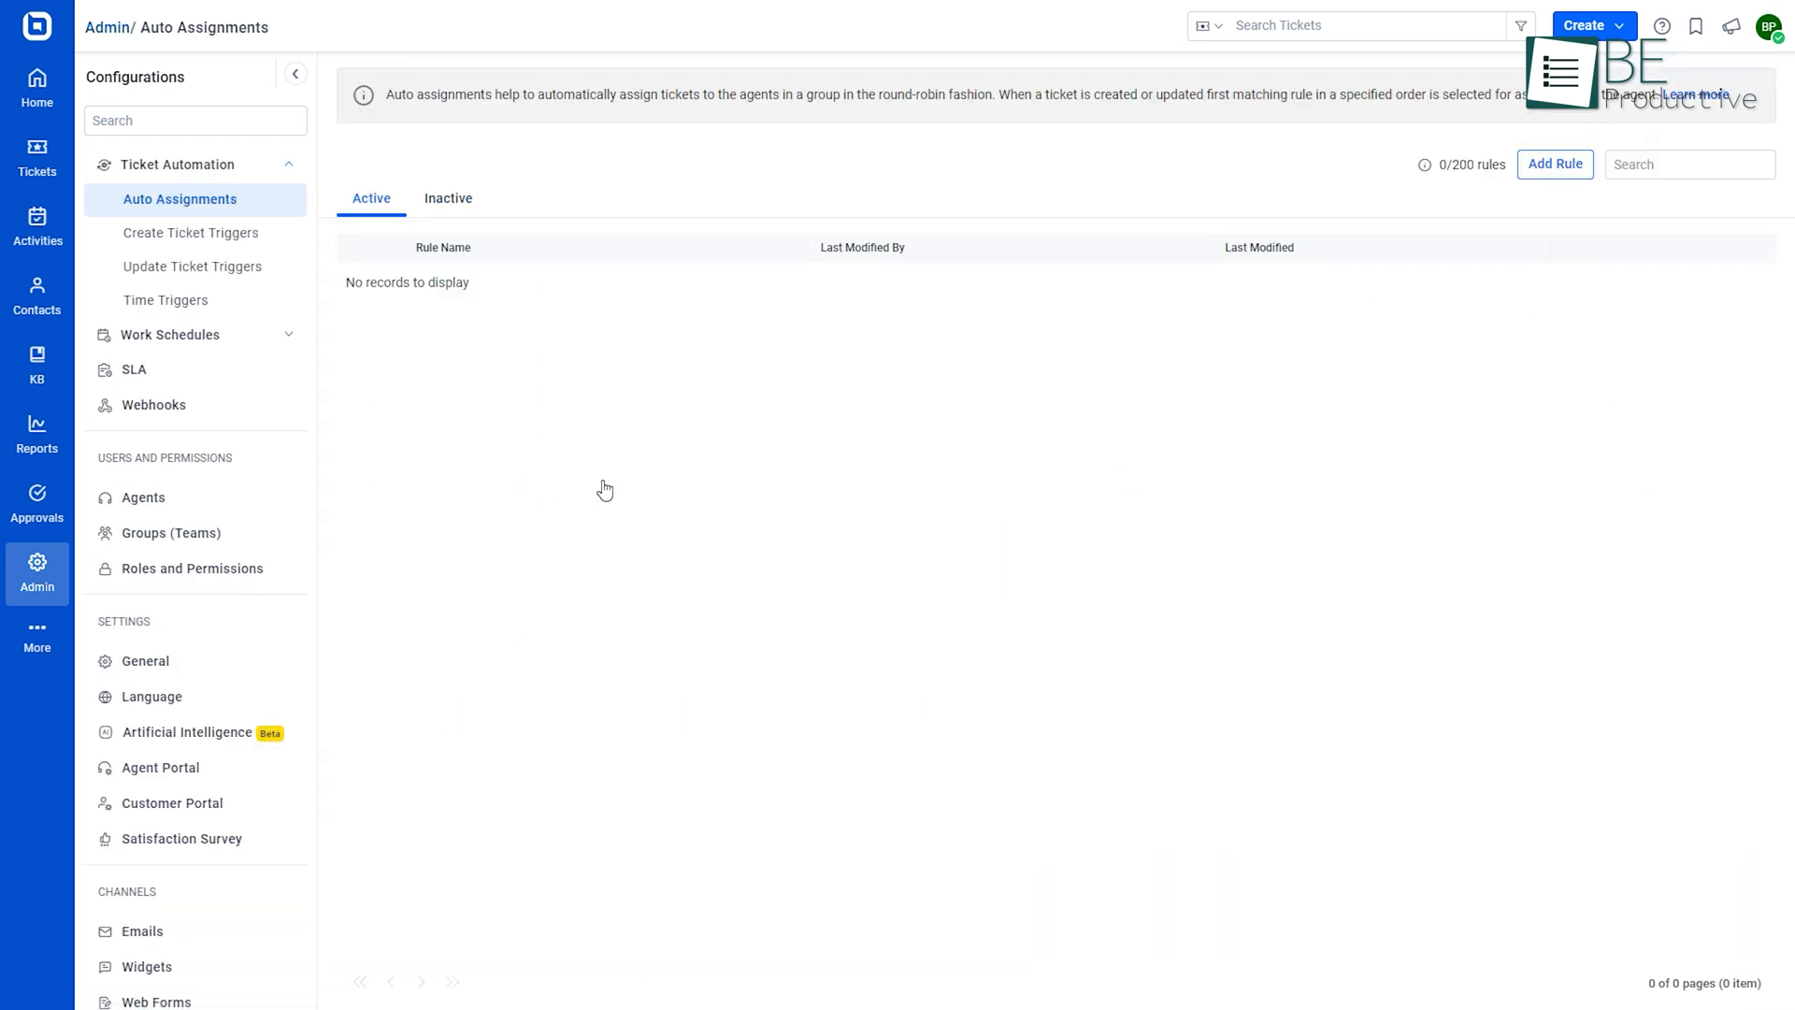
{"action": "left_click", "coordinate": [1555, 165]}
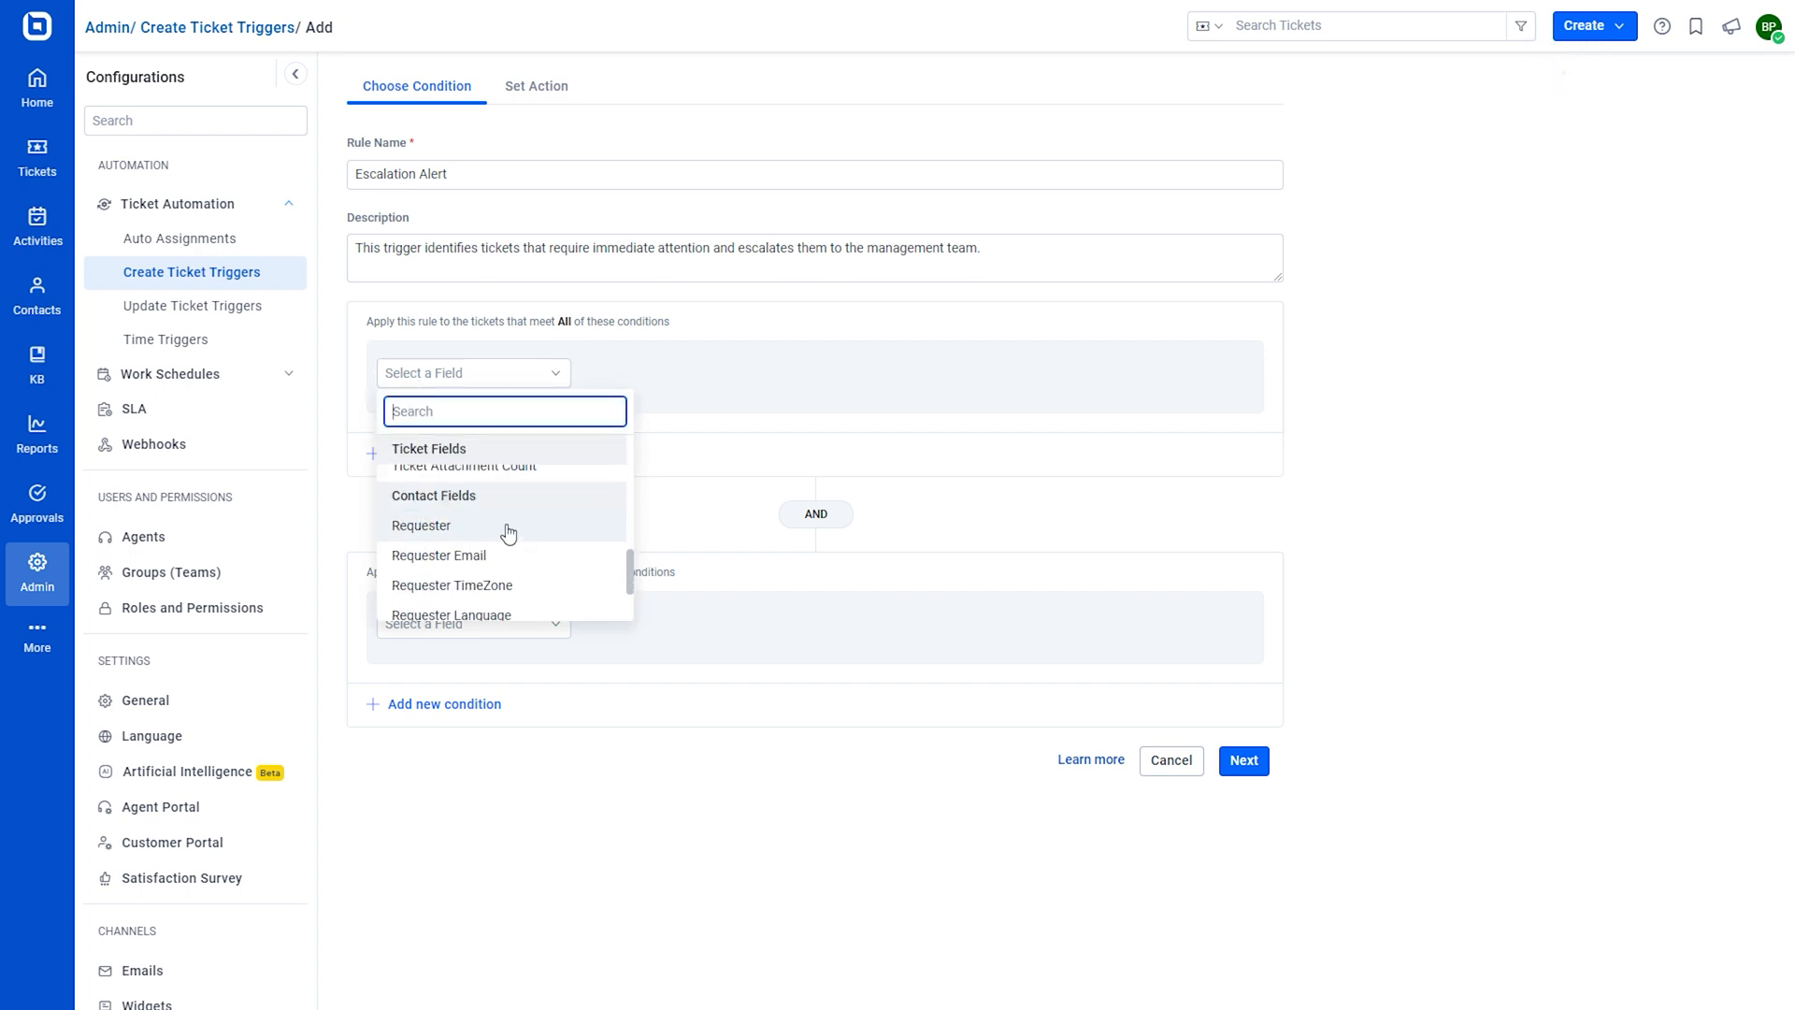
Give the ticket trigger a Requester condition and a Creator any-condition
{"action": "left_click", "coordinate": [421, 526]}
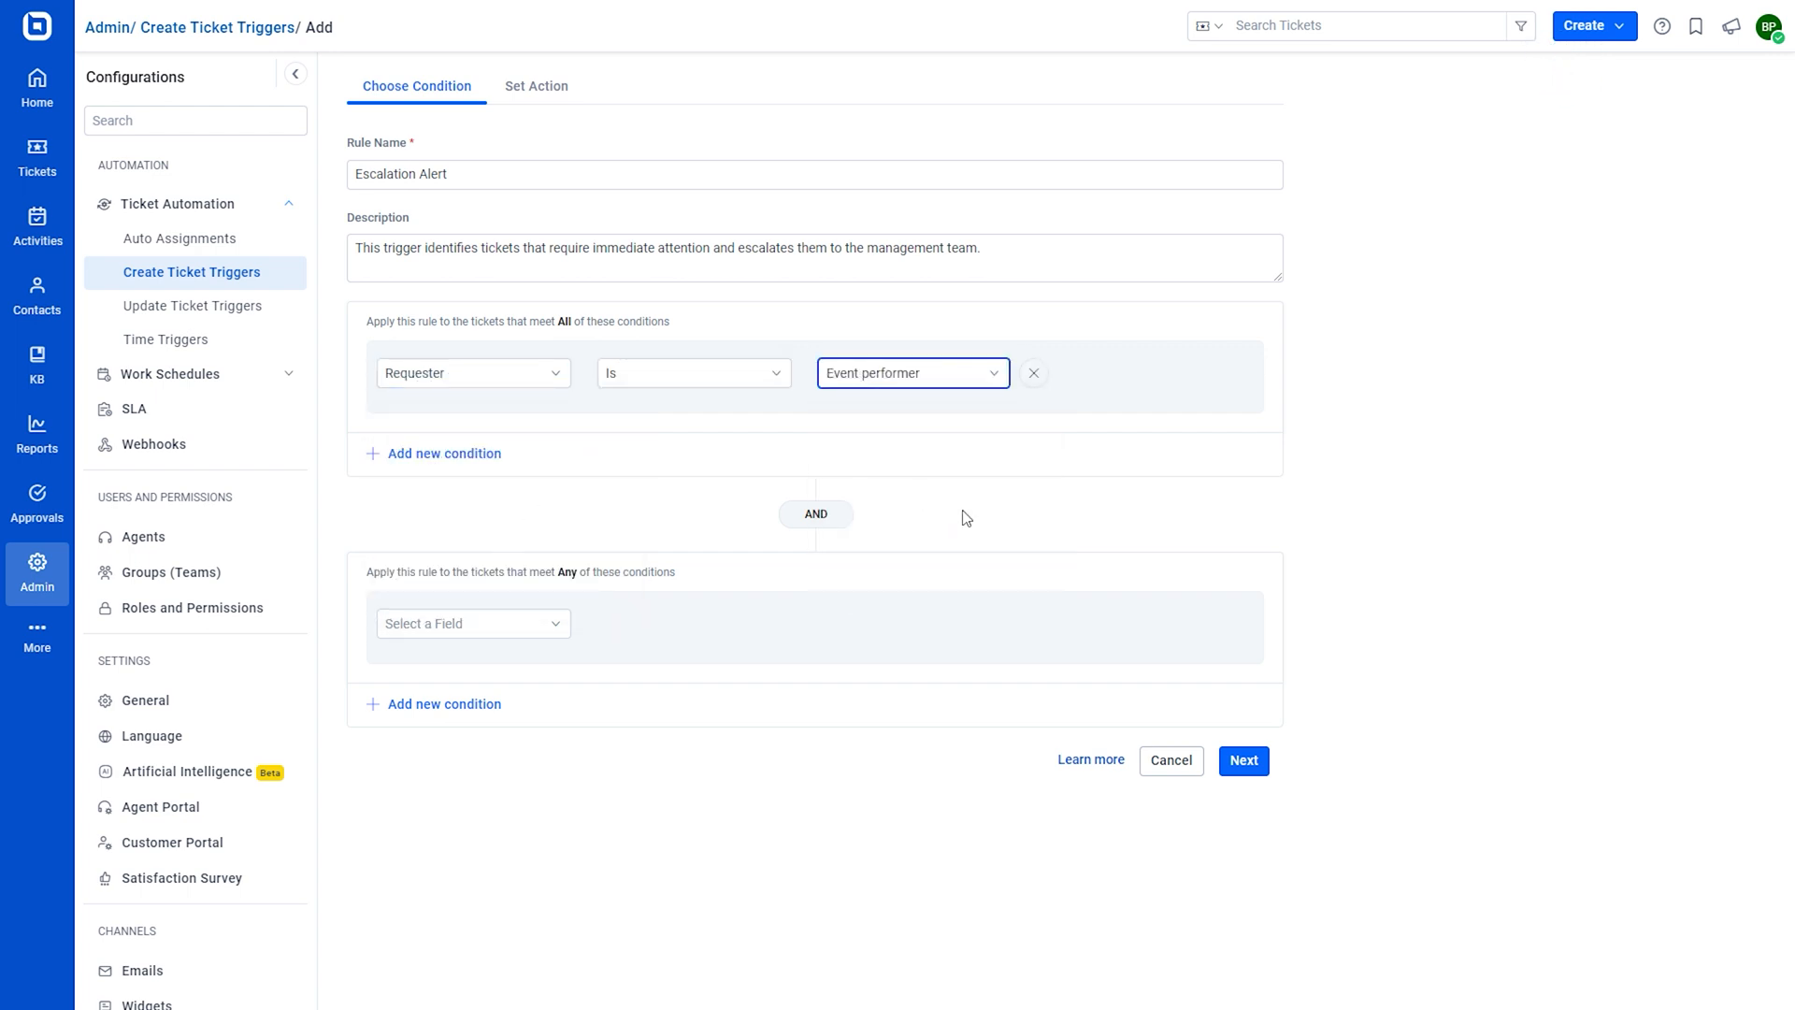
{"action": "left_click", "coordinate": [474, 624]}
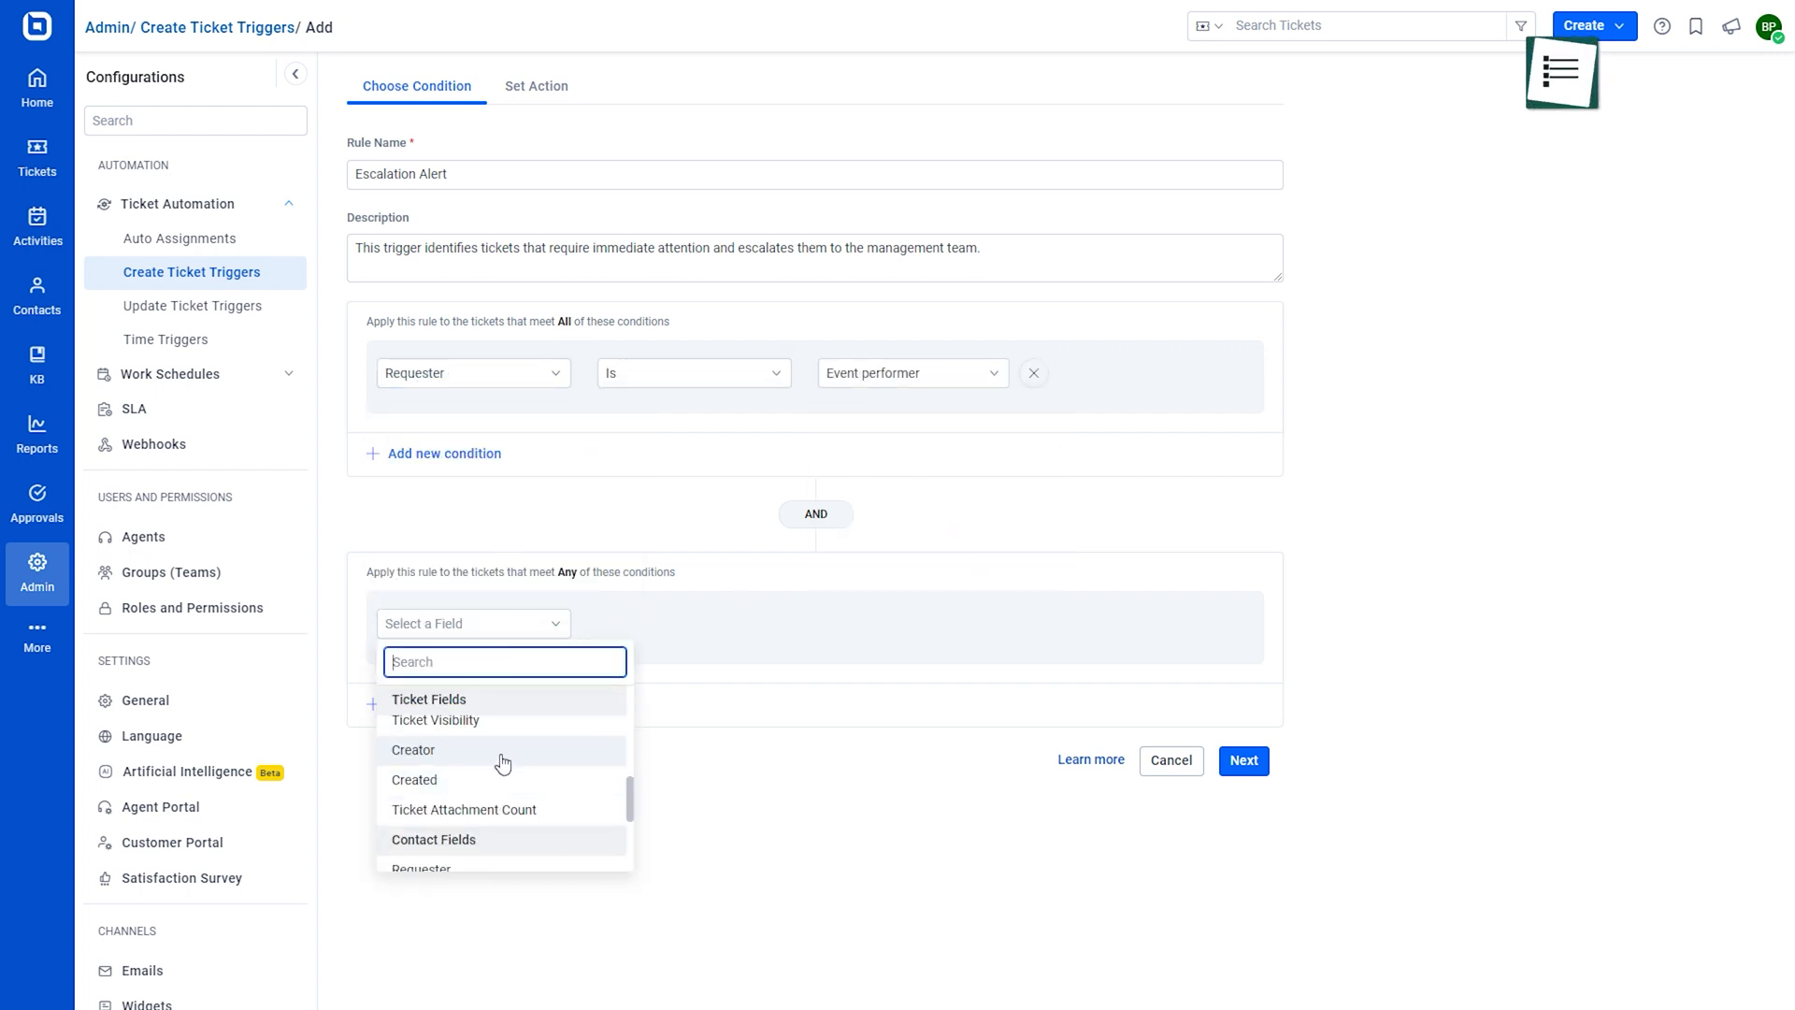
{"action": "left_click", "coordinate": [412, 750]}
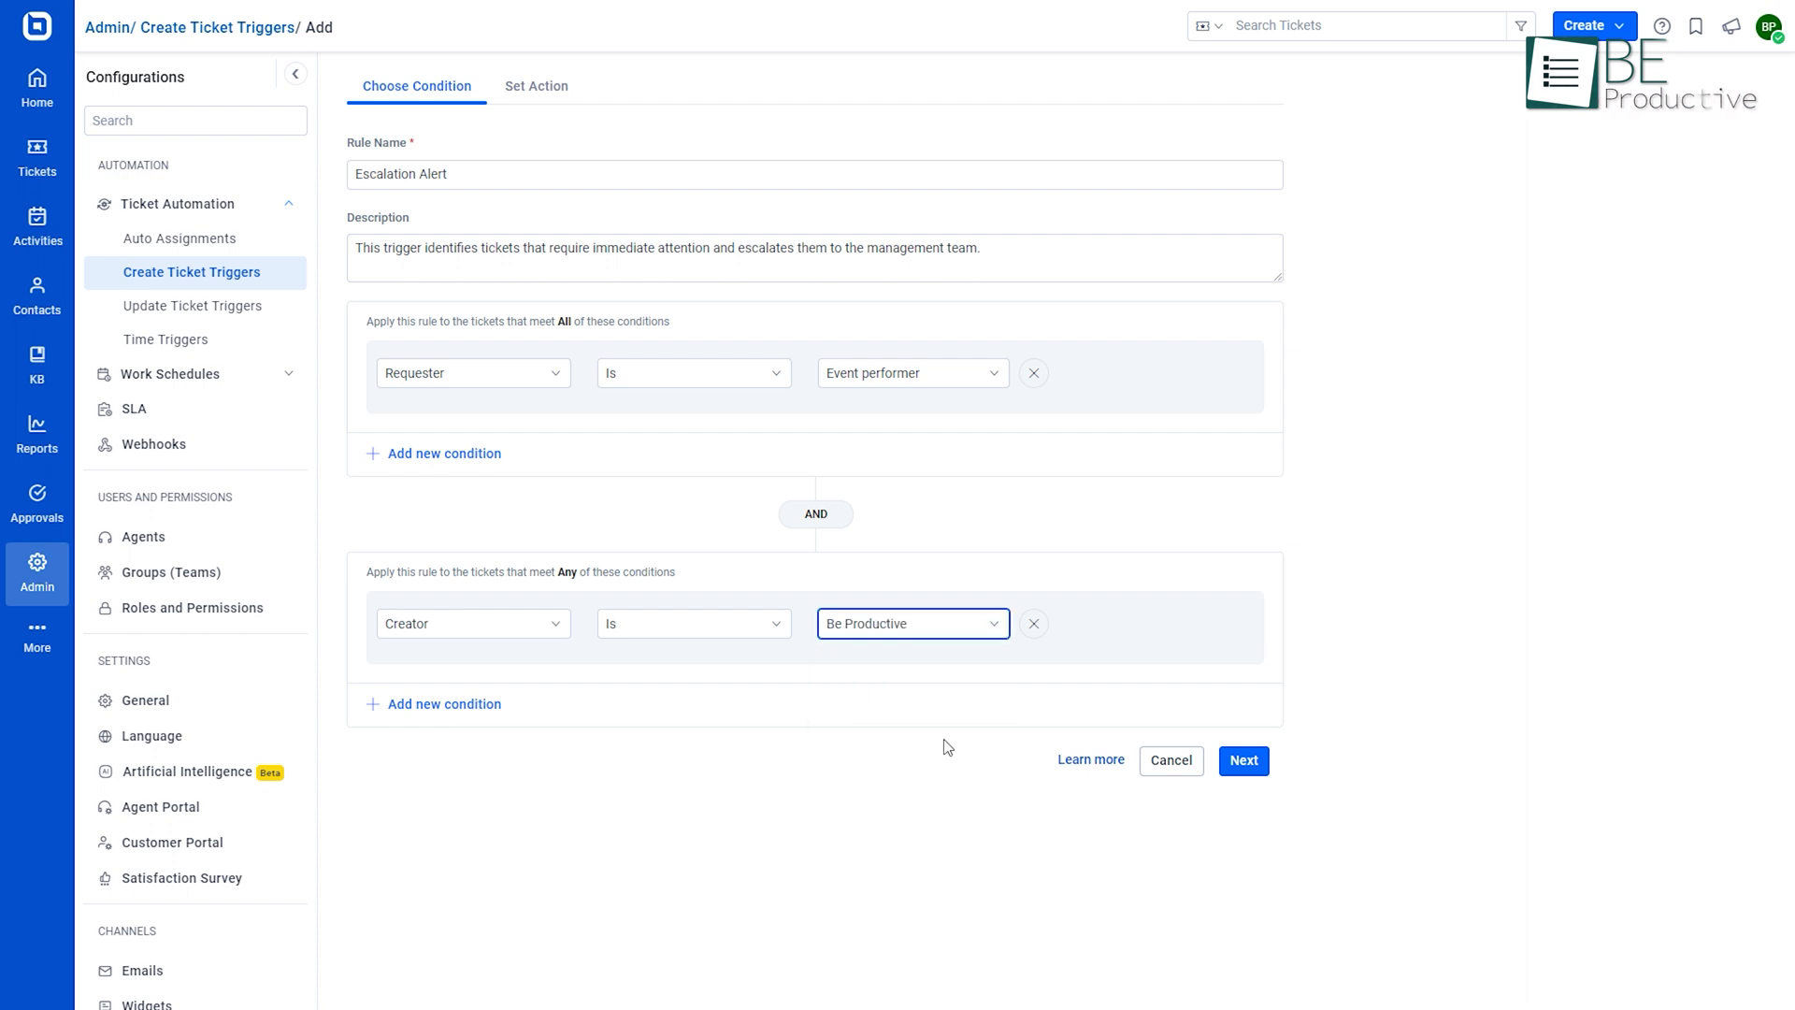
{"action": "left_click", "coordinate": [1243, 761]}
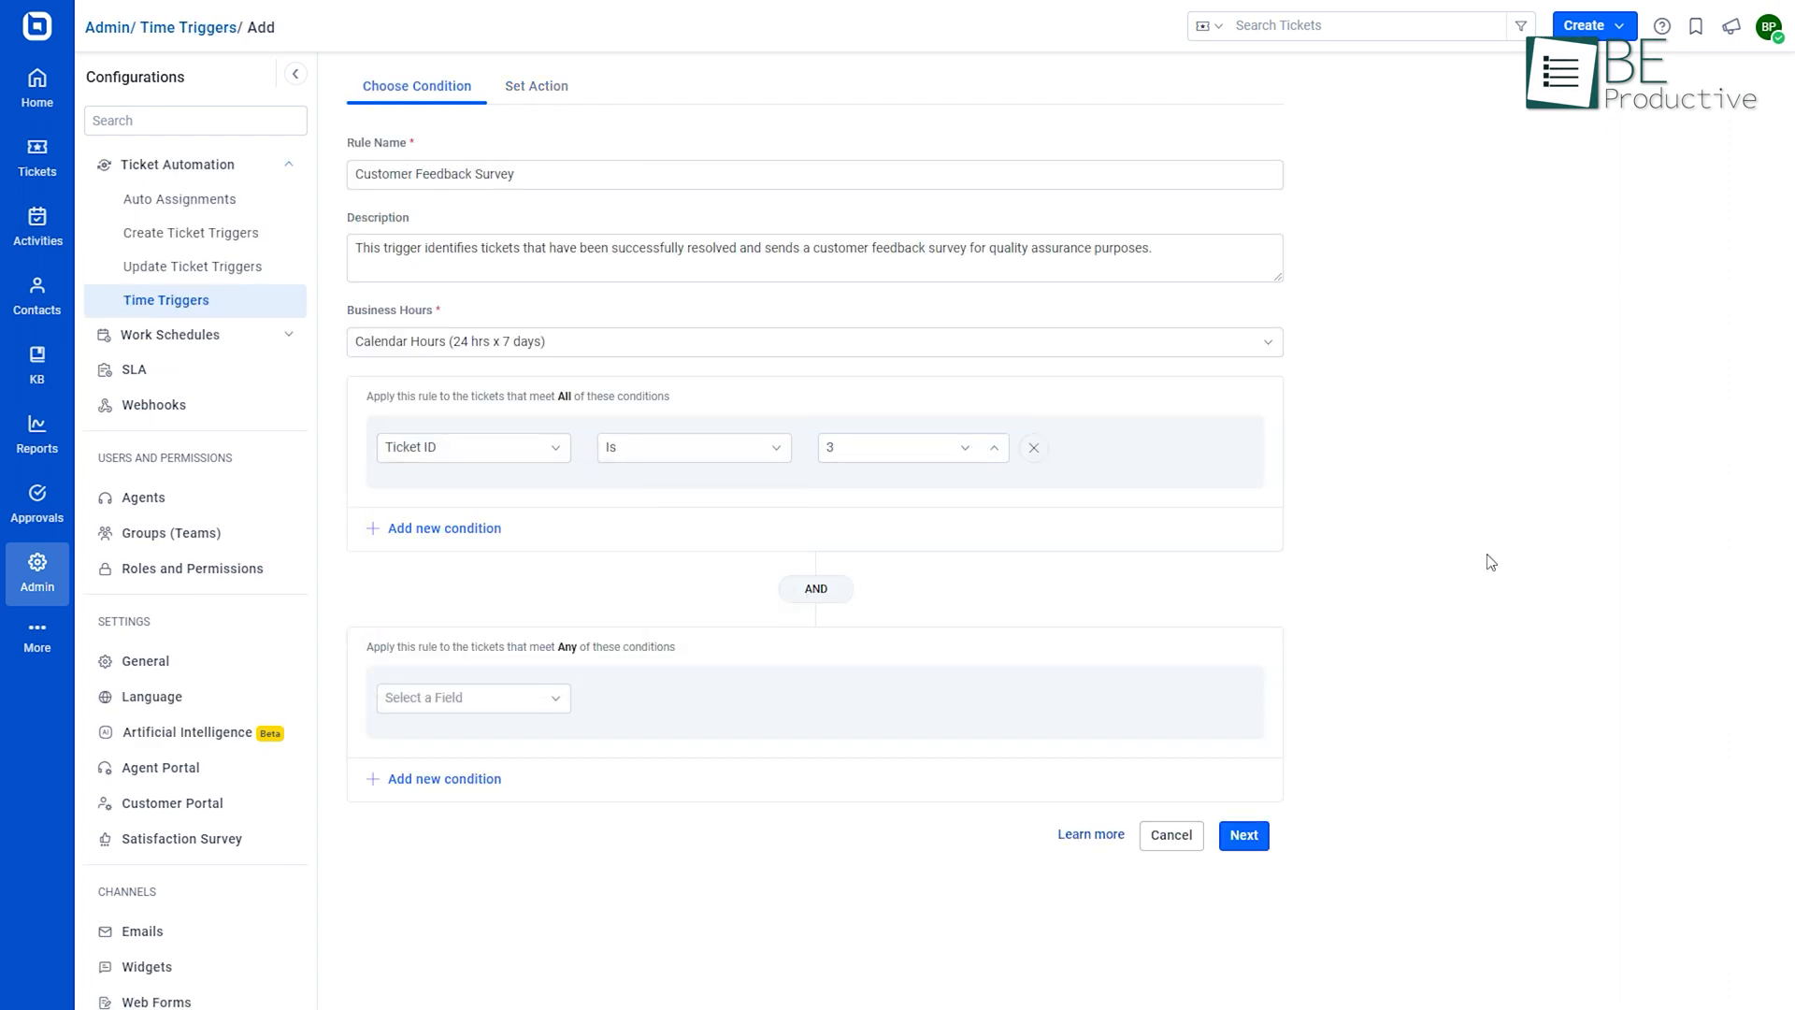
Save the Customer Feedback Survey time trigger and browse the business hours and holiday lists
{"action": "left_click", "coordinate": [1244, 835]}
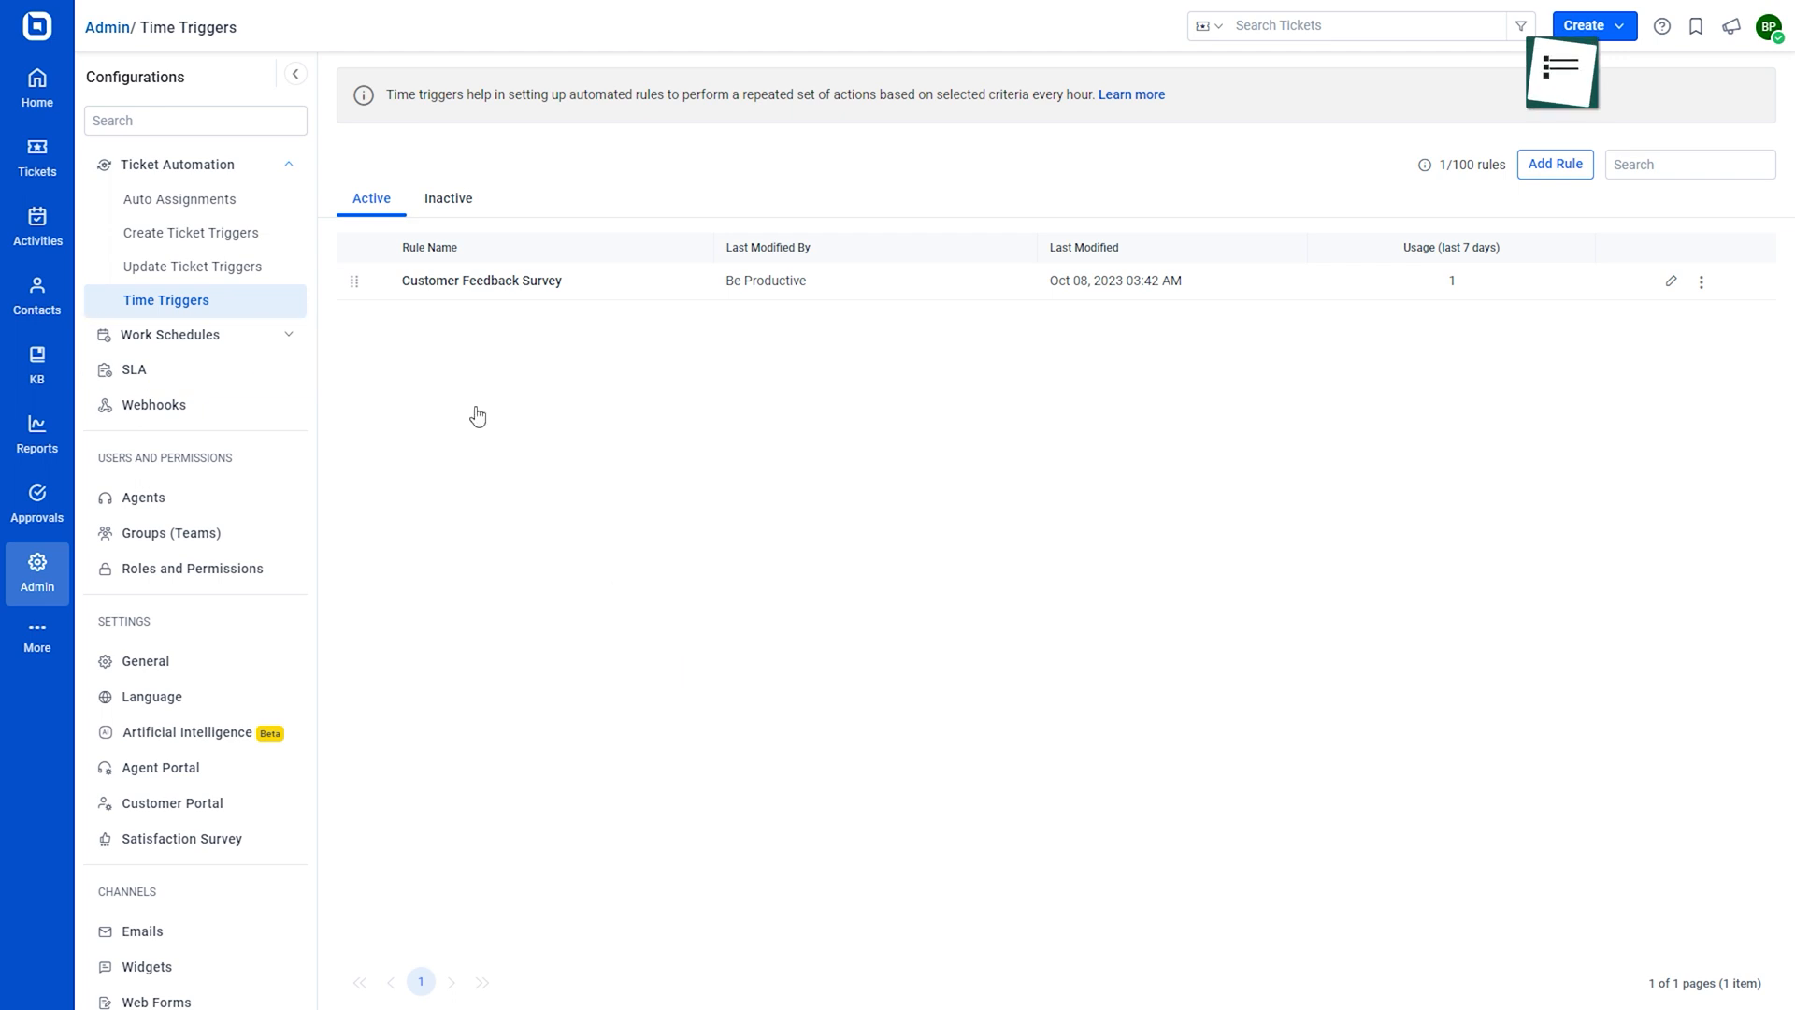
{"action": "left_click", "coordinate": [169, 335]}
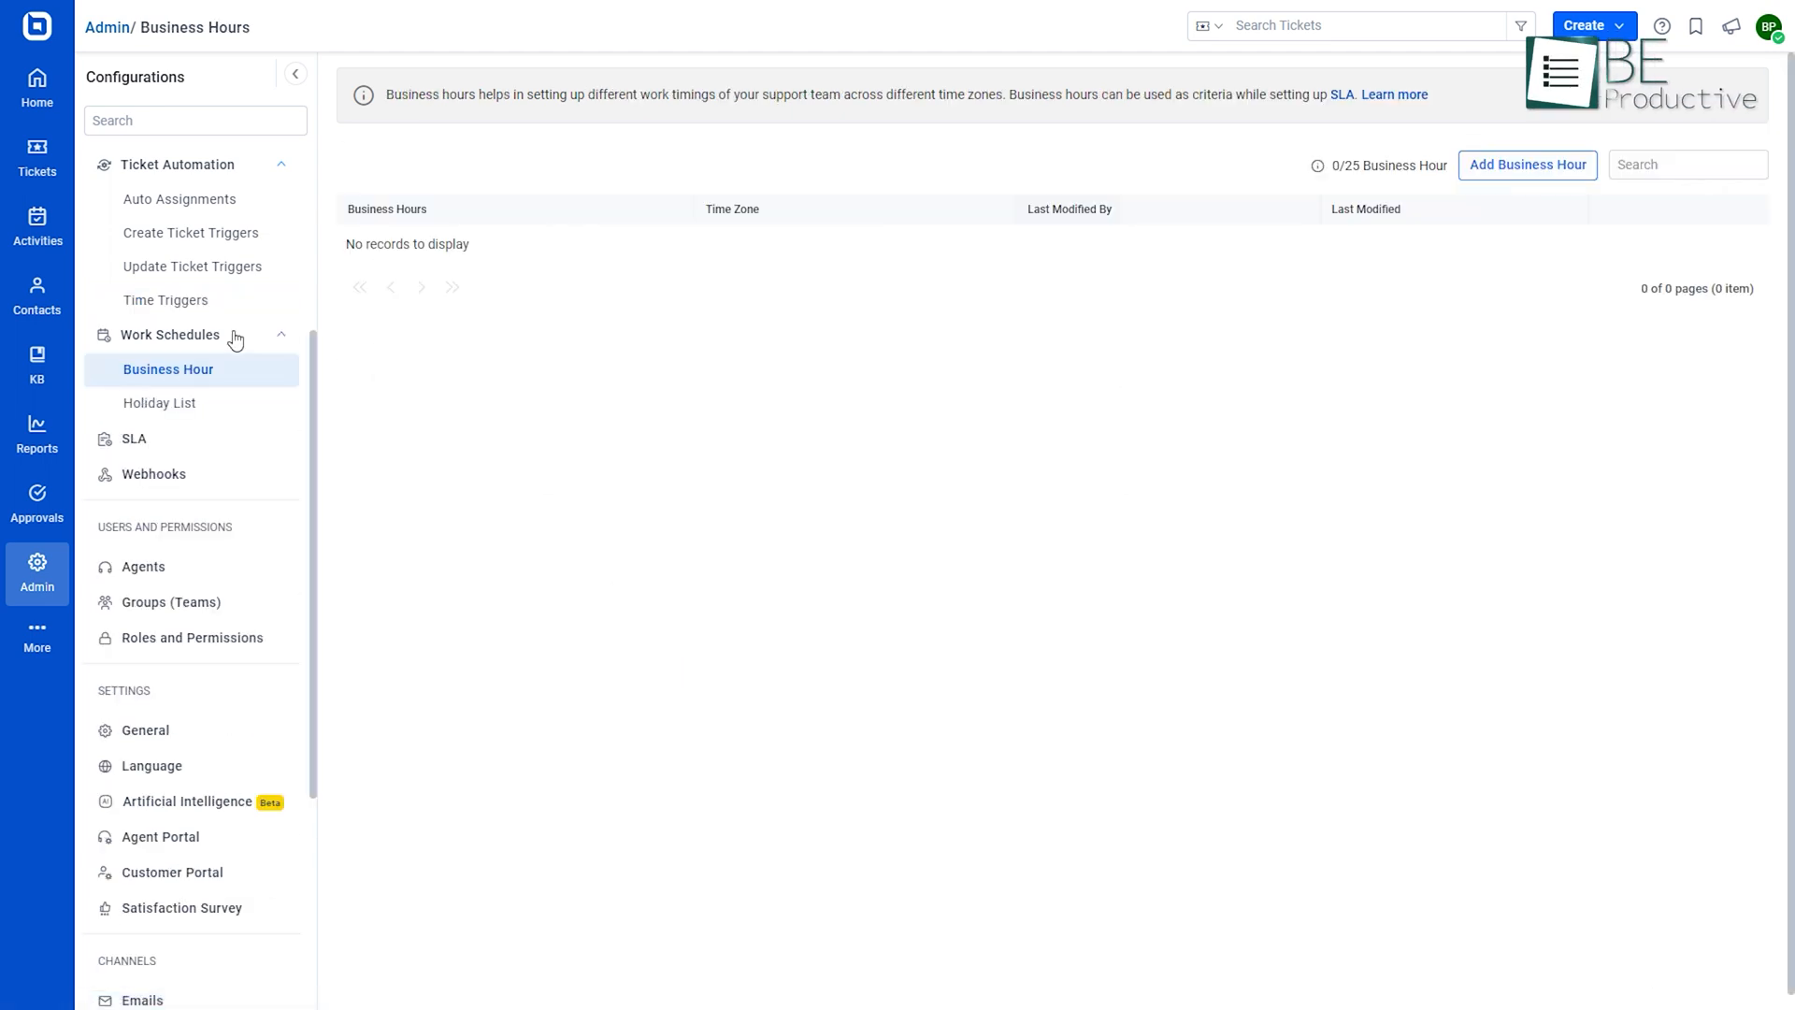
{"action": "left_click", "coordinate": [159, 403]}
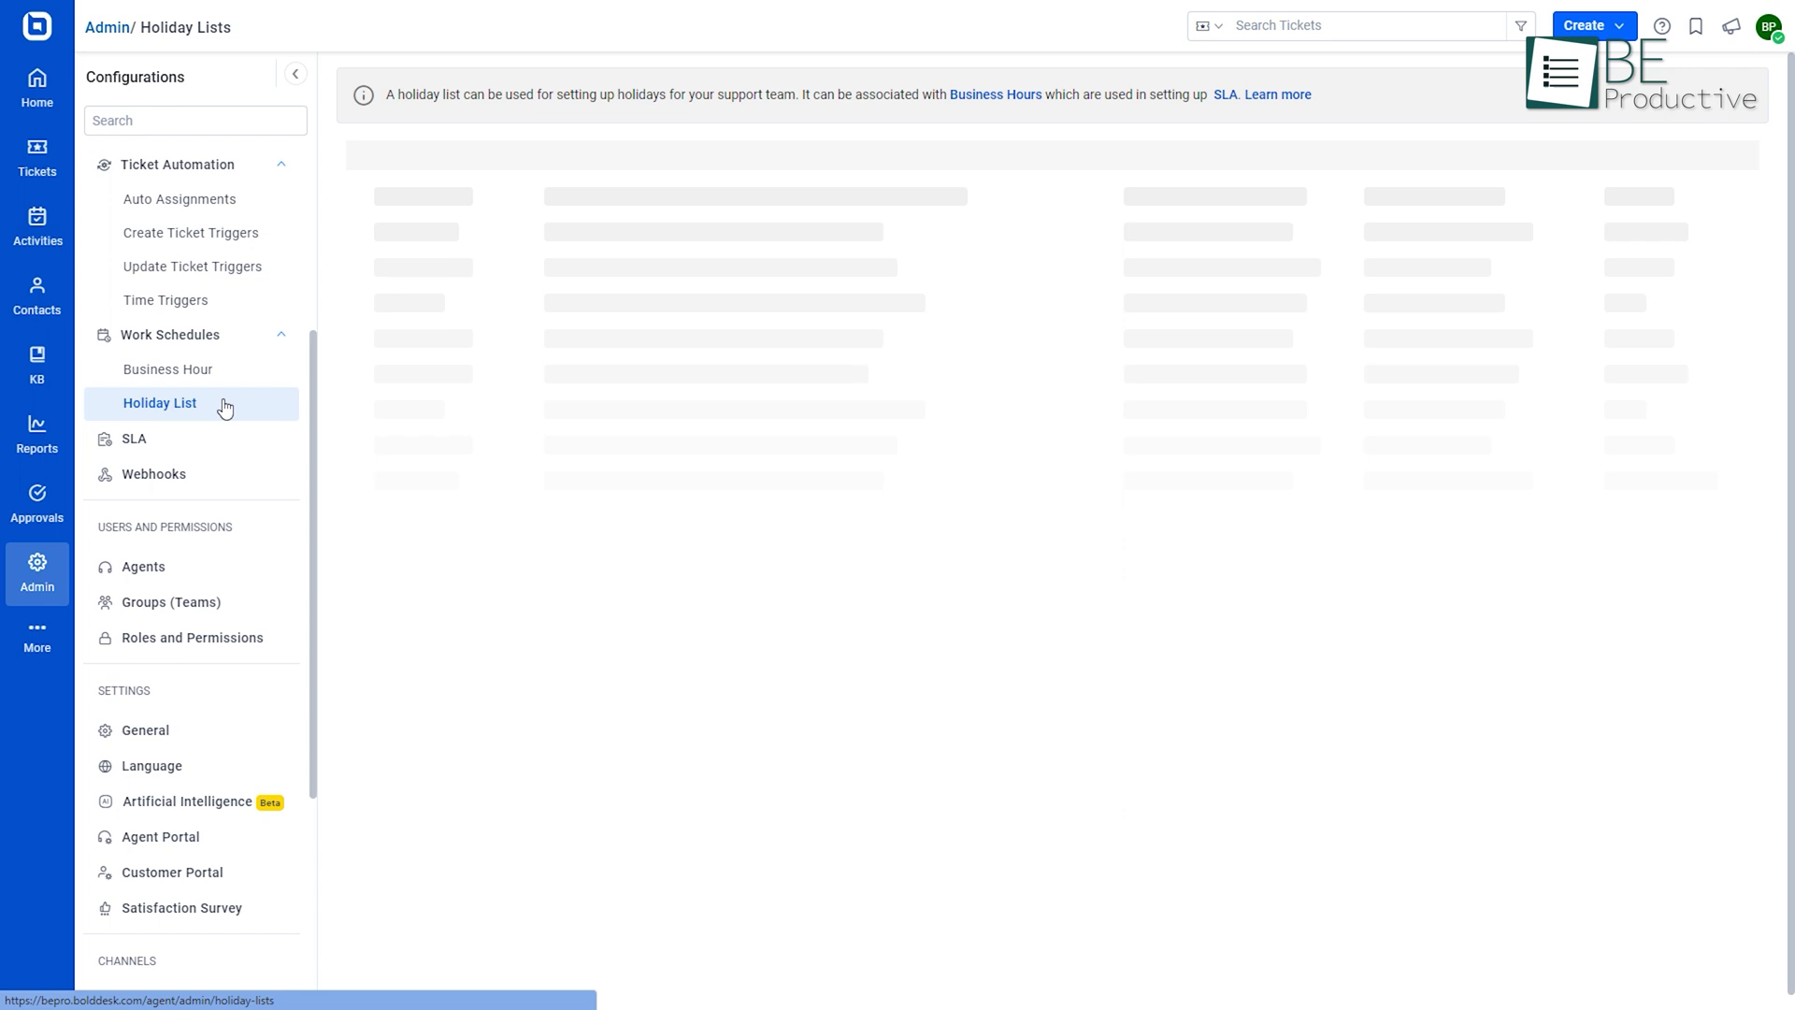
{"action": "left_click", "coordinate": [168, 370]}
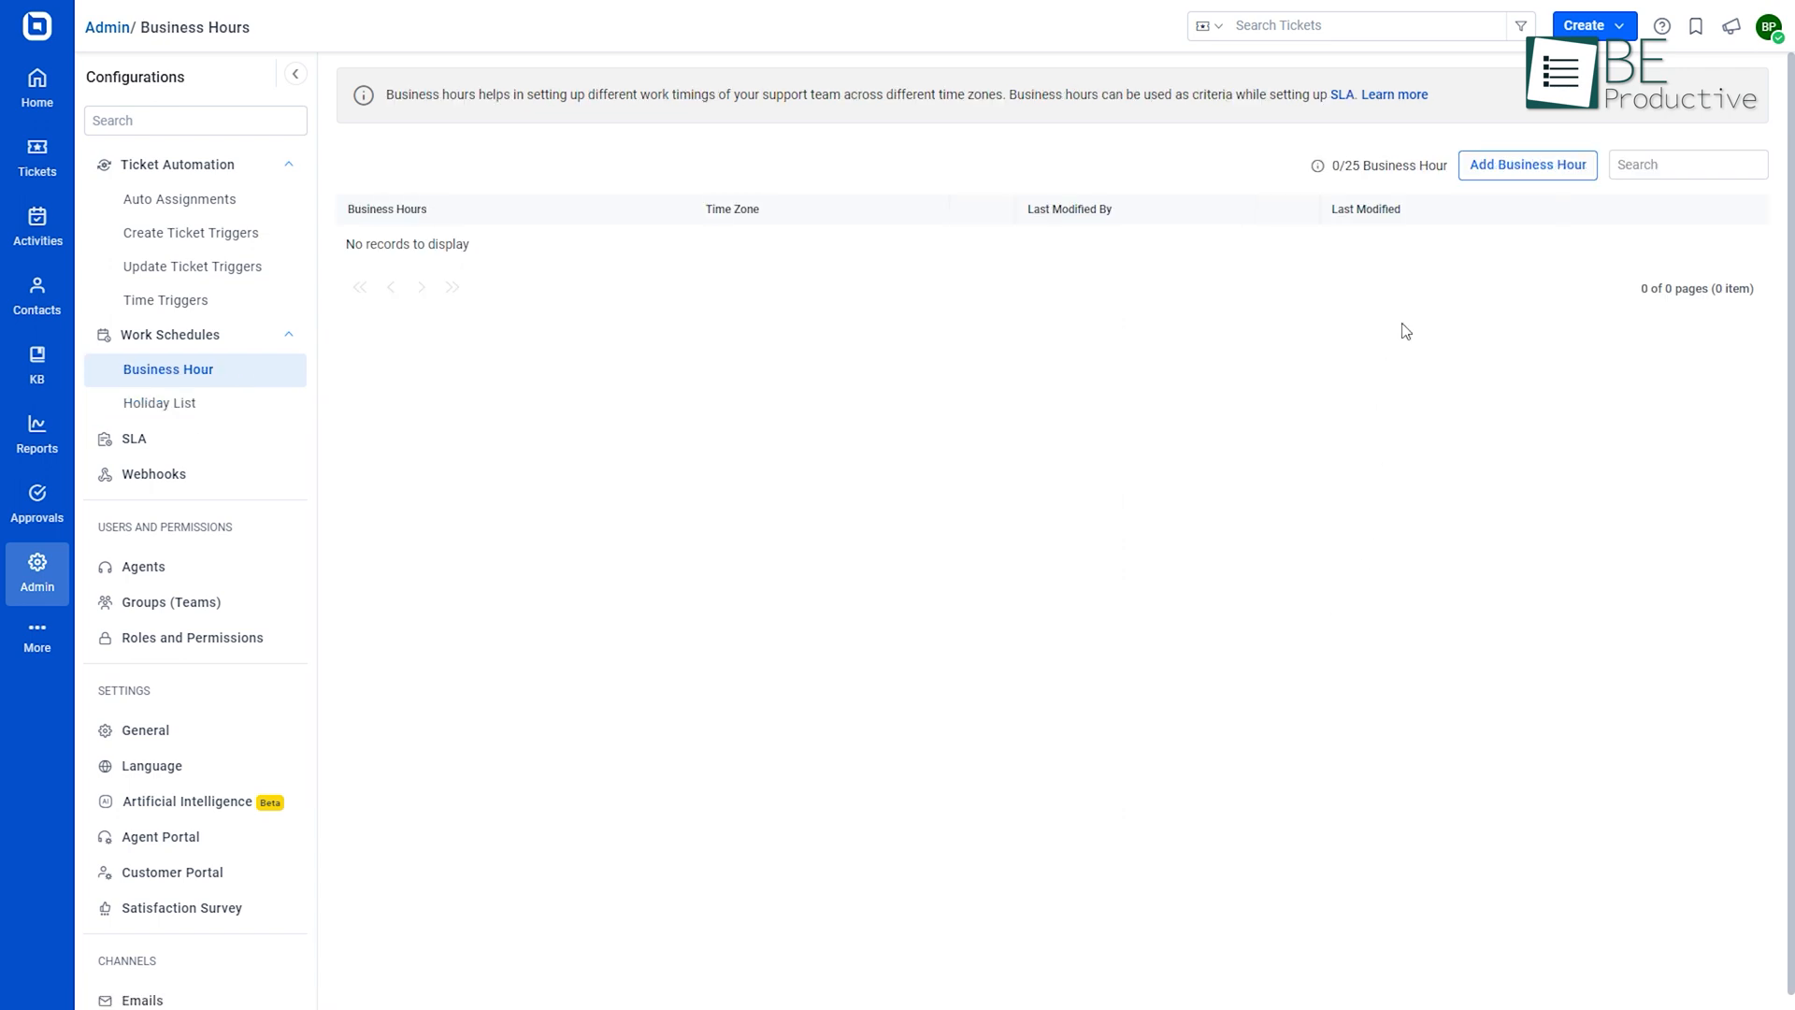
Start adding a new business hours schedule, then bring up the SLA policies list
{"action": "left_click", "coordinate": [1528, 165]}
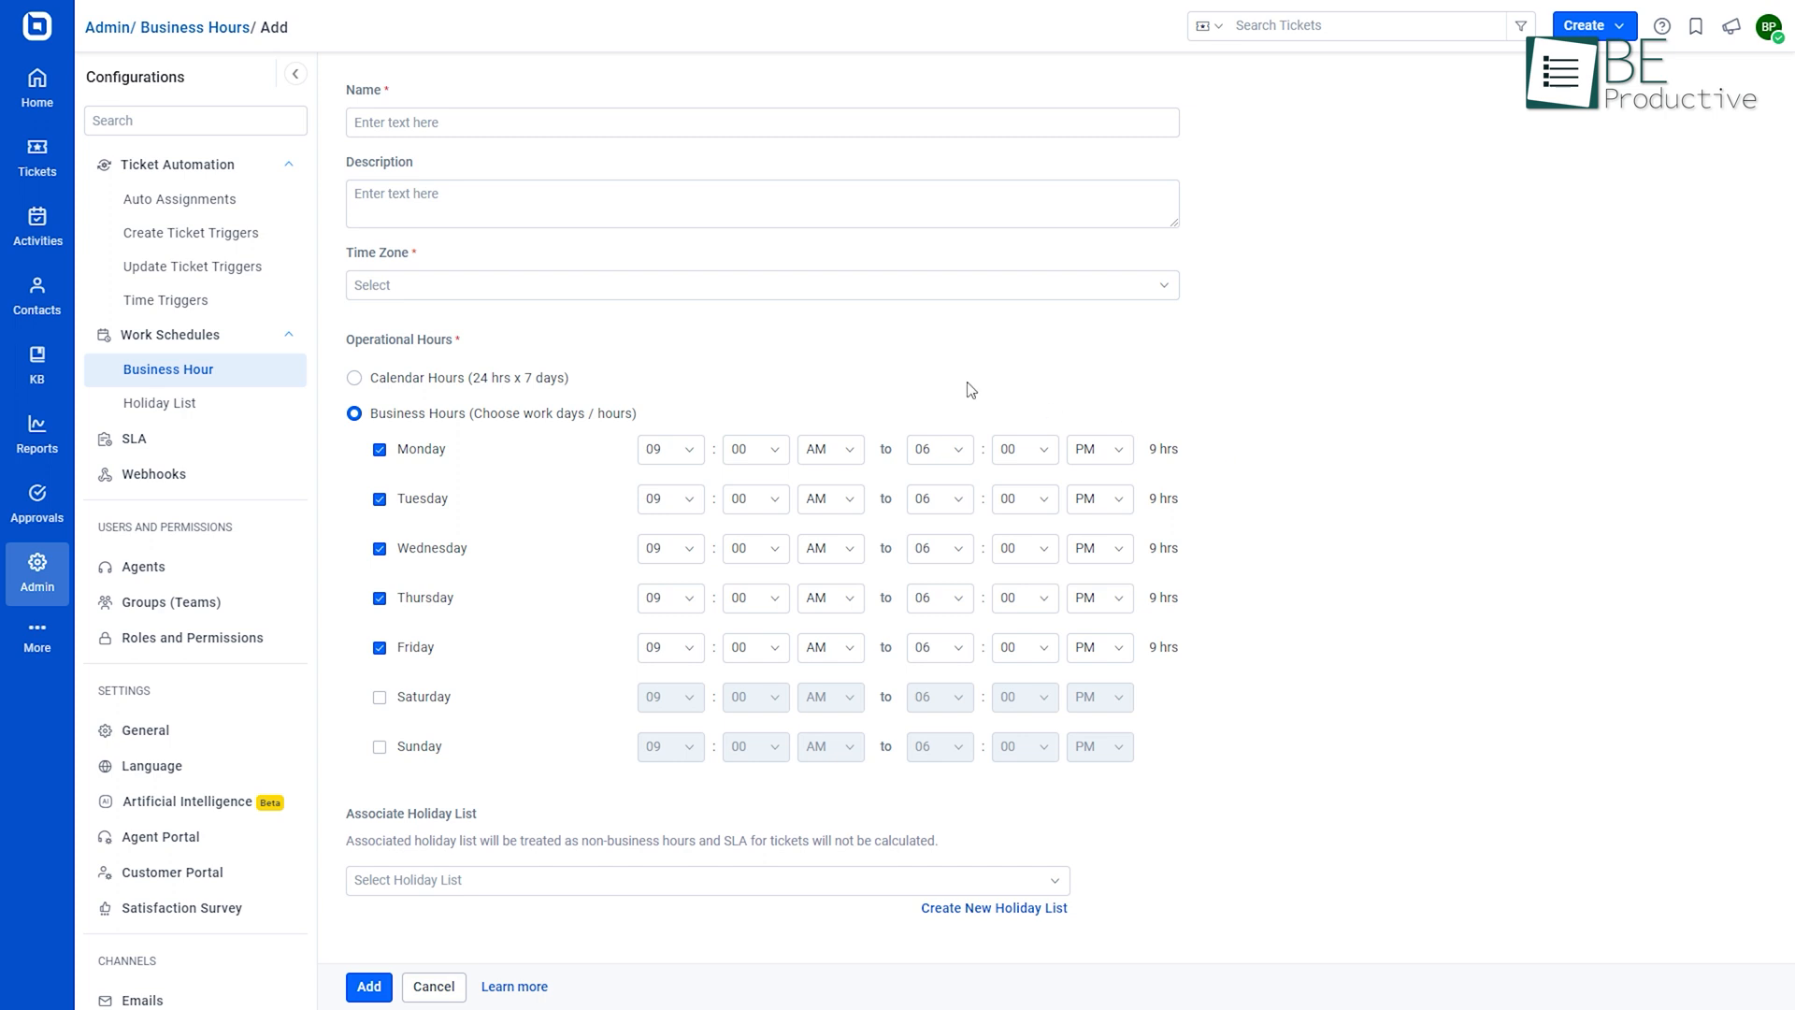
{"action": "left_click", "coordinate": [159, 403]}
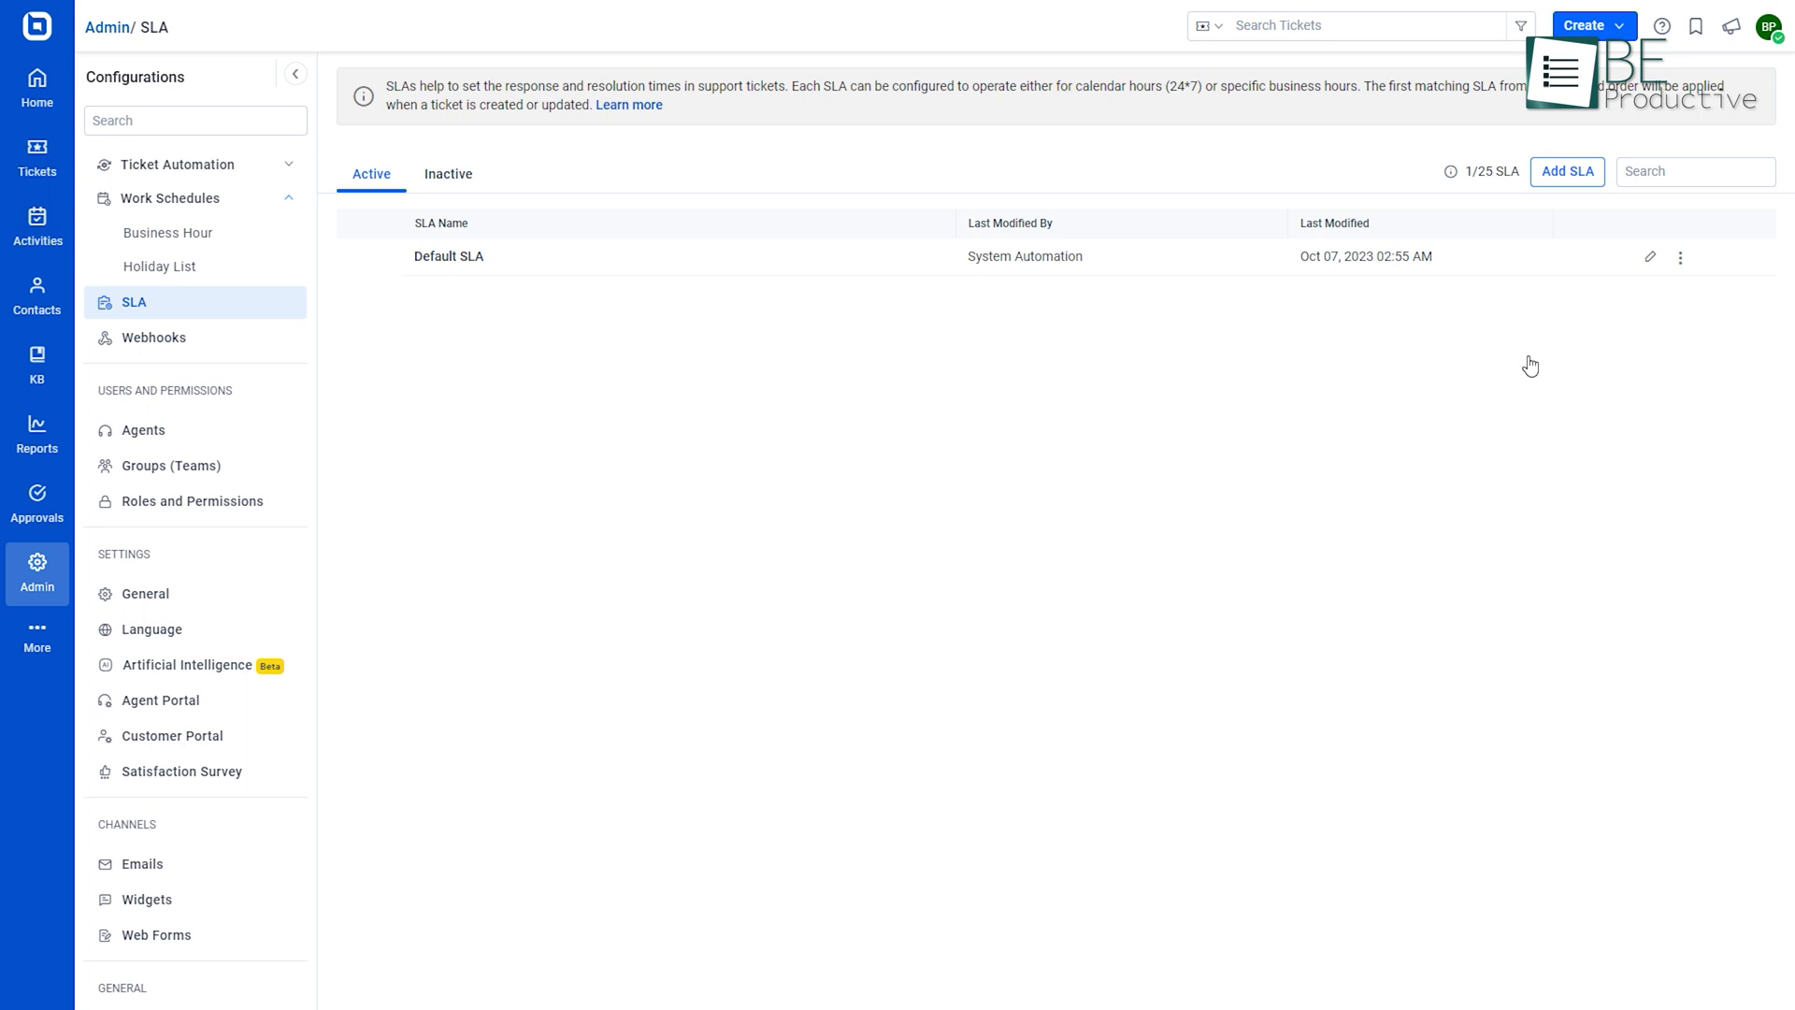
Walk through a new SLA policy's targets and escalation steps, then return to the Default SLA list
{"action": "left_click", "coordinate": [1568, 171]}
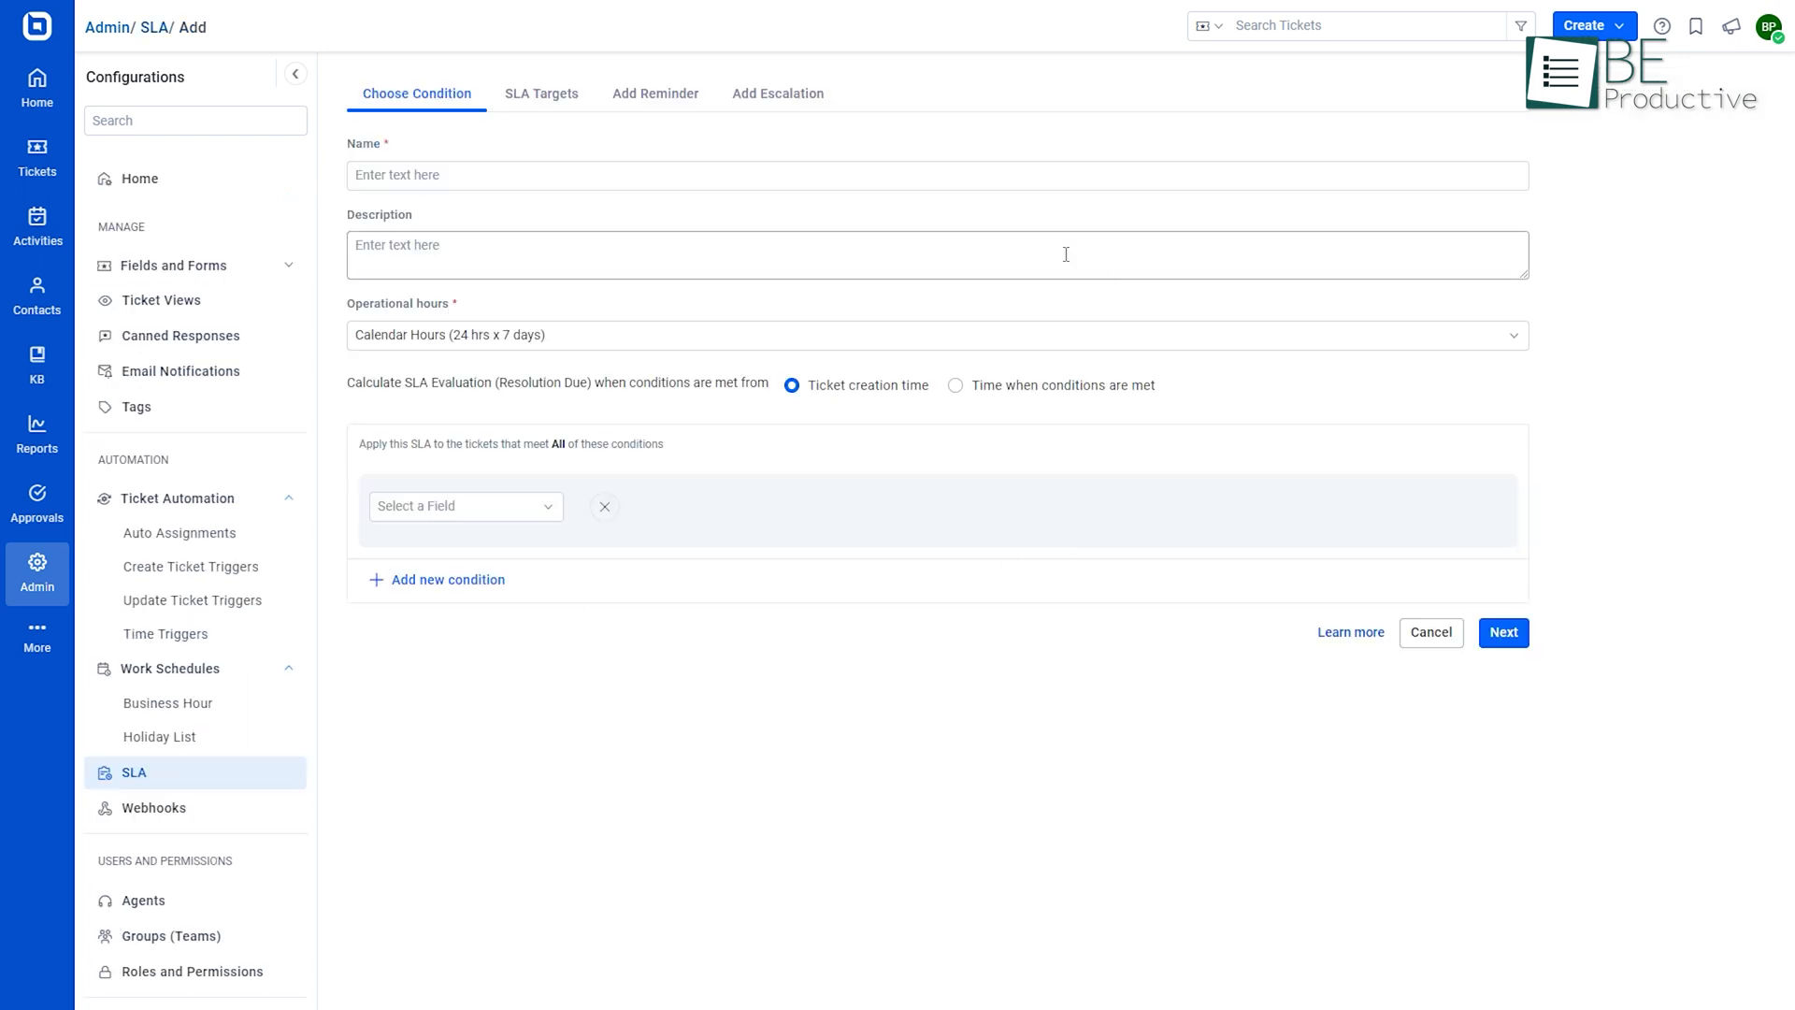
{"action": "left_click", "coordinate": [466, 507]}
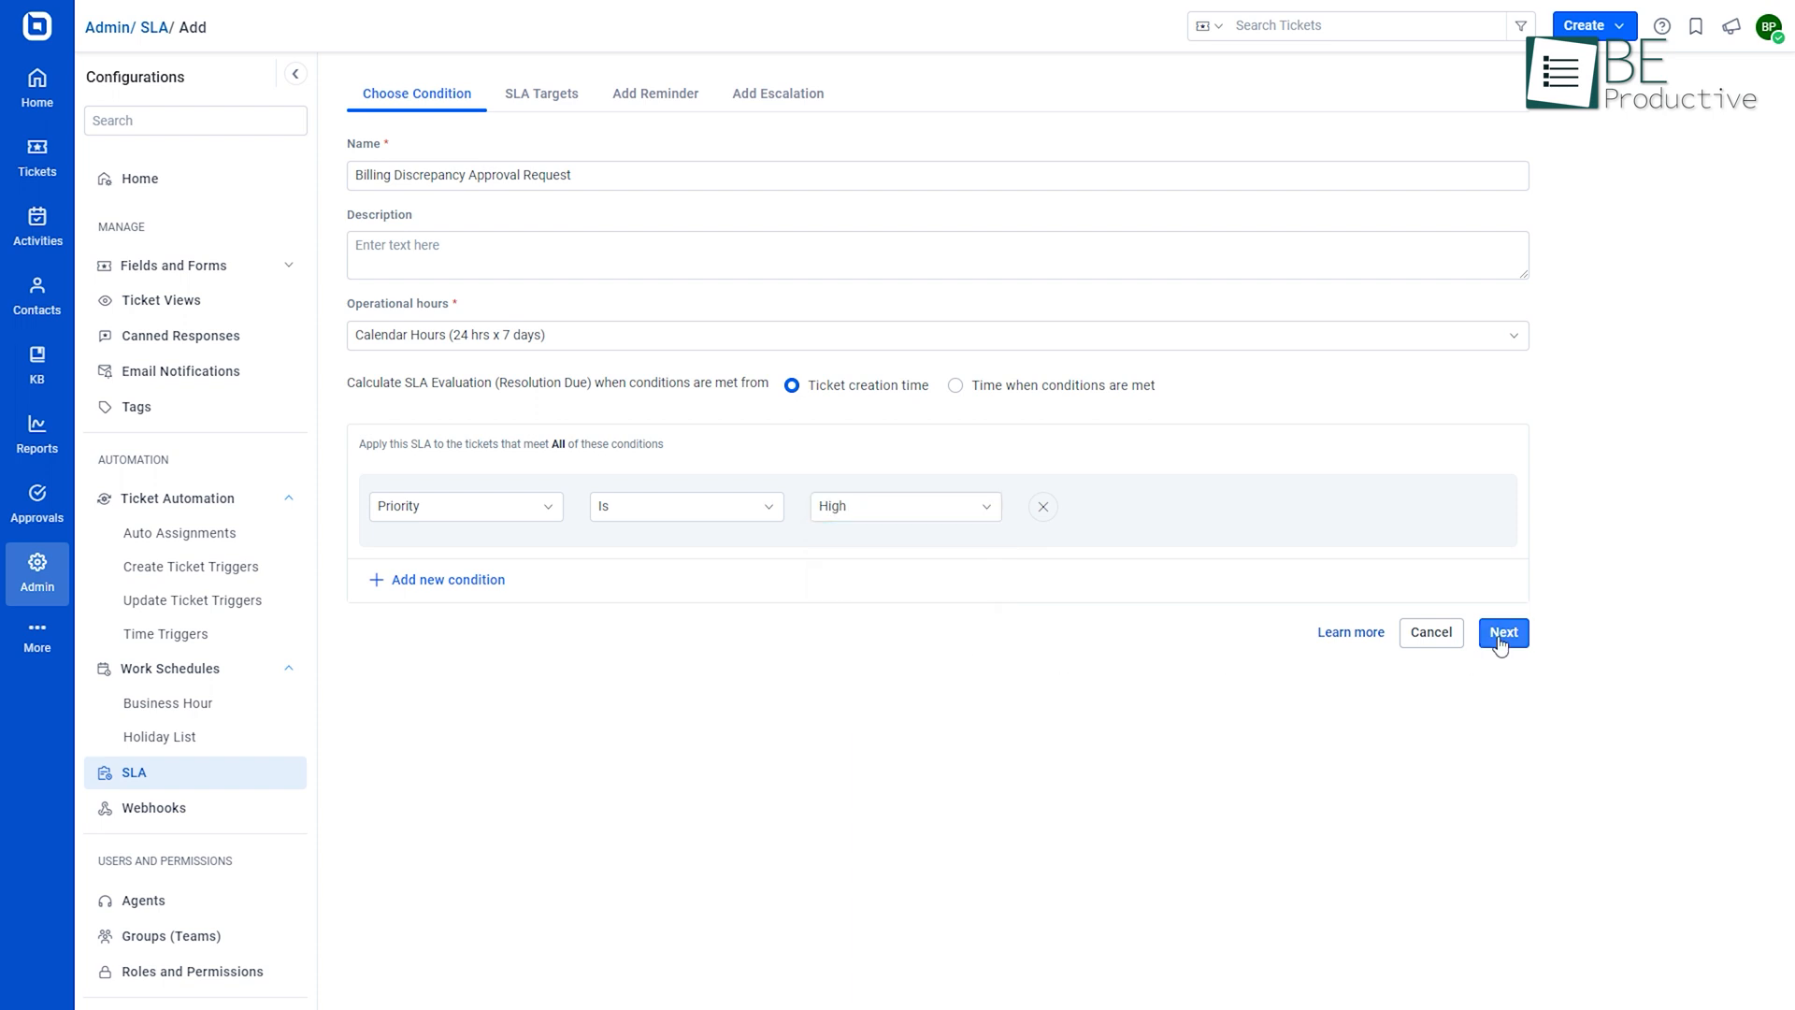
{"action": "left_click", "coordinate": [1503, 633]}
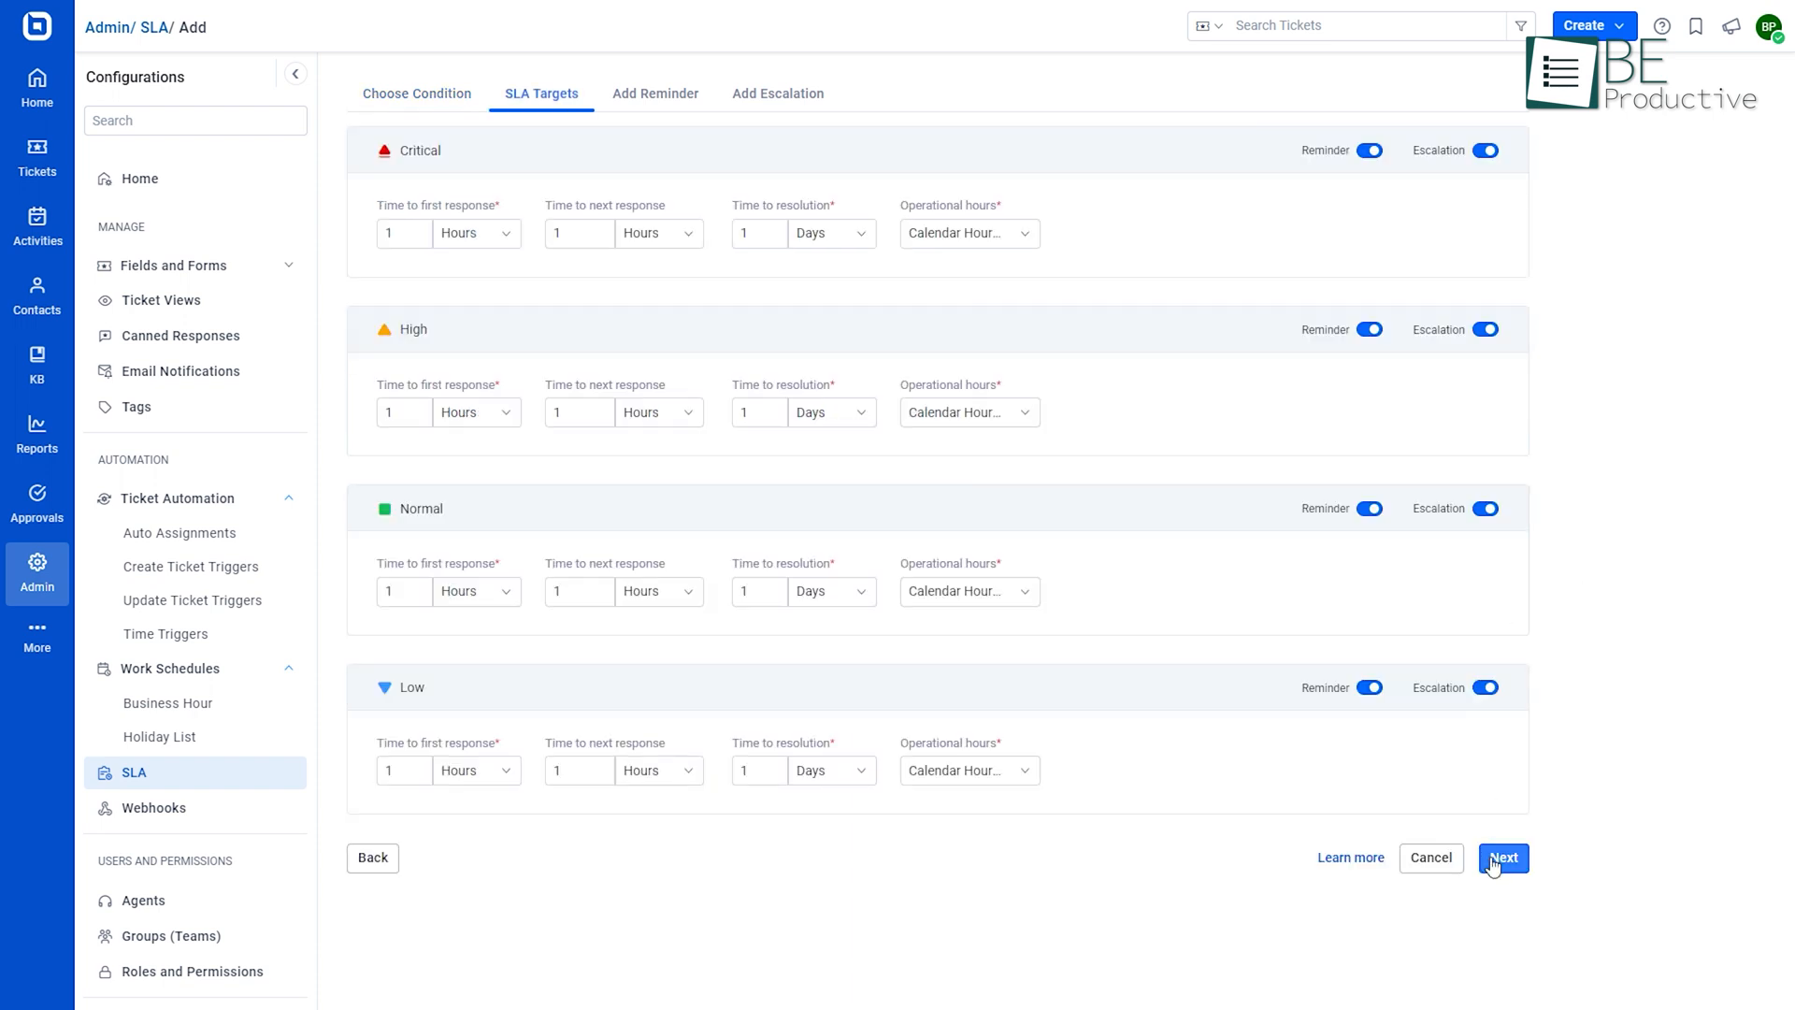
{"action": "left_click", "coordinate": [1502, 857]}
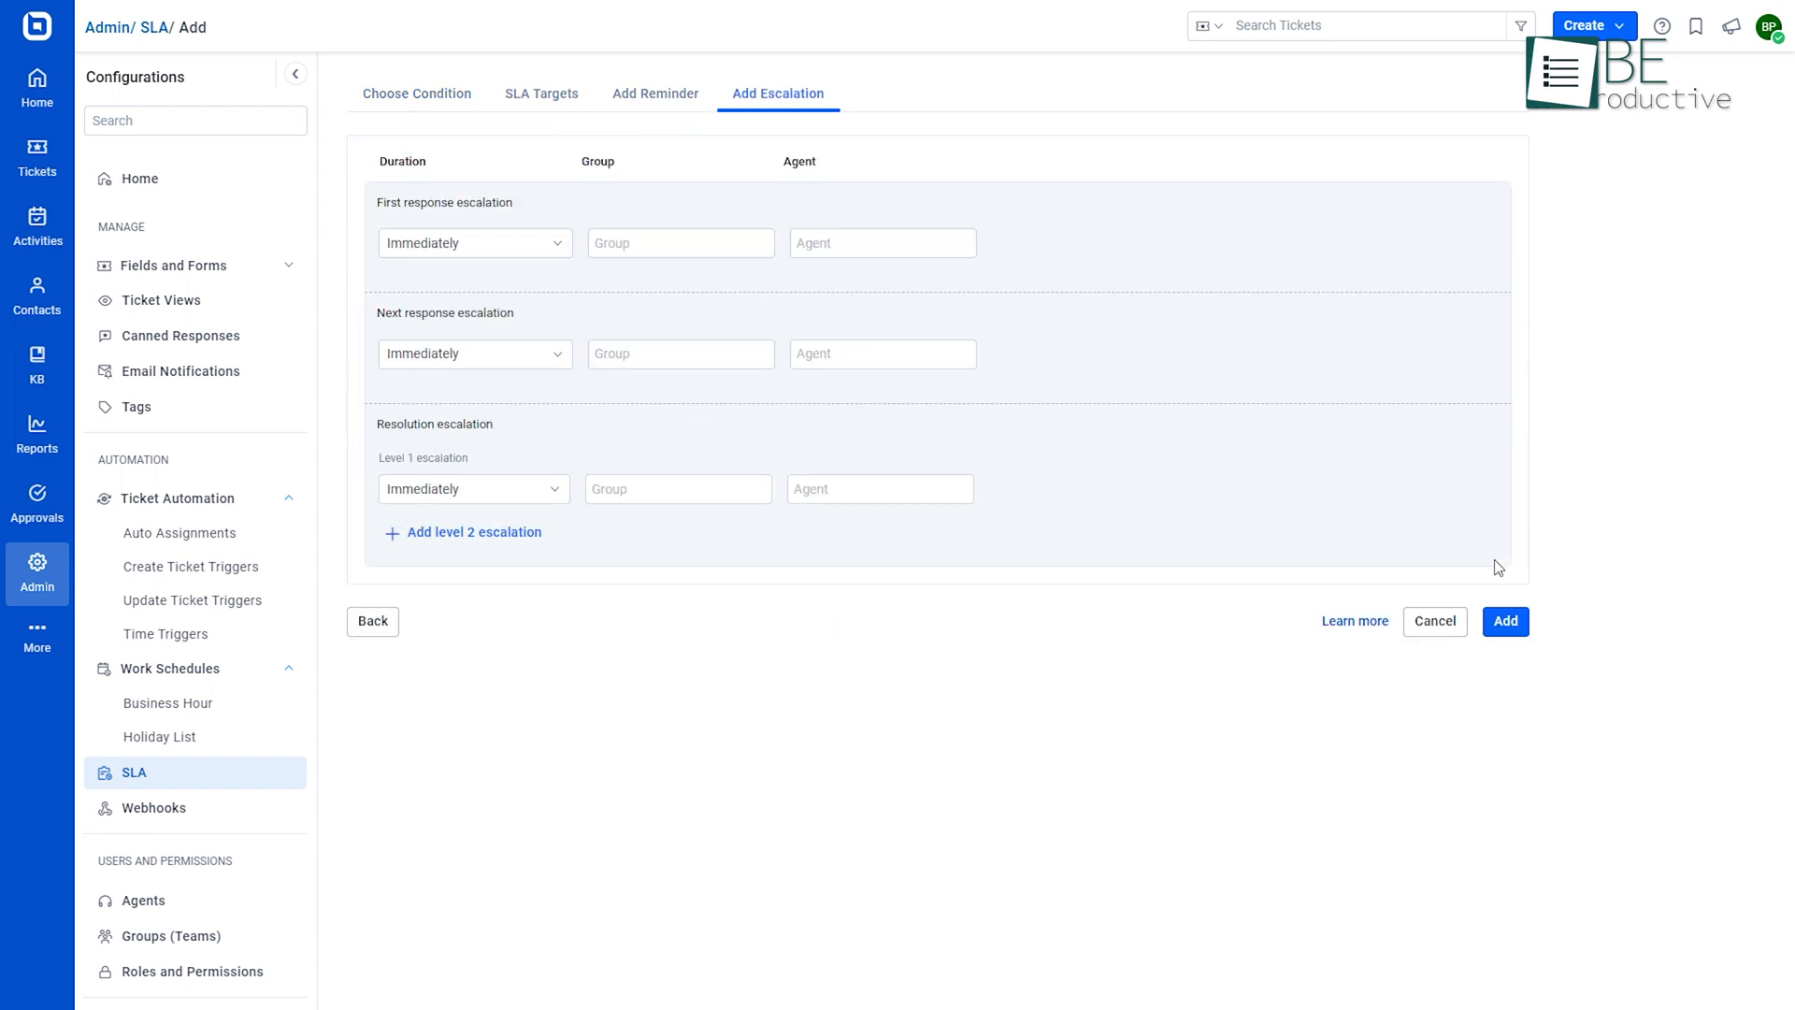
{"action": "left_click", "coordinate": [540, 94]}
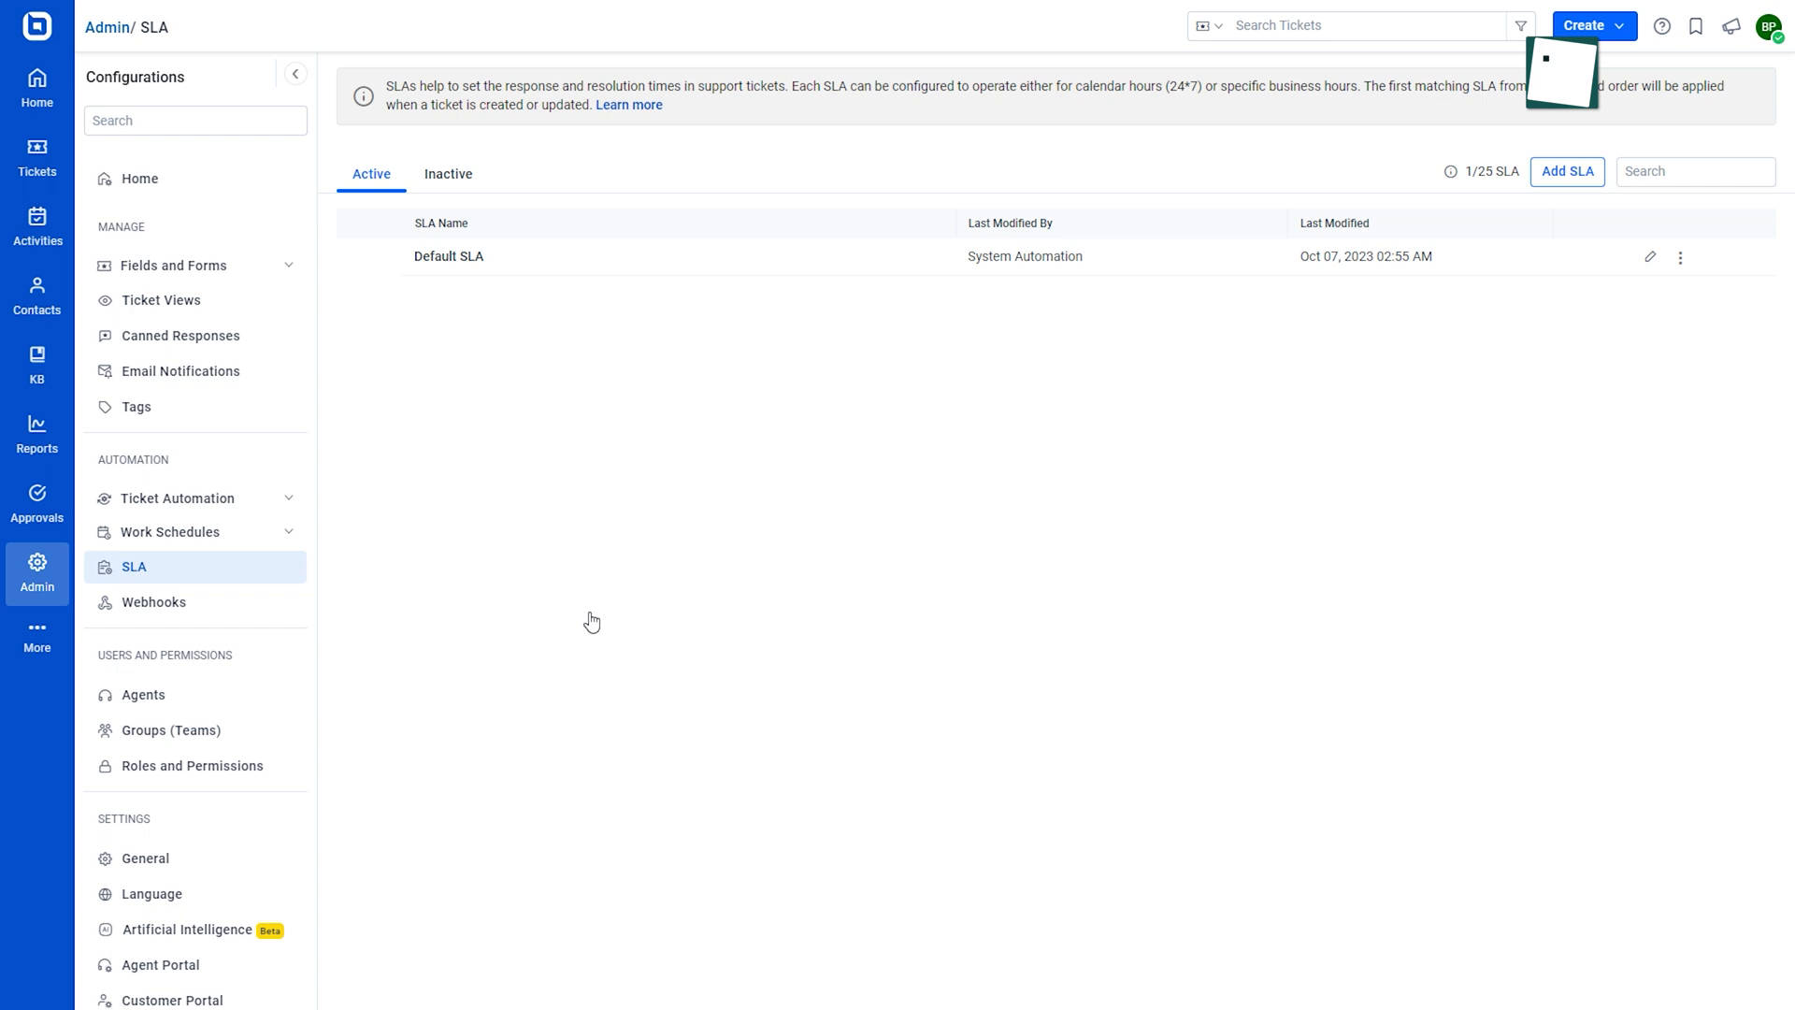
View the agents list and the empty Leads group, then go to the report dashboards gallery
{"action": "left_click", "coordinate": [143, 695]}
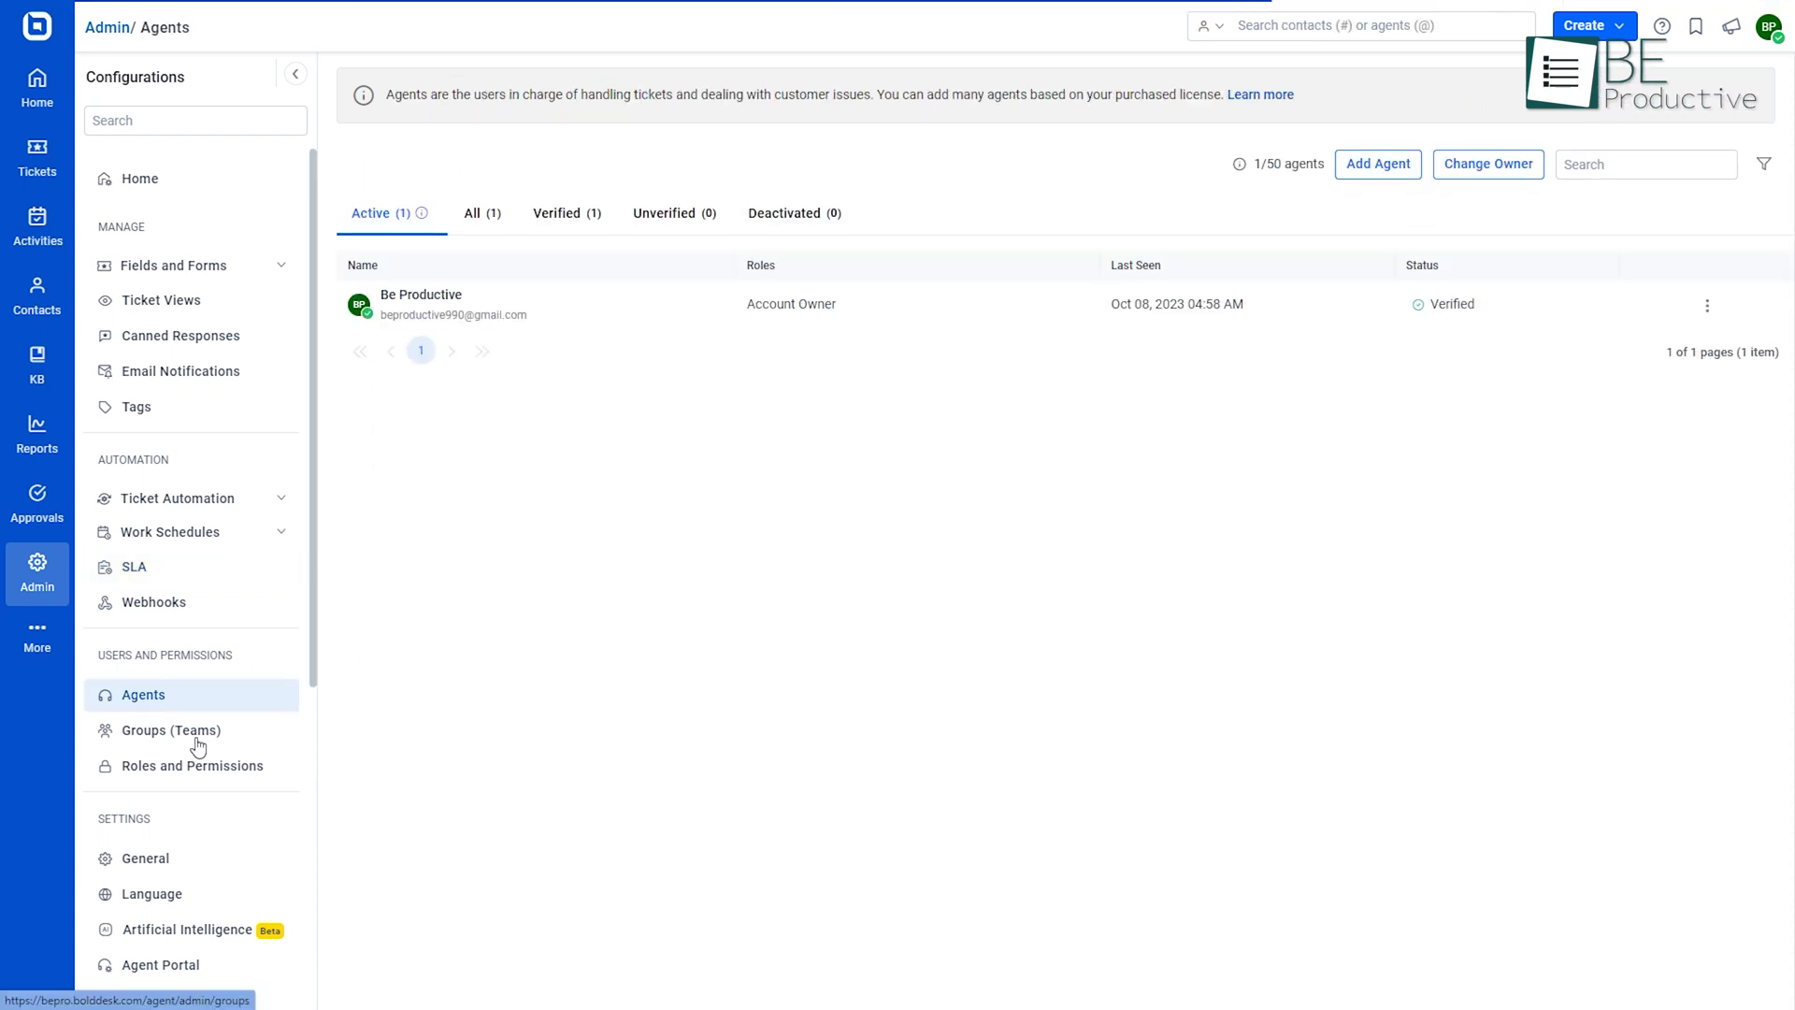
{"action": "left_click", "coordinate": [171, 731]}
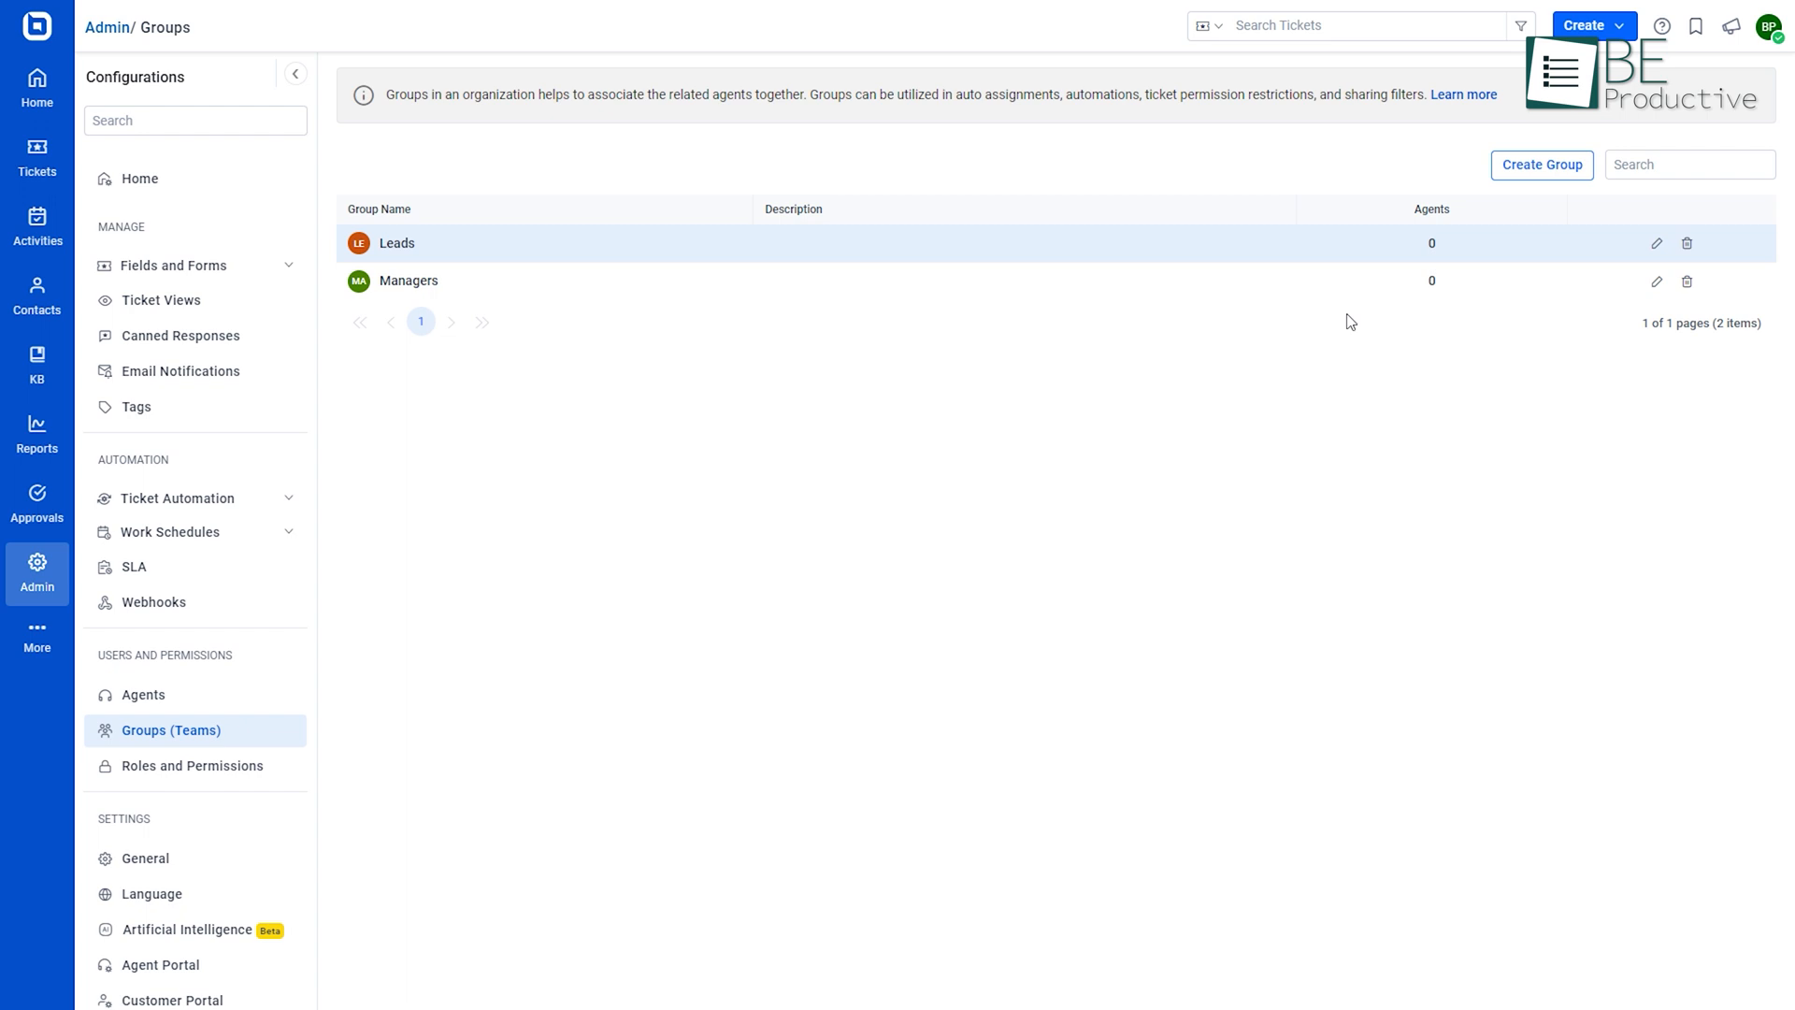
{"action": "left_click", "coordinate": [396, 244]}
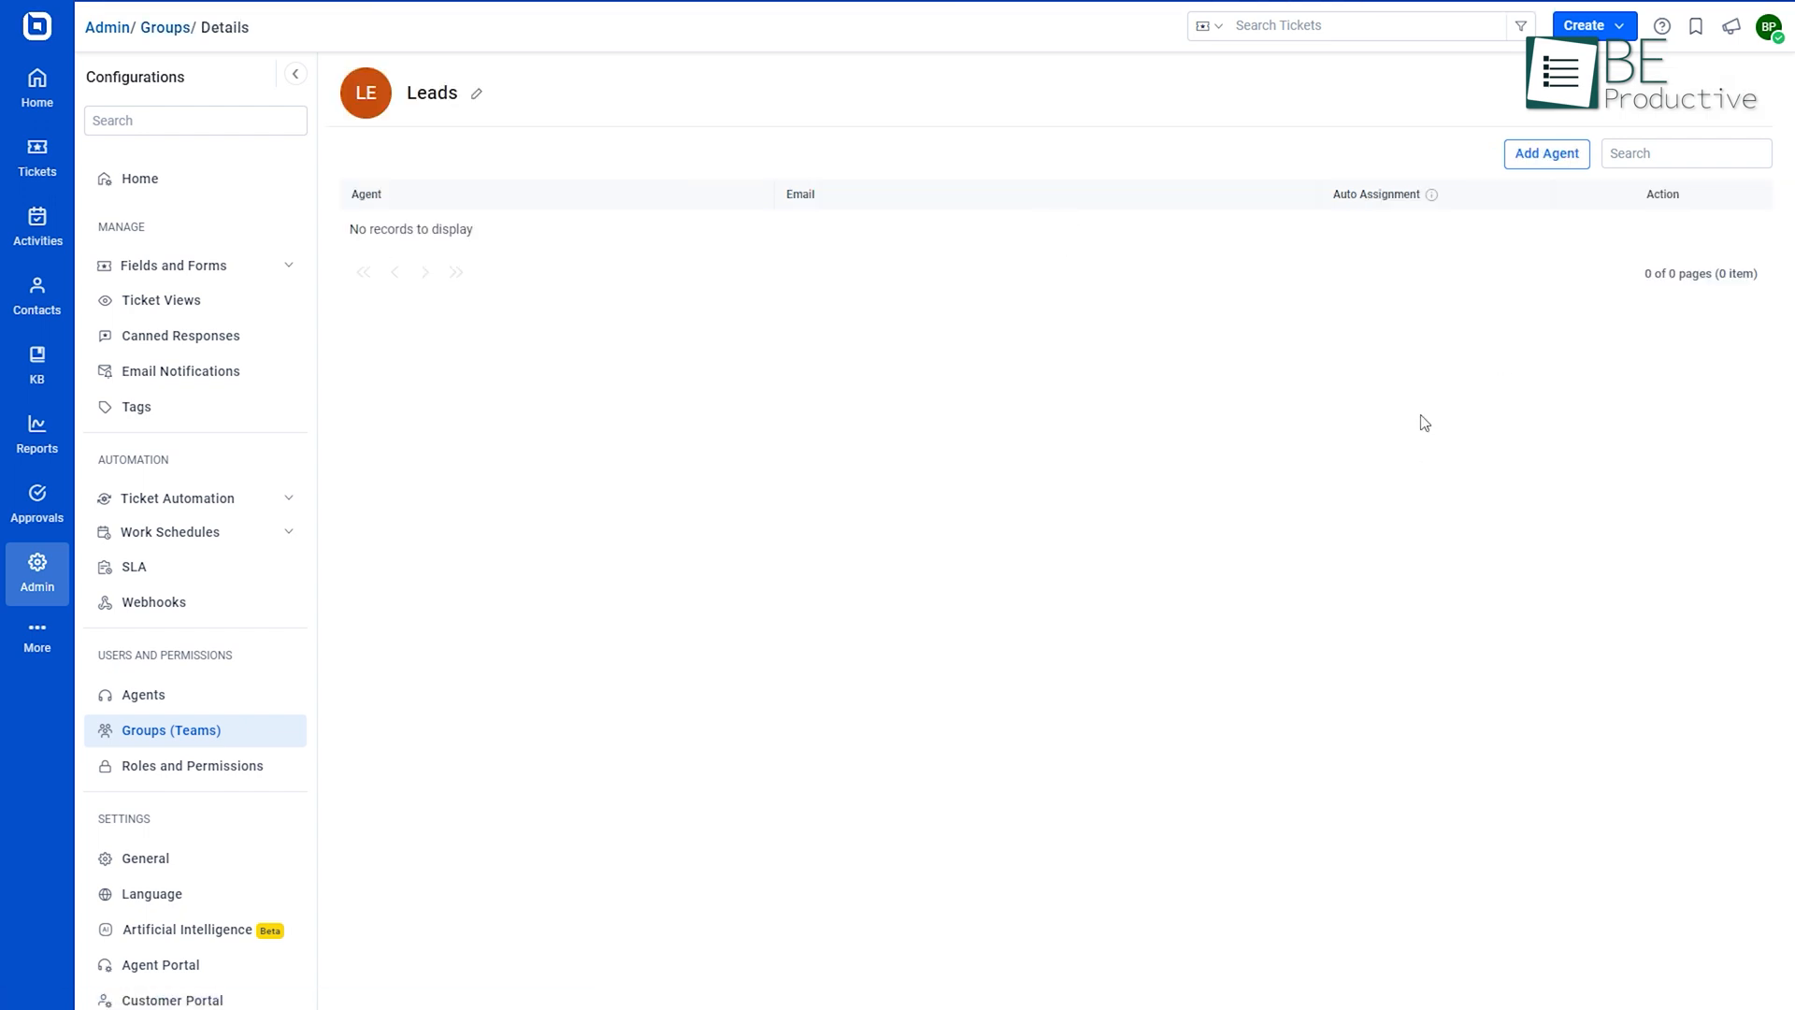
{"action": "left_click", "coordinate": [38, 431]}
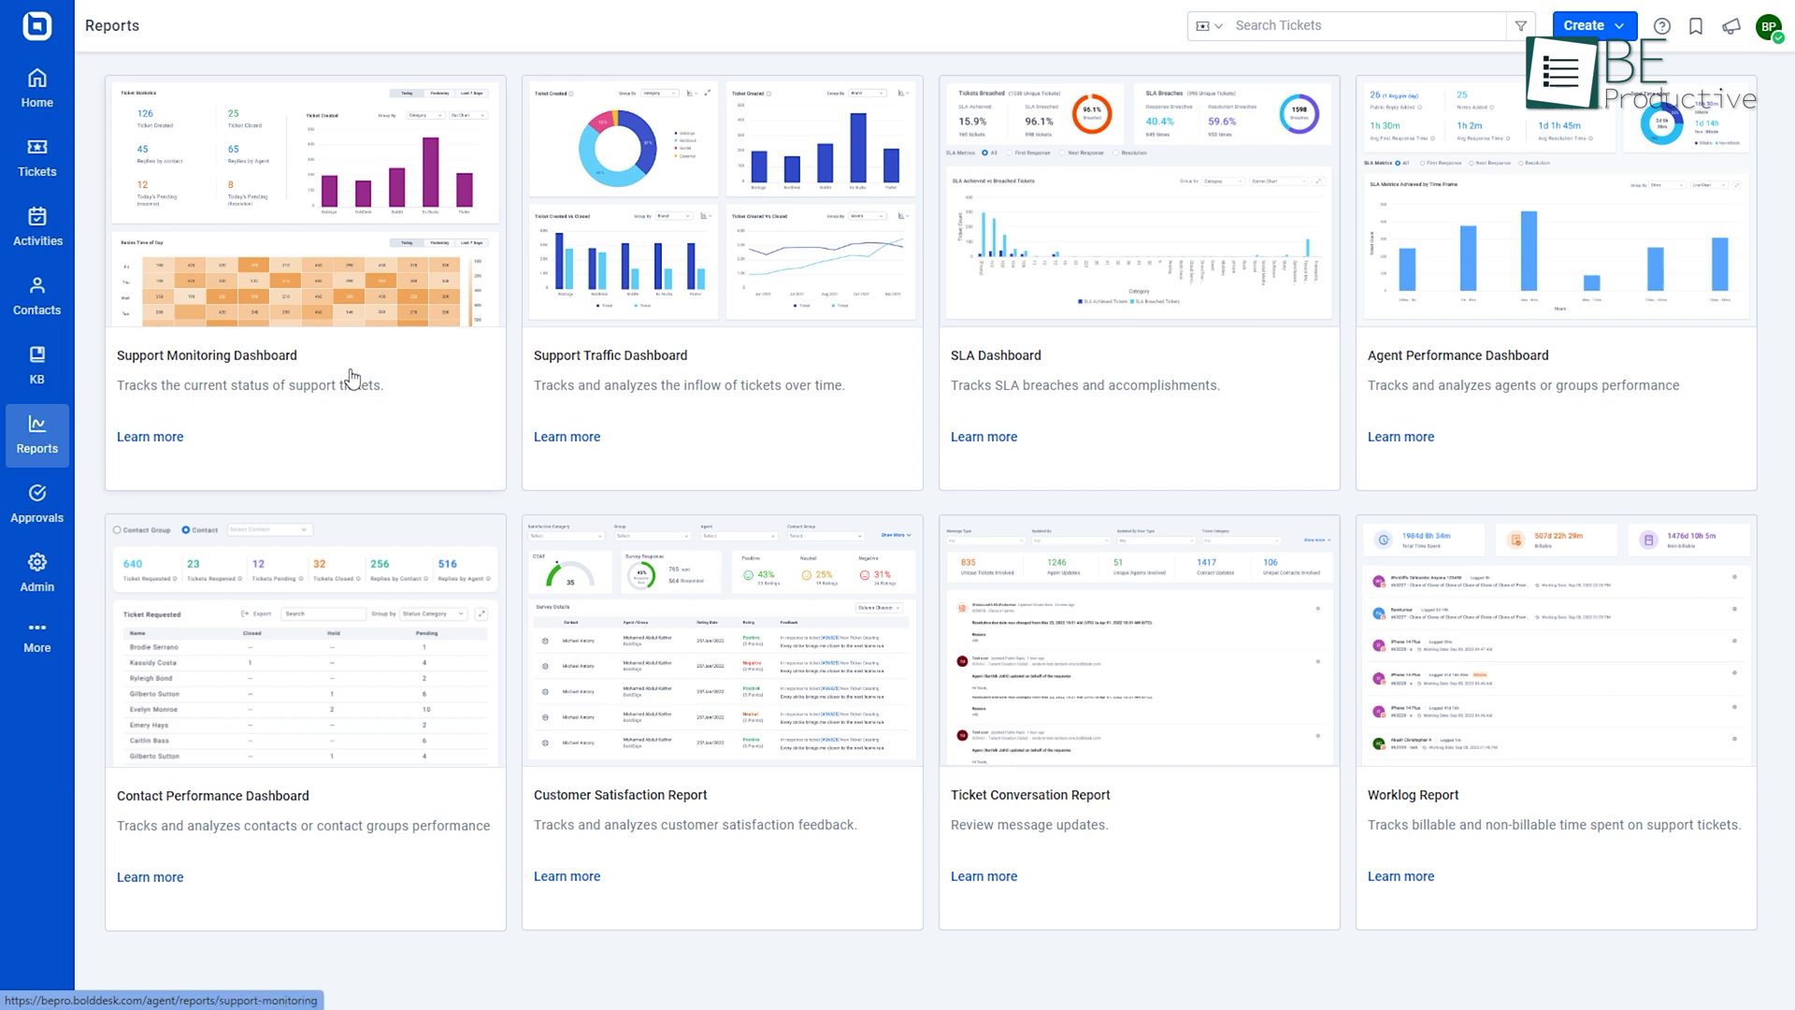
Review the Support Traffic dashboard and move to the Contact Performance dashboard
{"action": "left_click", "coordinate": [208, 355]}
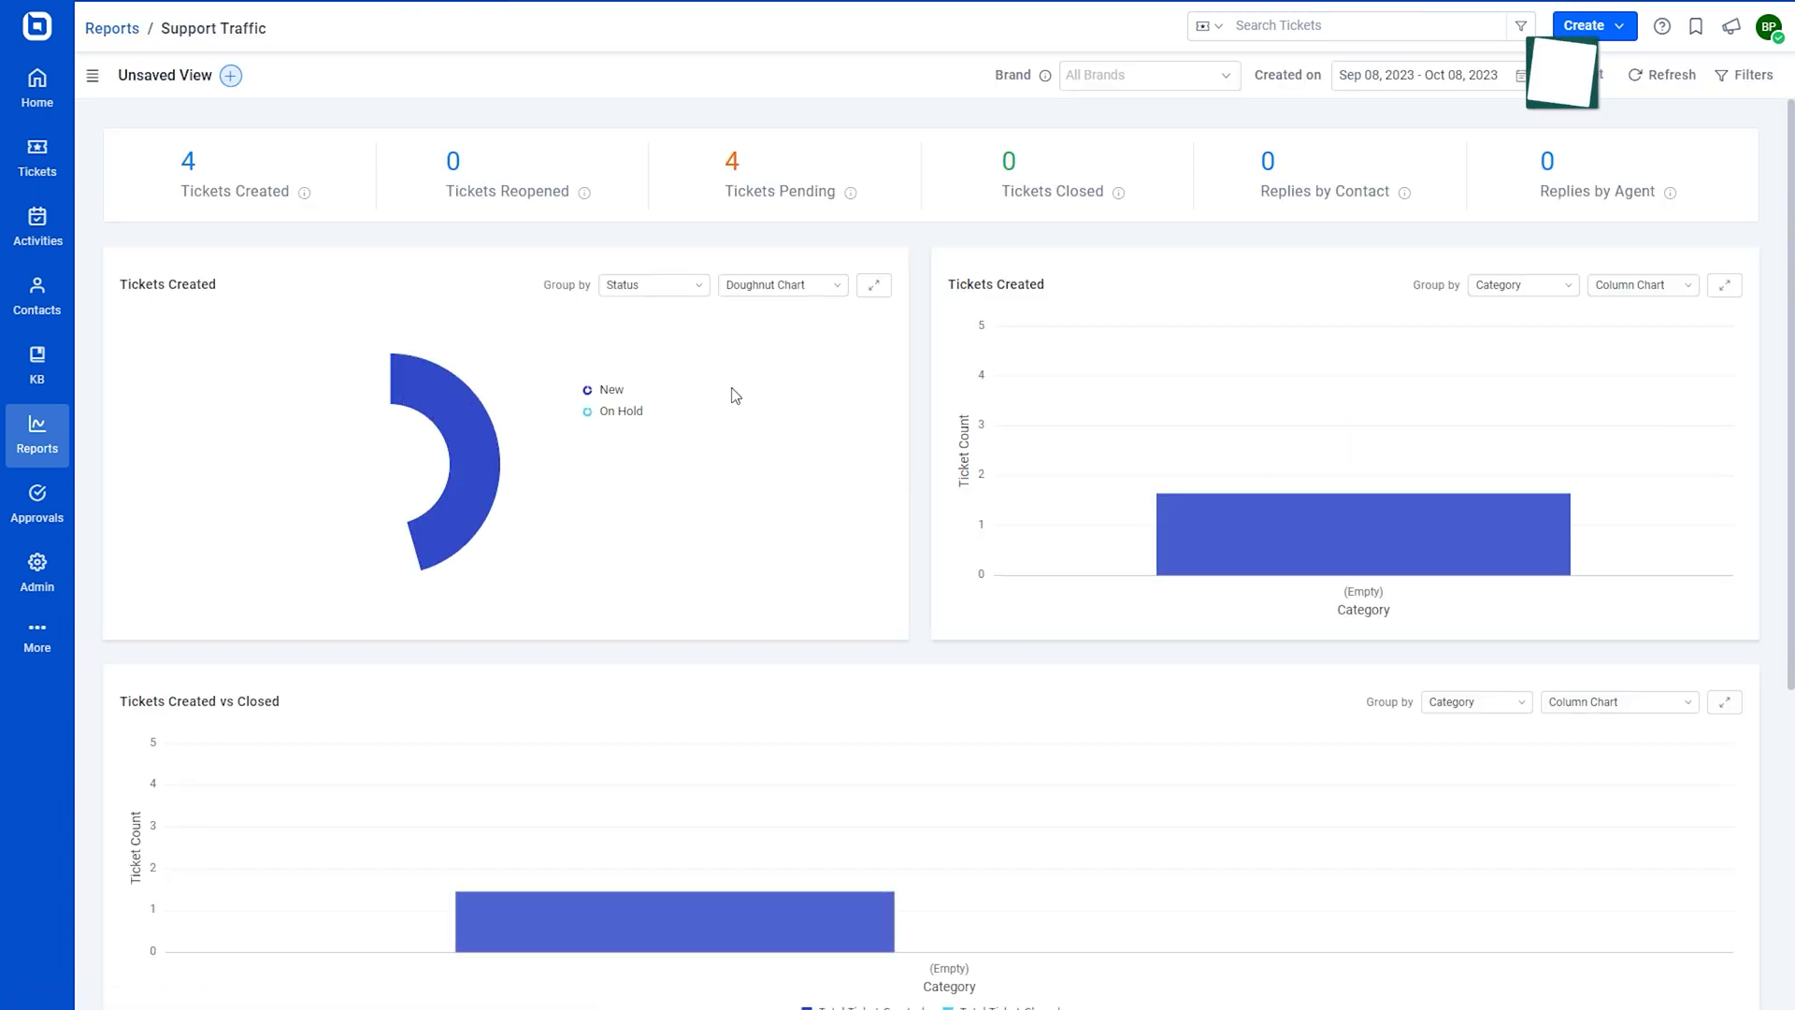
{"action": "scroll", "scroll_direction": "down", "scroll_amount": 3}
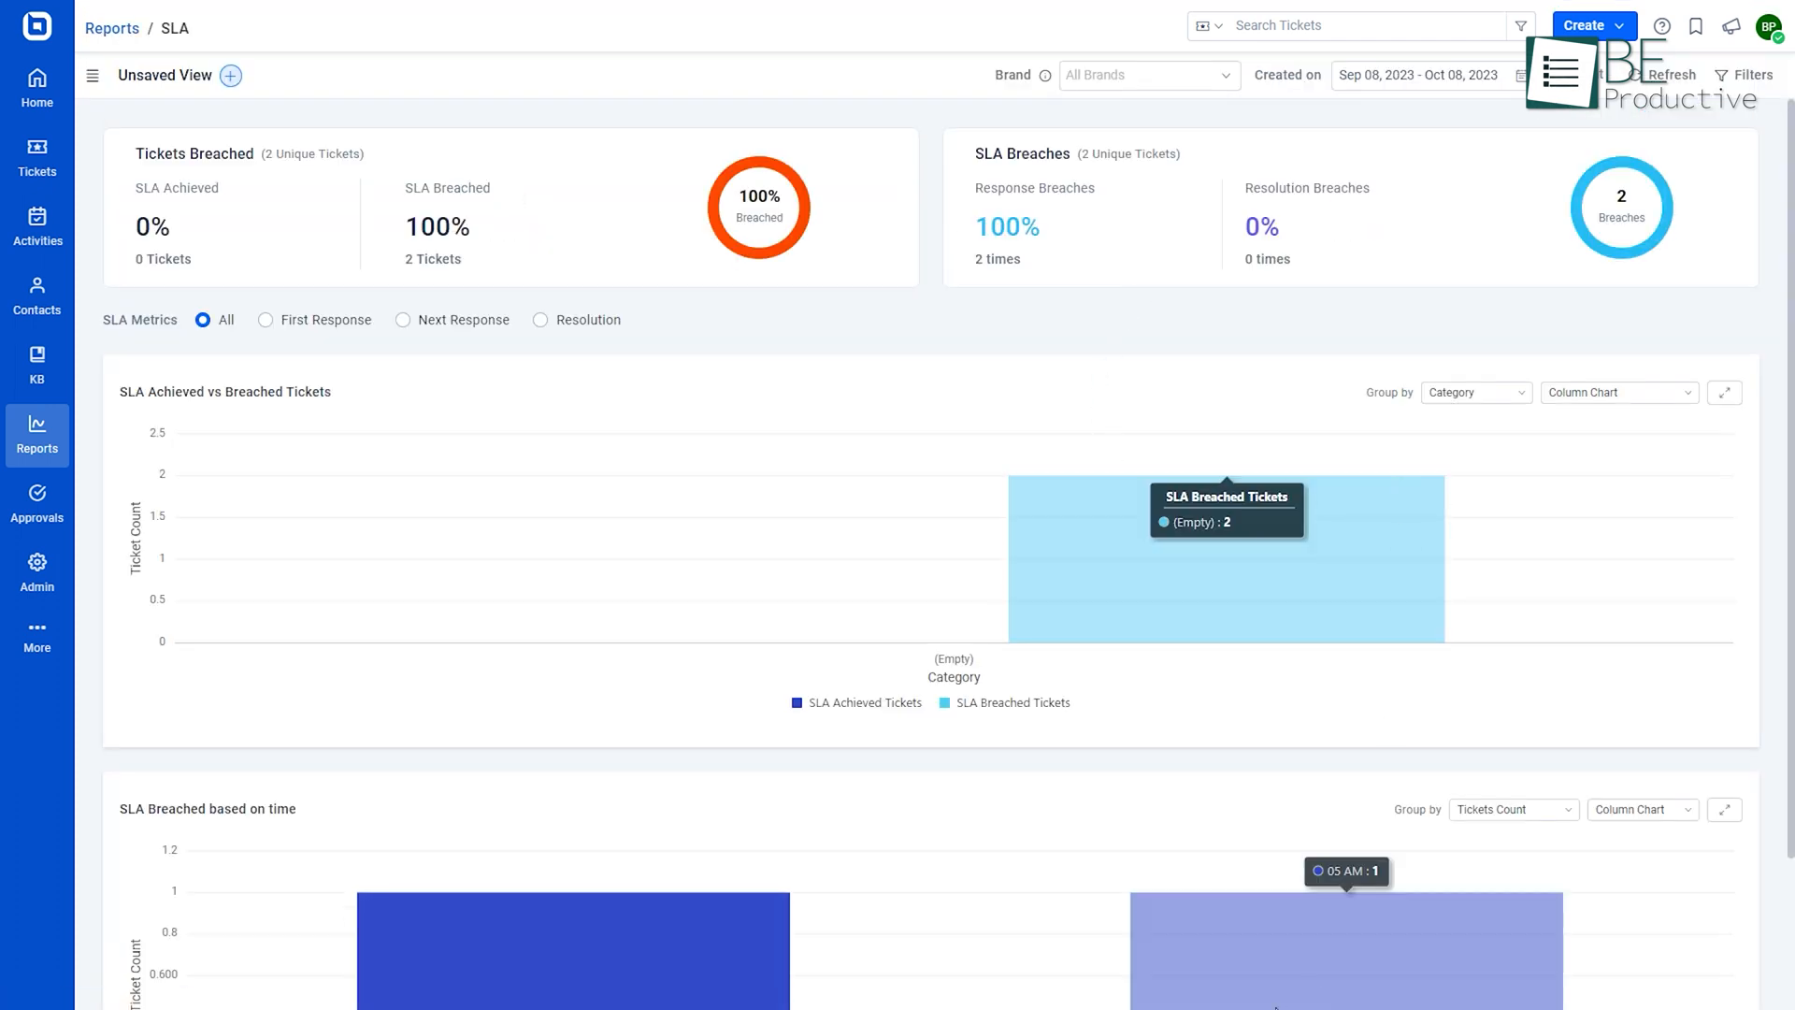
{"action": "scroll", "scroll_direction": "down", "scroll_amount": 3}
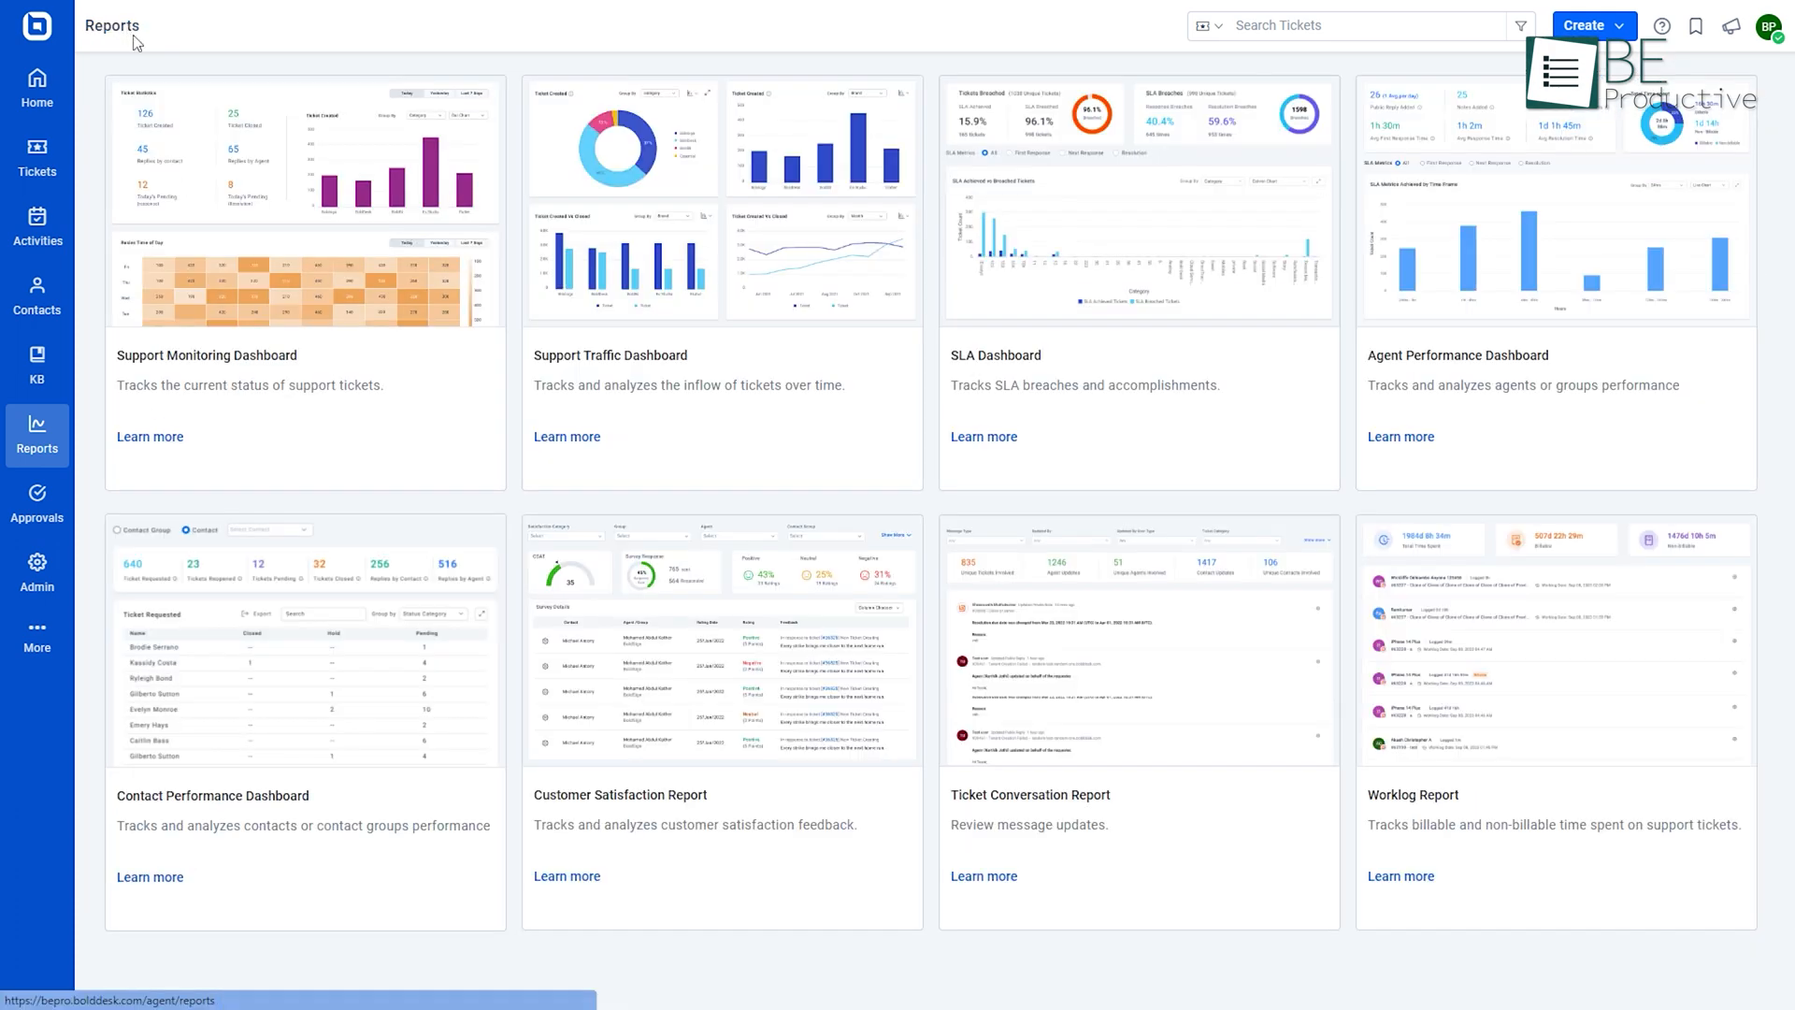
{"action": "left_click", "coordinate": [1457, 355]}
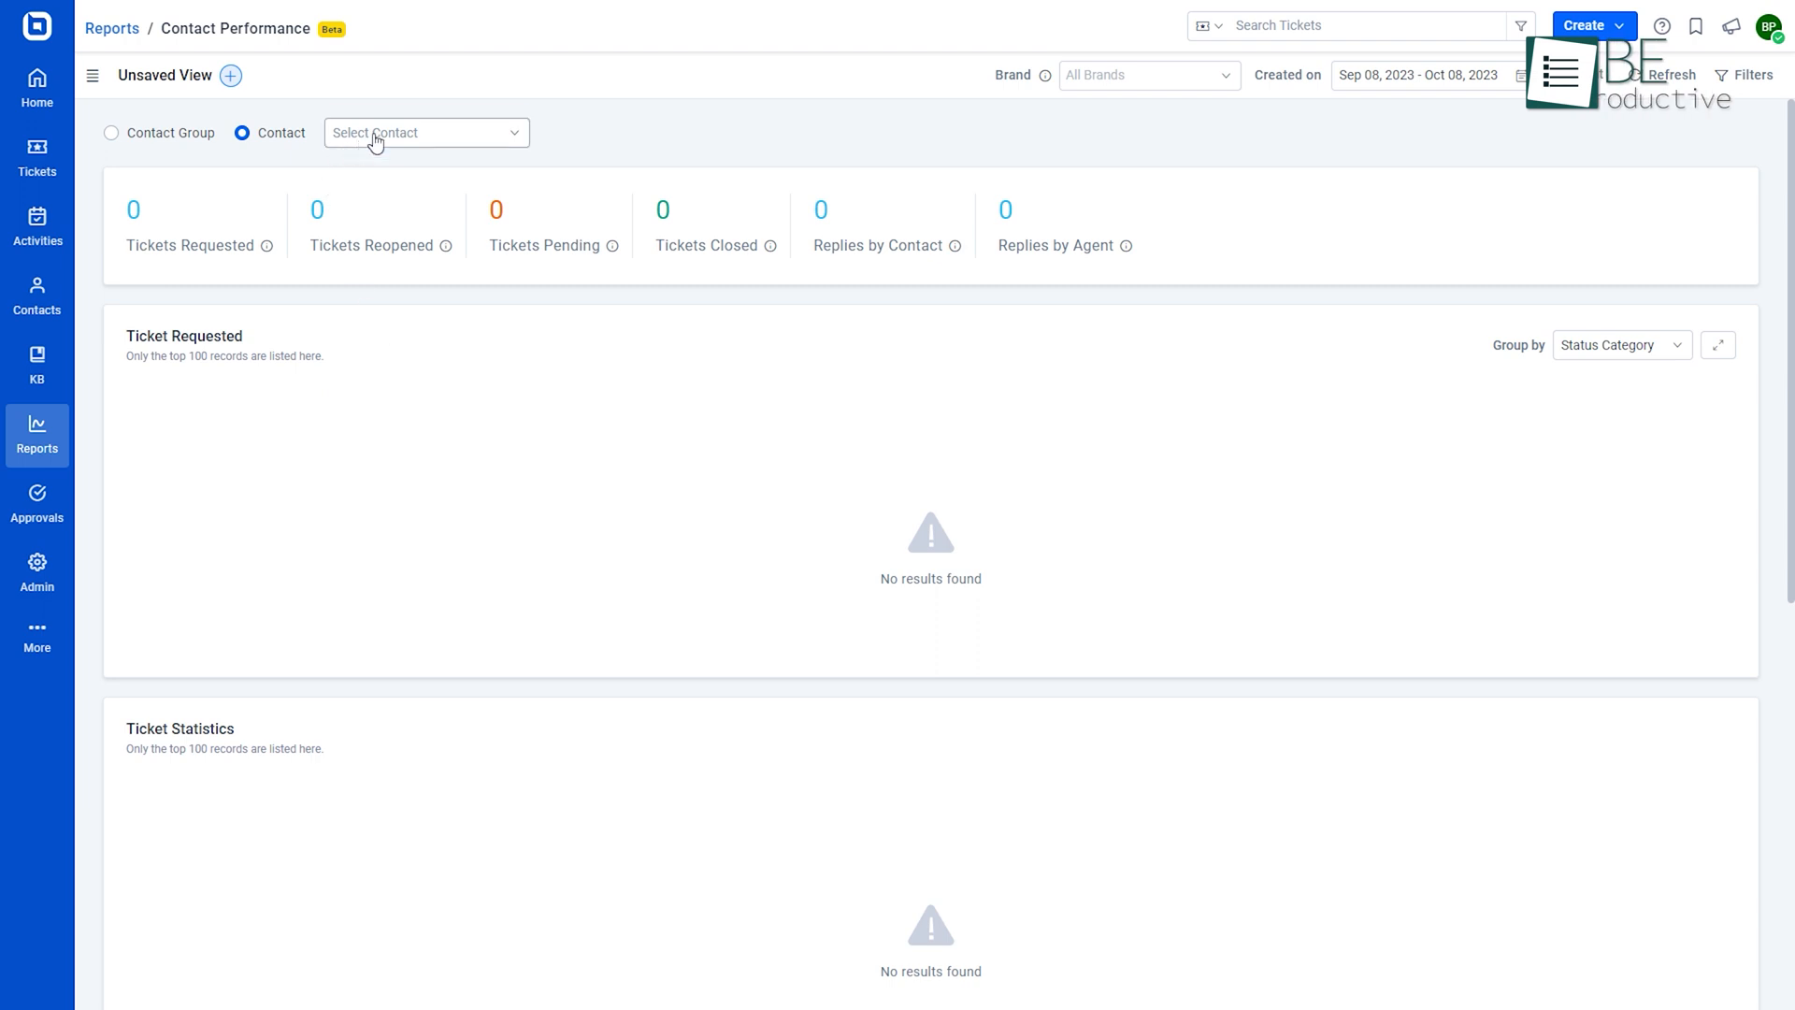
Return to the reports gallery and open the Worklog Report showing zero time spent
{"action": "left_click", "coordinate": [109, 28]}
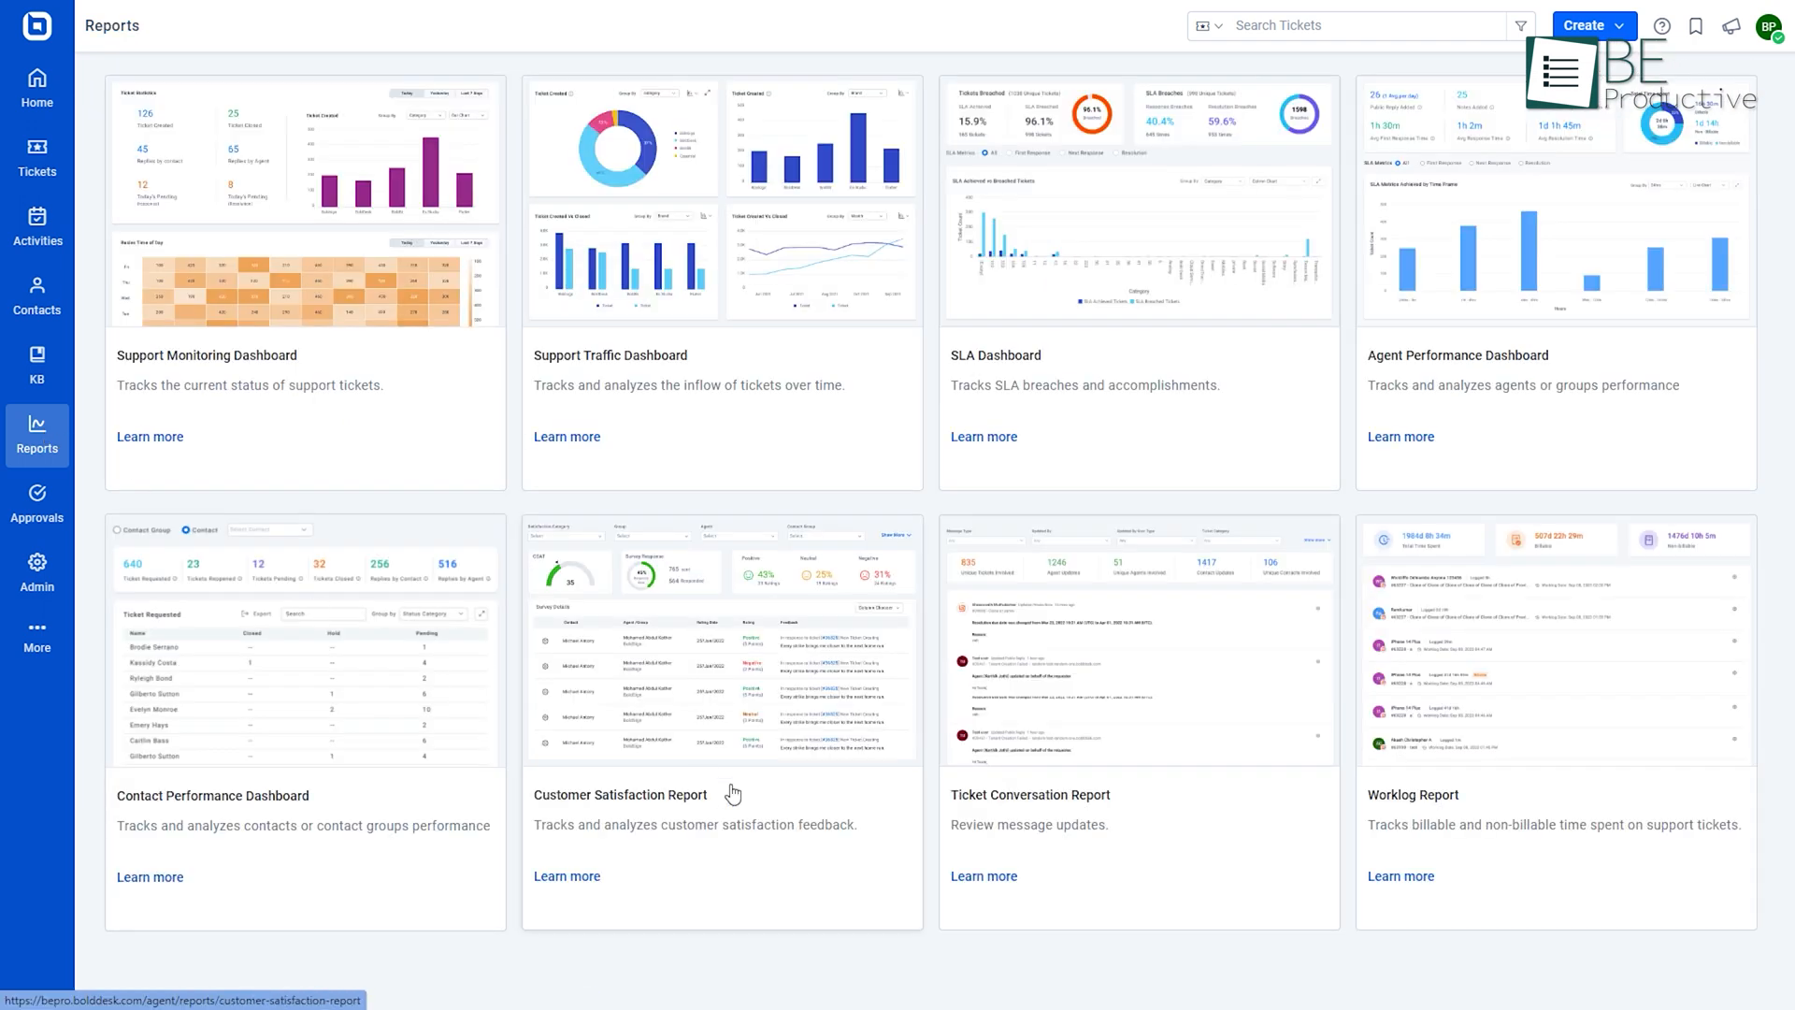
{"action": "mouse_move", "coordinate": [907, 801]}
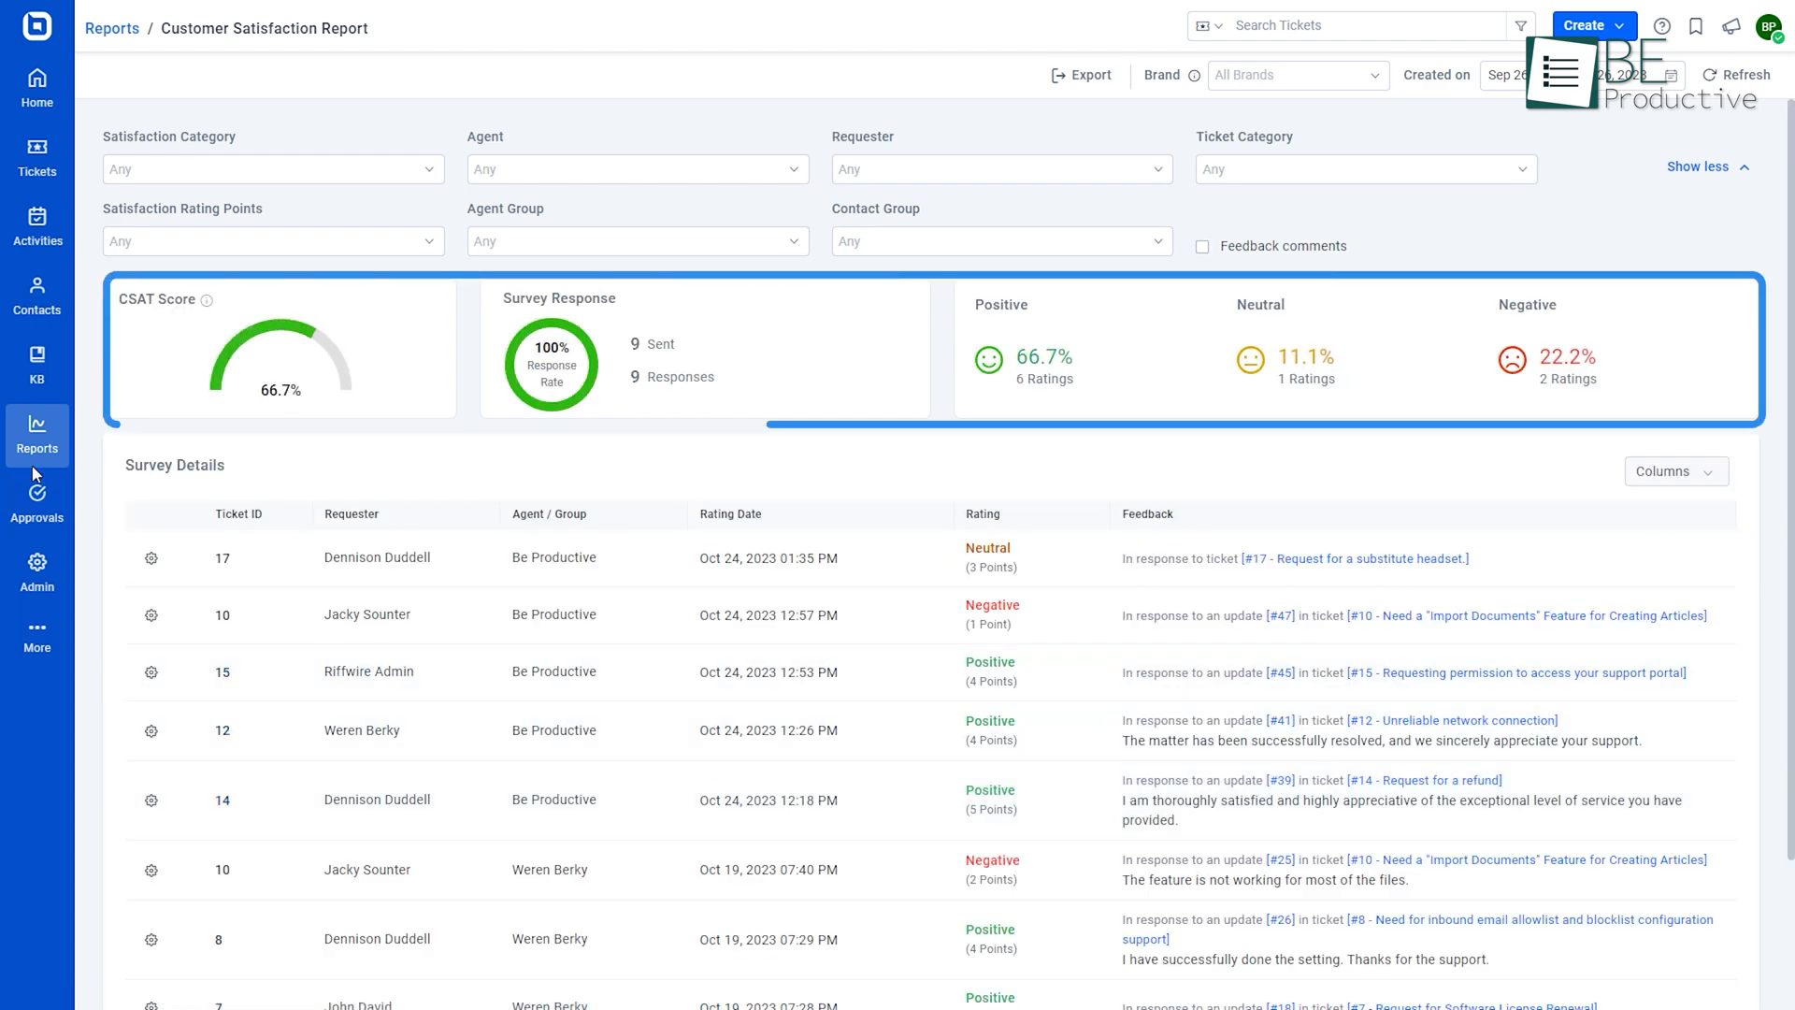
{"action": "left_click", "coordinate": [107, 28]}
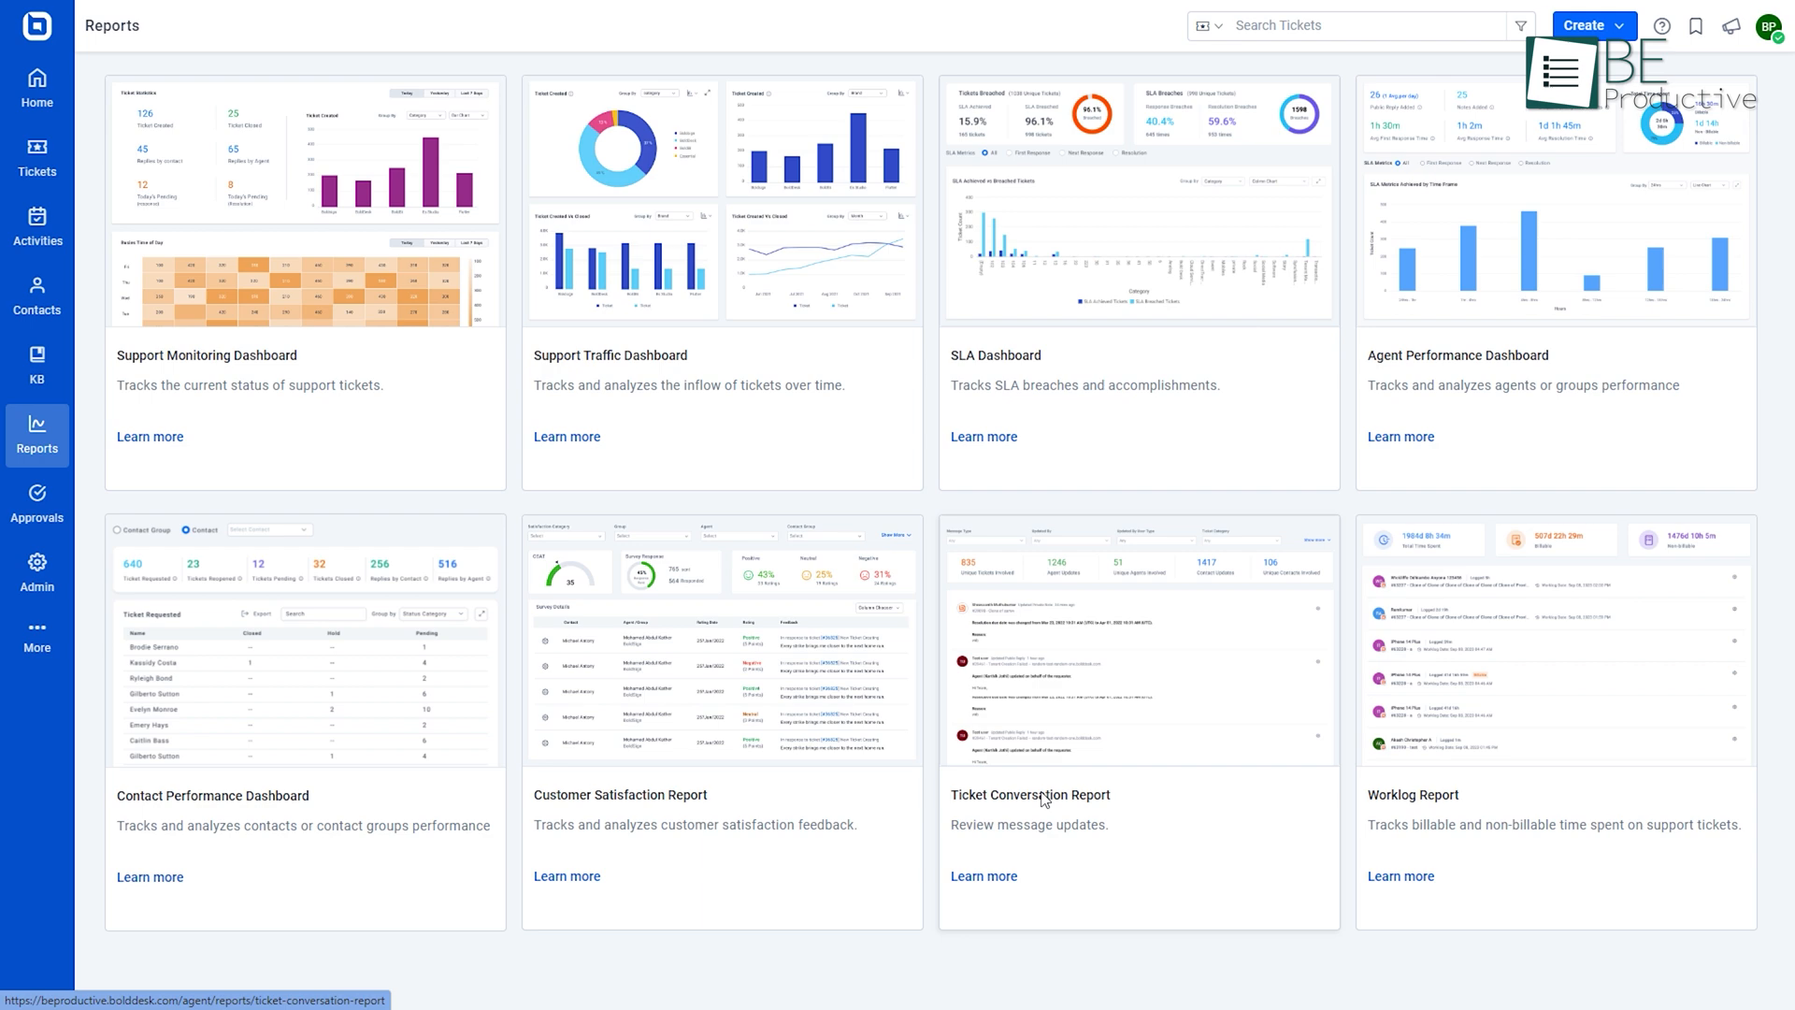
{"action": "left_click", "coordinate": [1032, 794]}
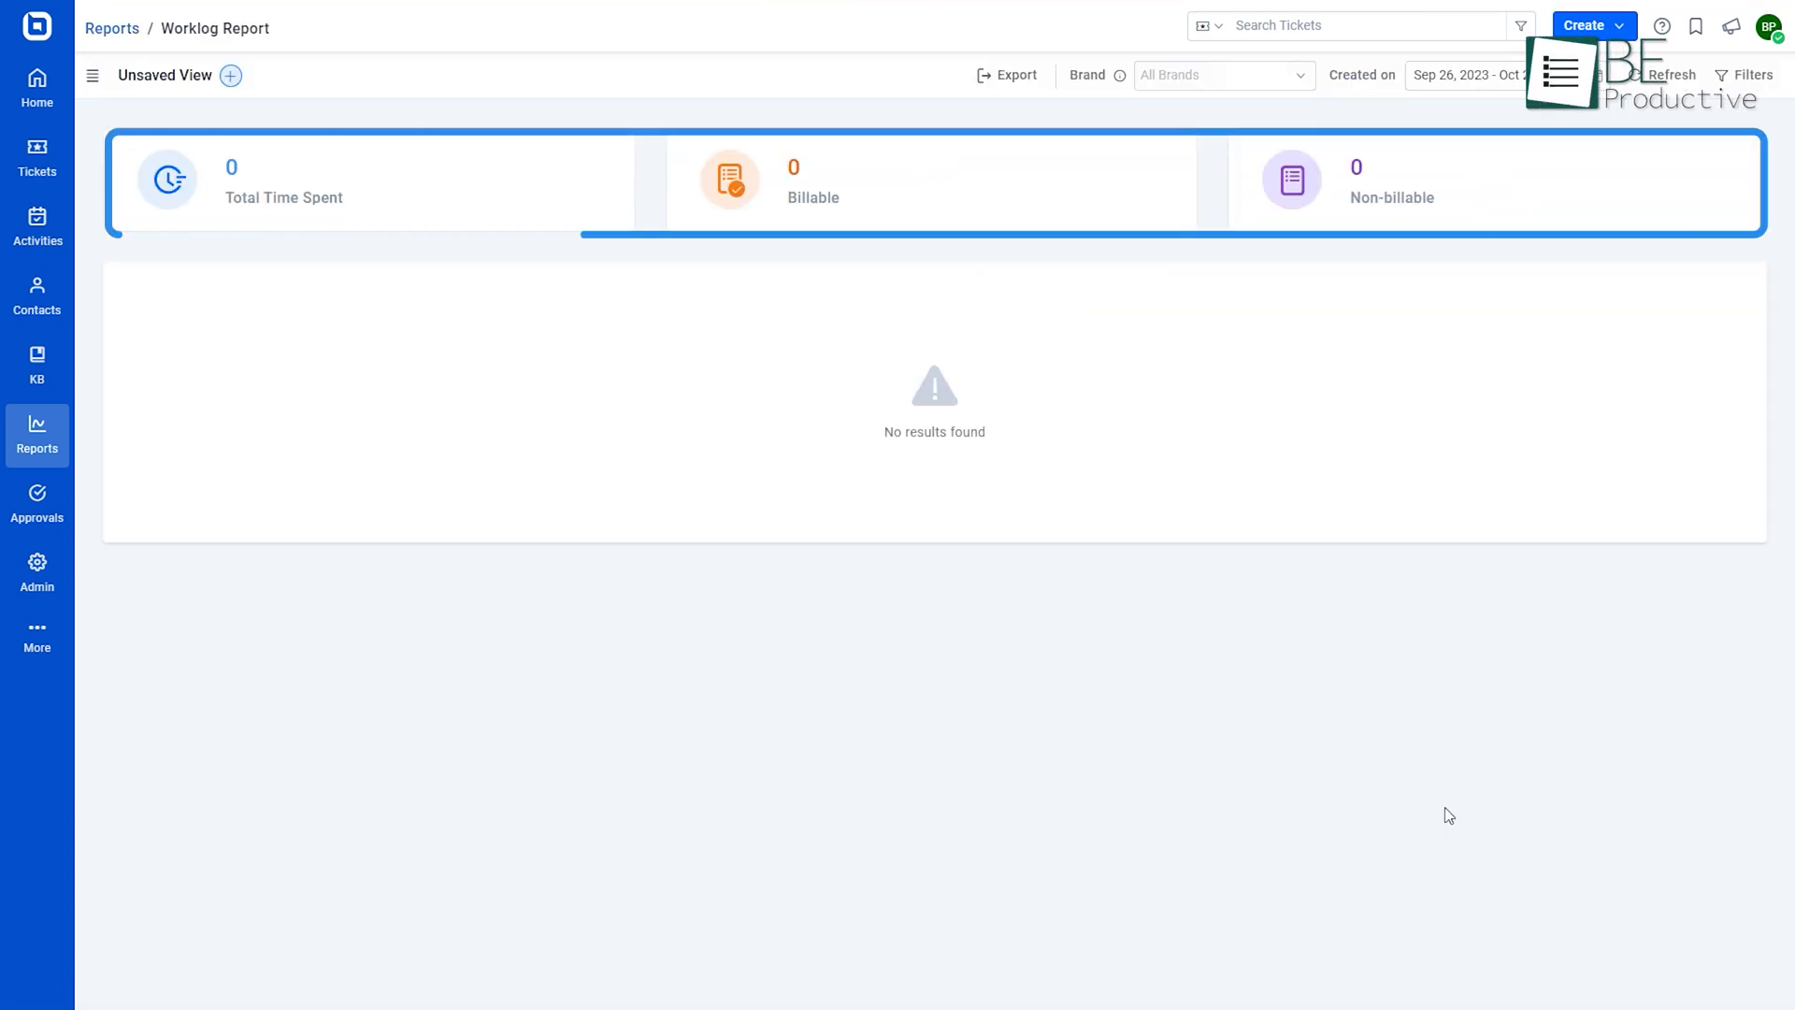
Open the Satisfaction Survey settings from Admin and review the question, thank-you message and five-point scale
{"action": "left_click", "coordinate": [37, 562]}
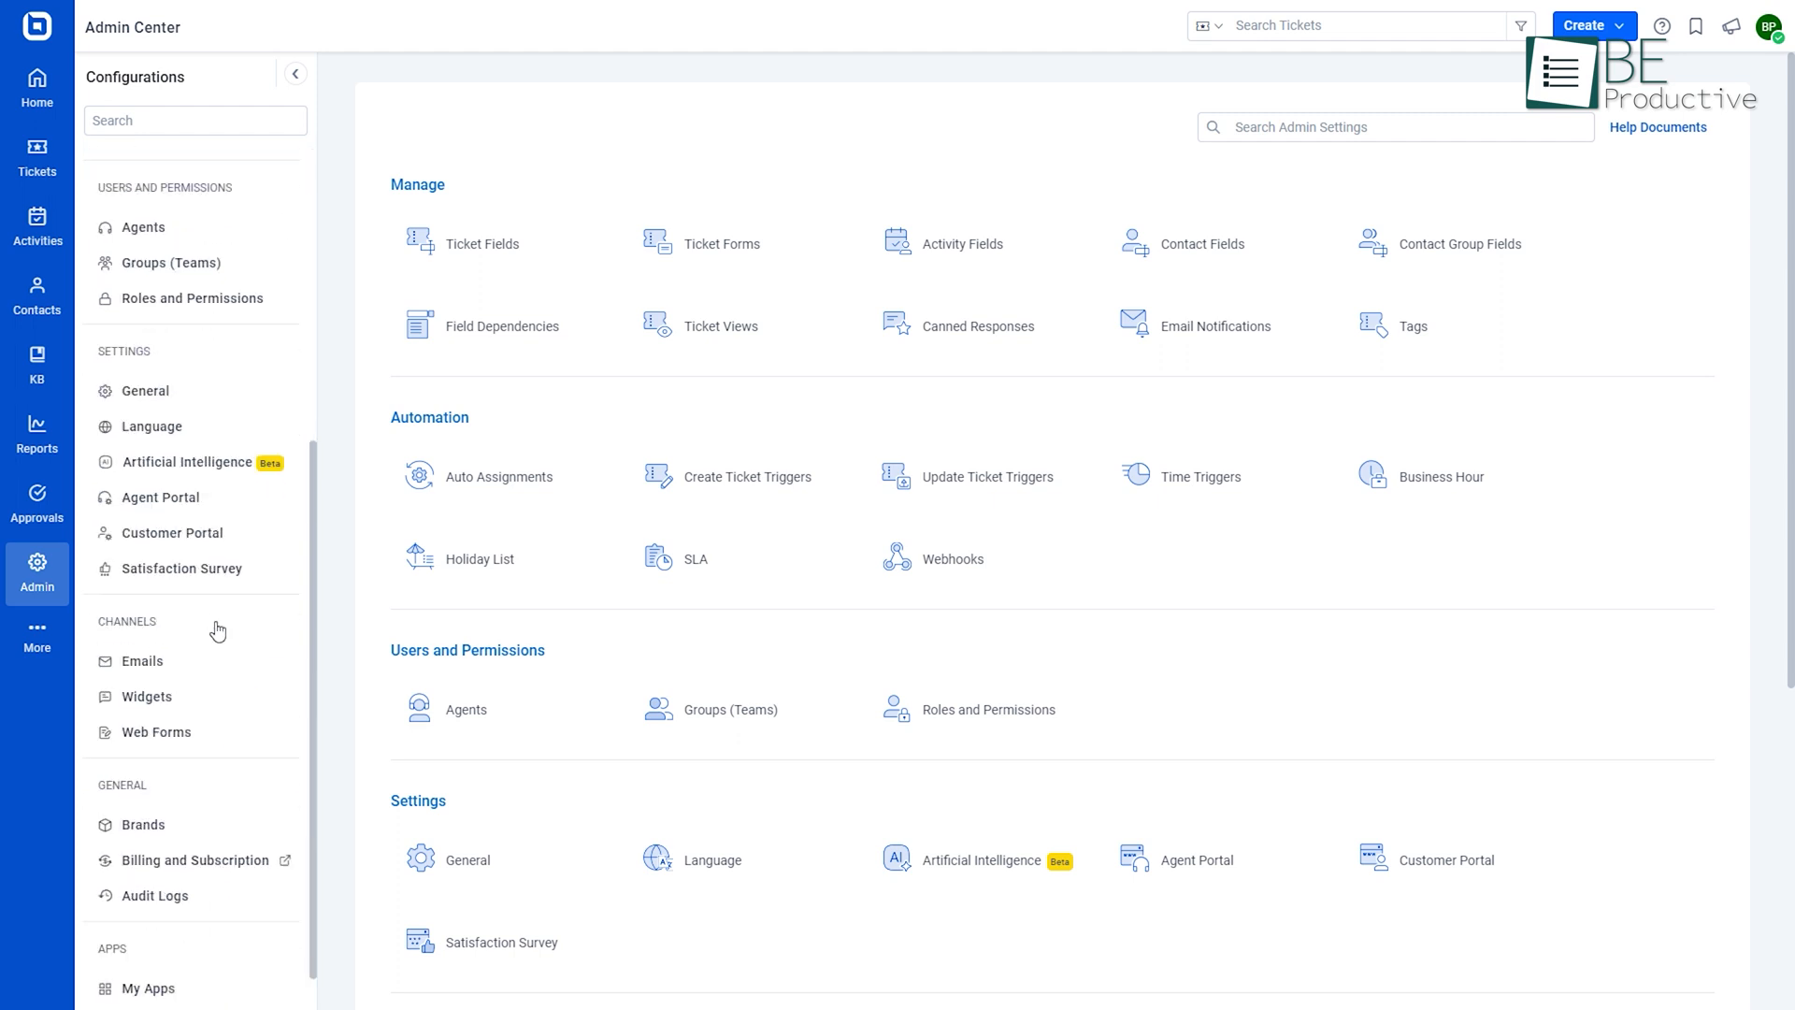
{"action": "left_click", "coordinate": [182, 569]}
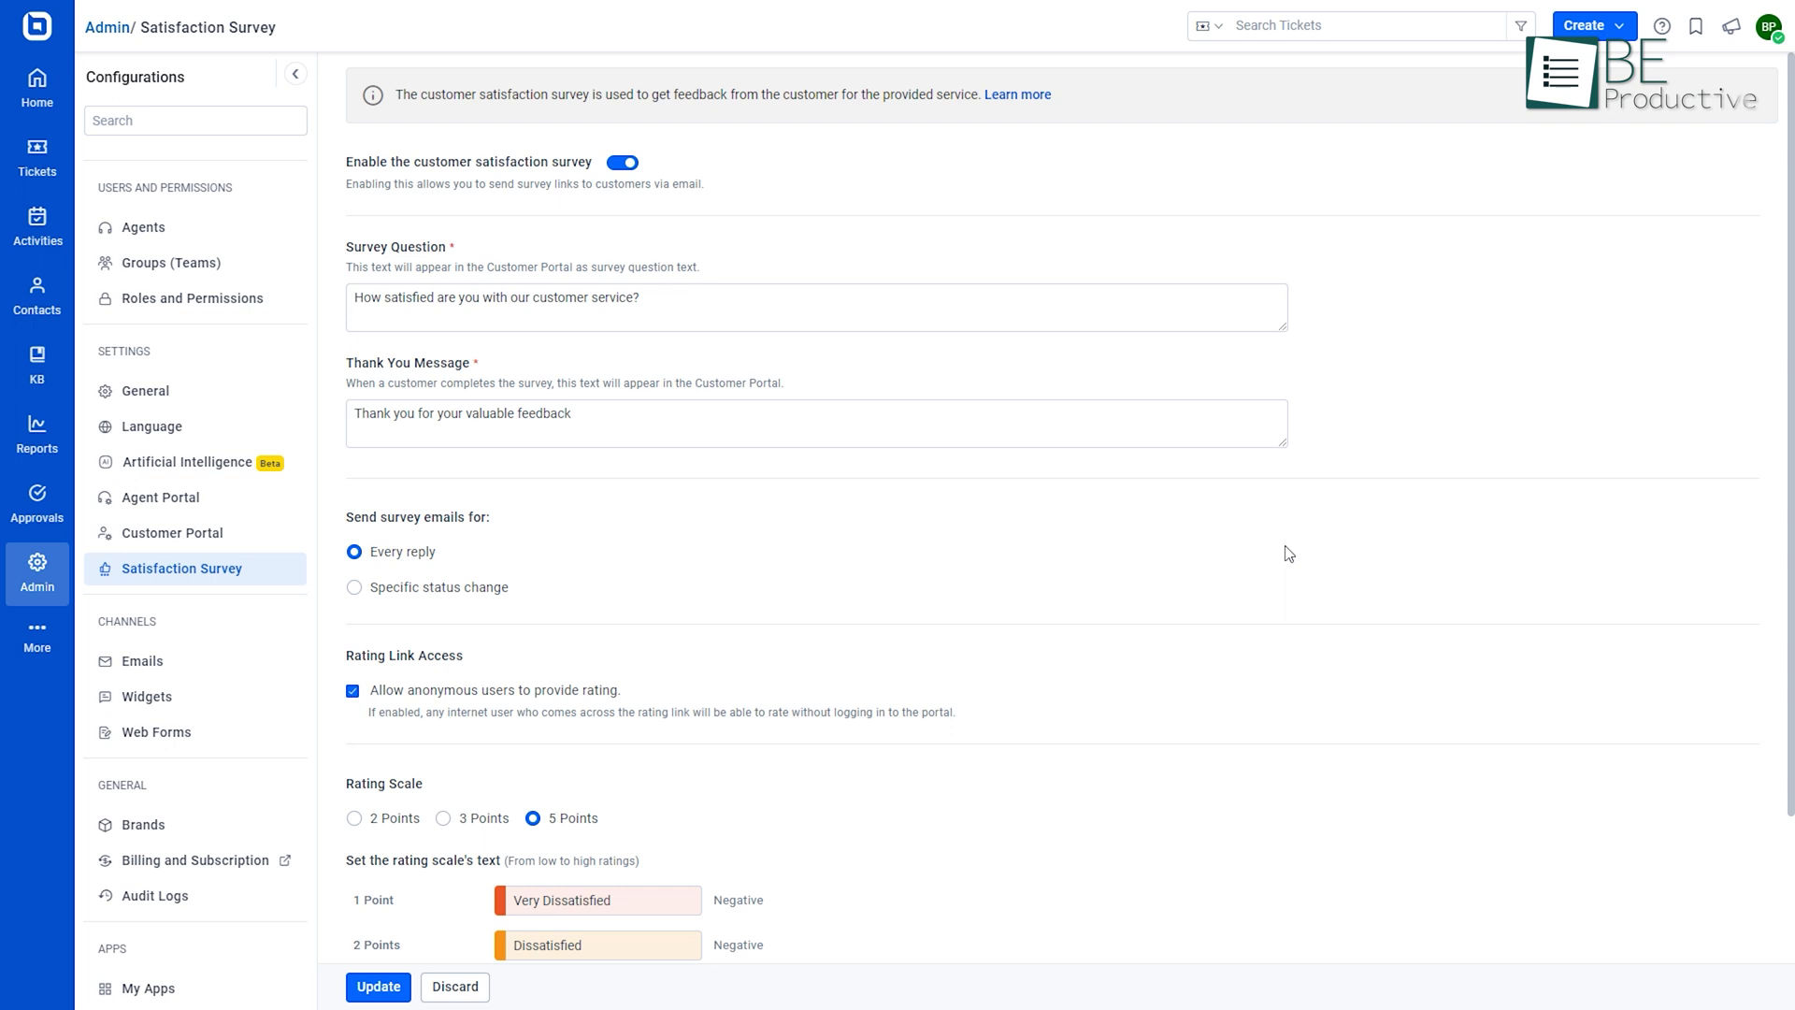
{"action": "scroll", "scroll_direction": "down", "scroll_amount": 3}
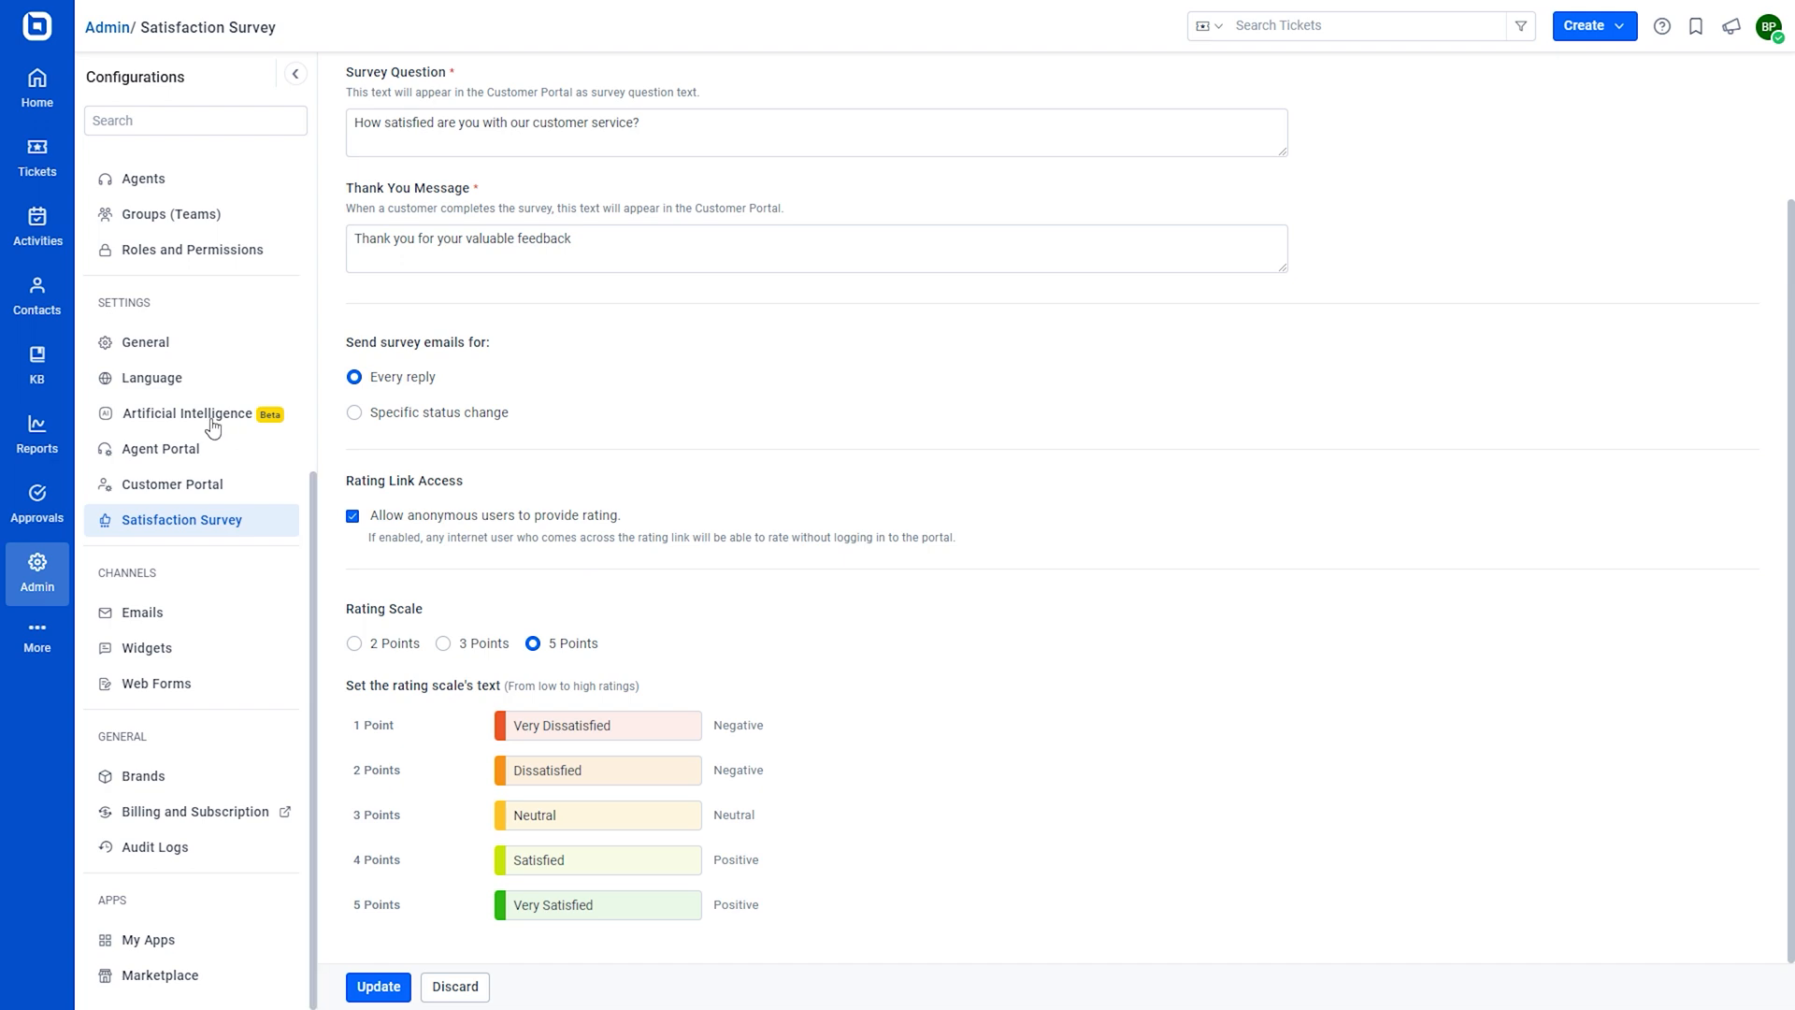
Review the Artificial Intelligence feature settings, then move to the Language settings
{"action": "left_click", "coordinate": [185, 414]}
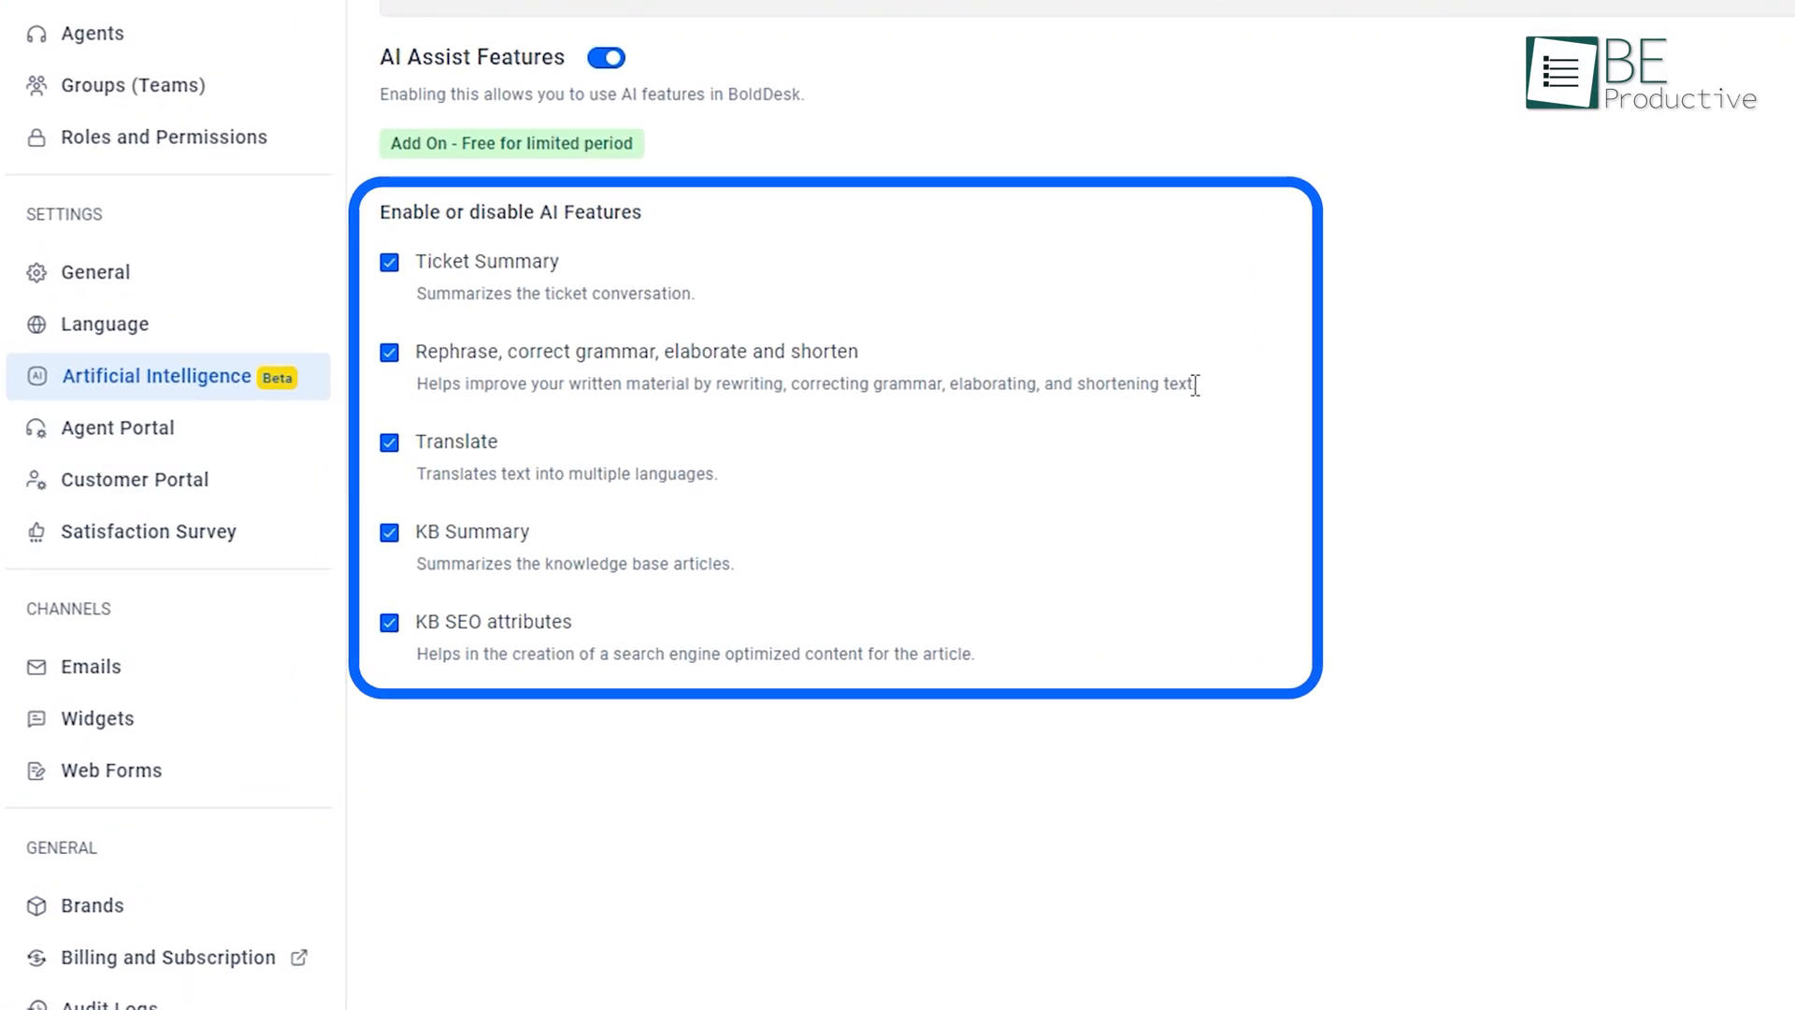
{"action": "mouse_move", "coordinate": [1618, 406]}
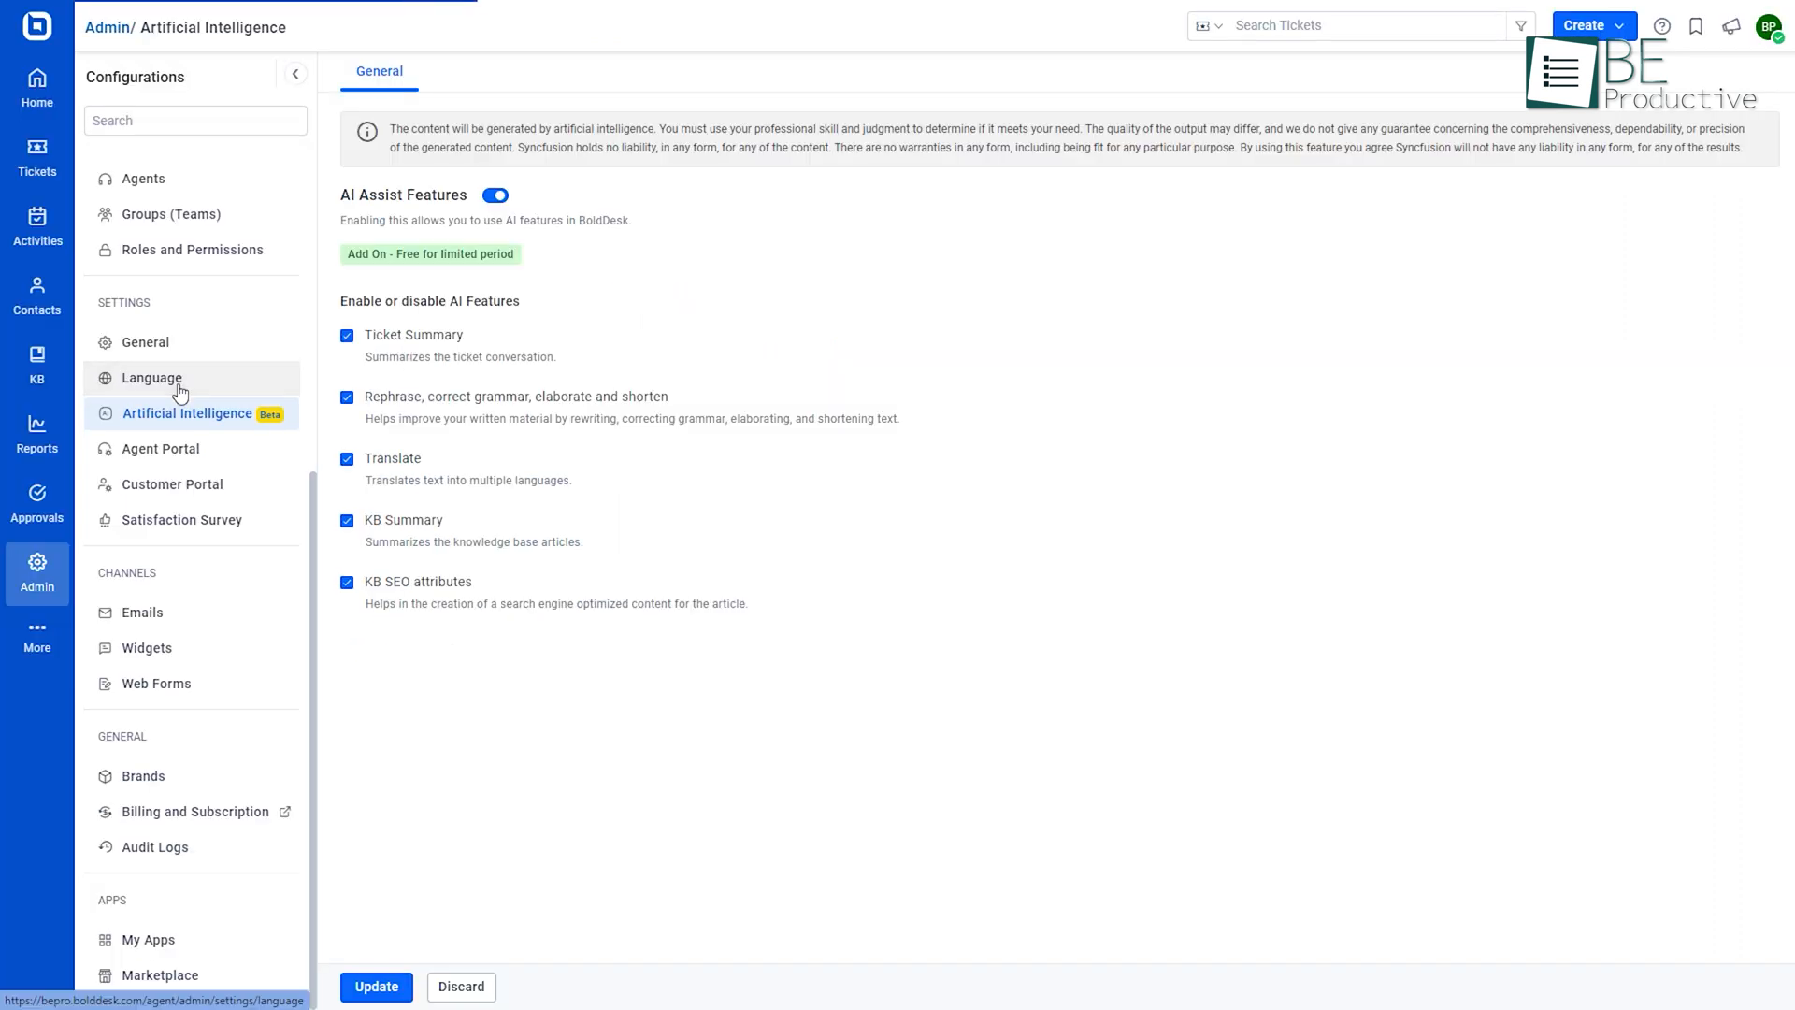
{"action": "left_click", "coordinate": [152, 378]}
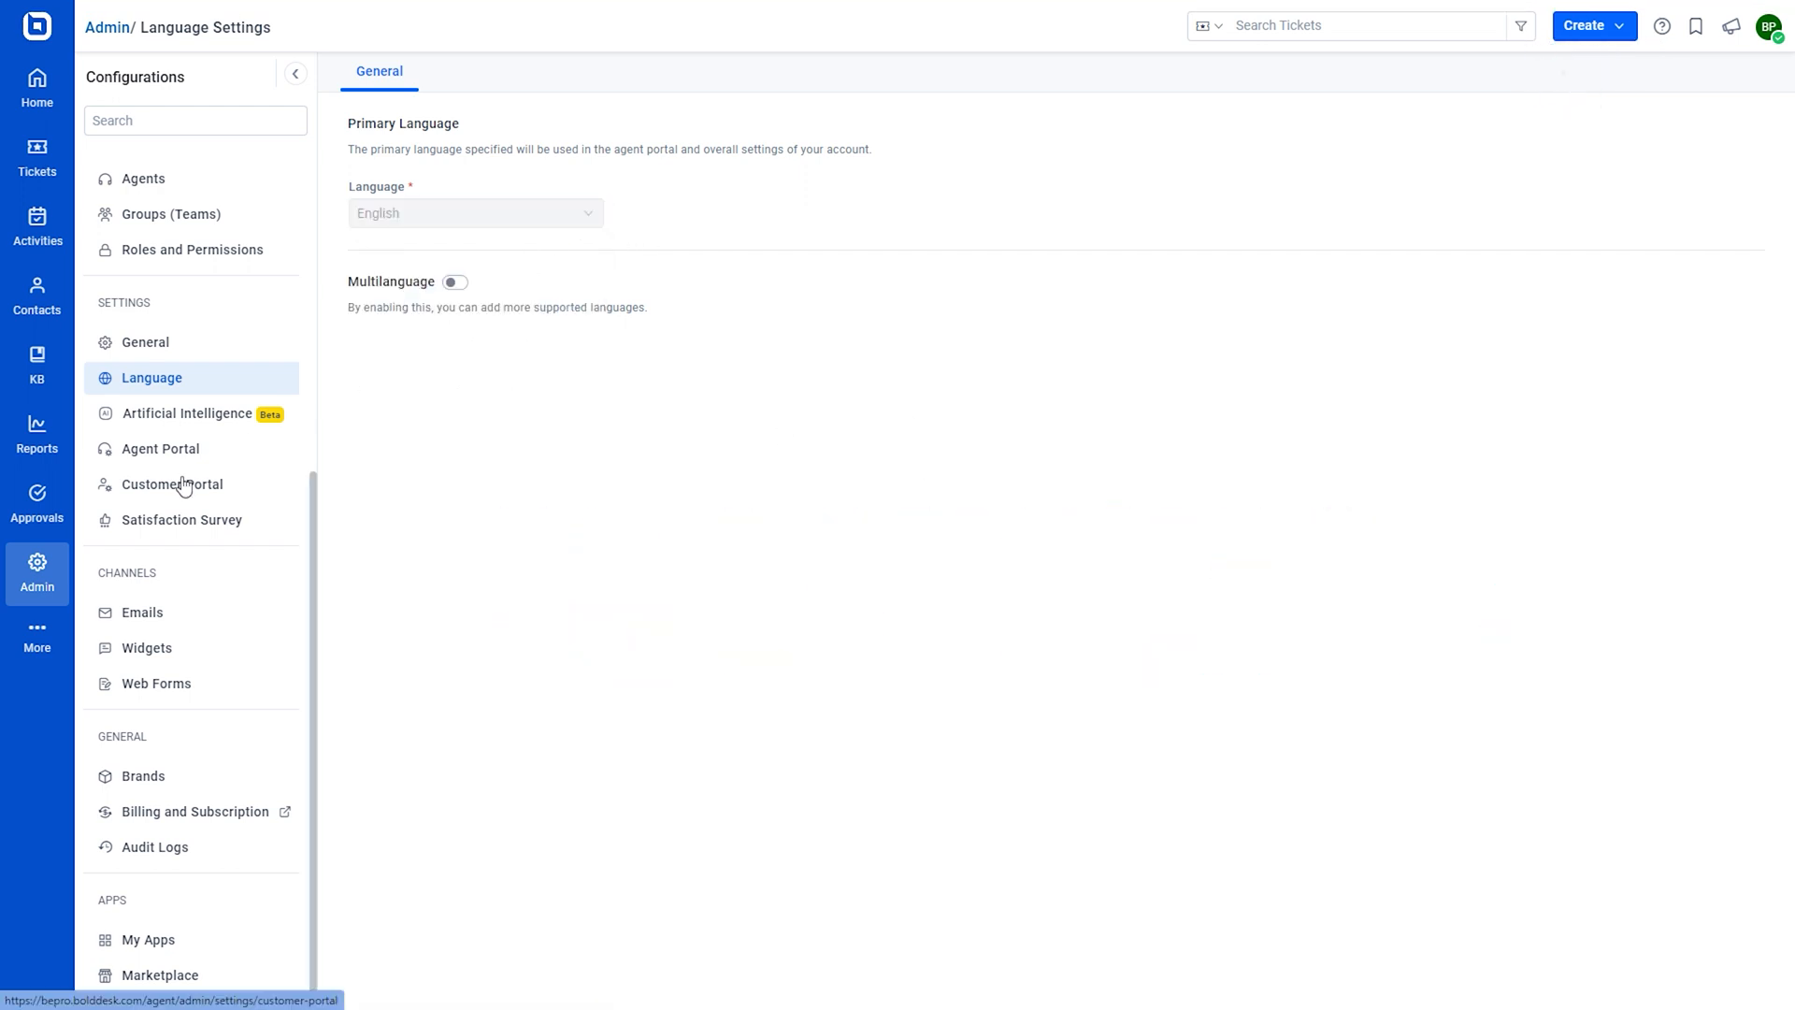
Look over the Agent Portal and Language Translation settings, then go to the Activities list
{"action": "left_click", "coordinate": [160, 448]}
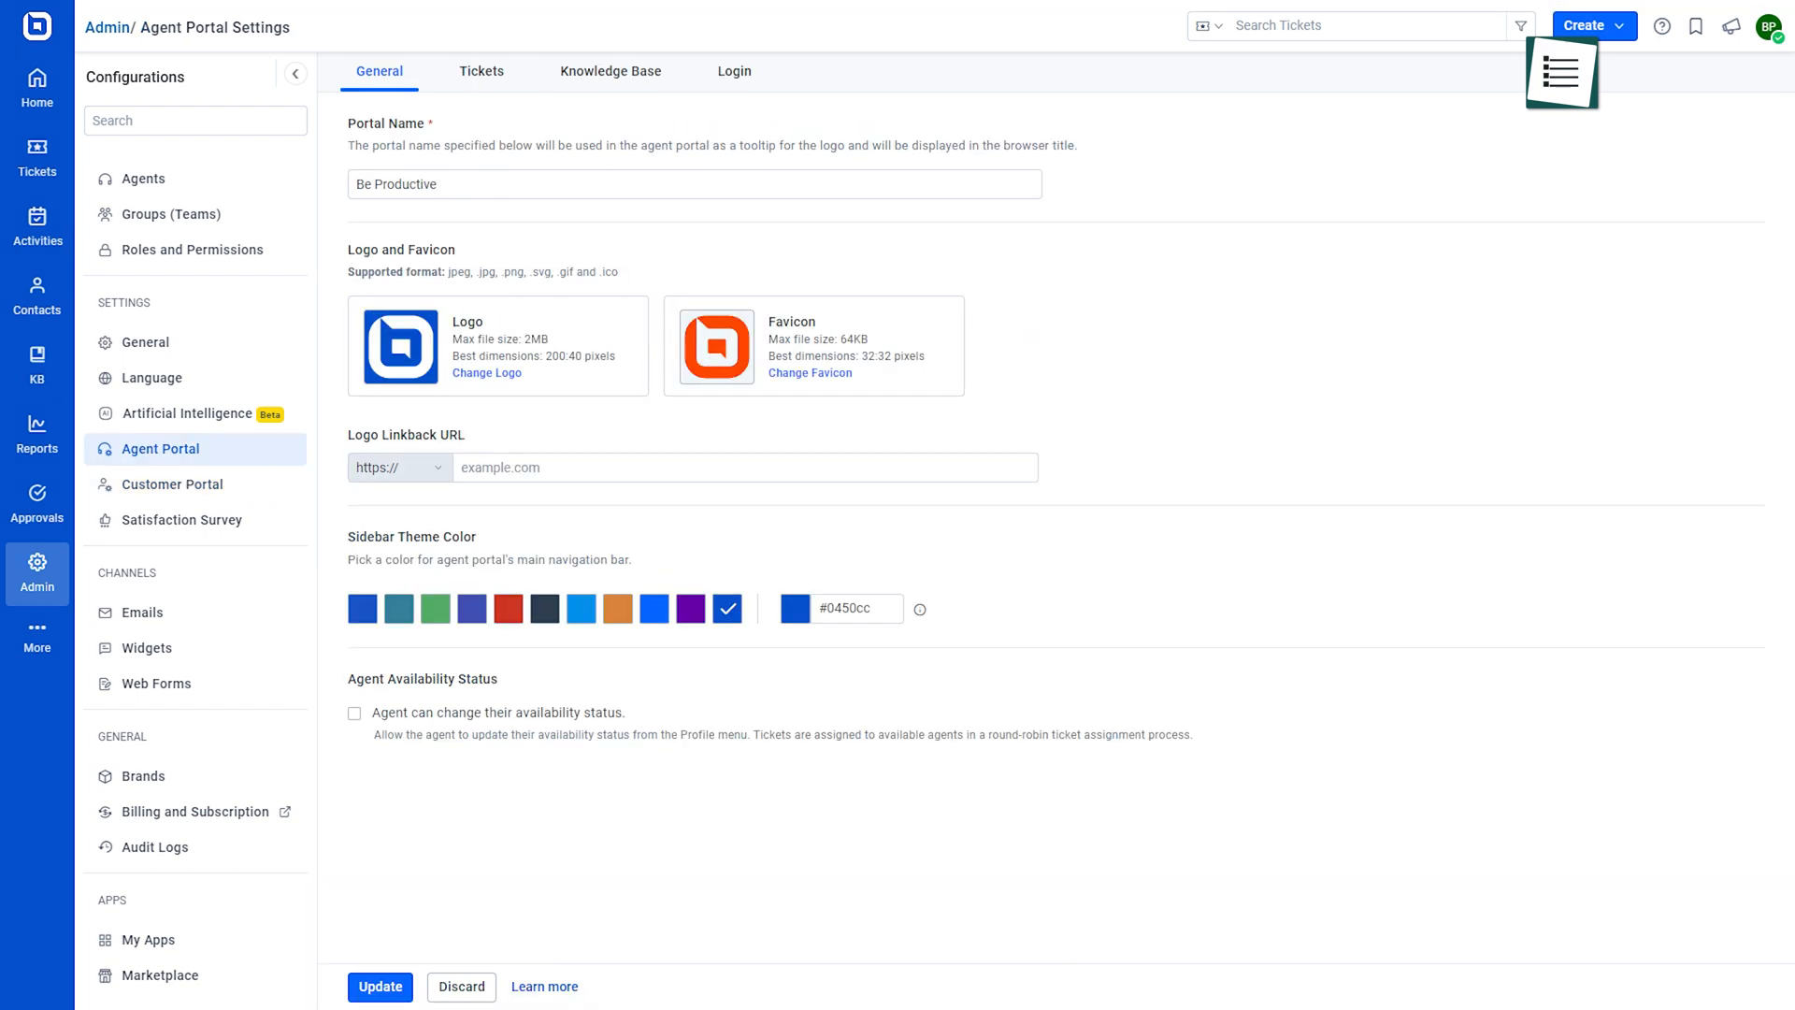
{"action": "left_click", "coordinate": [180, 575]}
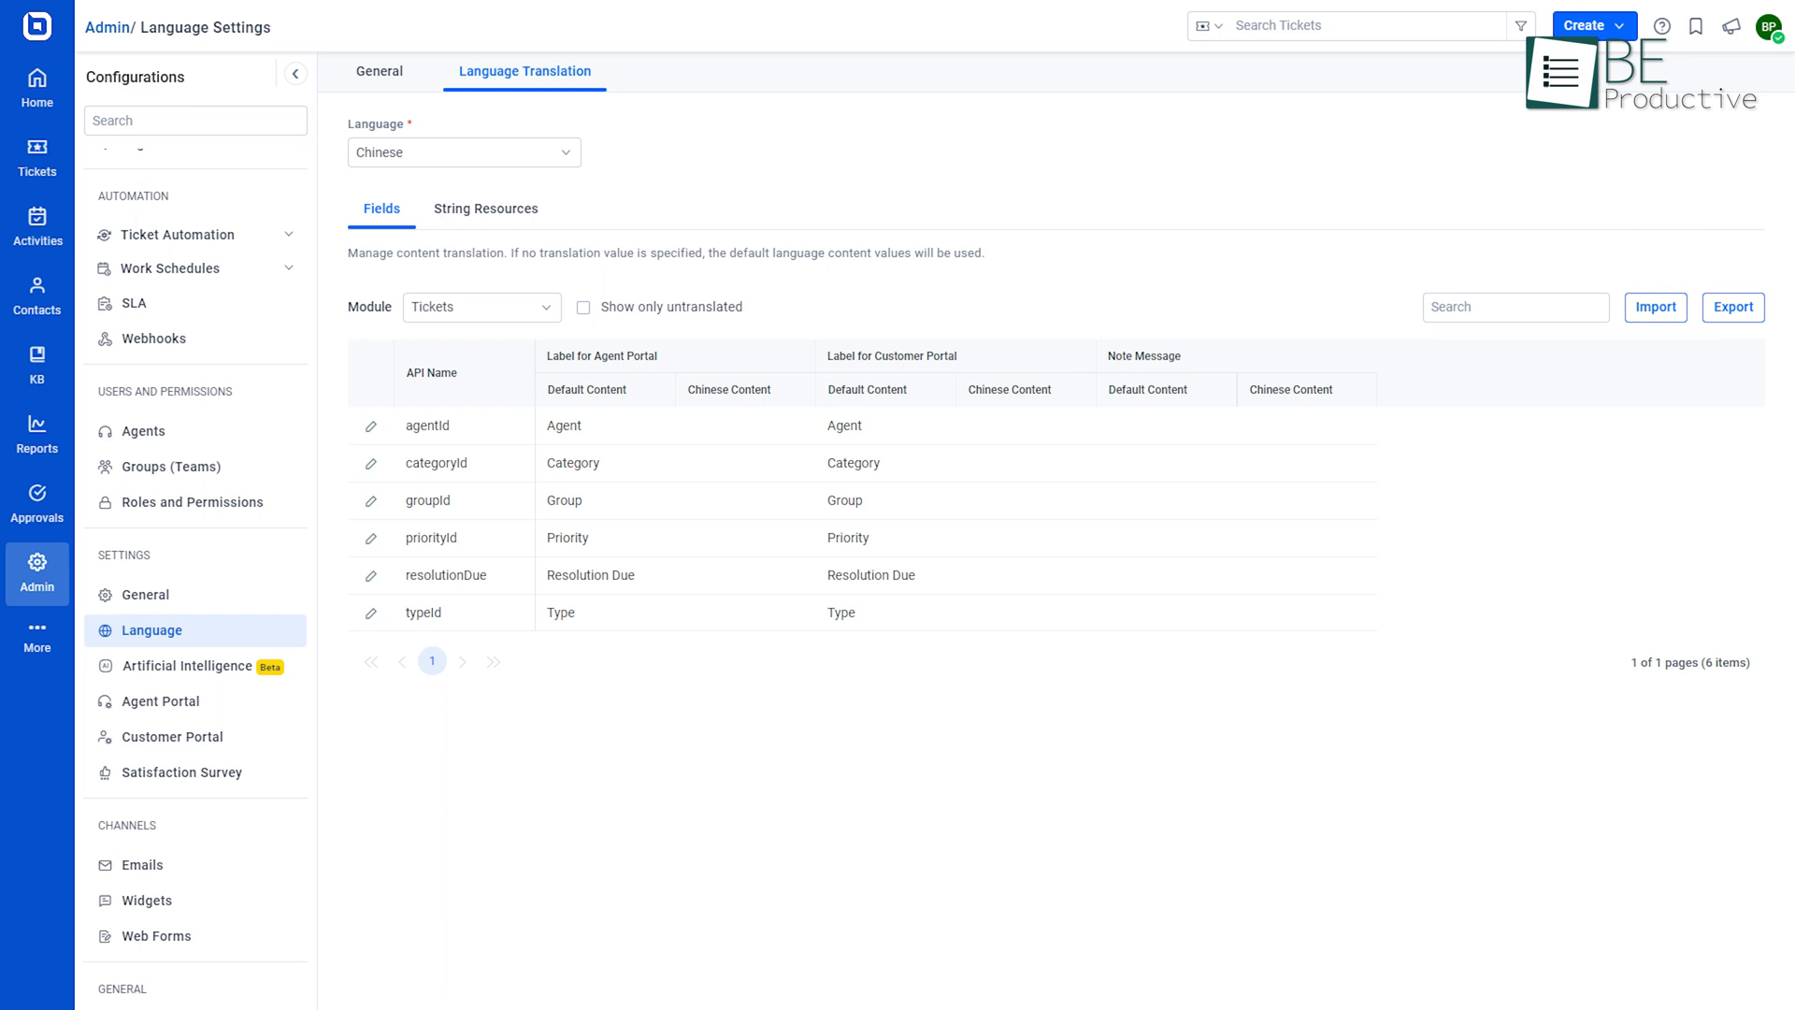
{"action": "left_click", "coordinate": [39, 224]}
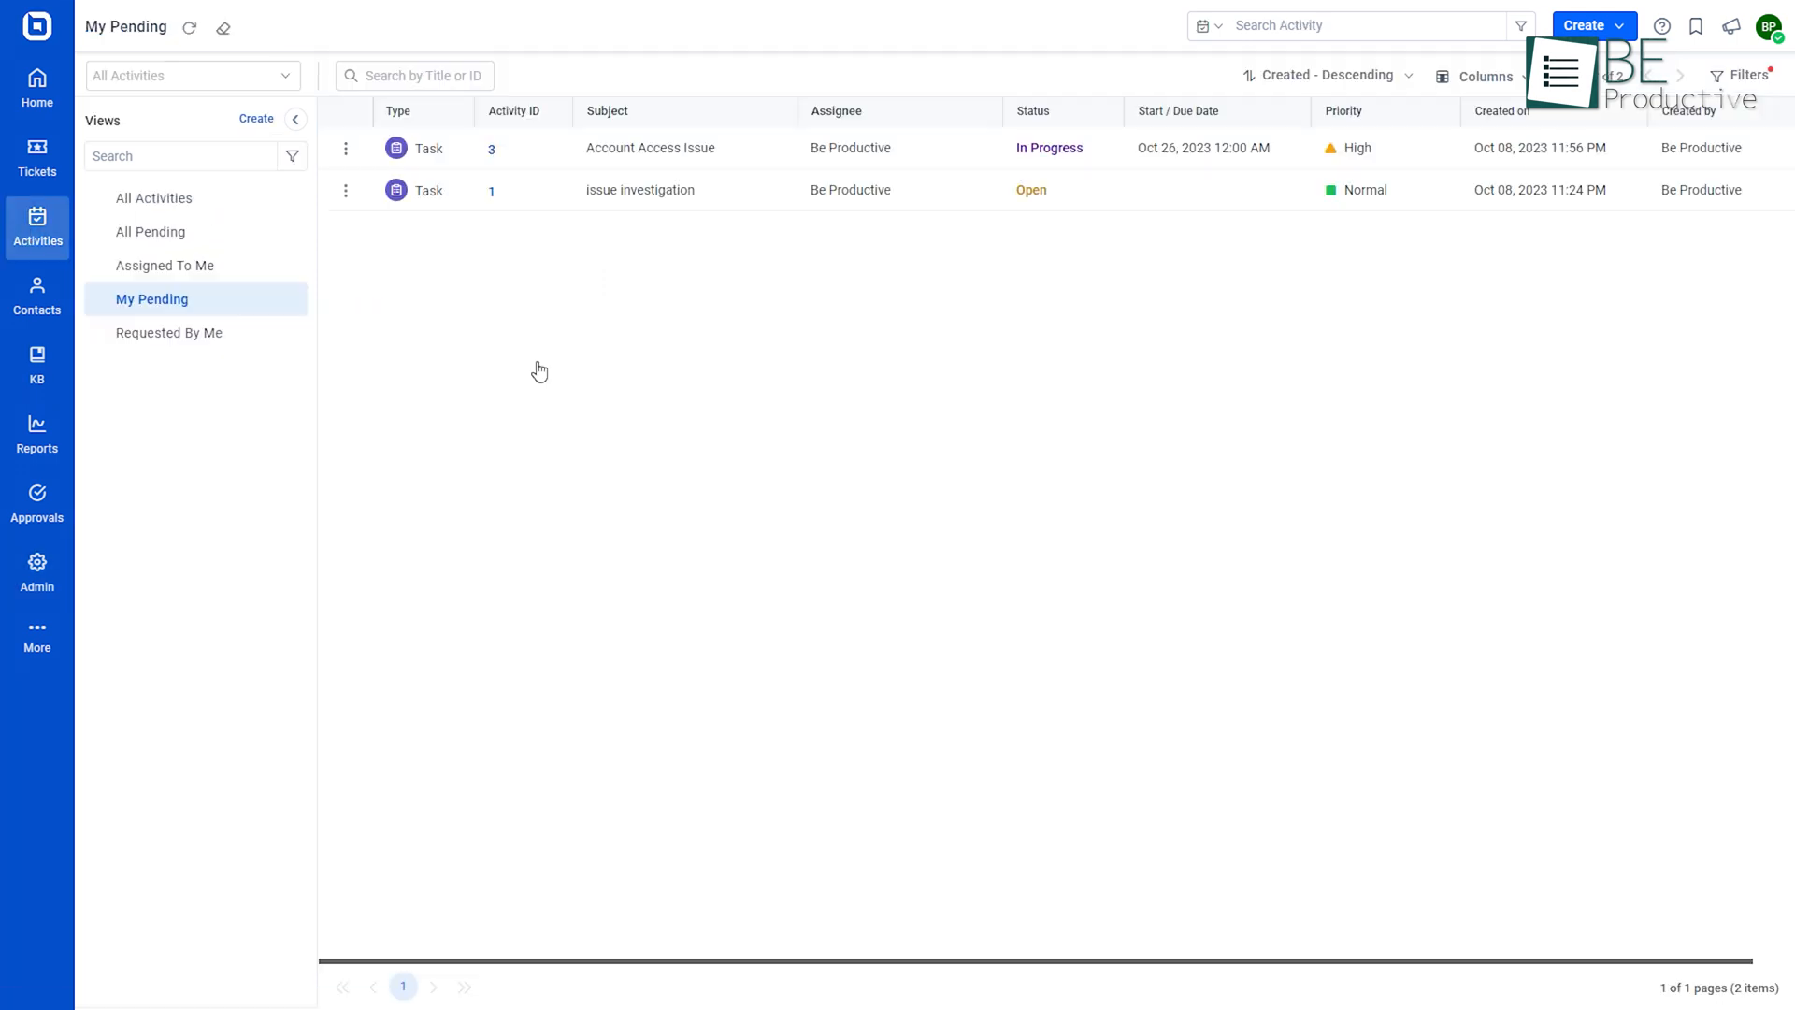
Cycle through All Activities, All Pending, Assigned To Me and the next activity view
{"action": "left_click", "coordinate": [155, 198]}
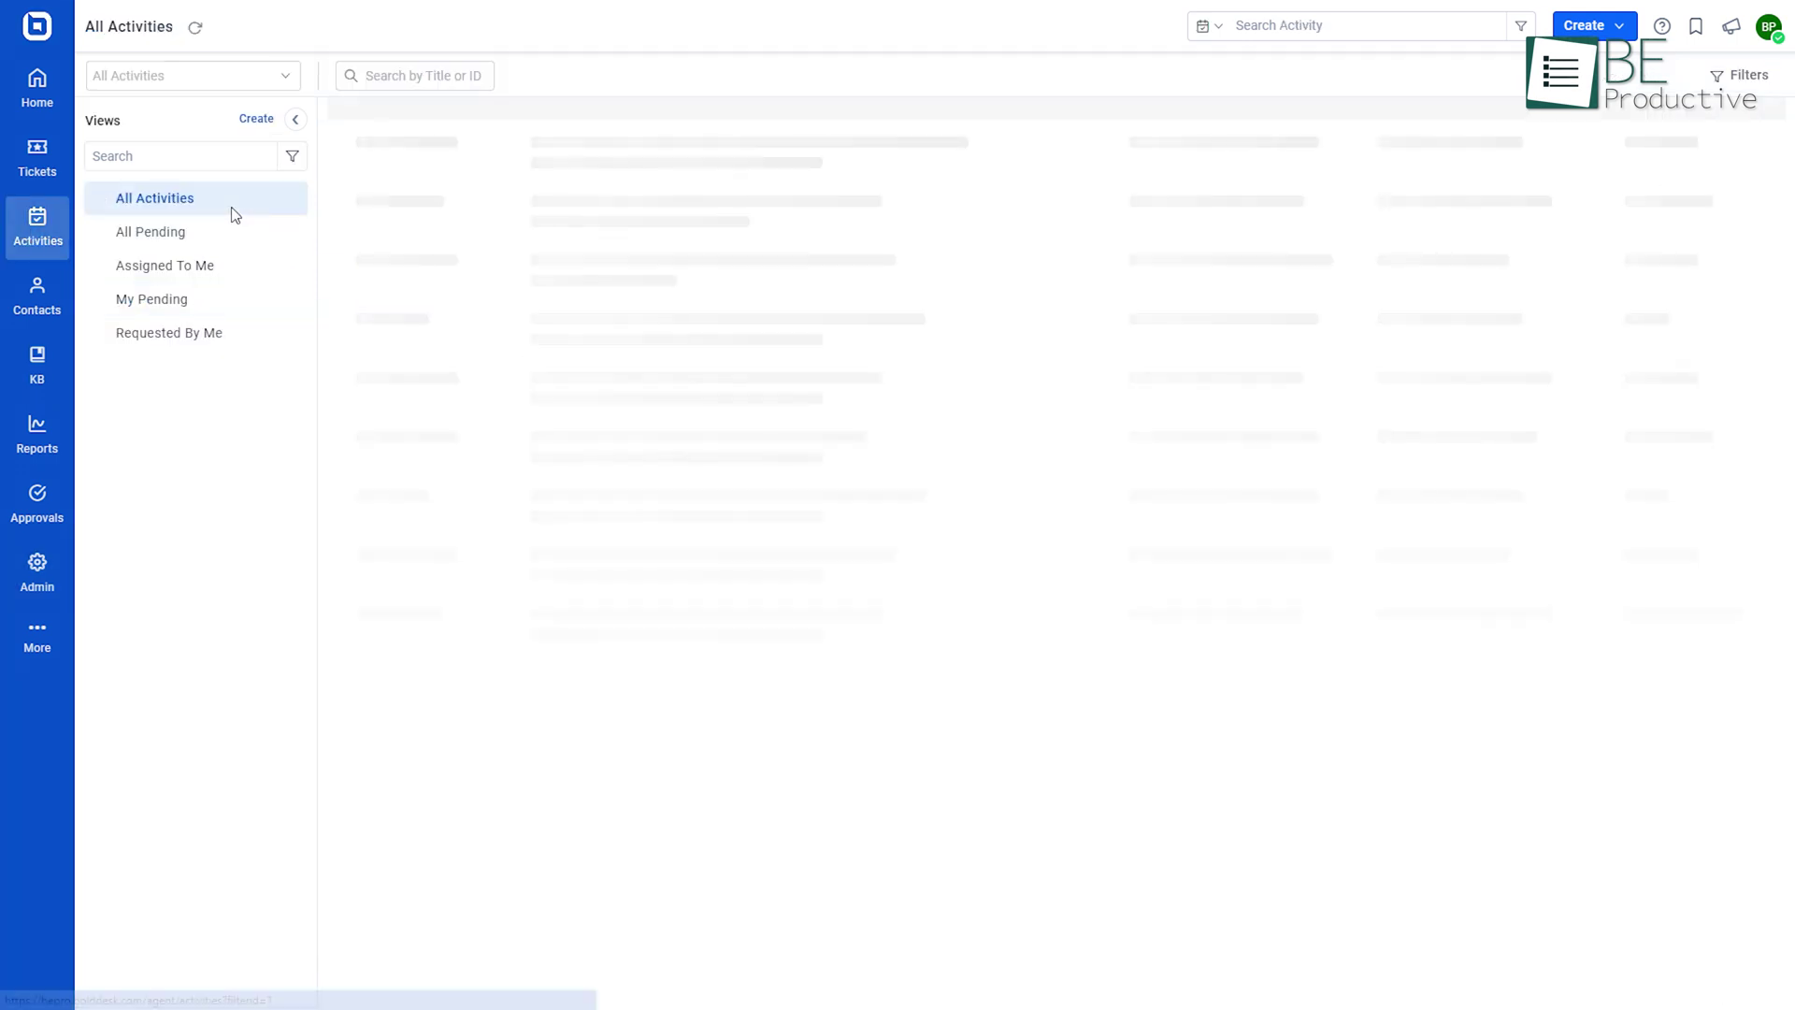
{"action": "left_click", "coordinate": [150, 232]}
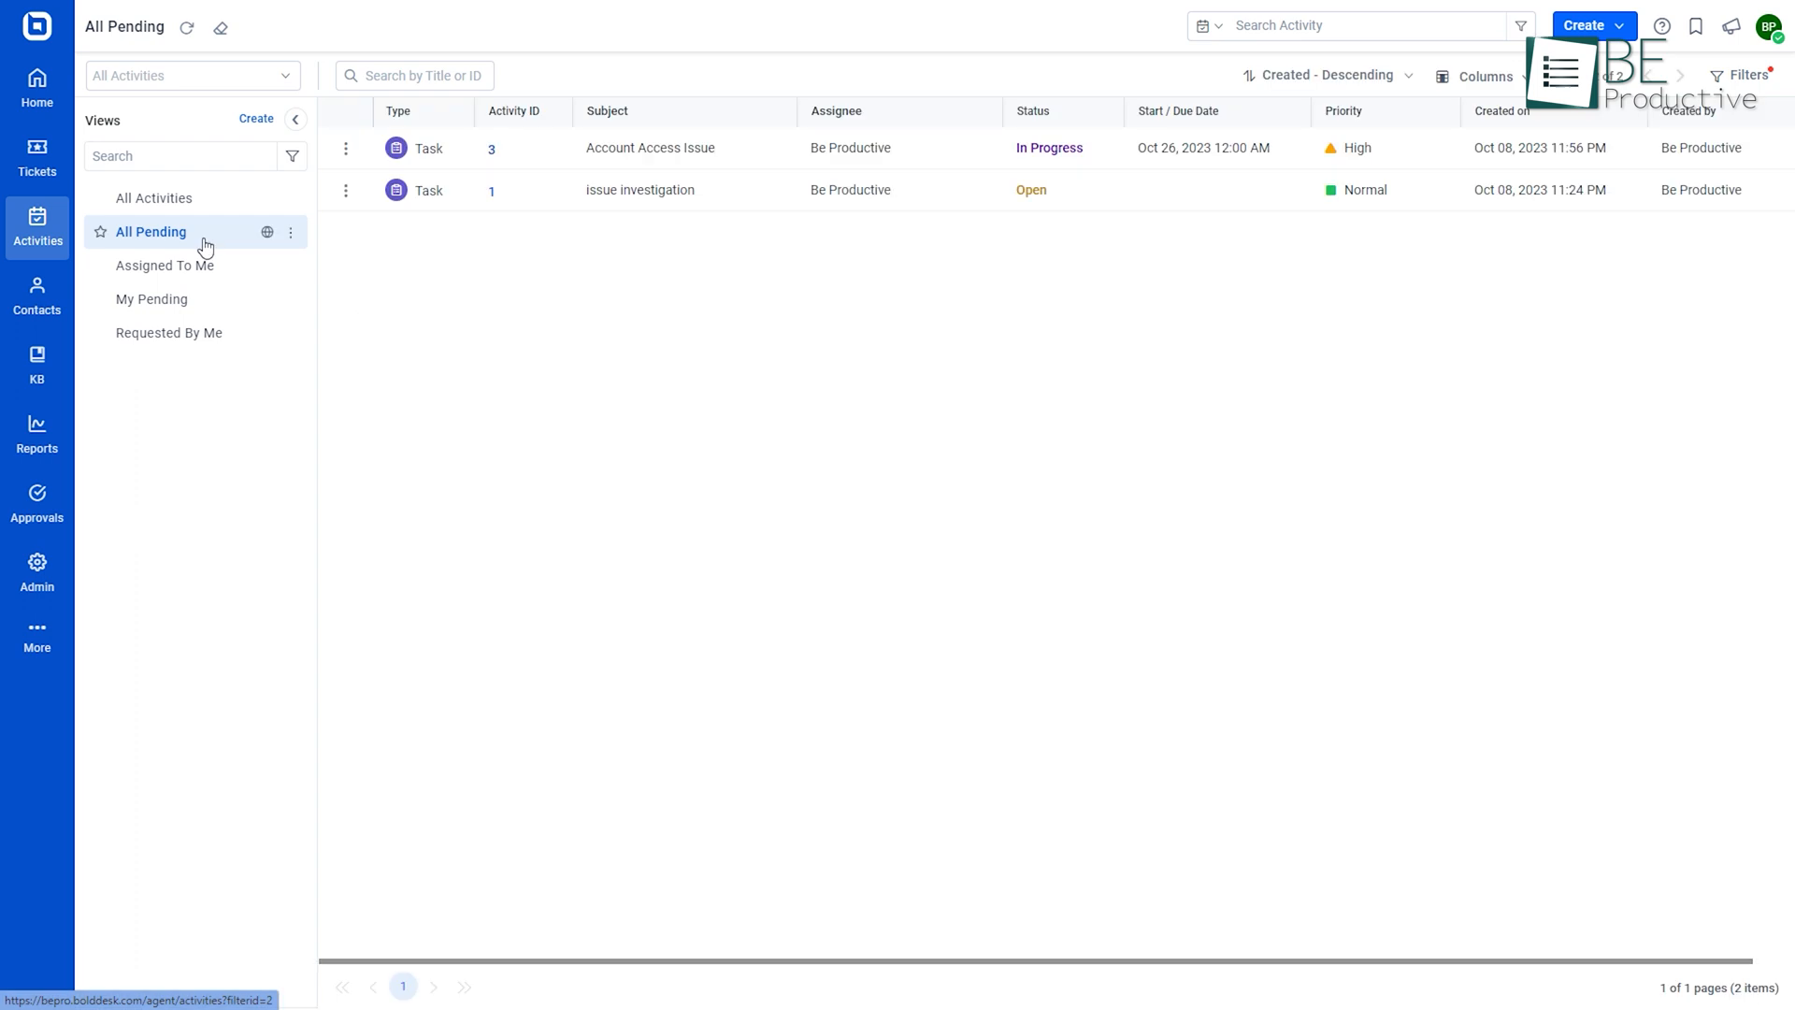
{"action": "left_click", "coordinate": [165, 266]}
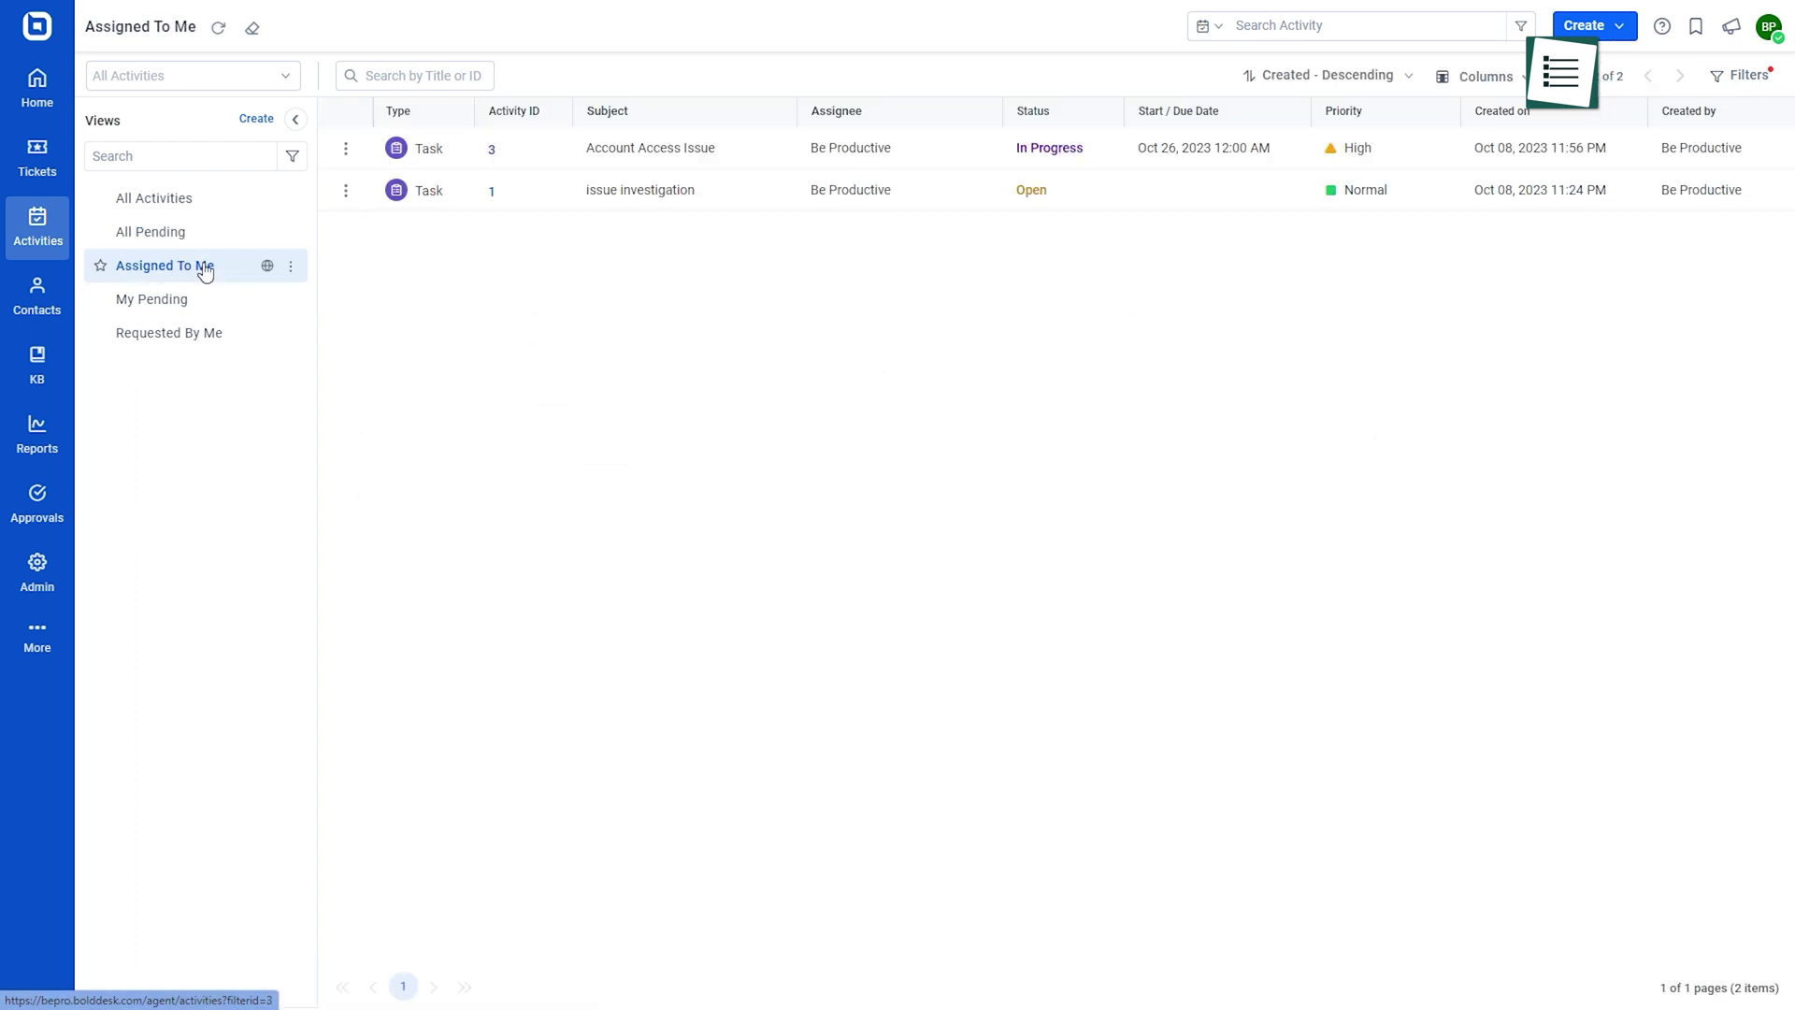
{"action": "left_click", "coordinate": [168, 333]}
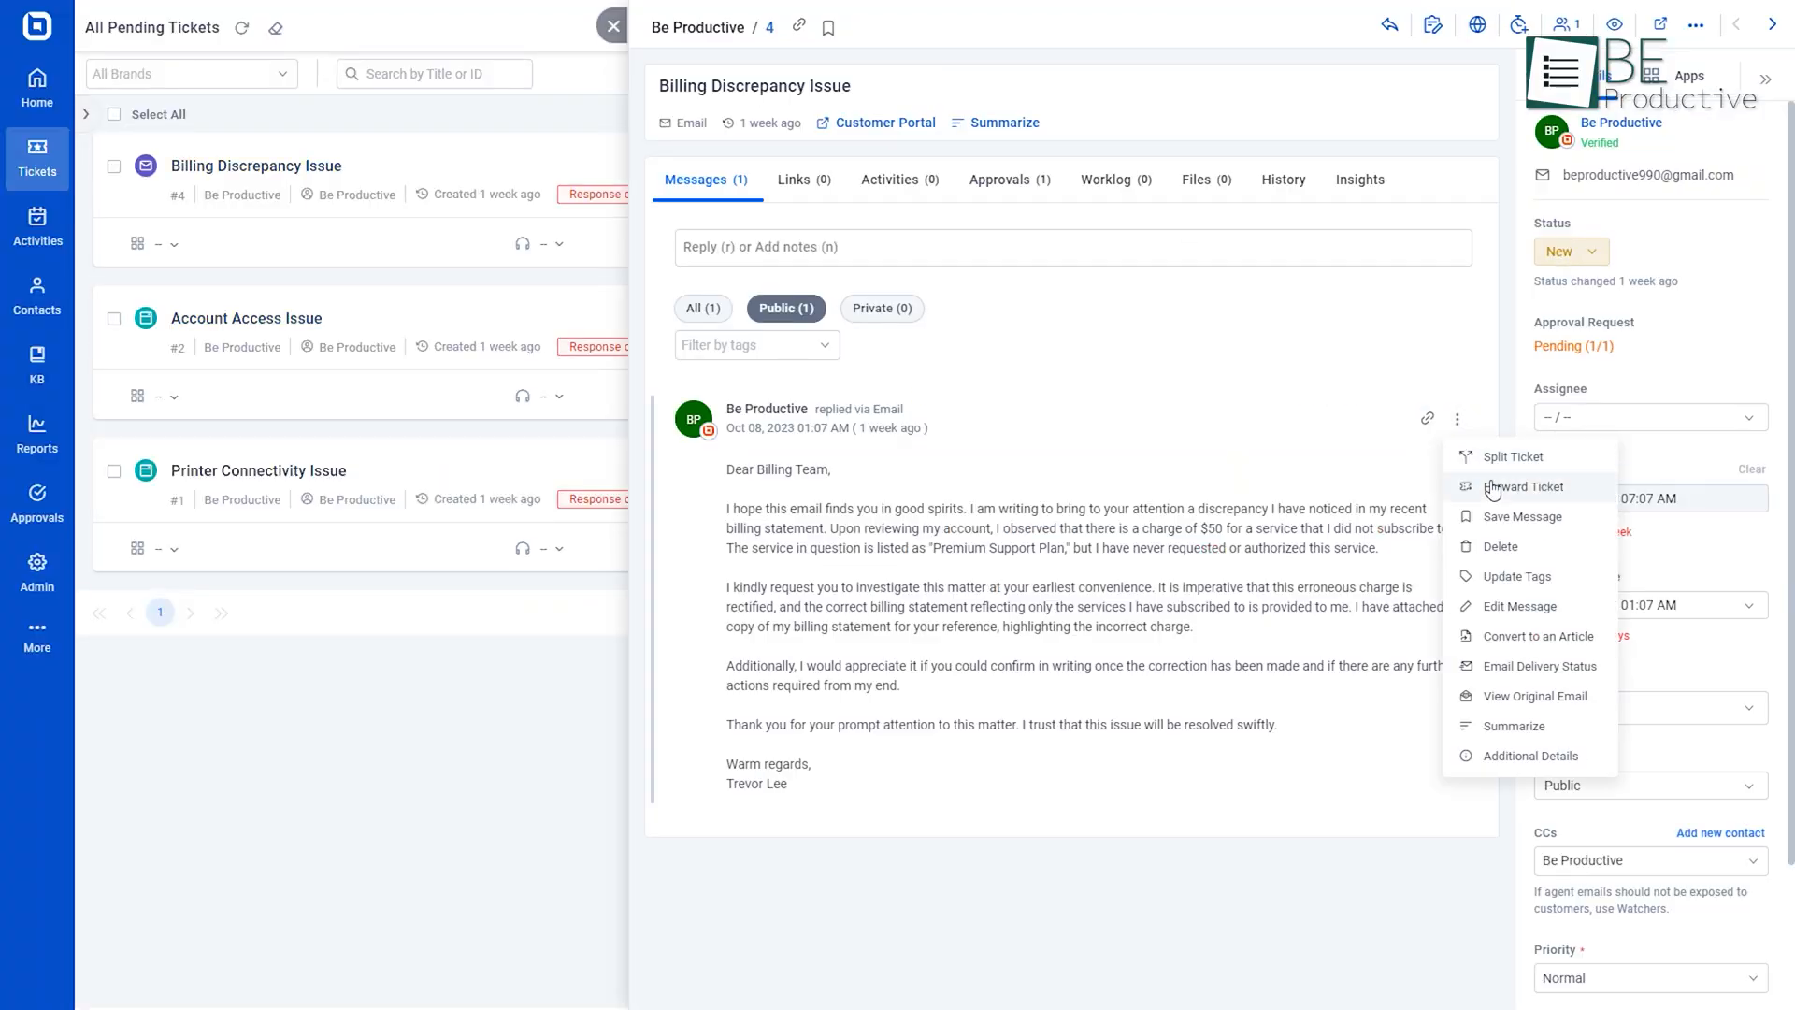
Forward the Billing Discrepancy Issue ticket with Documents.rar attached and status set to Closed
{"action": "left_click", "coordinate": [1524, 486]}
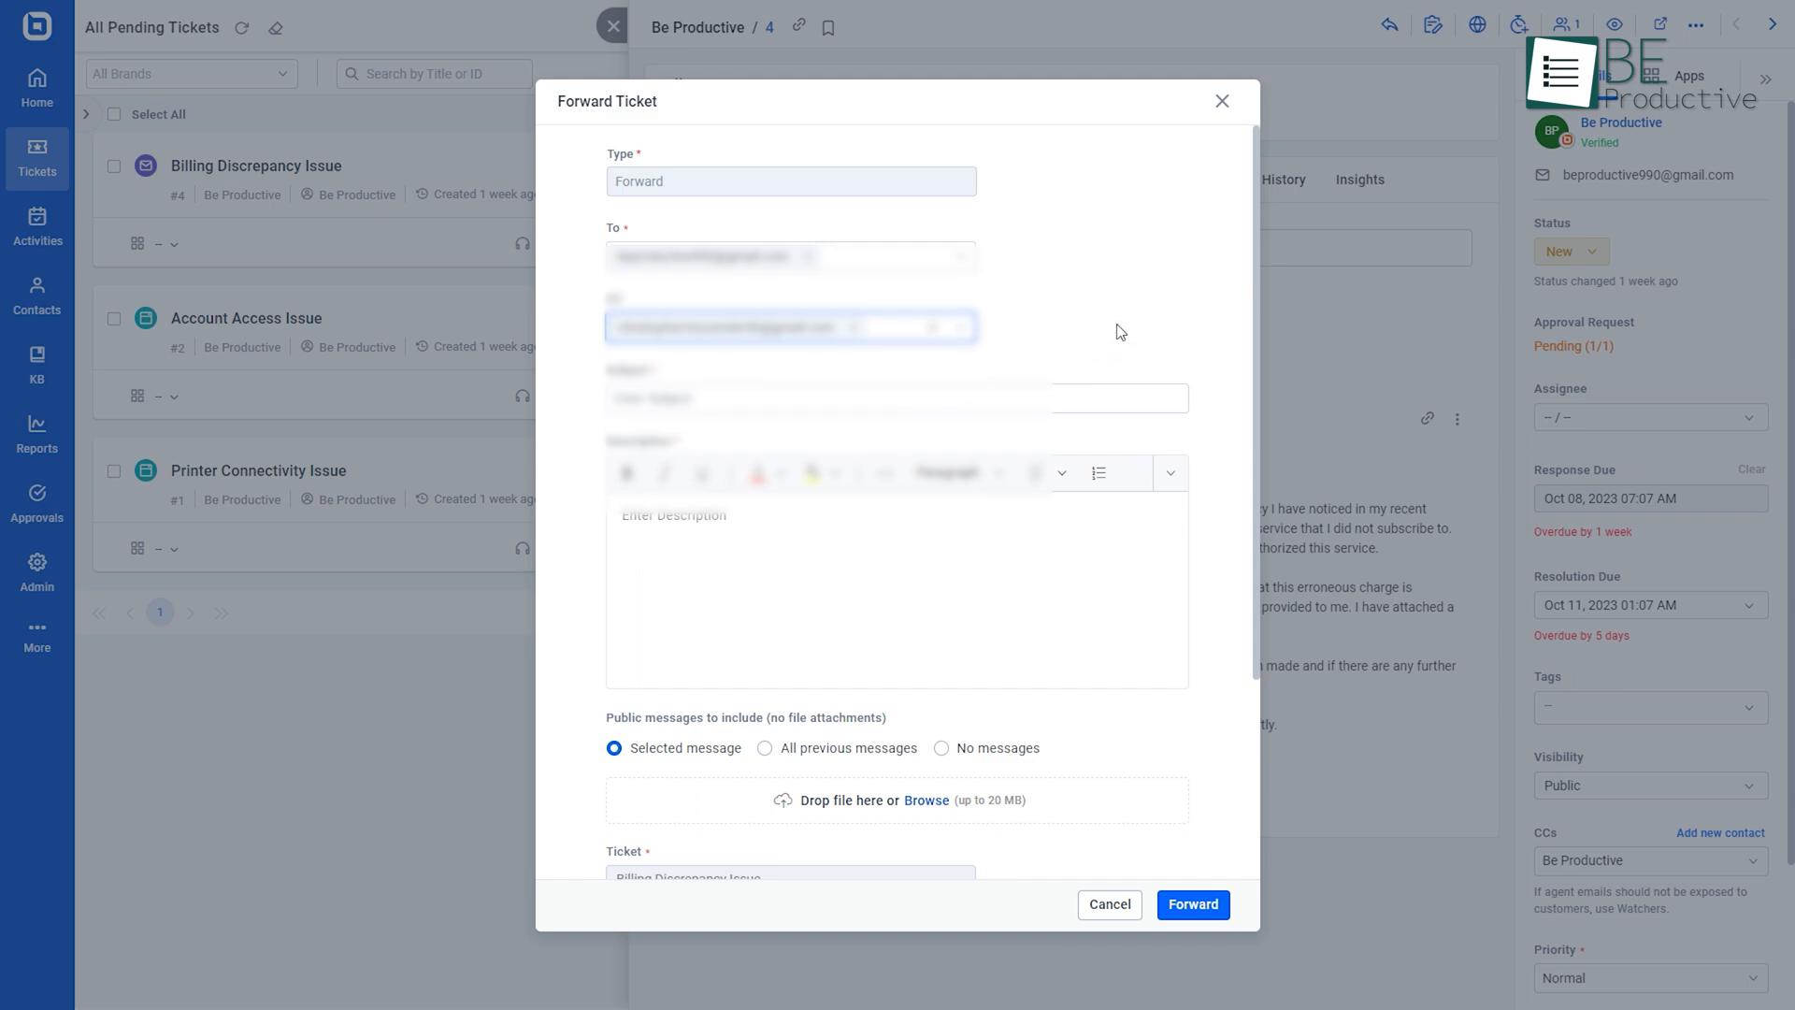
{"action": "left_click", "coordinate": [926, 800]}
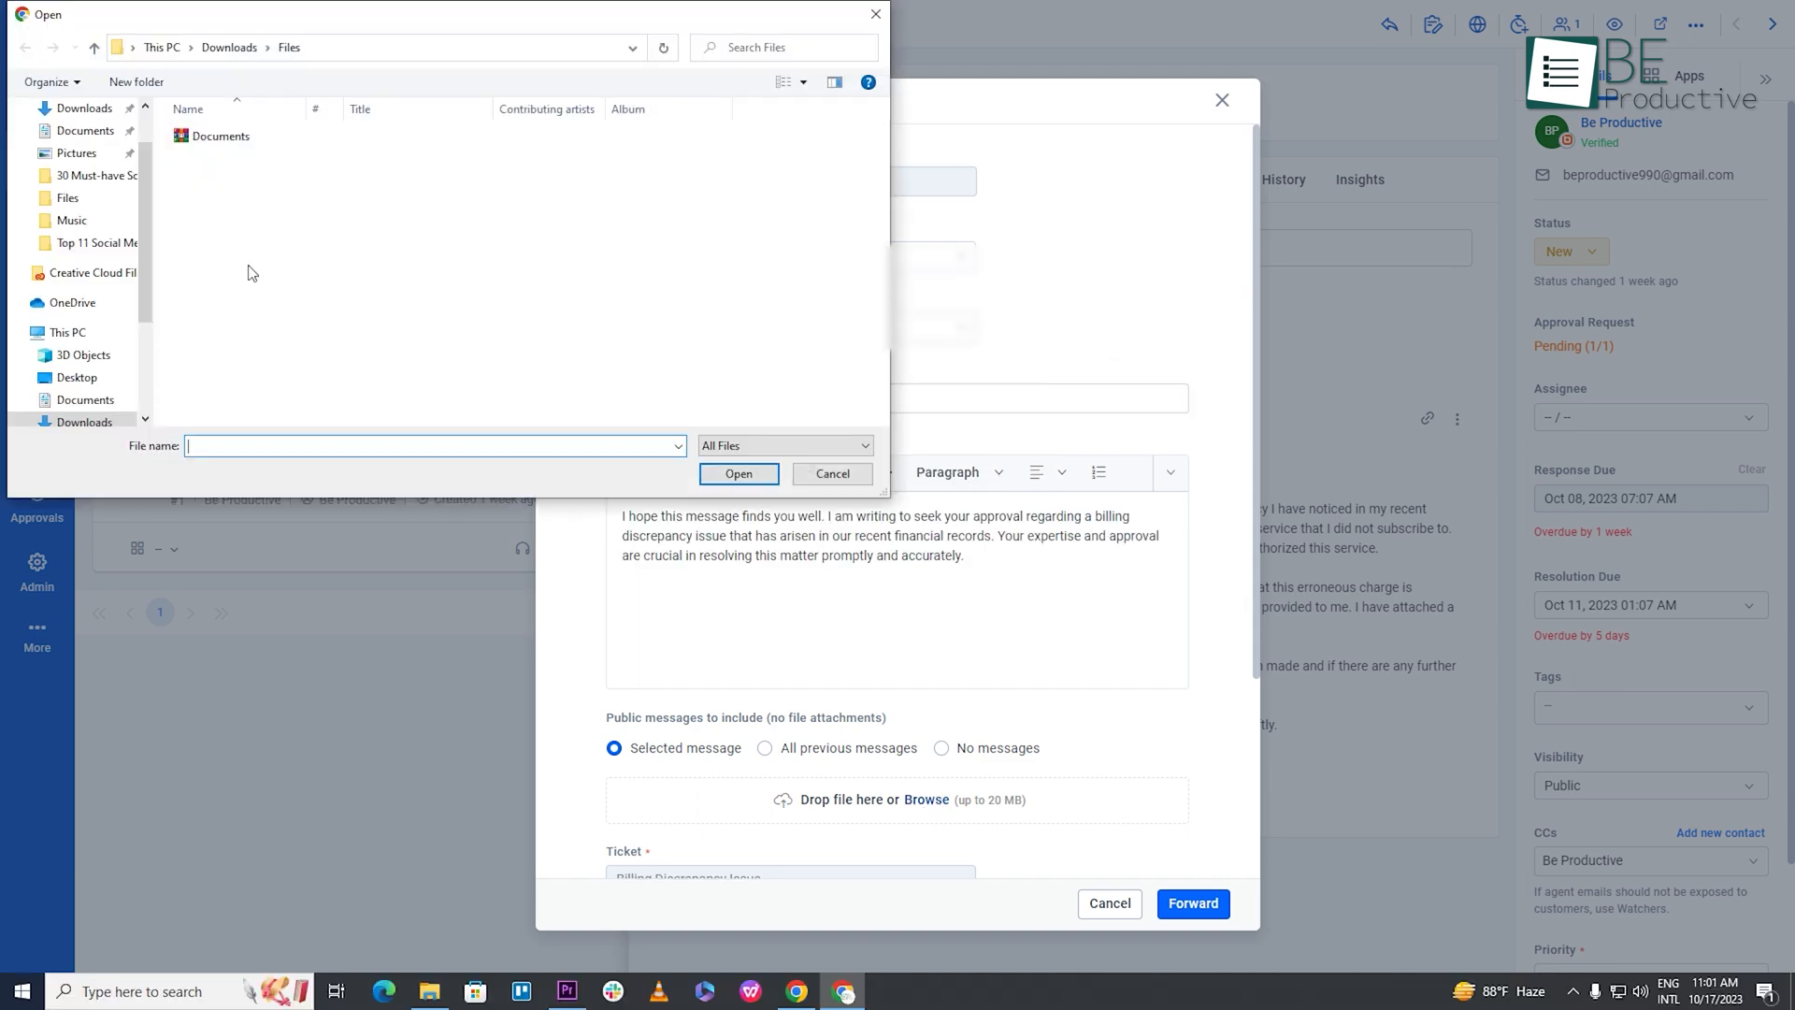
{"action": "left_click", "coordinate": [739, 473]}
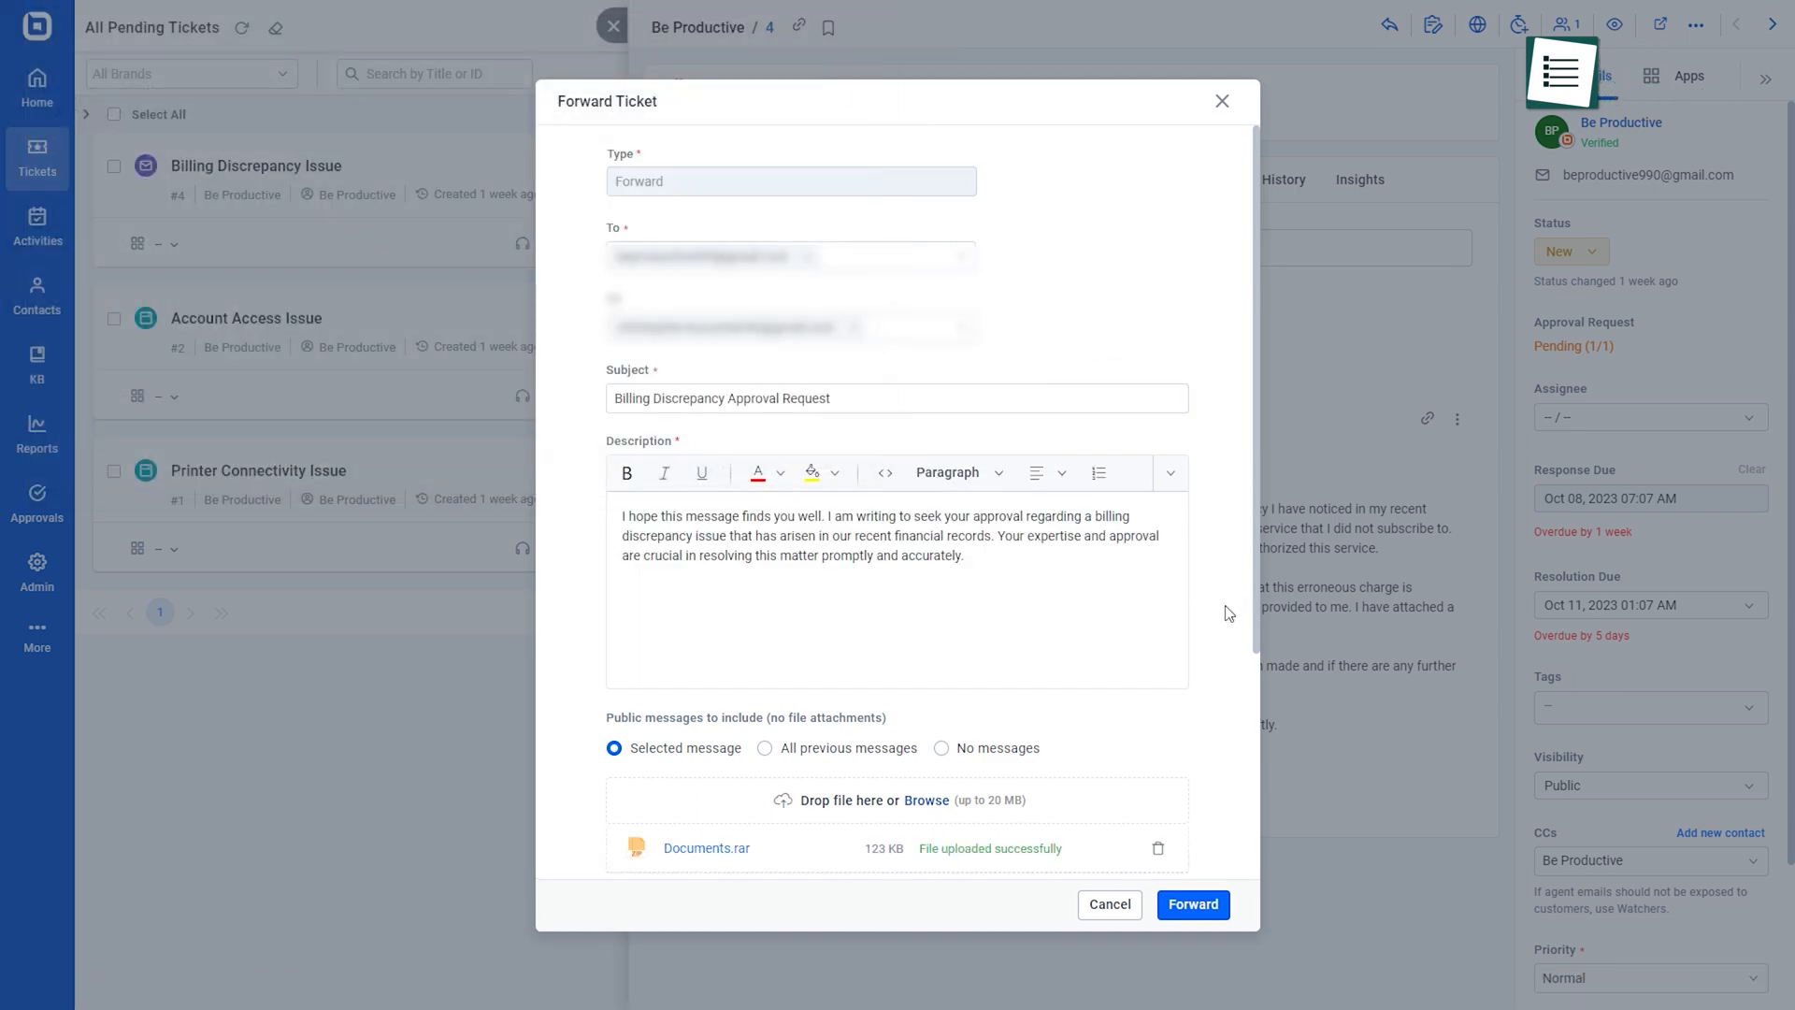
{"action": "left_click", "coordinate": [790, 751]}
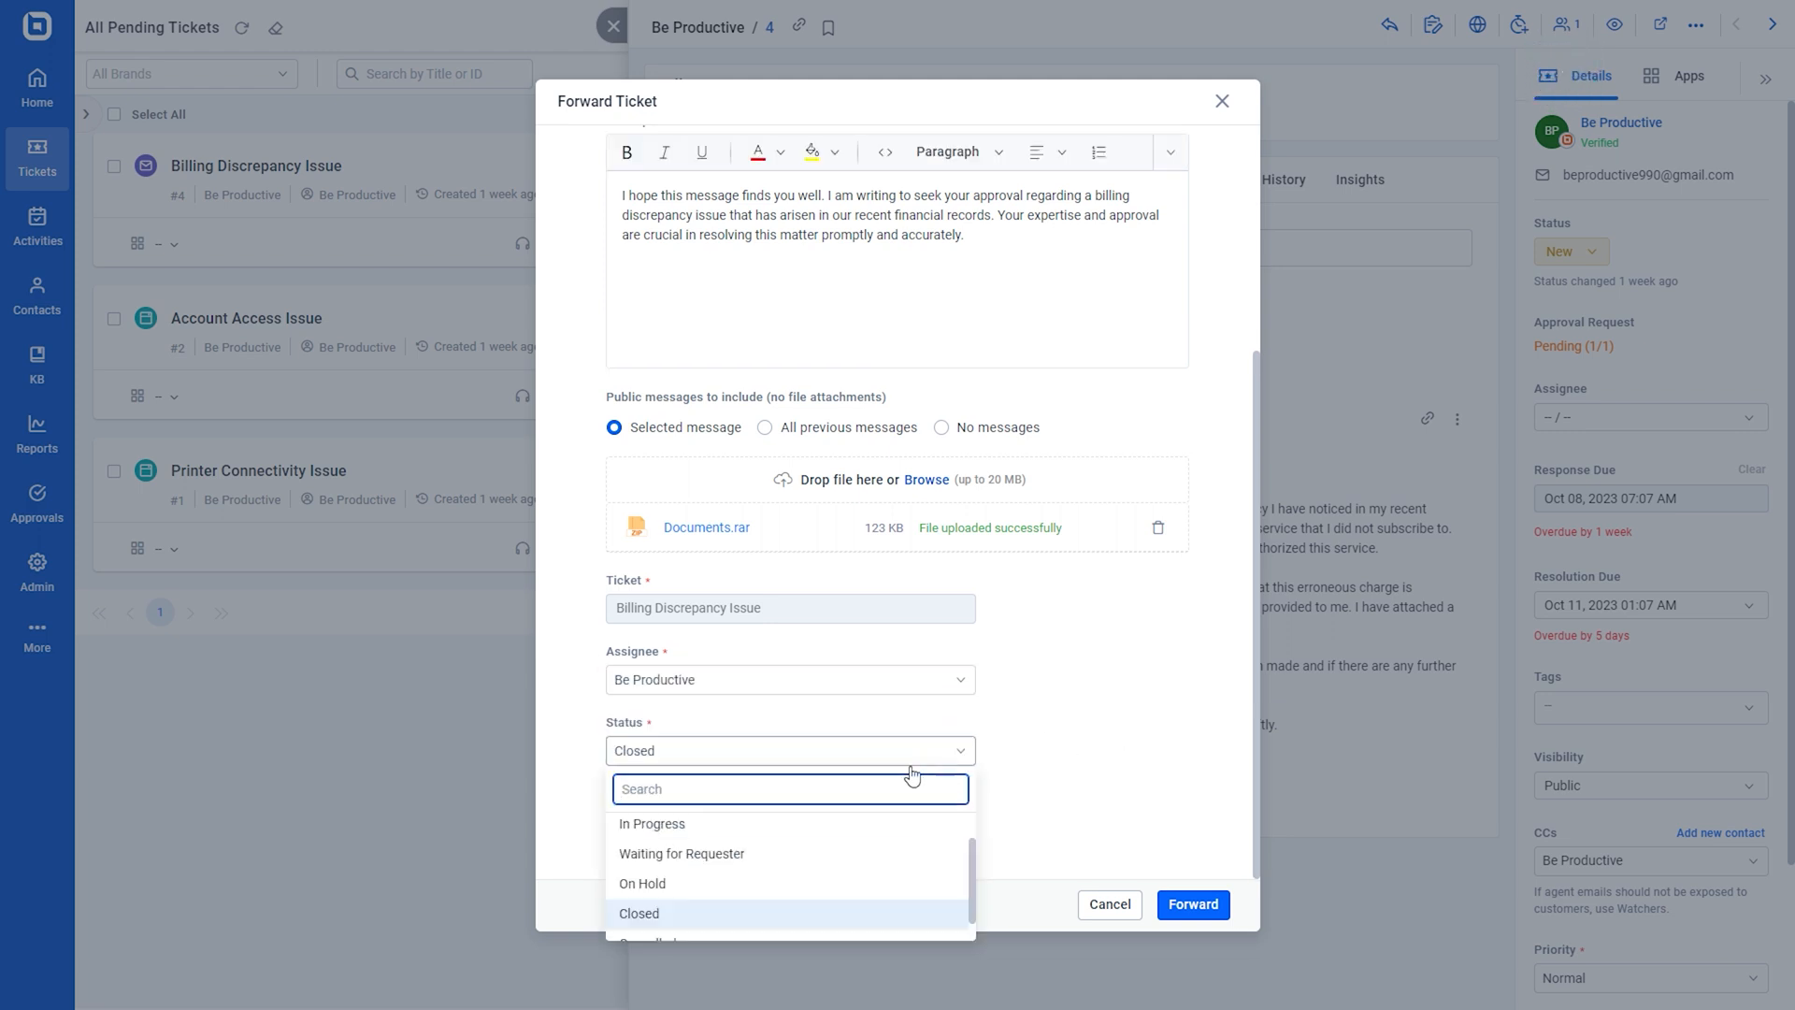
{"action": "left_click", "coordinate": [642, 884]}
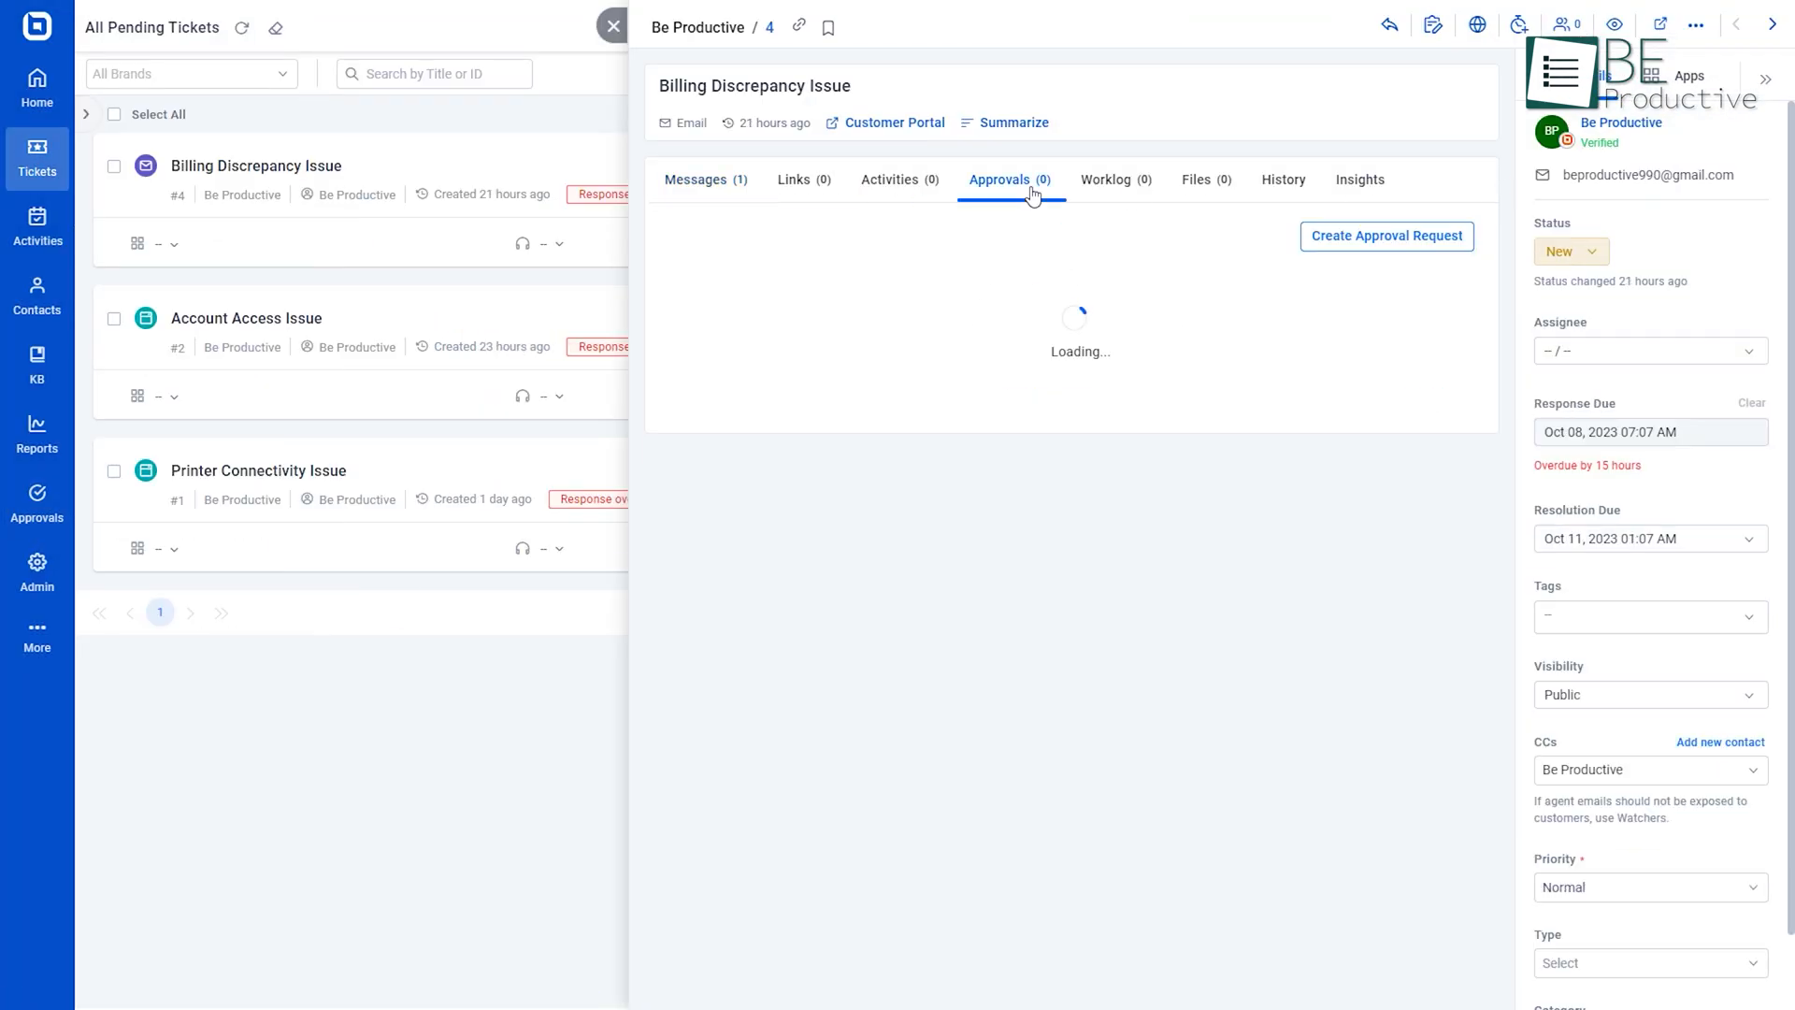
Create the Billing Discrepancy approval request, view its pending details, then go to the contacts list
{"action": "left_click", "coordinate": [1387, 235]}
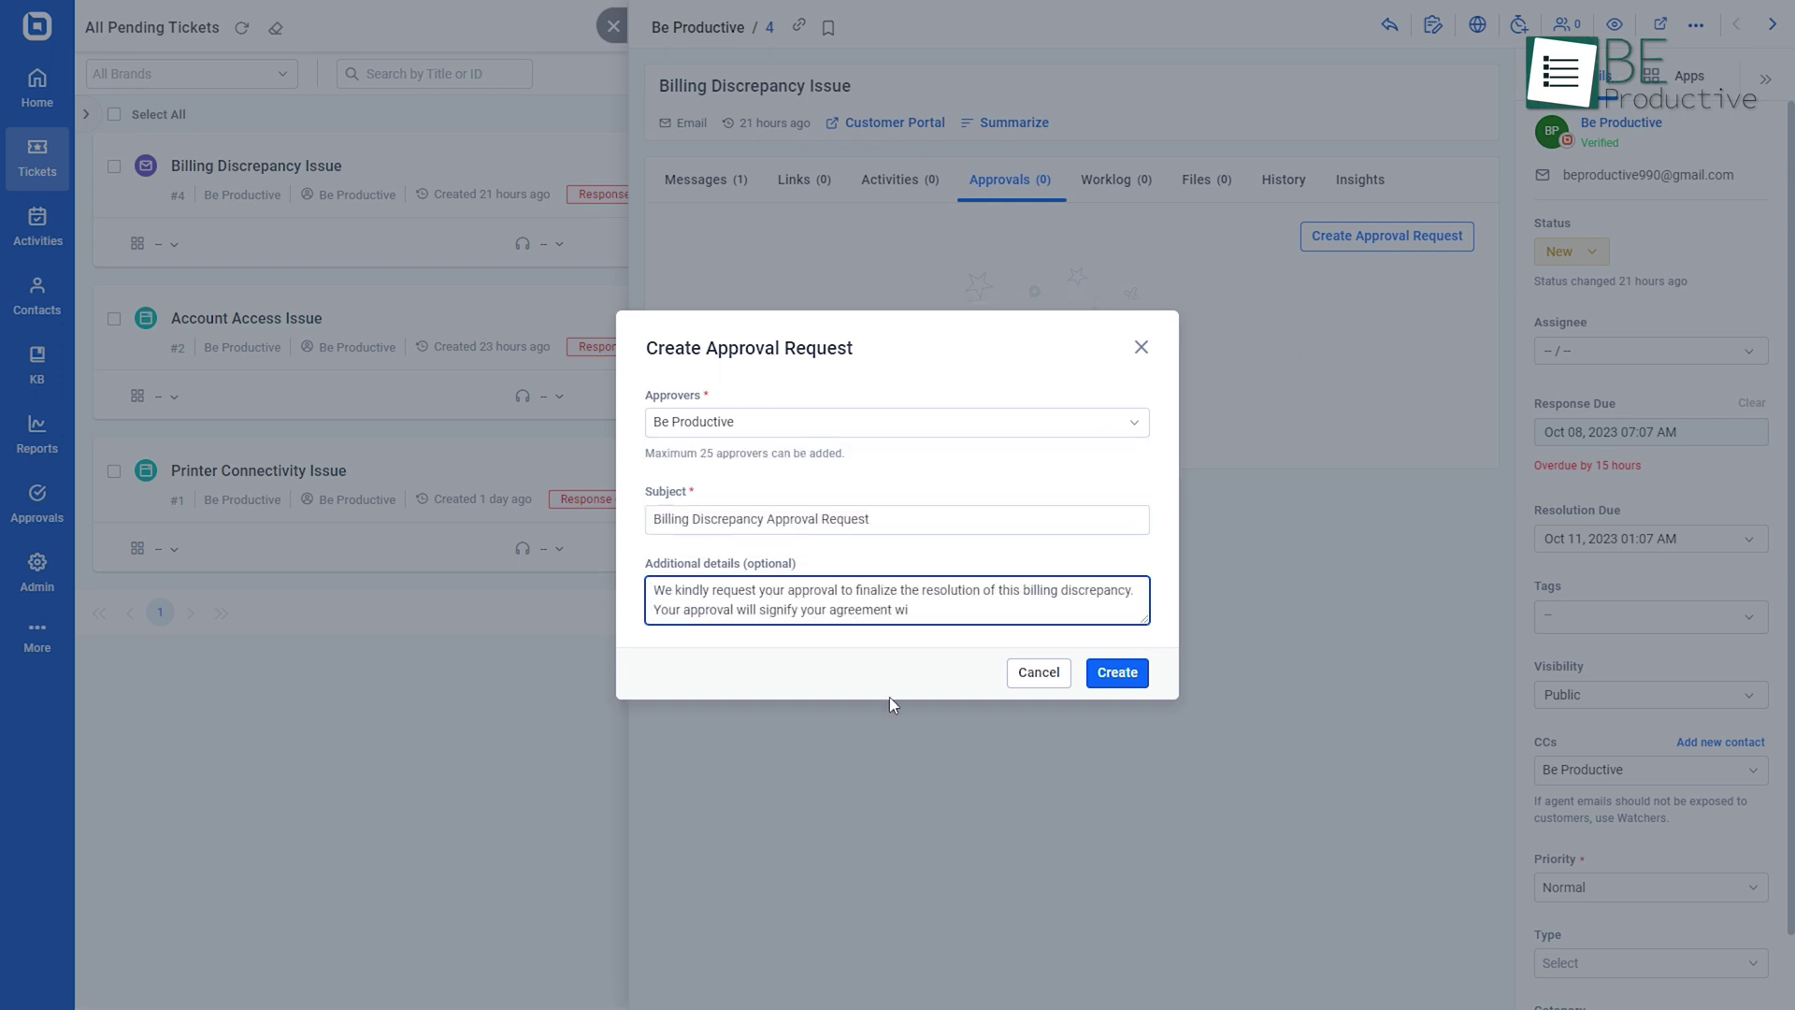
{"action": "left_click", "coordinate": [1117, 673]}
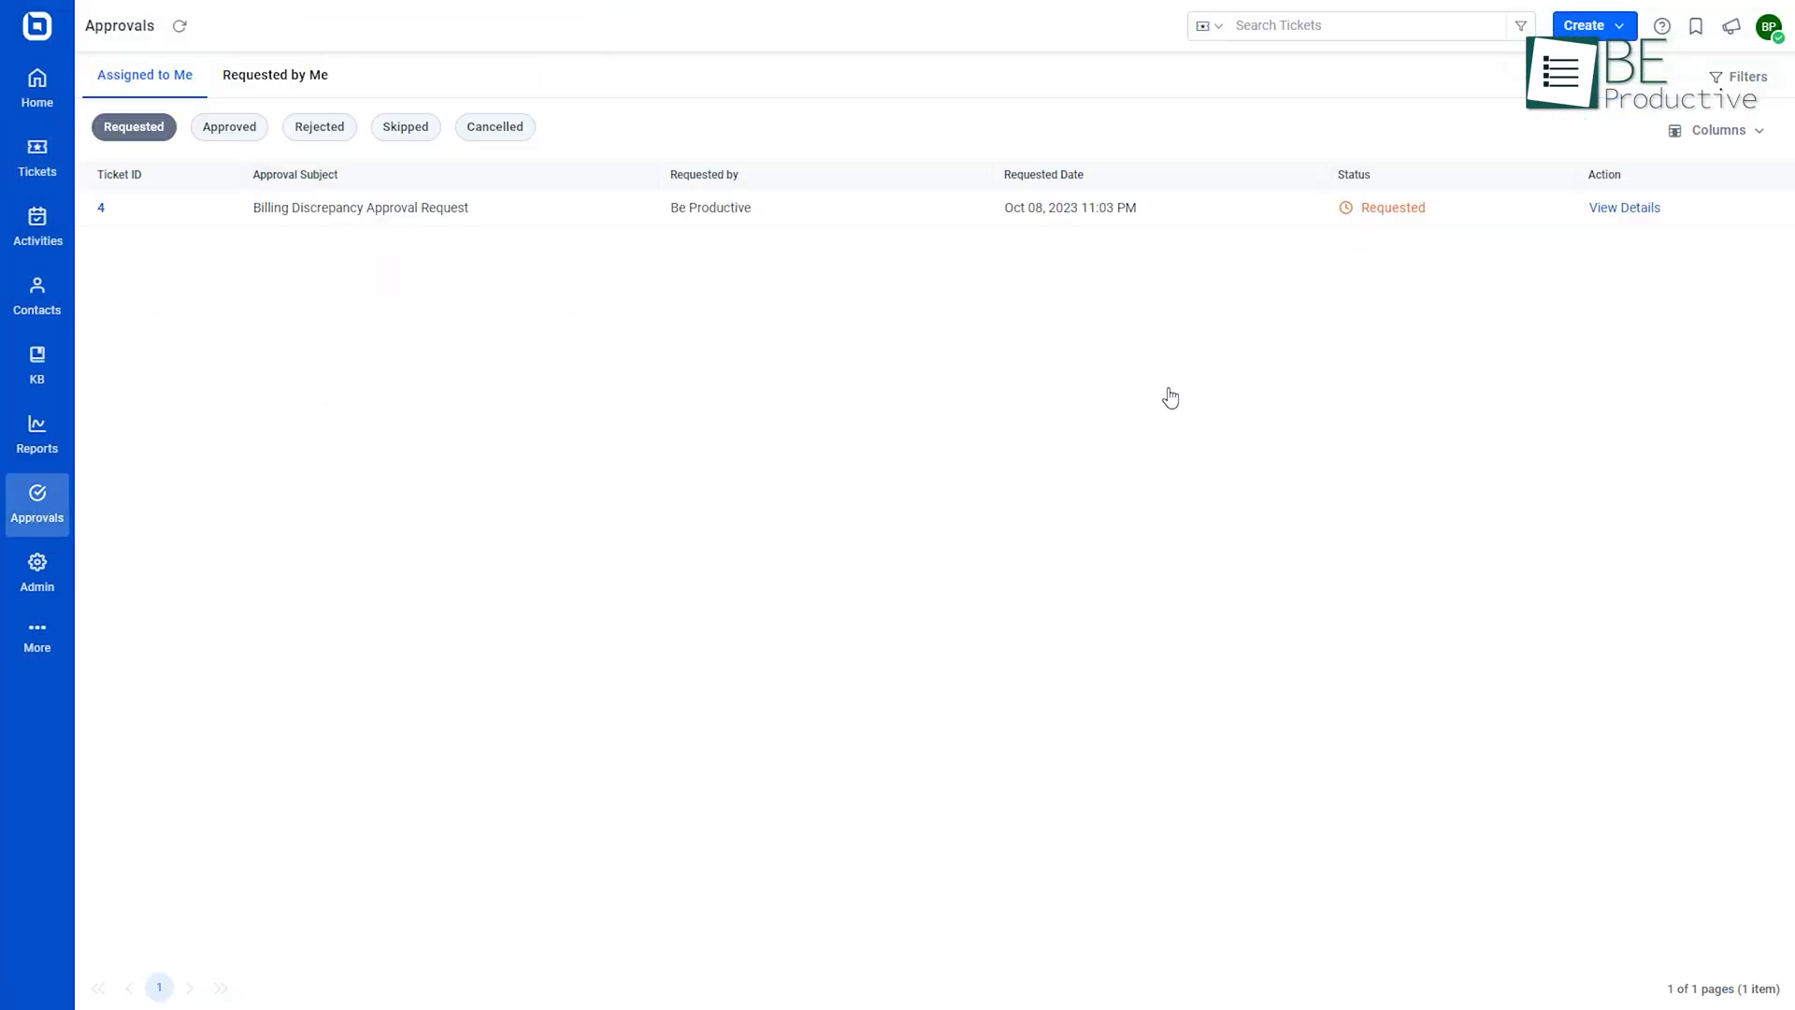
{"action": "left_click", "coordinate": [1624, 206]}
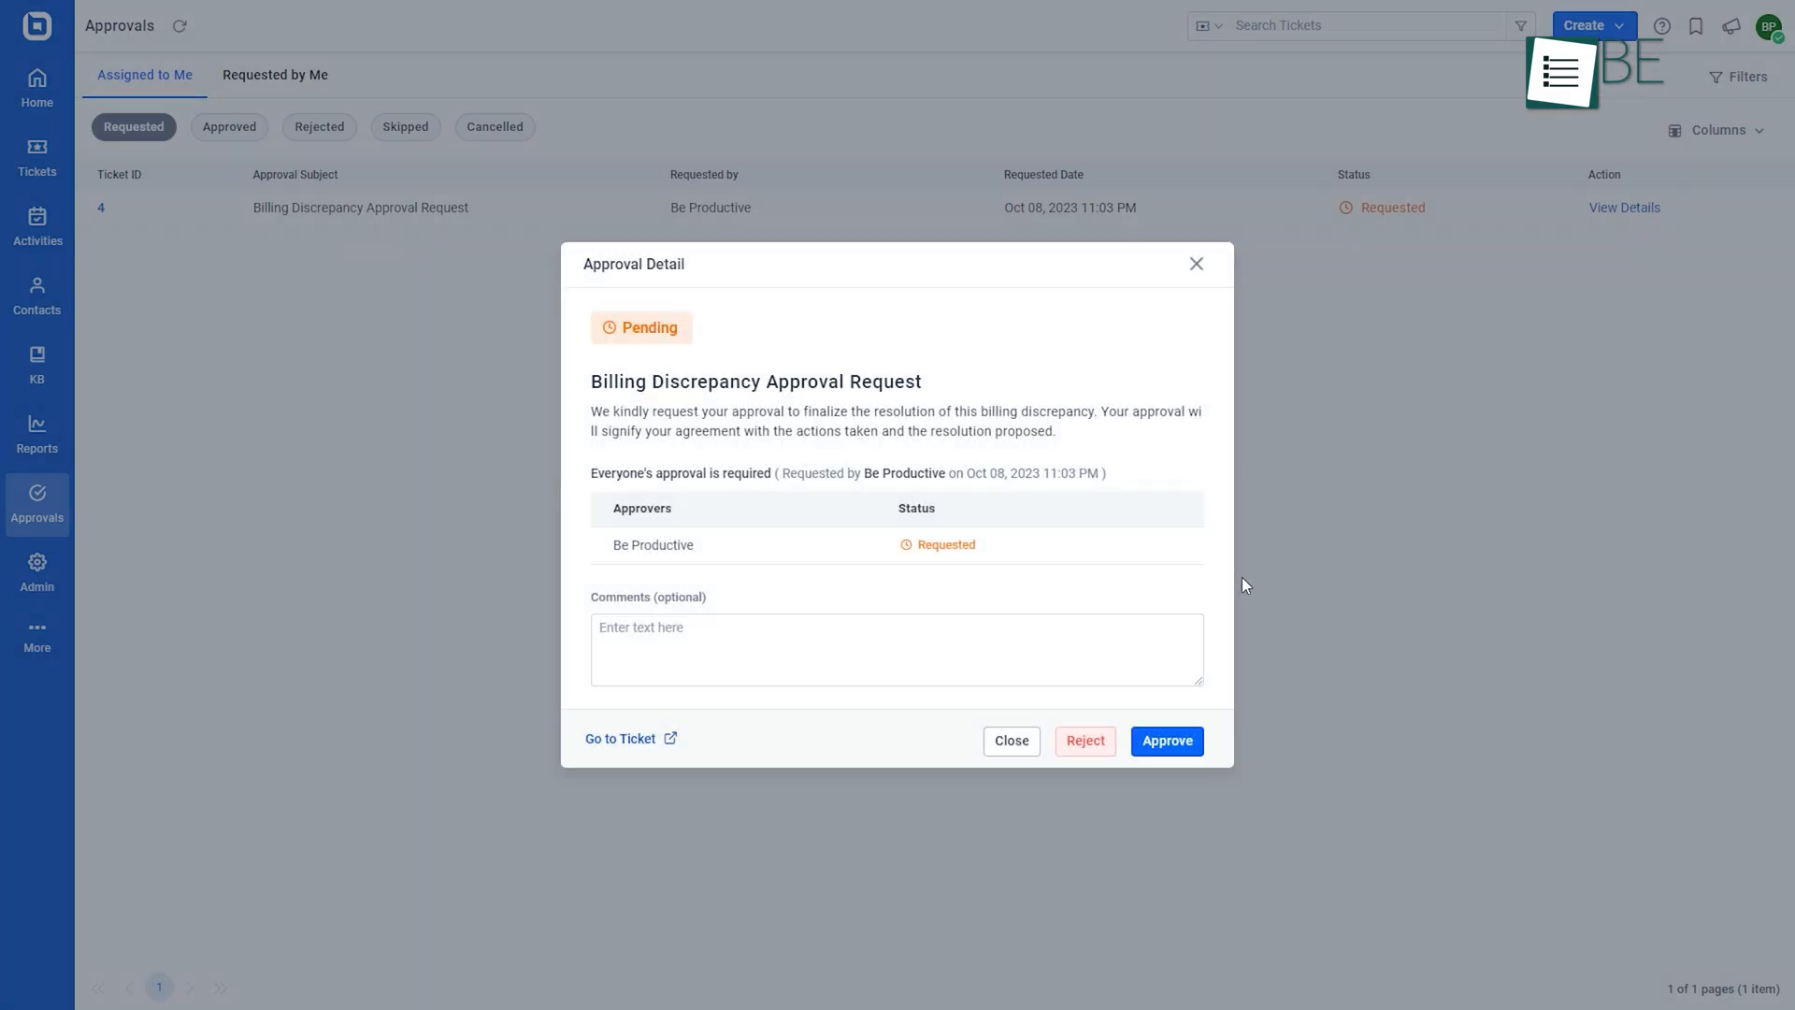
{"action": "left_click", "coordinate": [37, 294]}
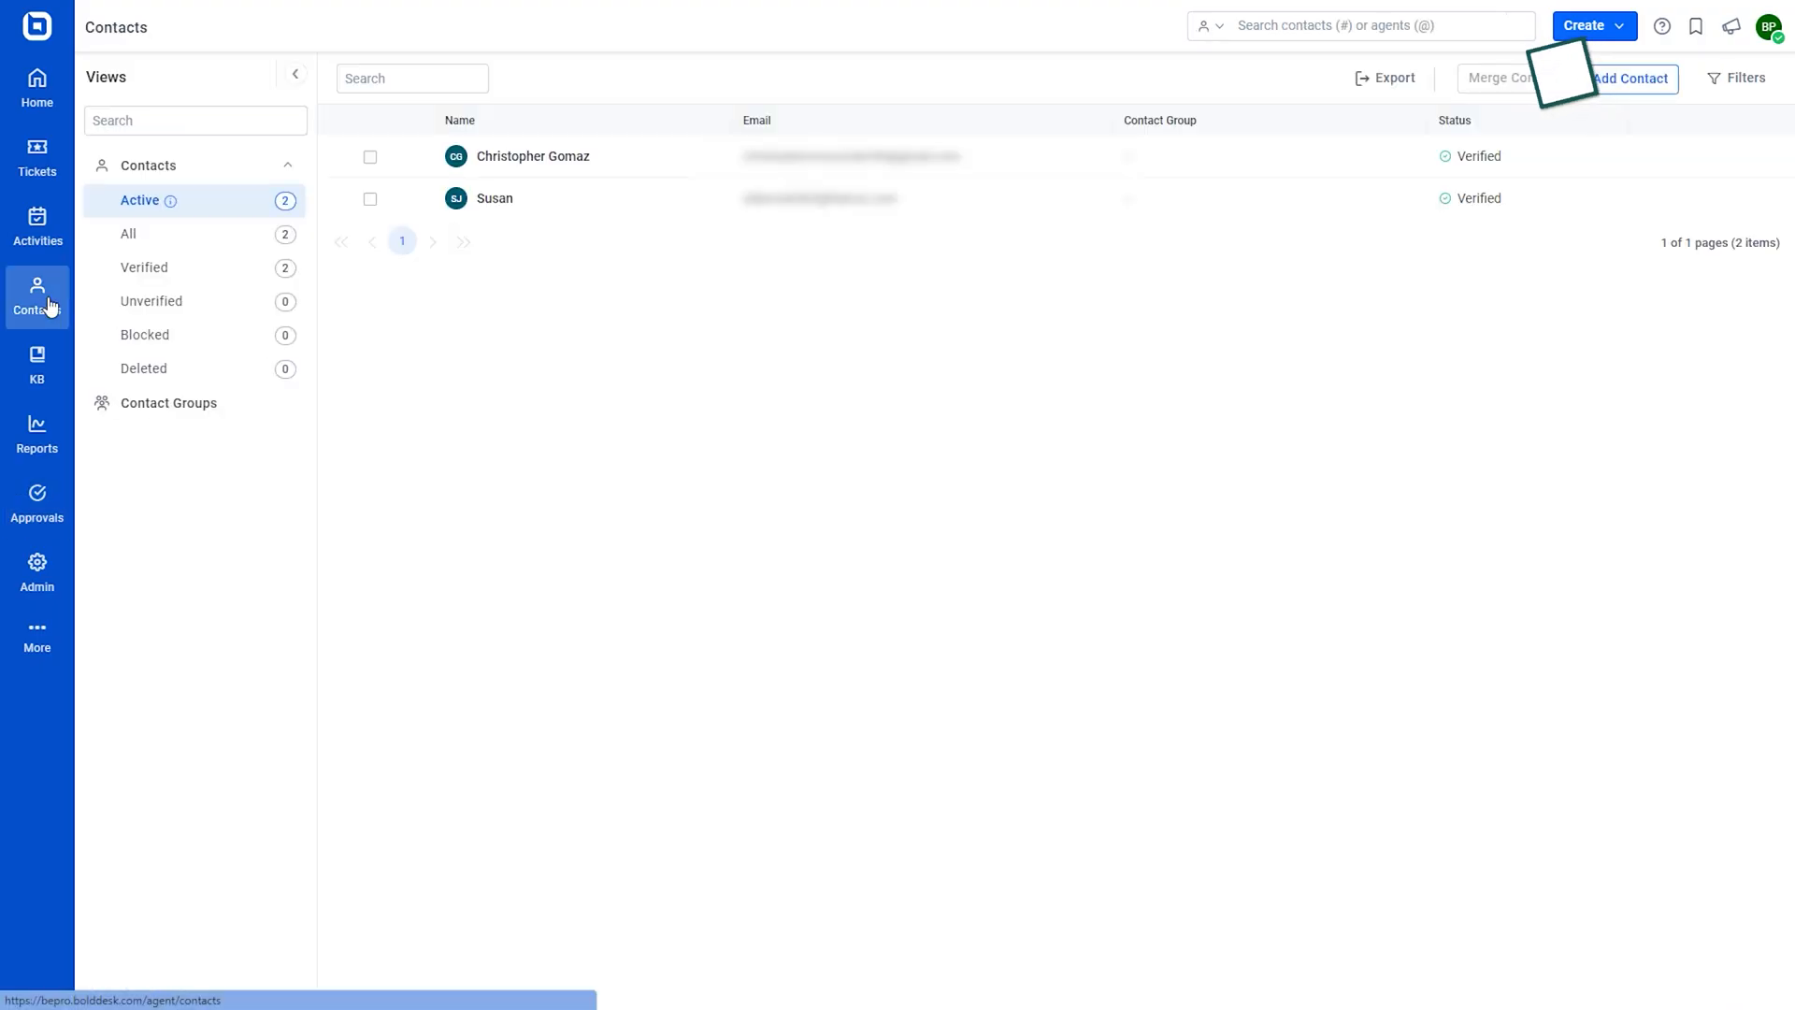
Show all contacts and reveal a contact's actions like merge, block and convert to agent
{"action": "left_click", "coordinate": [144, 267]}
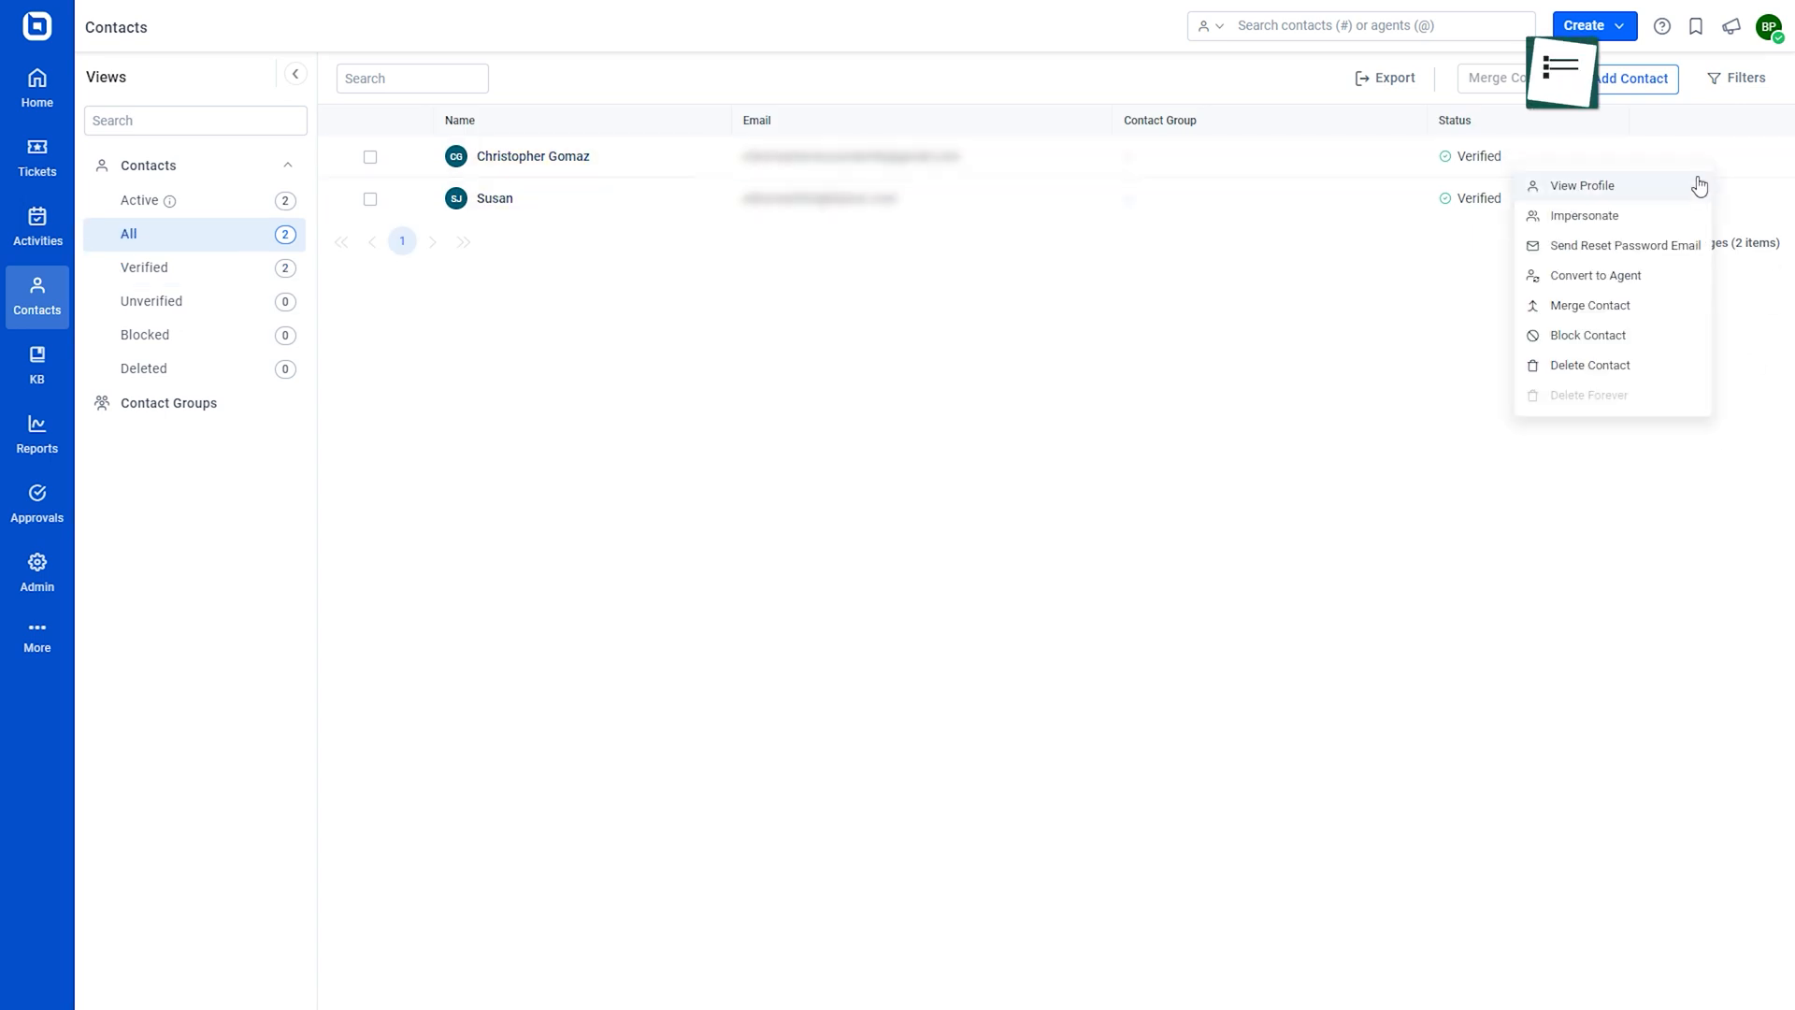
{"action": "left_click", "coordinate": [37, 572]}
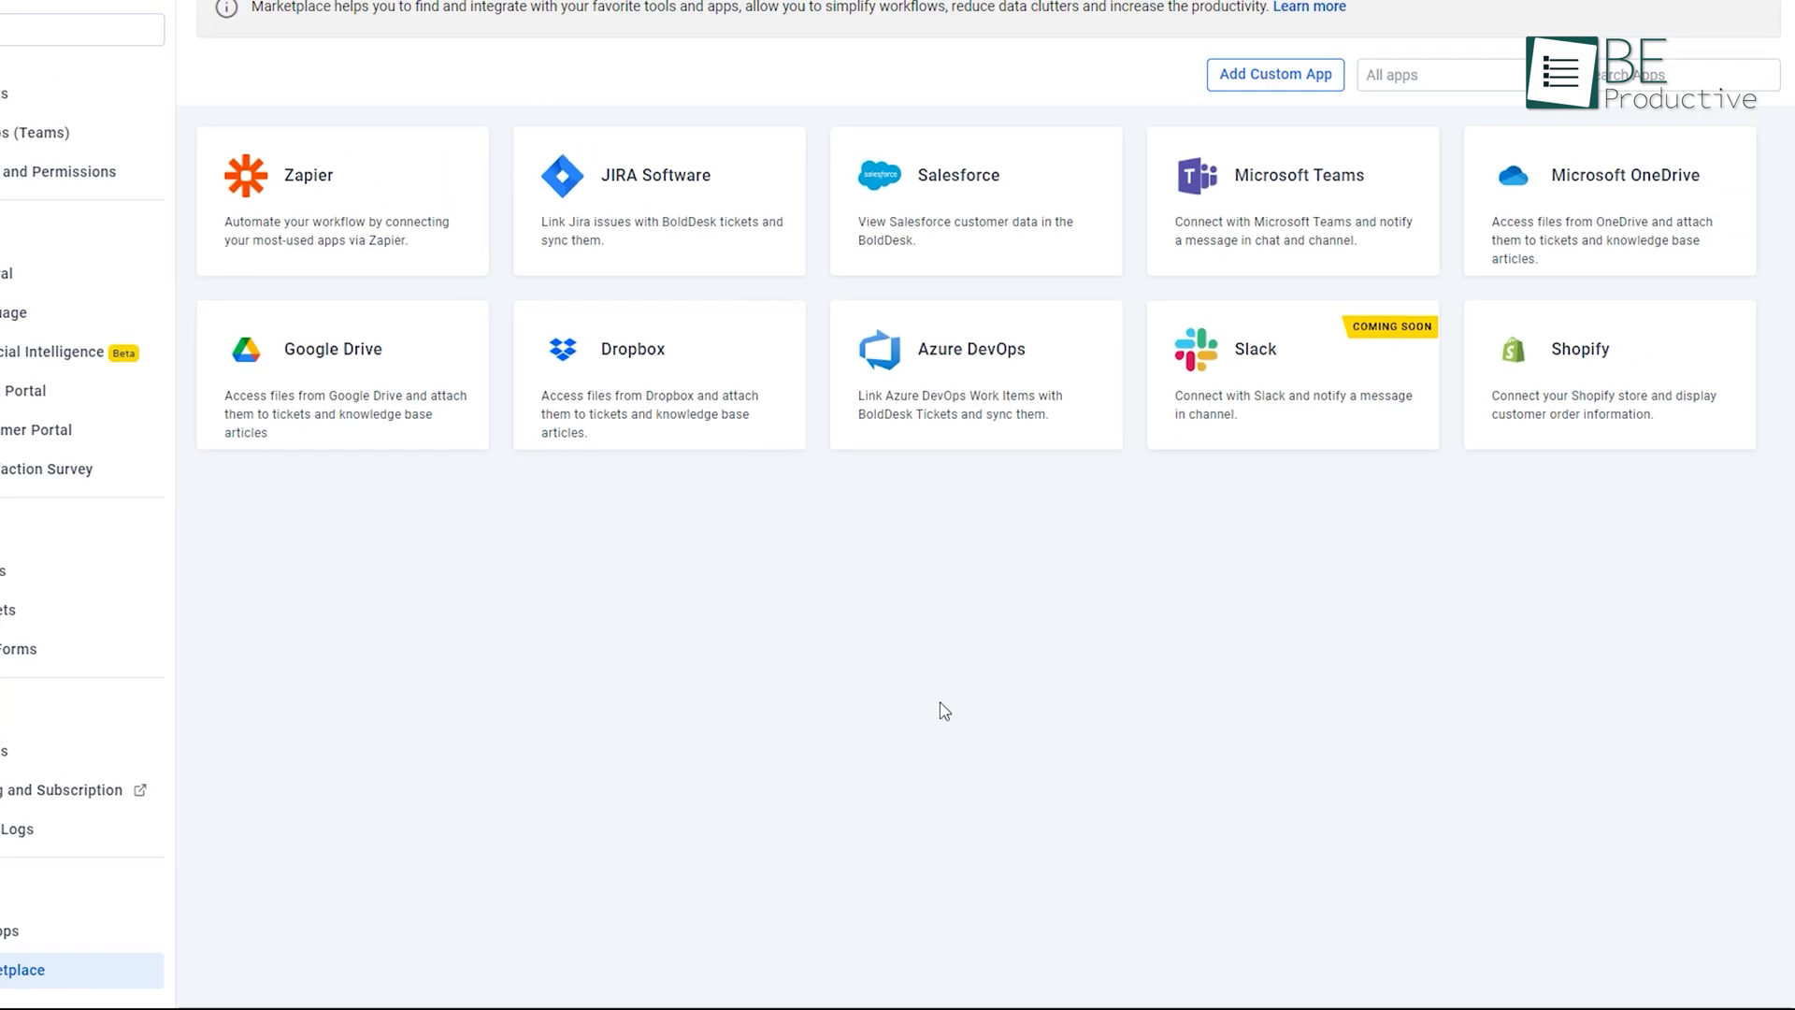
View the JIRA Software integration in the Marketplace, then go to the Knowledge Base
{"action": "left_click", "coordinate": [659, 201]}
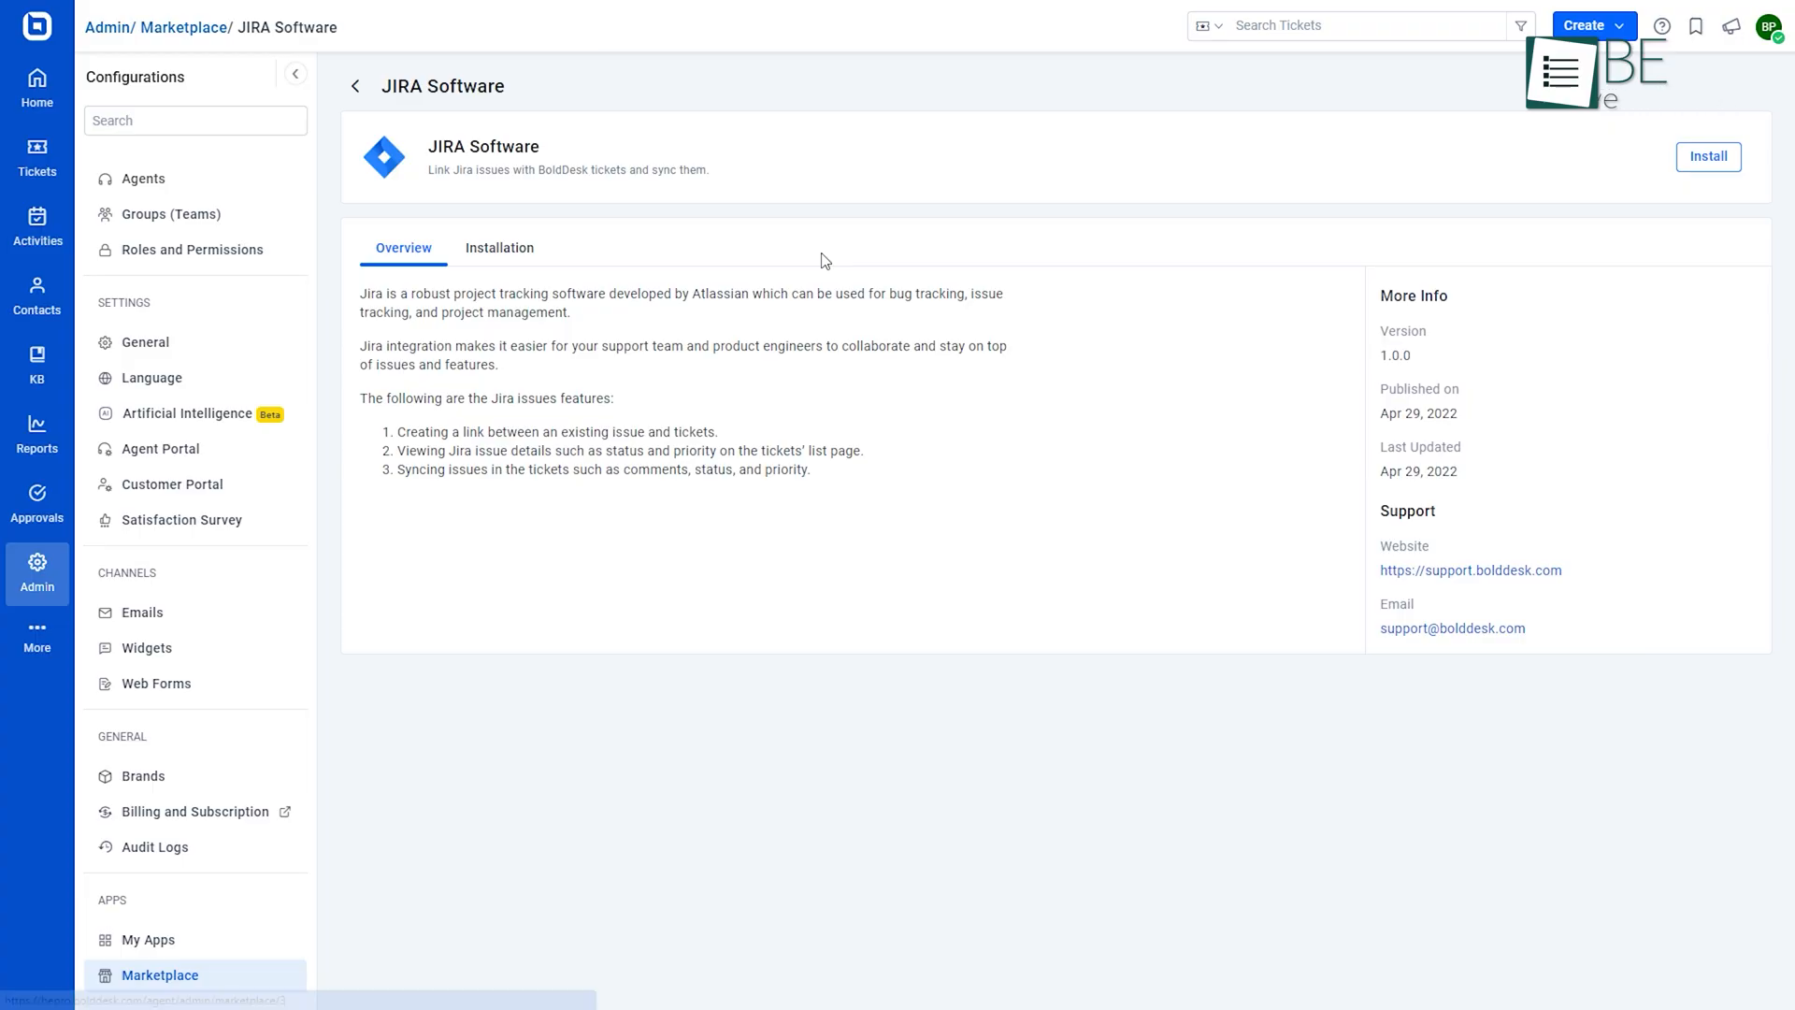
{"action": "left_click", "coordinate": [1708, 157]}
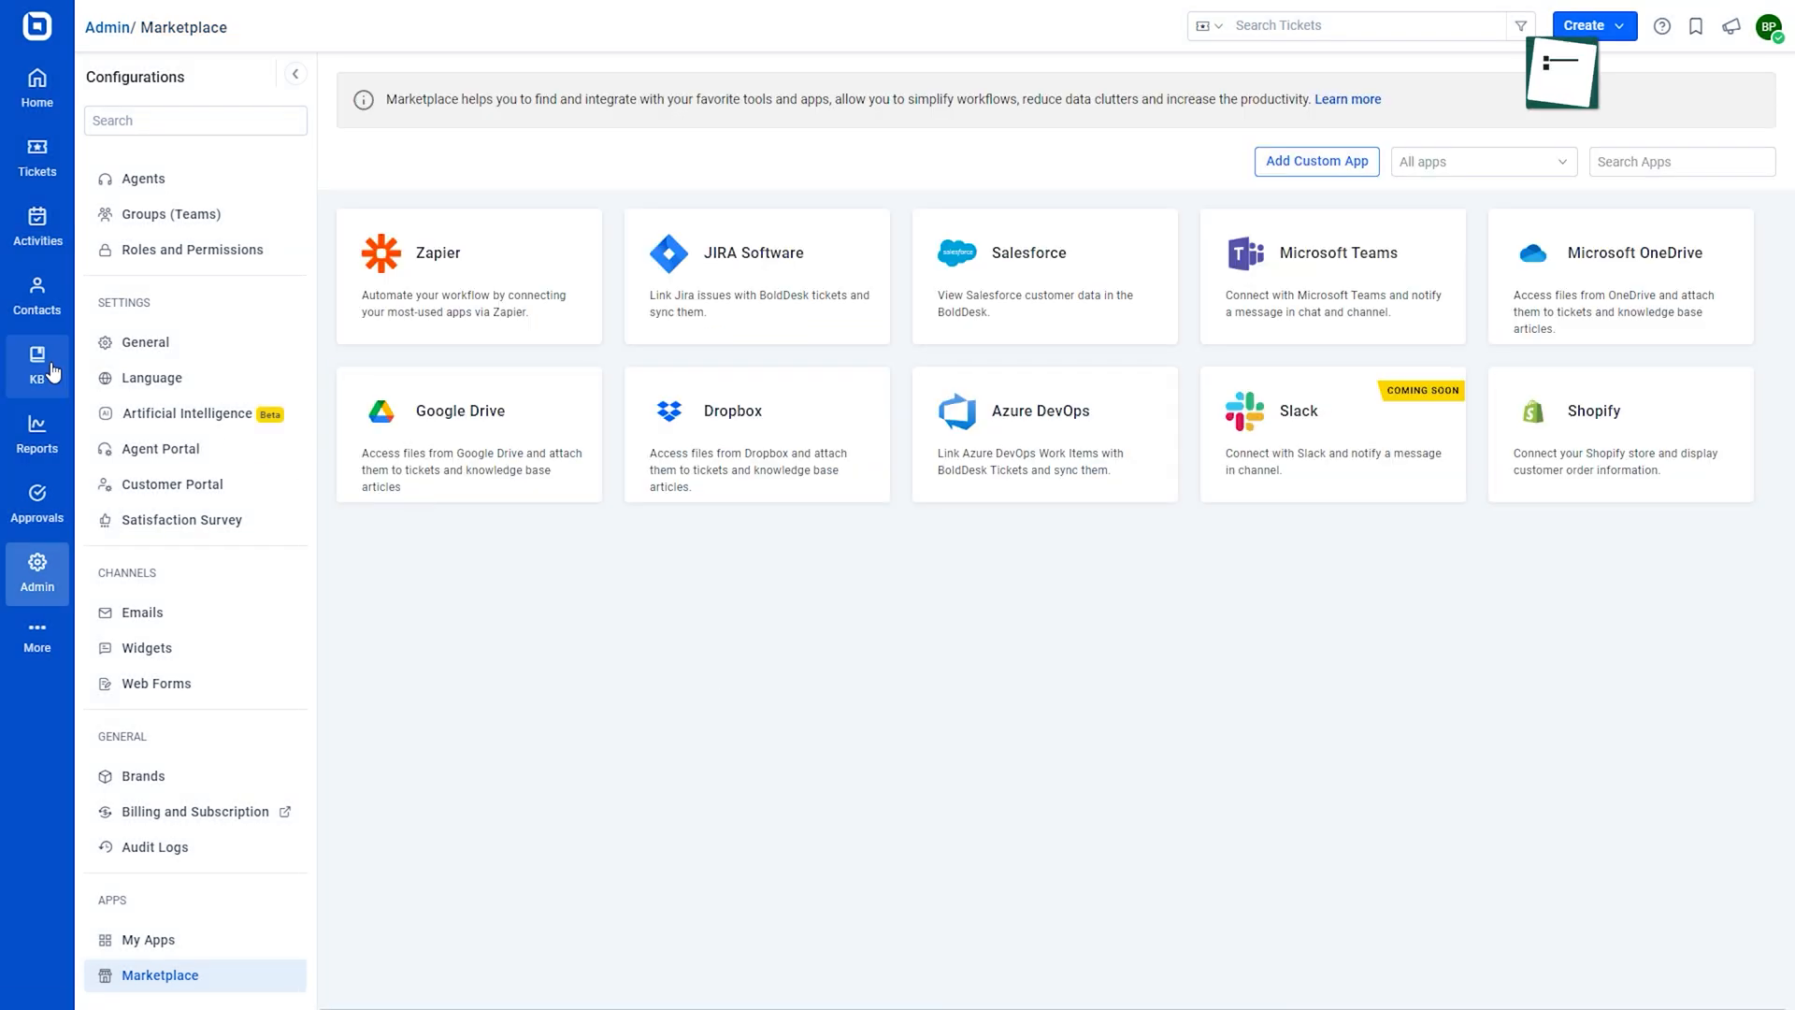
{"action": "left_click", "coordinate": [38, 355]}
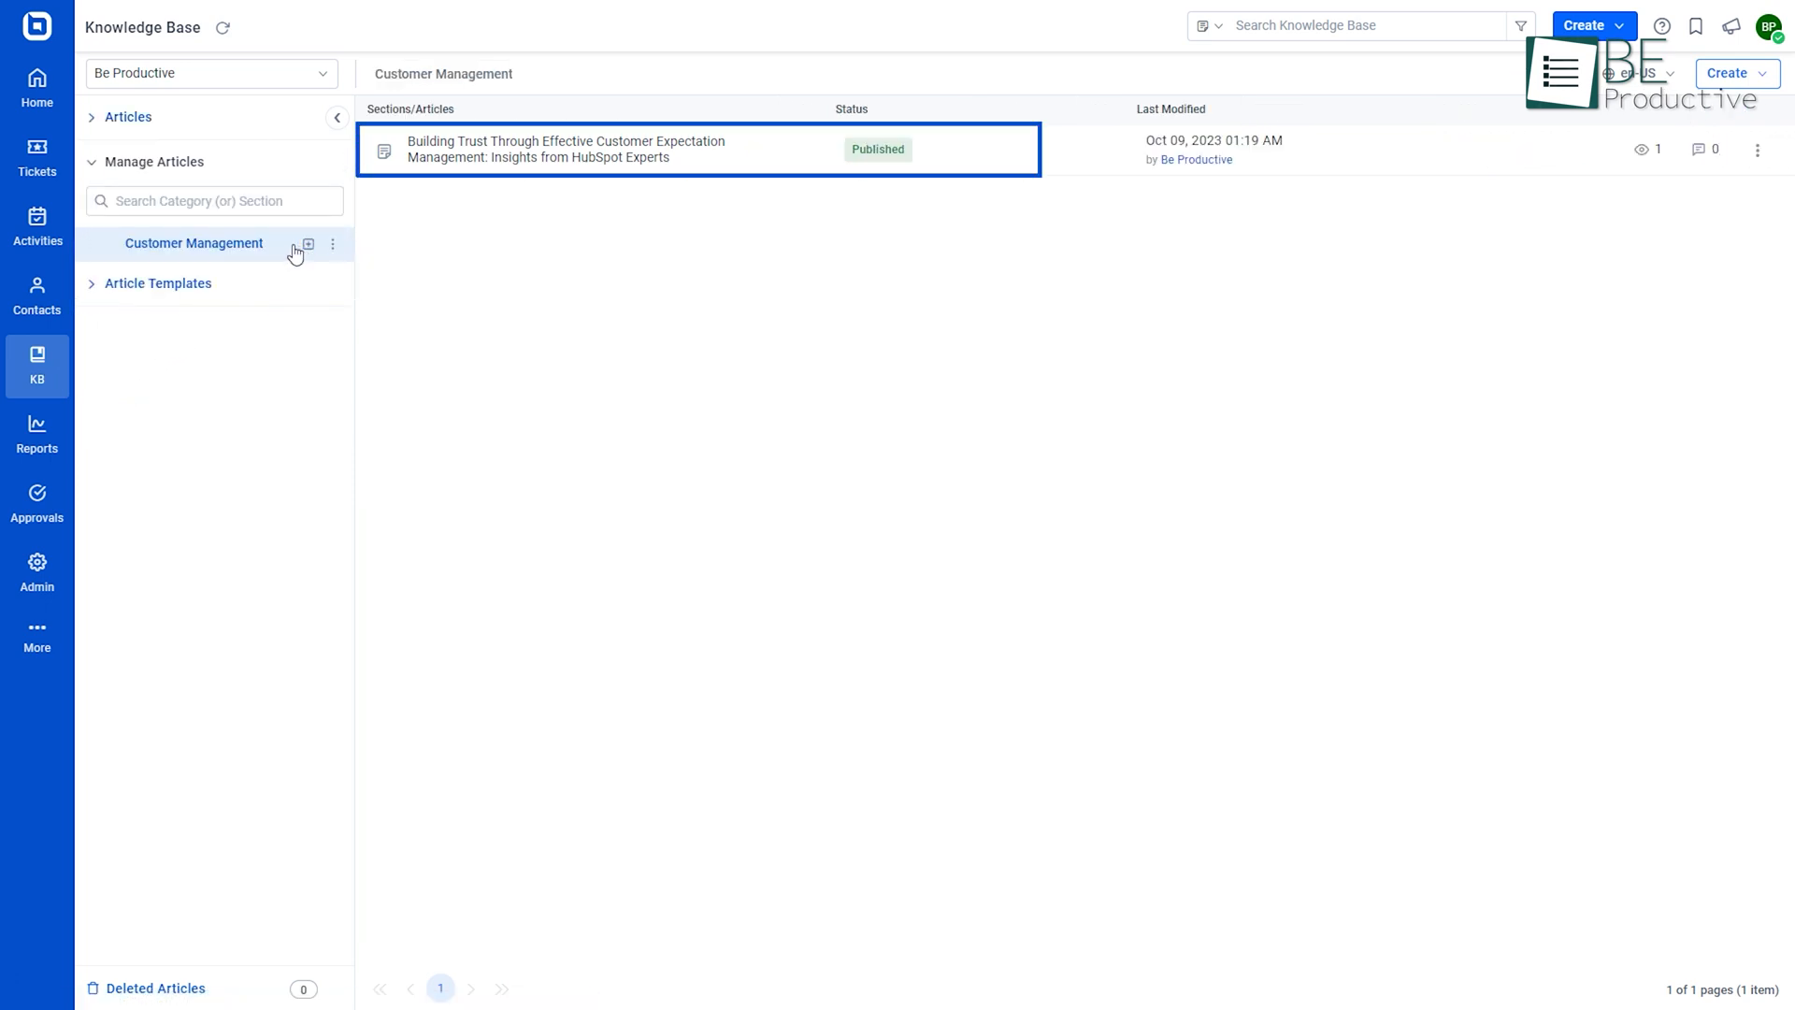
{"action": "mouse_move", "coordinate": [515, 249]}
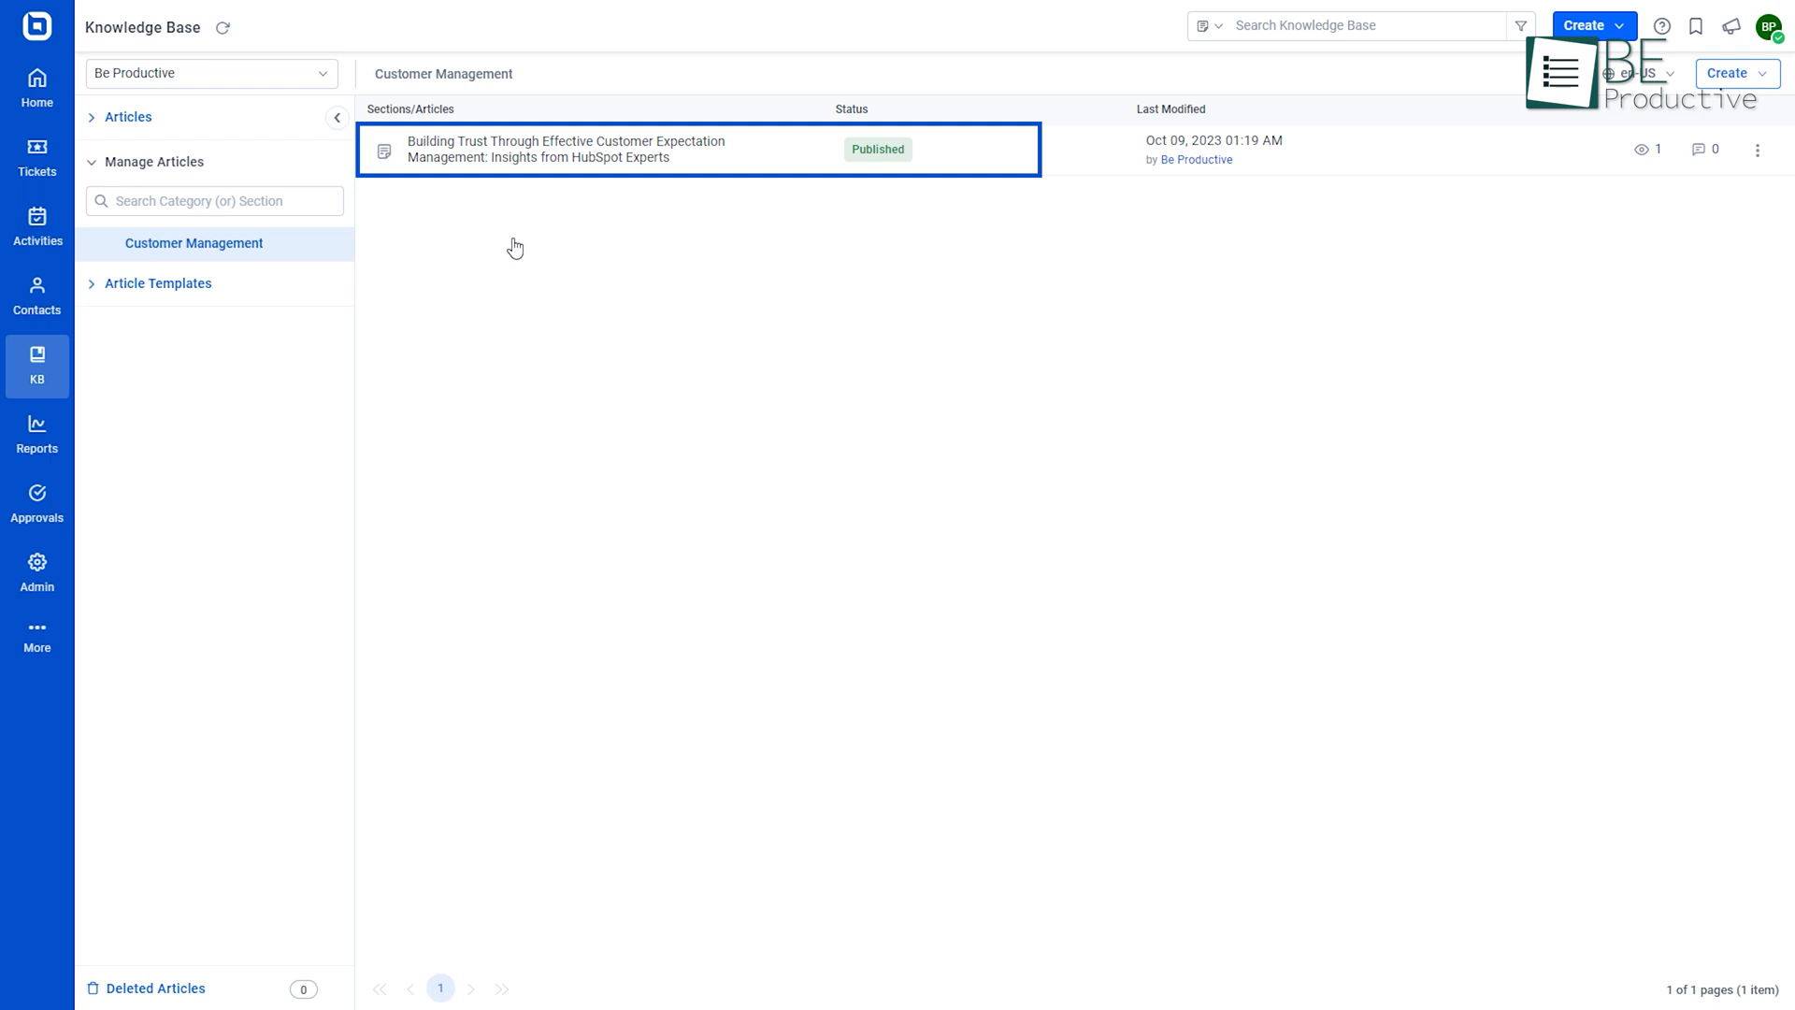
{"action": "mouse_move", "coordinate": [1072, 240]}
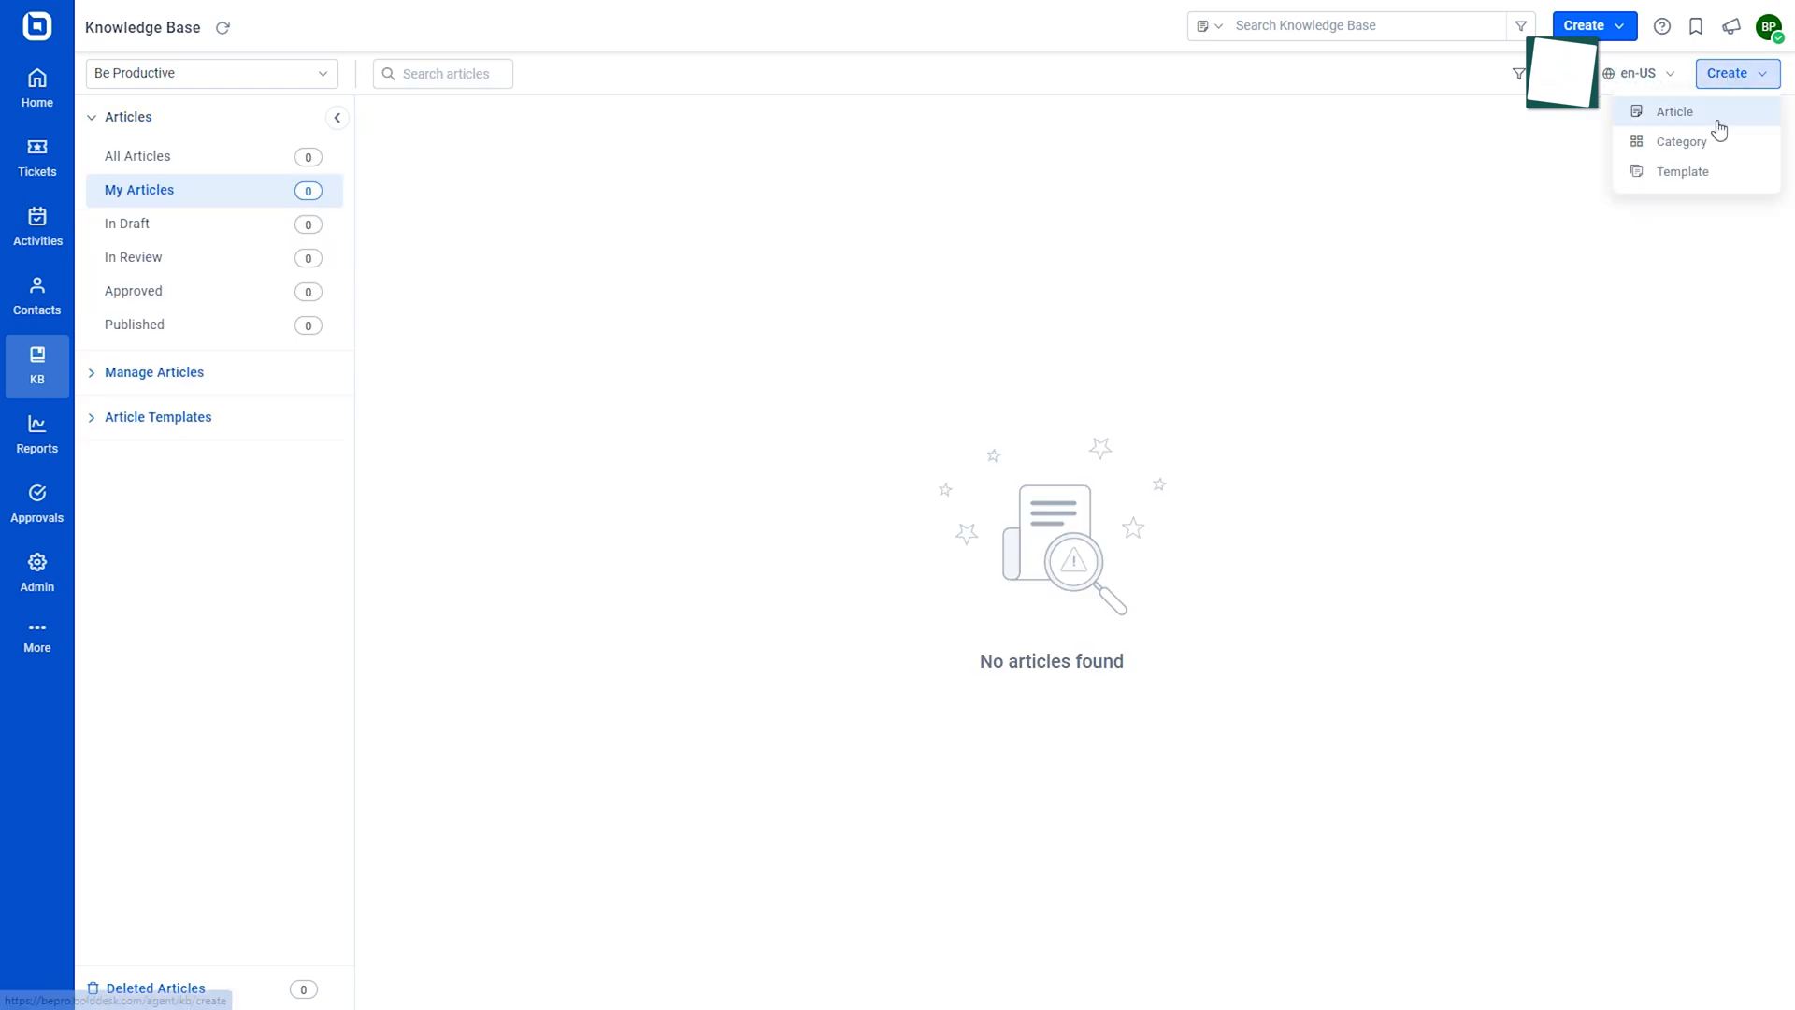
Preview the new-article editor, then browse the Add Language list in admin settings
{"action": "left_click", "coordinate": [1675, 111]}
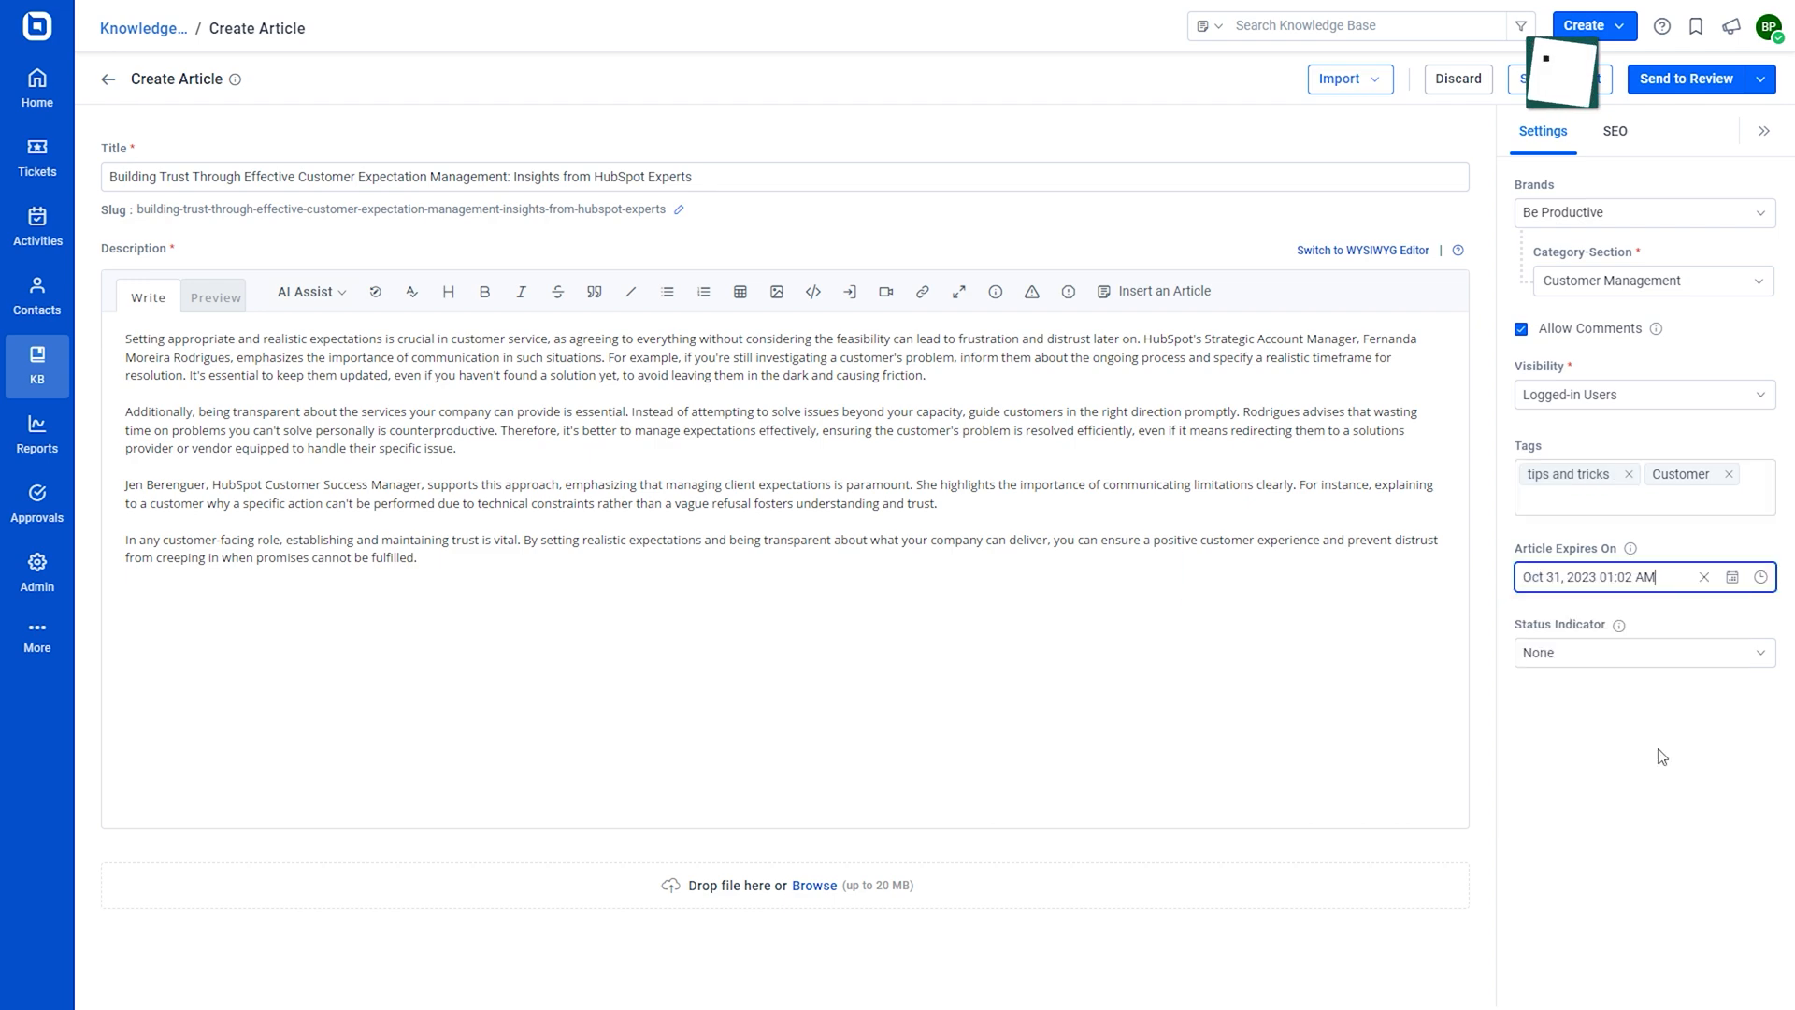
{"action": "left_click", "coordinate": [1644, 653]}
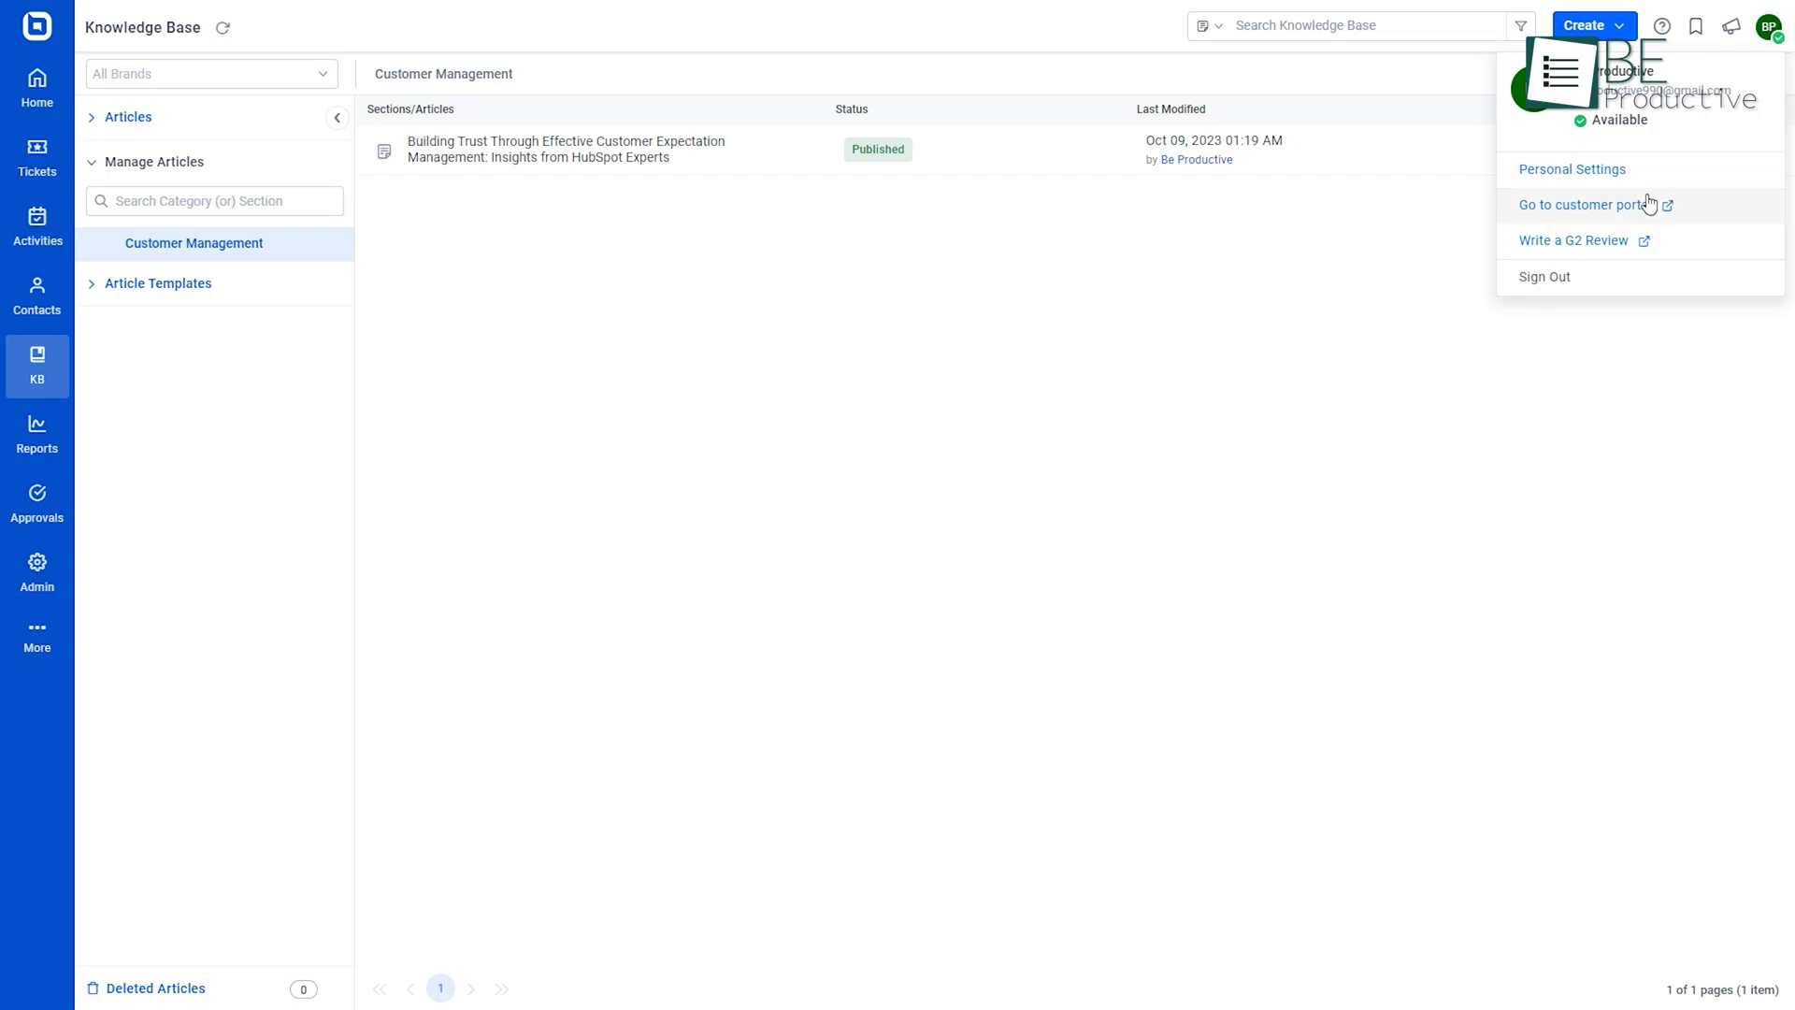
{"action": "left_click", "coordinate": [1584, 204]}
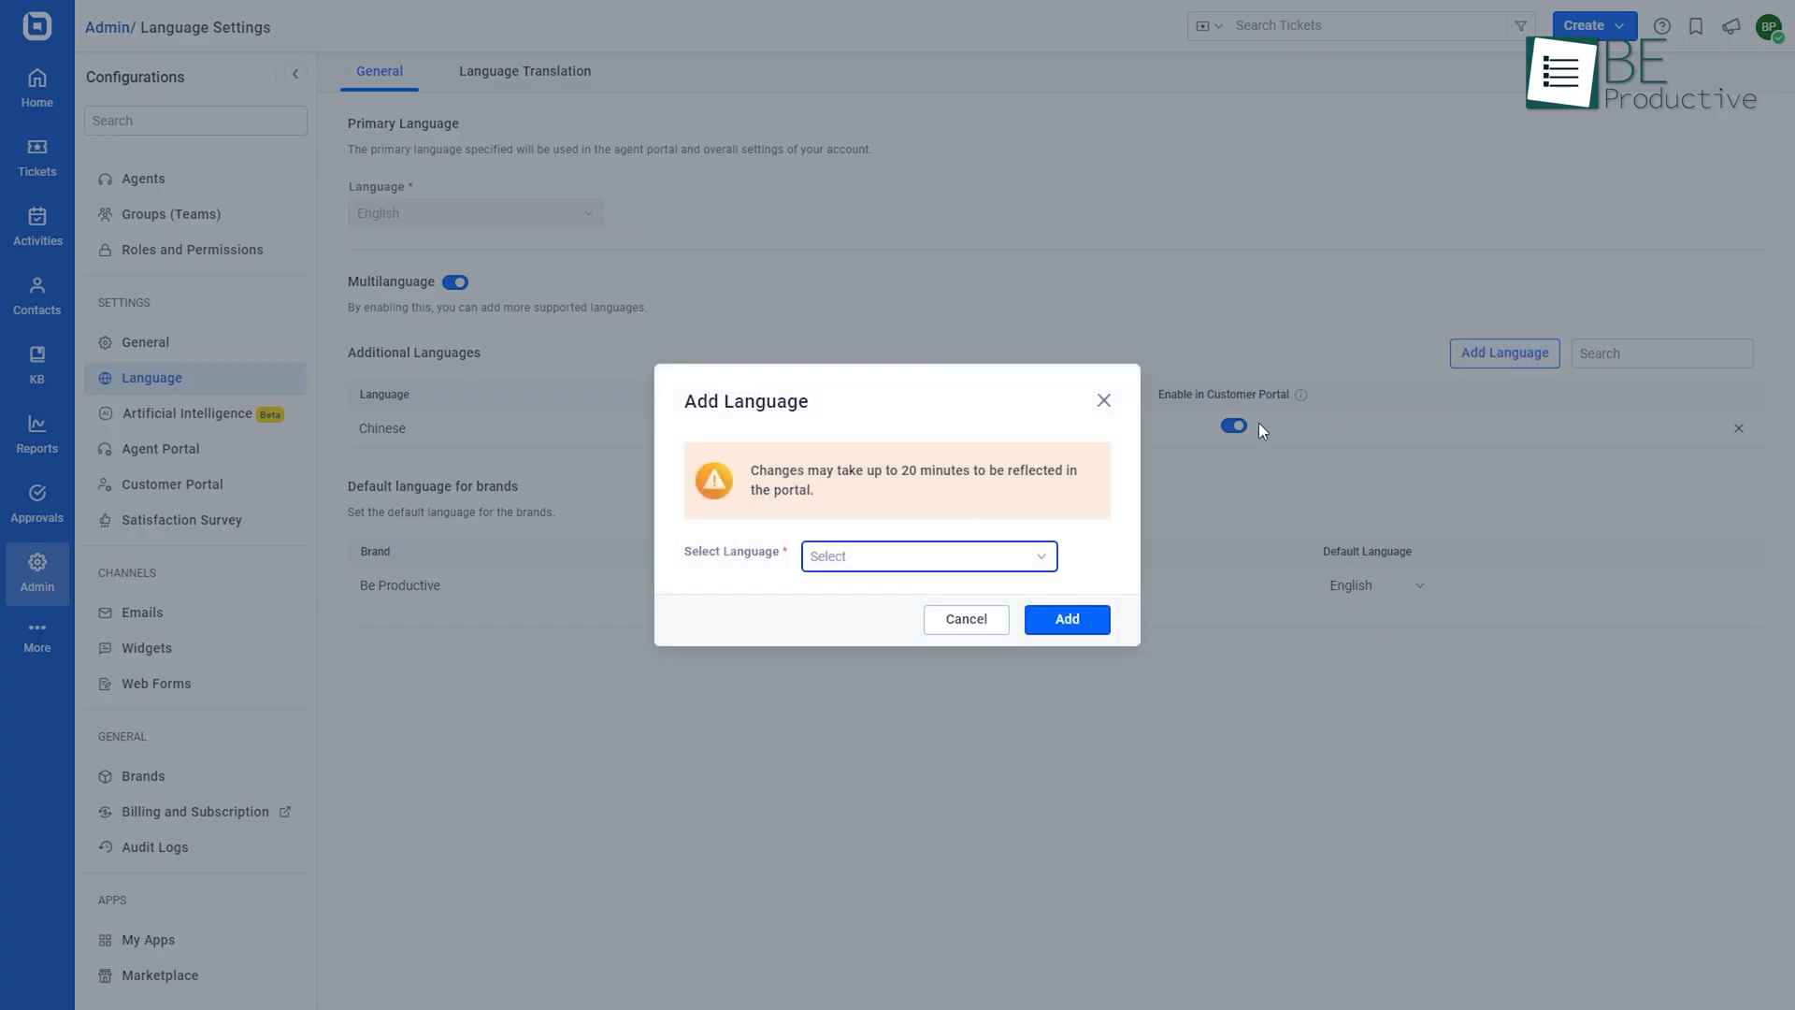
{"action": "left_click", "coordinate": [929, 556]}
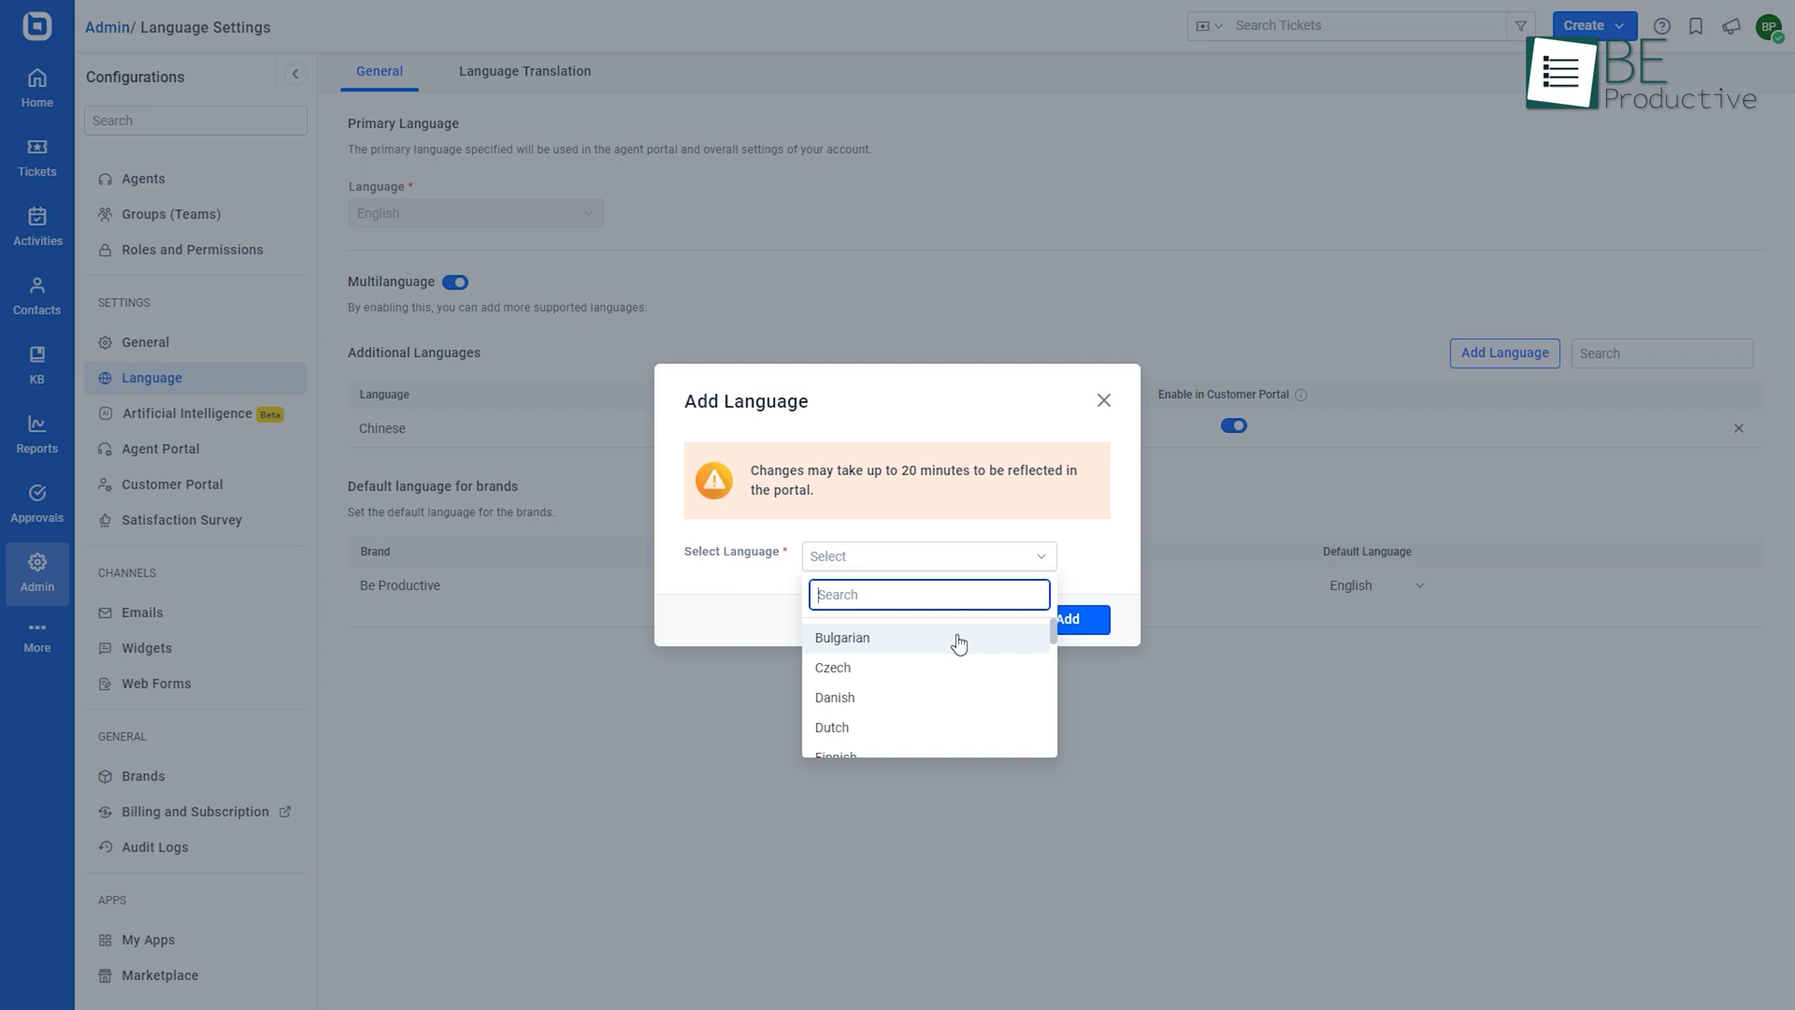
{"action": "scroll", "scroll_direction": "down", "scroll_amount": 3}
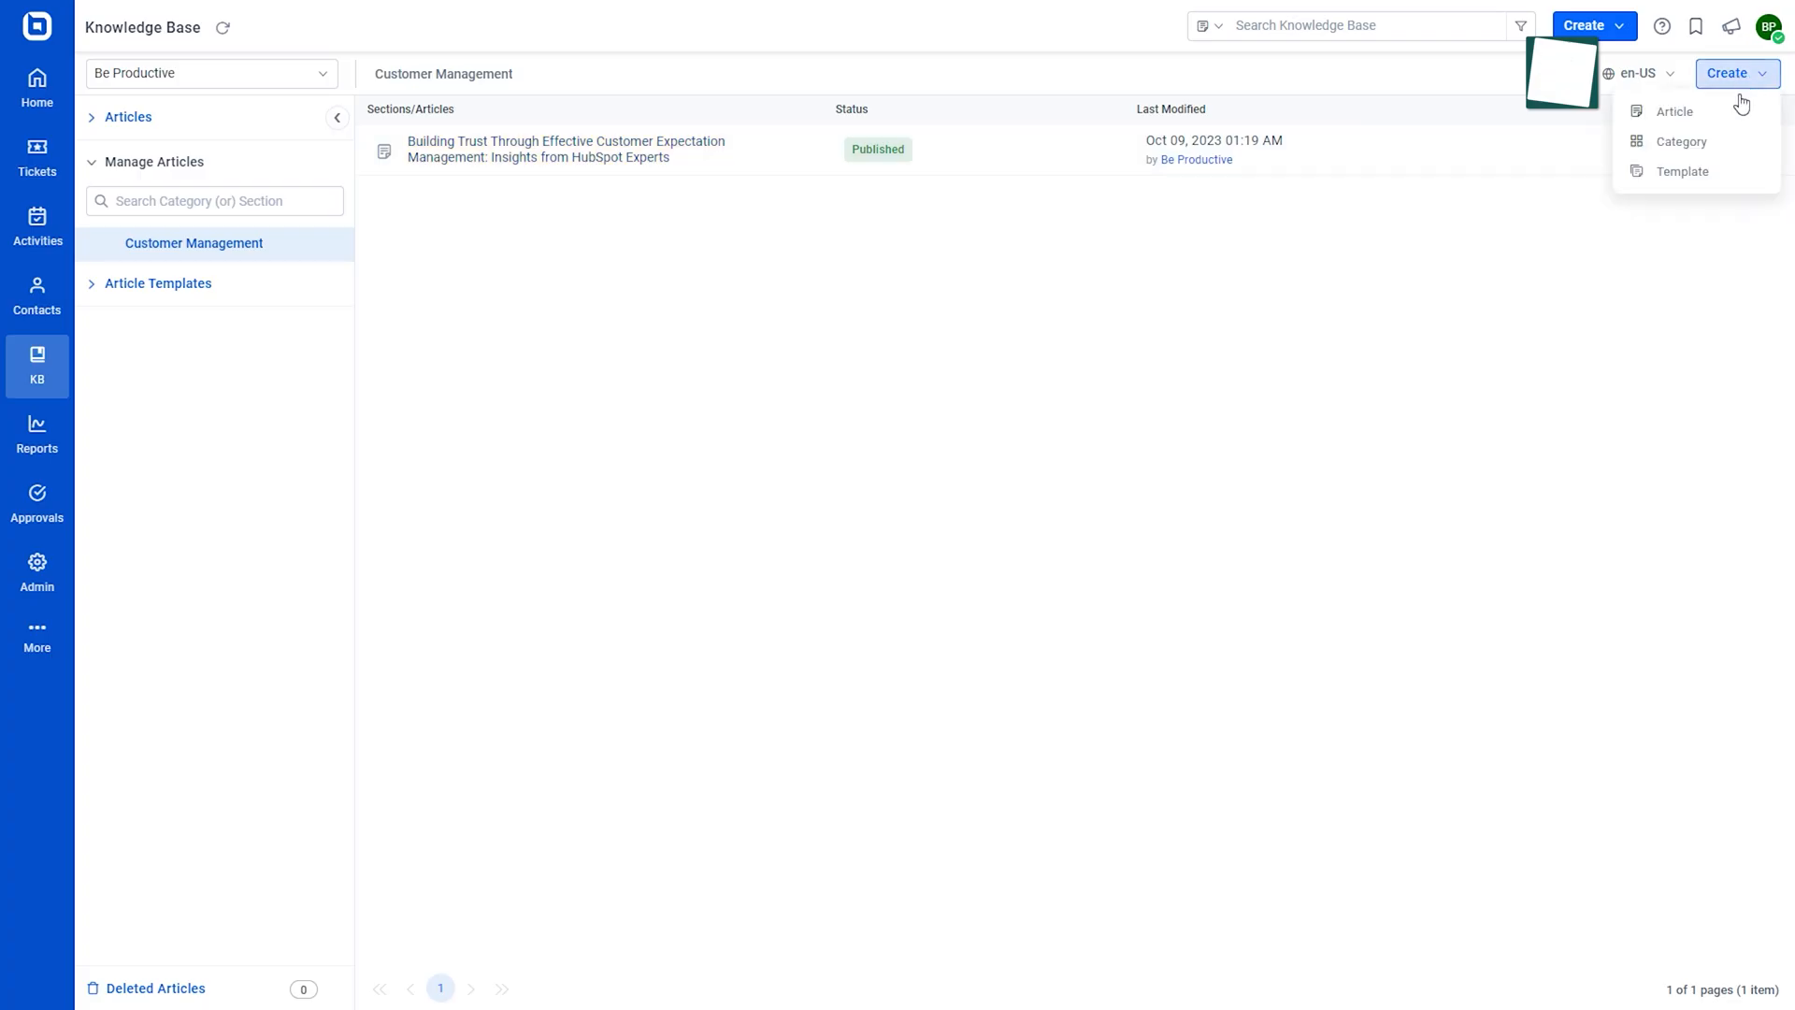
Start a new KB template 'Building Trust Through Effective Customer Expectation Management' and set its visibility
{"action": "left_click", "coordinate": [1682, 171]}
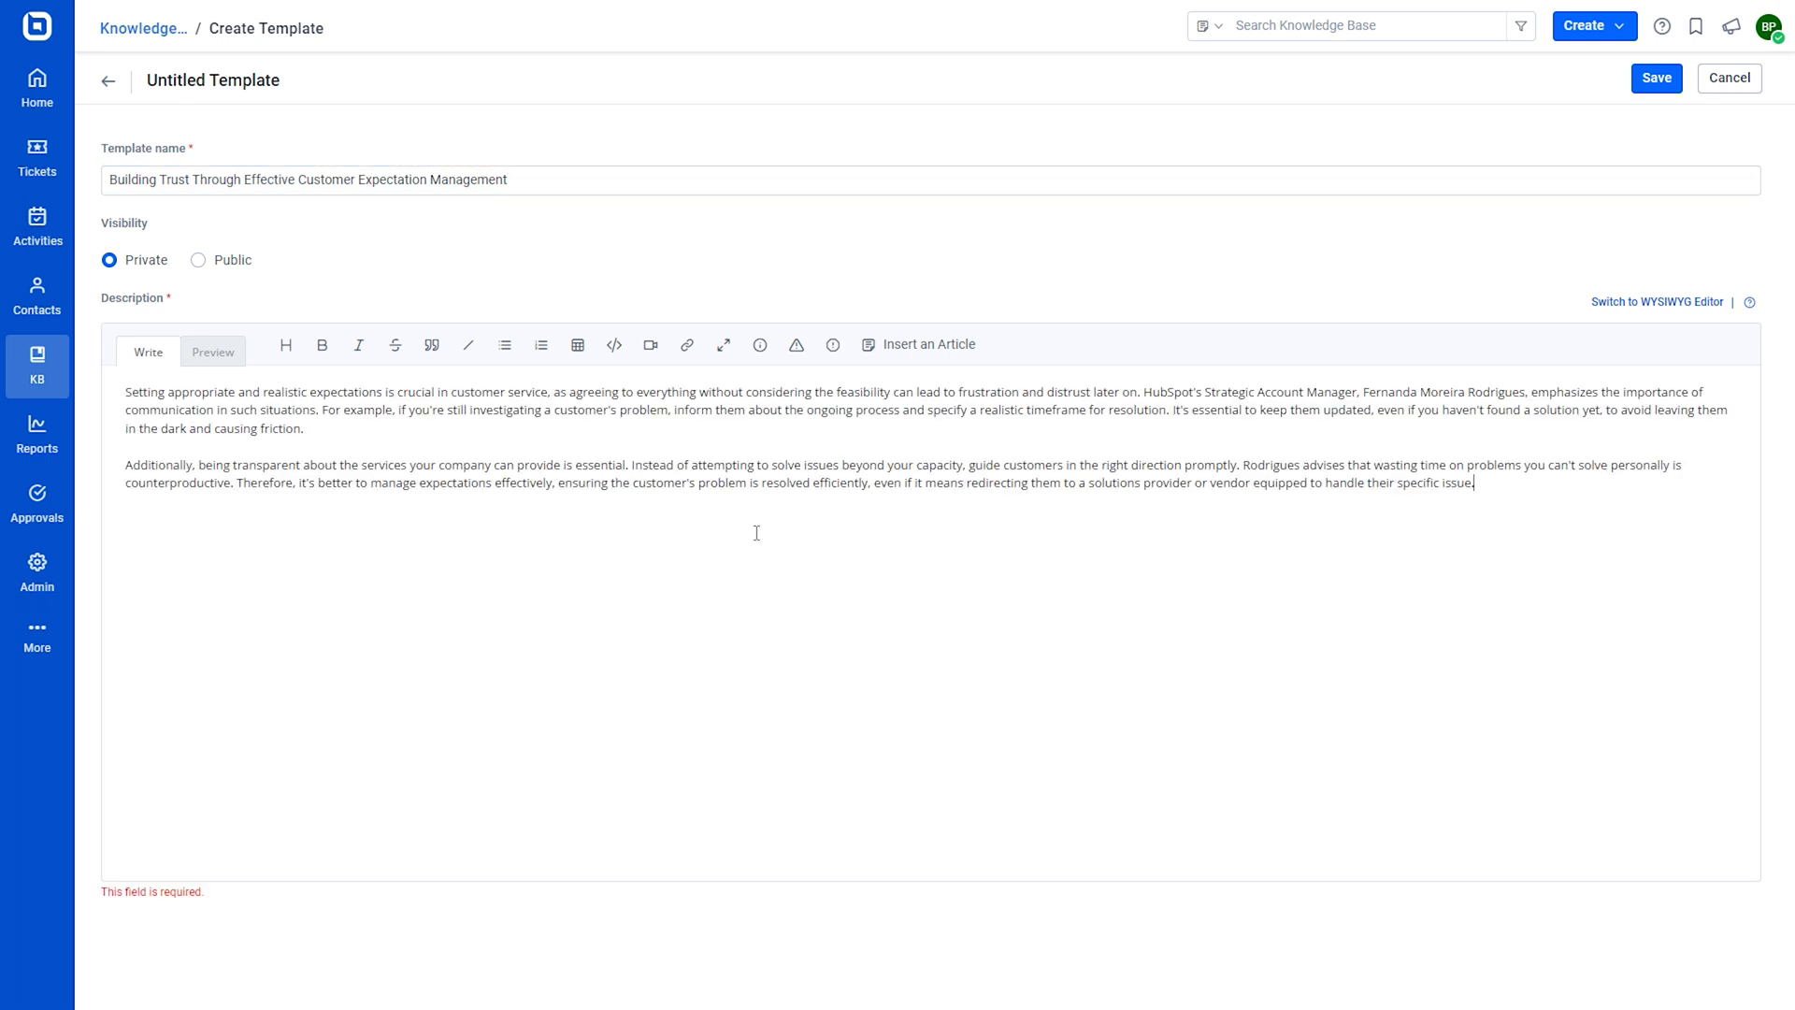
{"action": "left_click", "coordinate": [197, 260]}
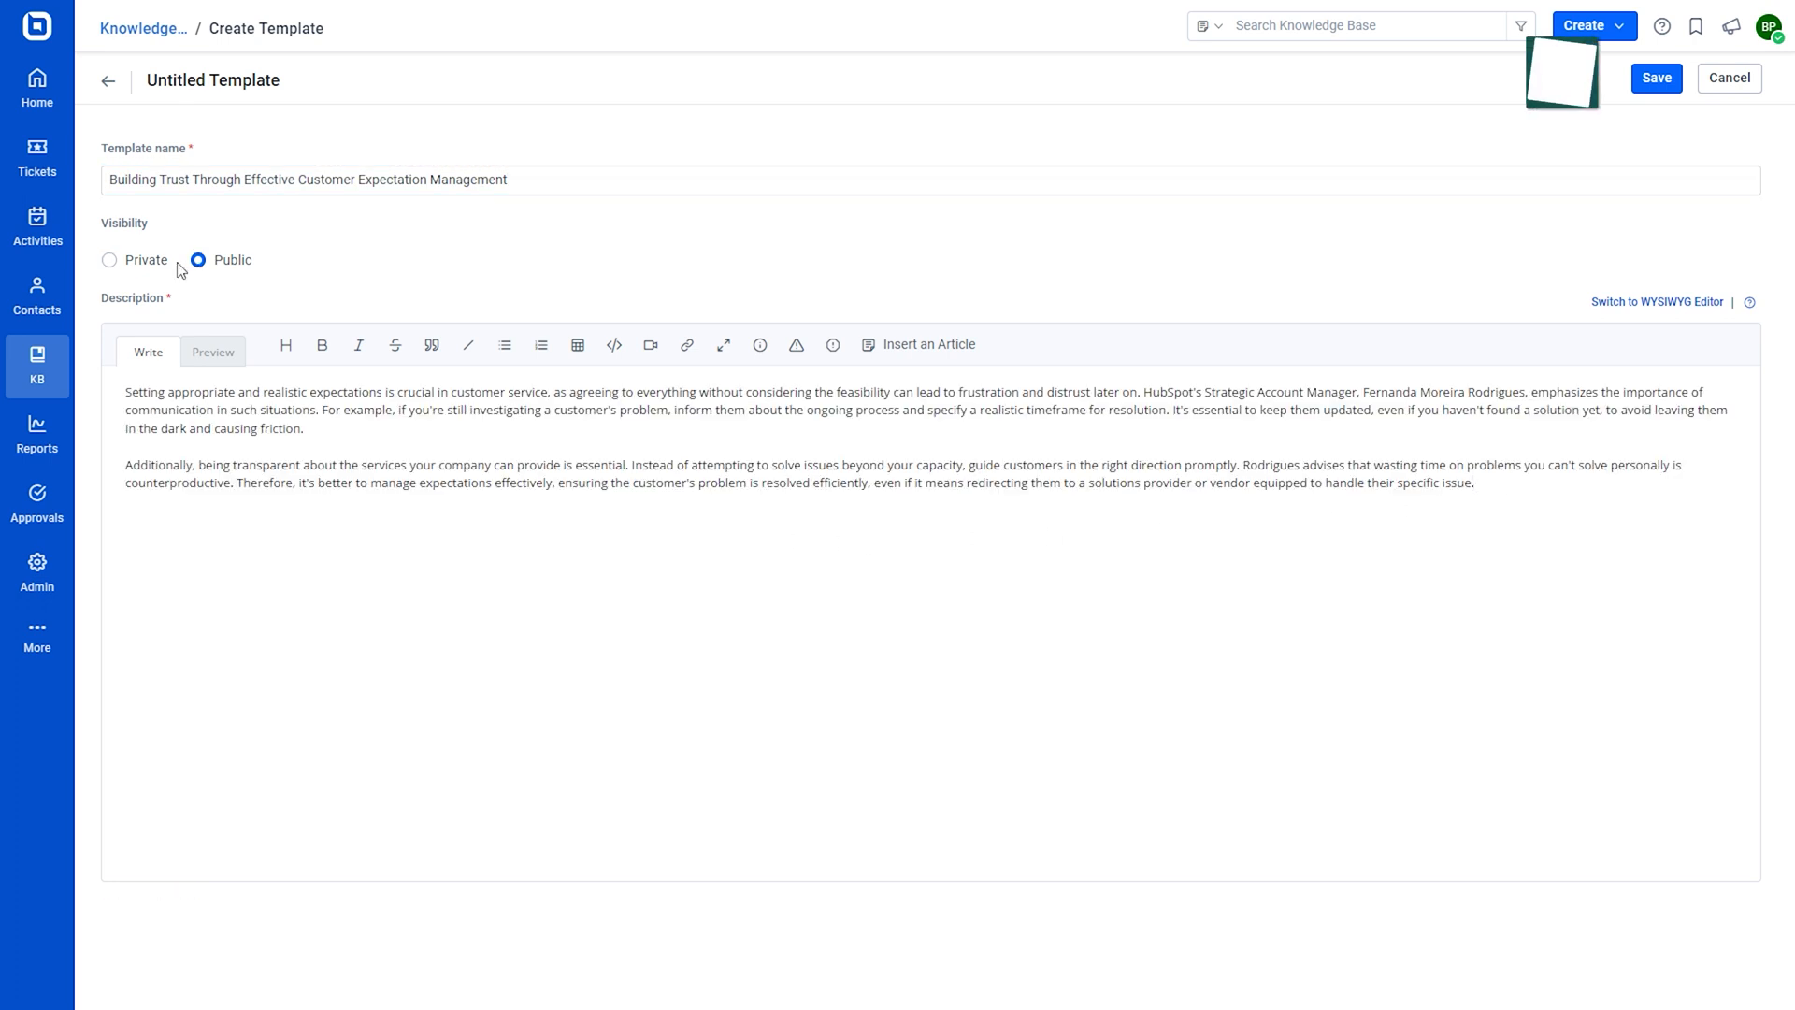
{"action": "left_click", "coordinate": [113, 260]}
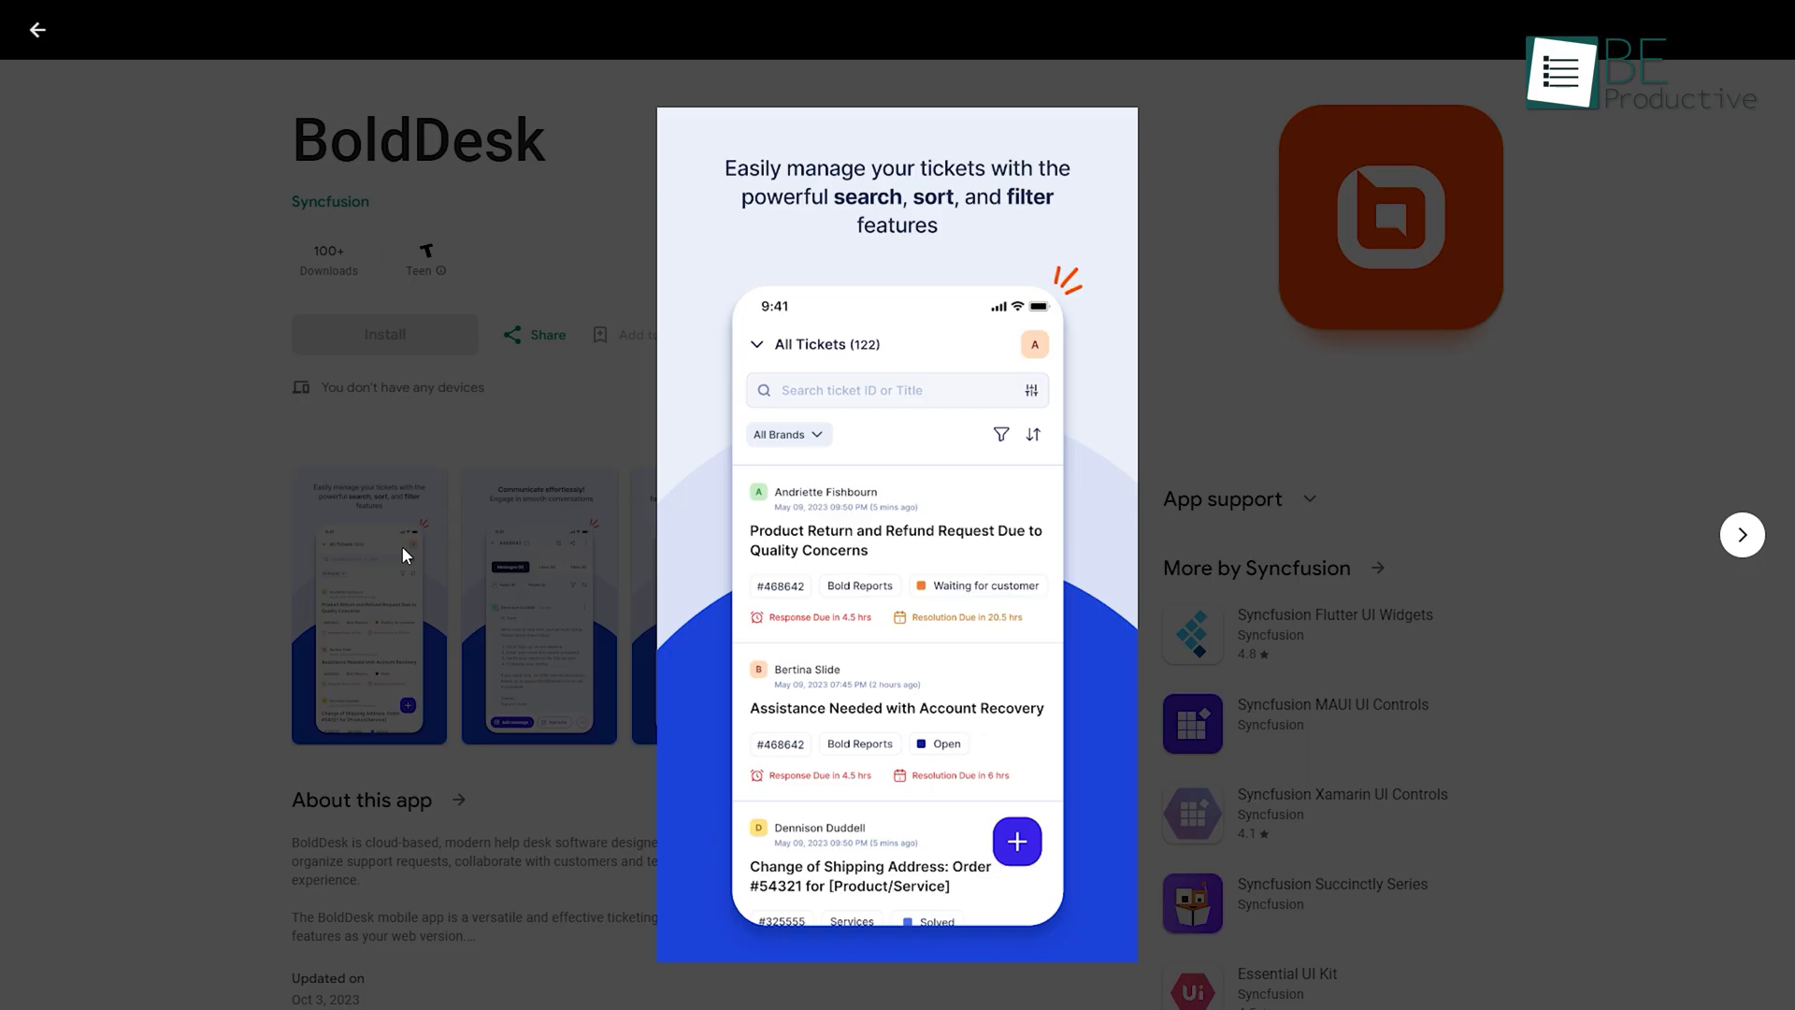
Enlarge a screenshot on the BoldDesk Google Play listing
{"action": "left_click", "coordinate": [1742, 535]}
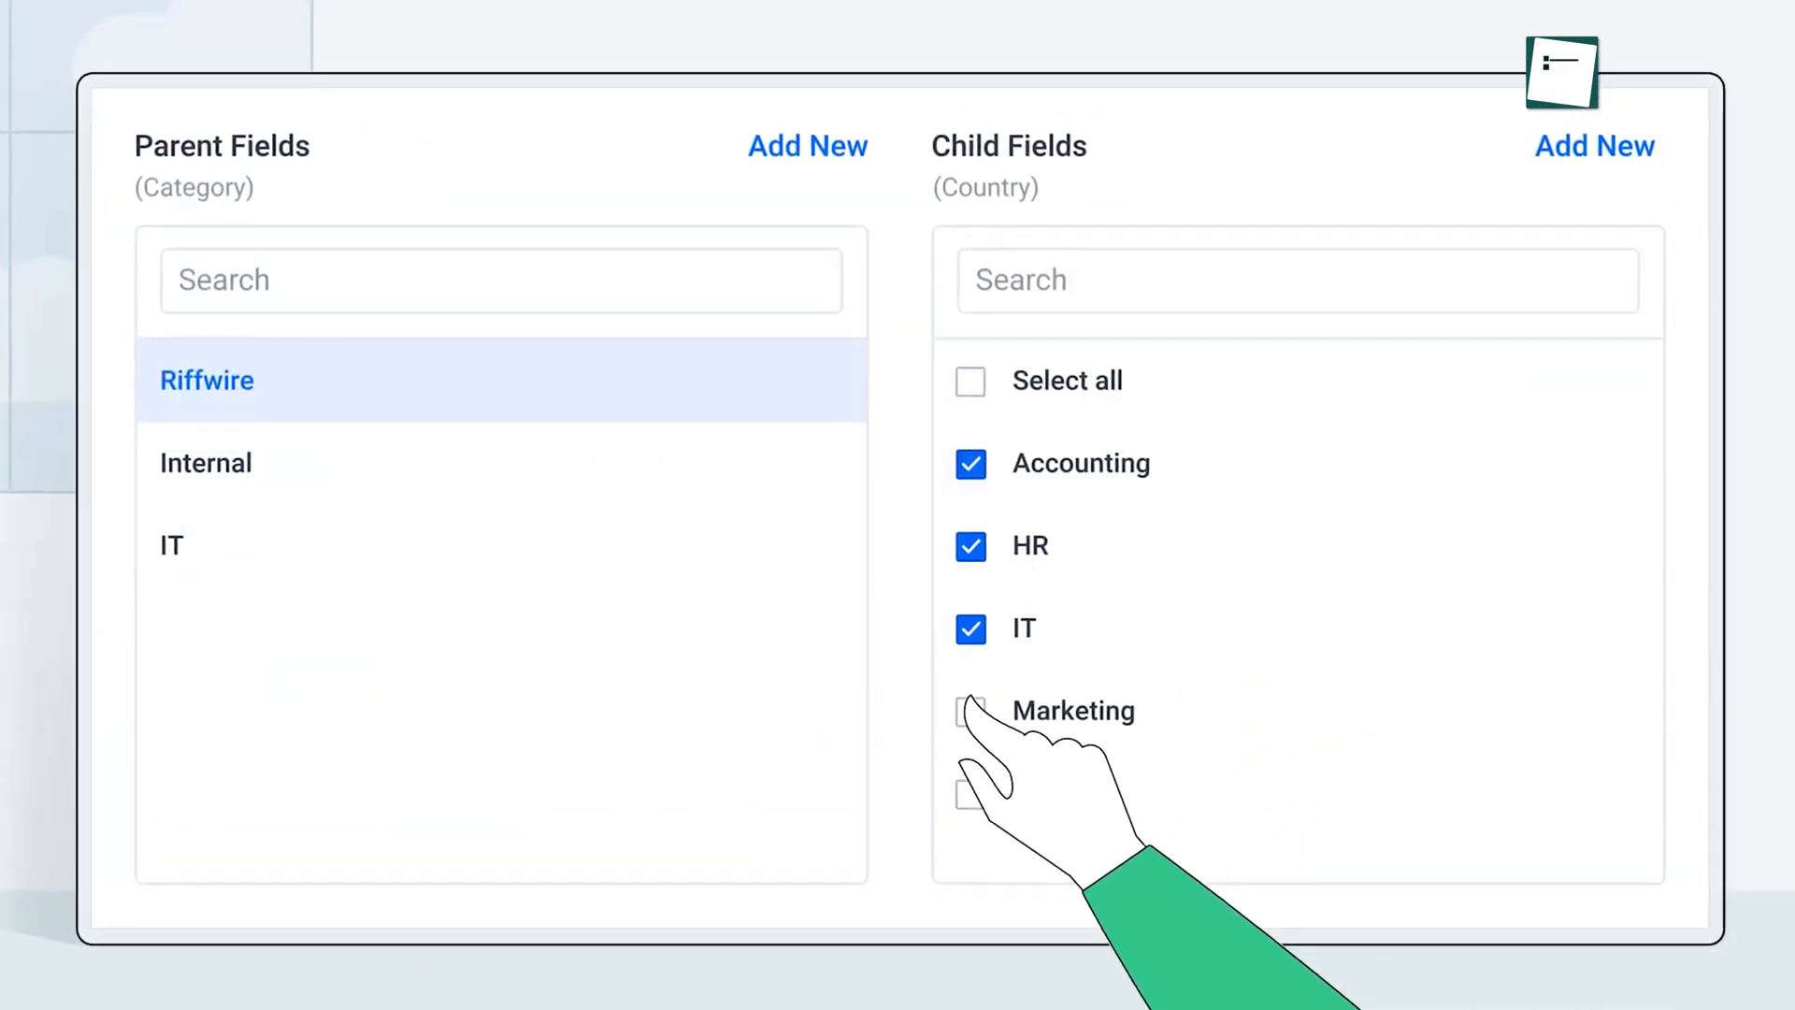
Tick Marketing as a child field of the Riffwire parent category
{"action": "left_click", "coordinate": [970, 712]}
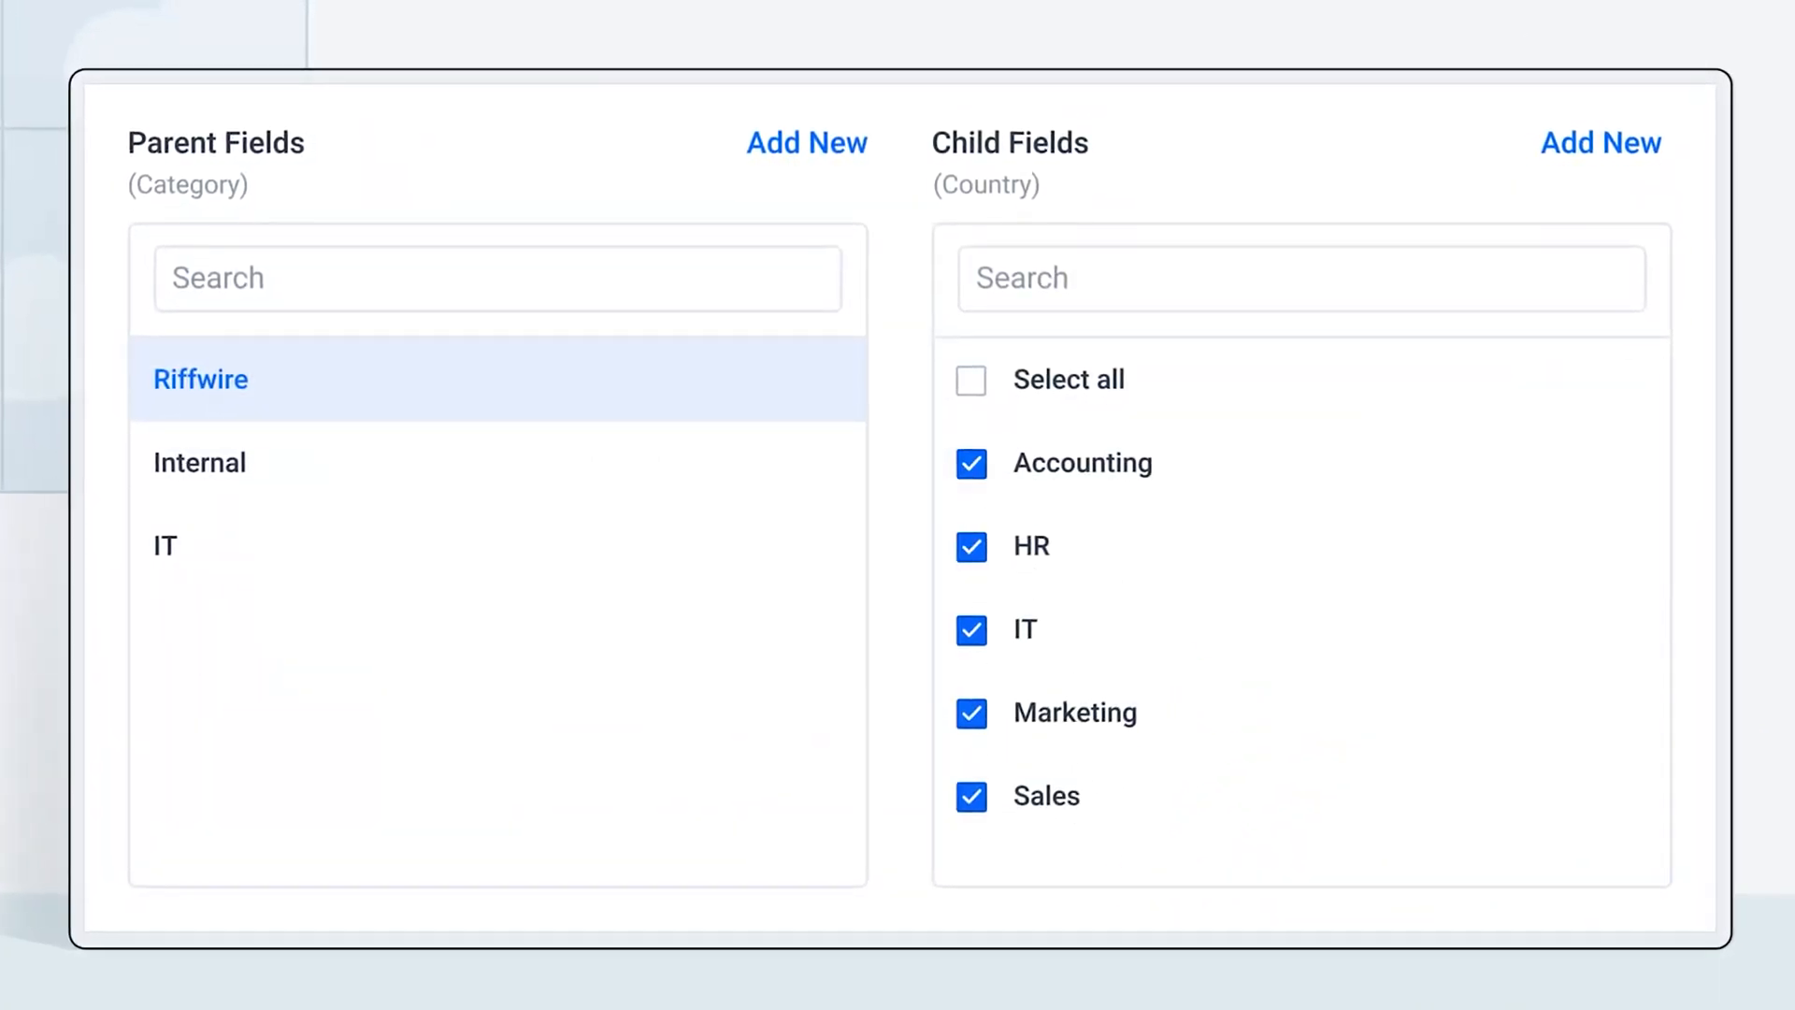